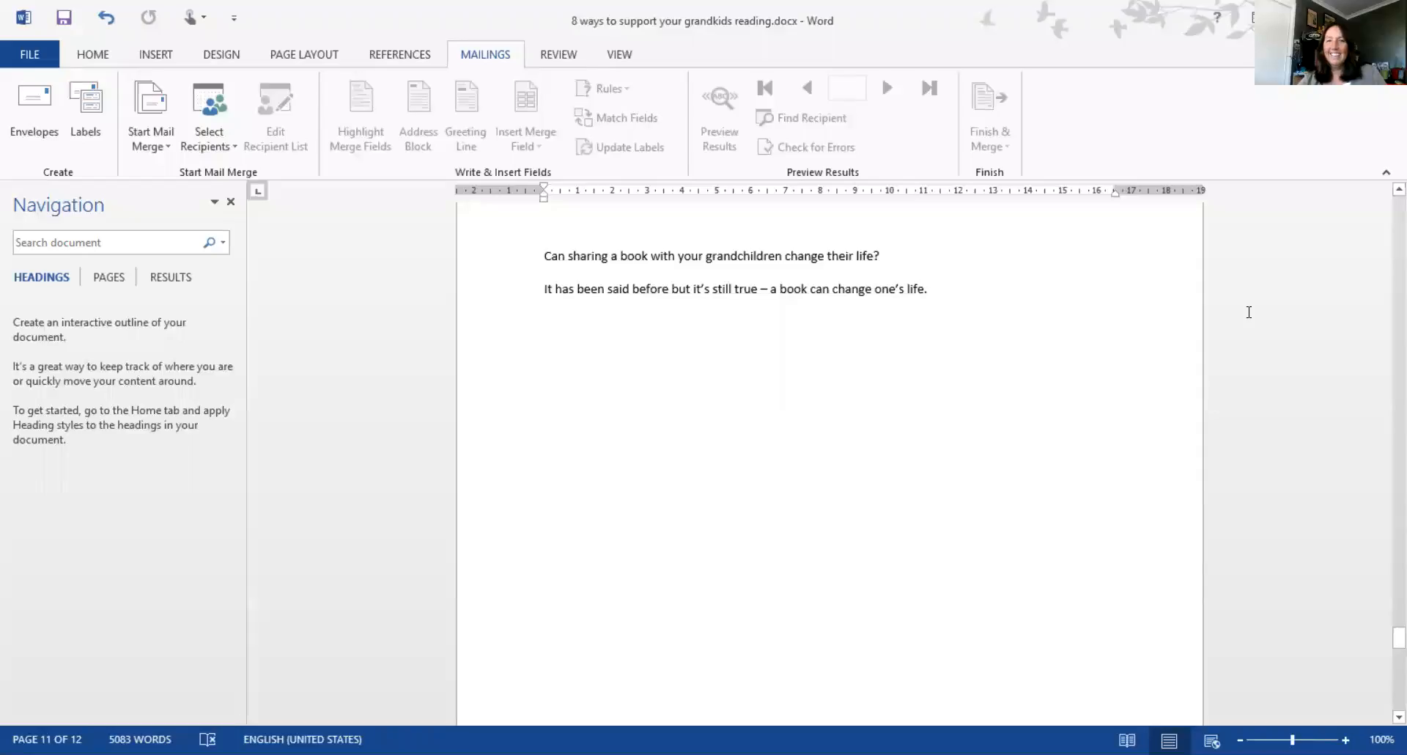
mouse_move(1217, 322)
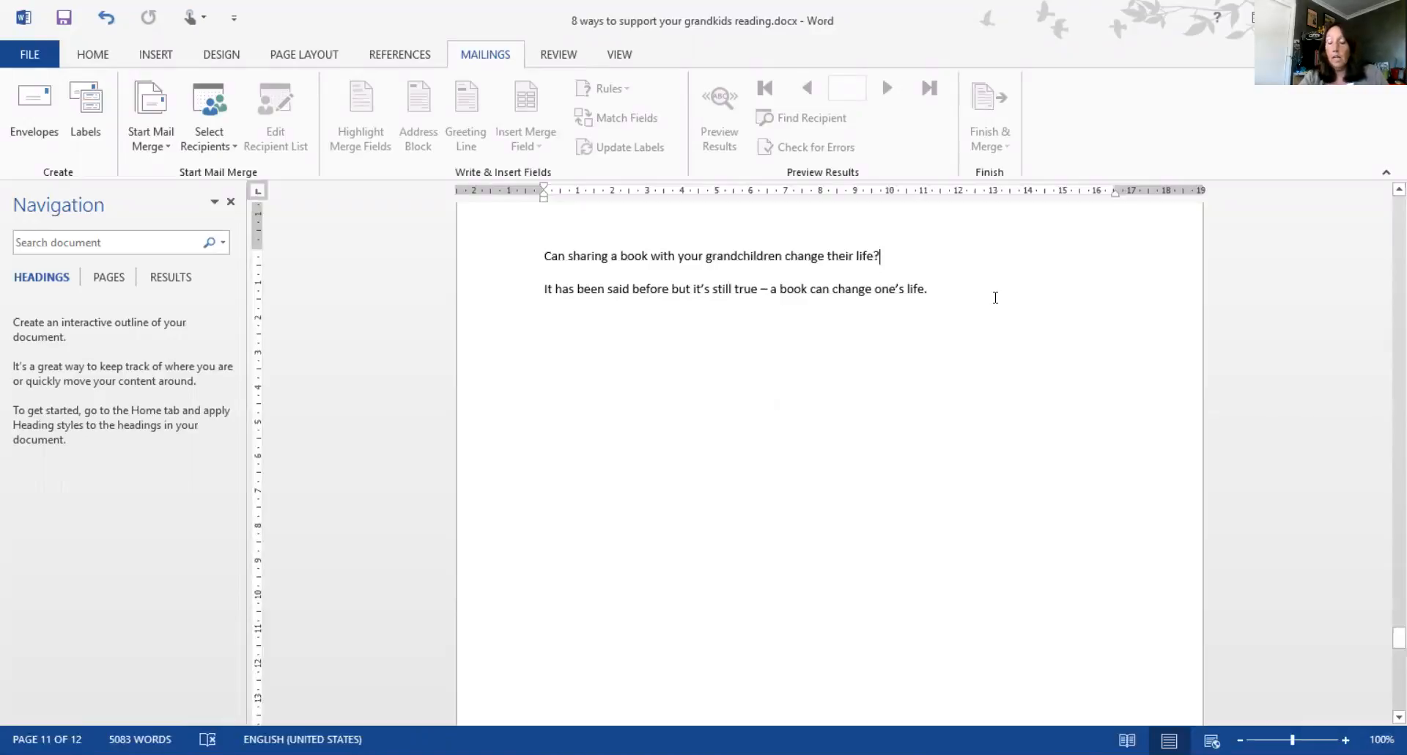
mouse_move(636, 312)
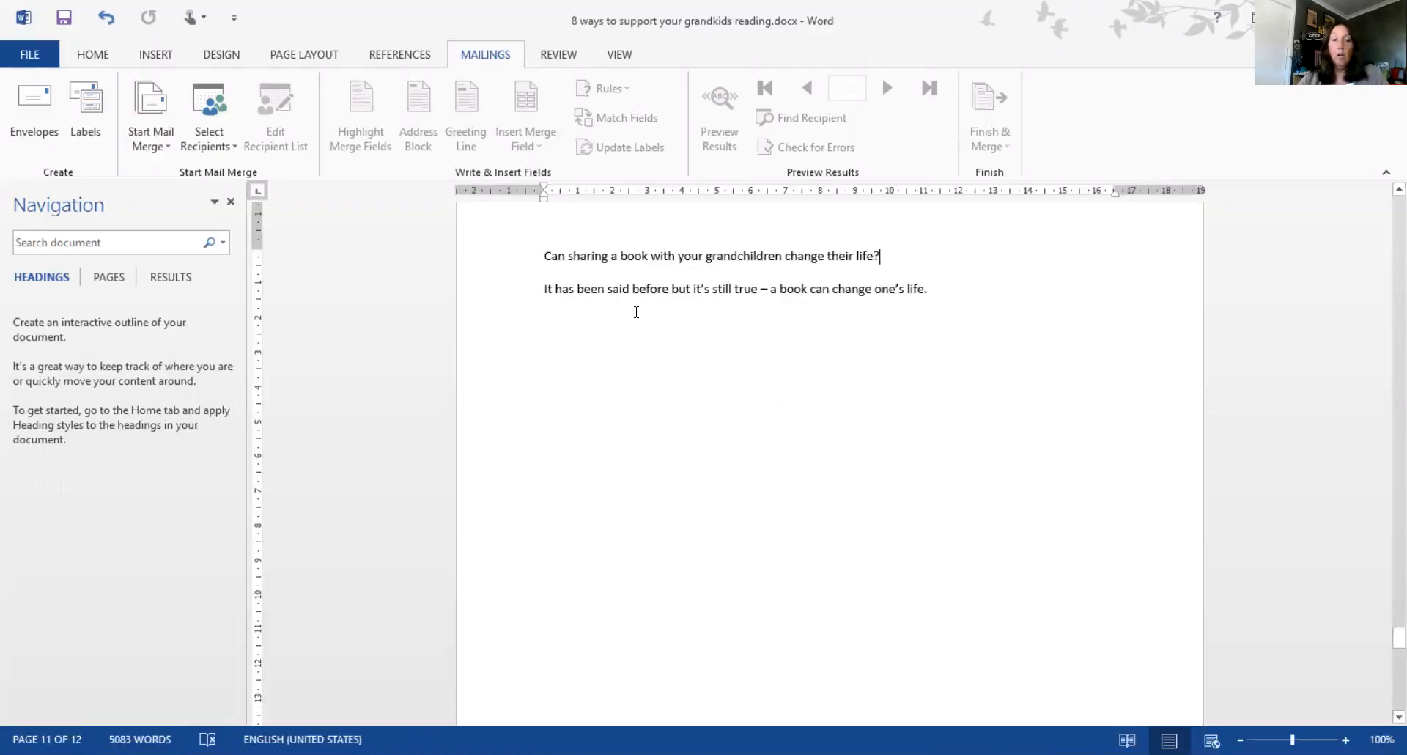
Select the body paragraph and place the cursor at the start of the body line
left_click_drag(544, 288, 926, 288)
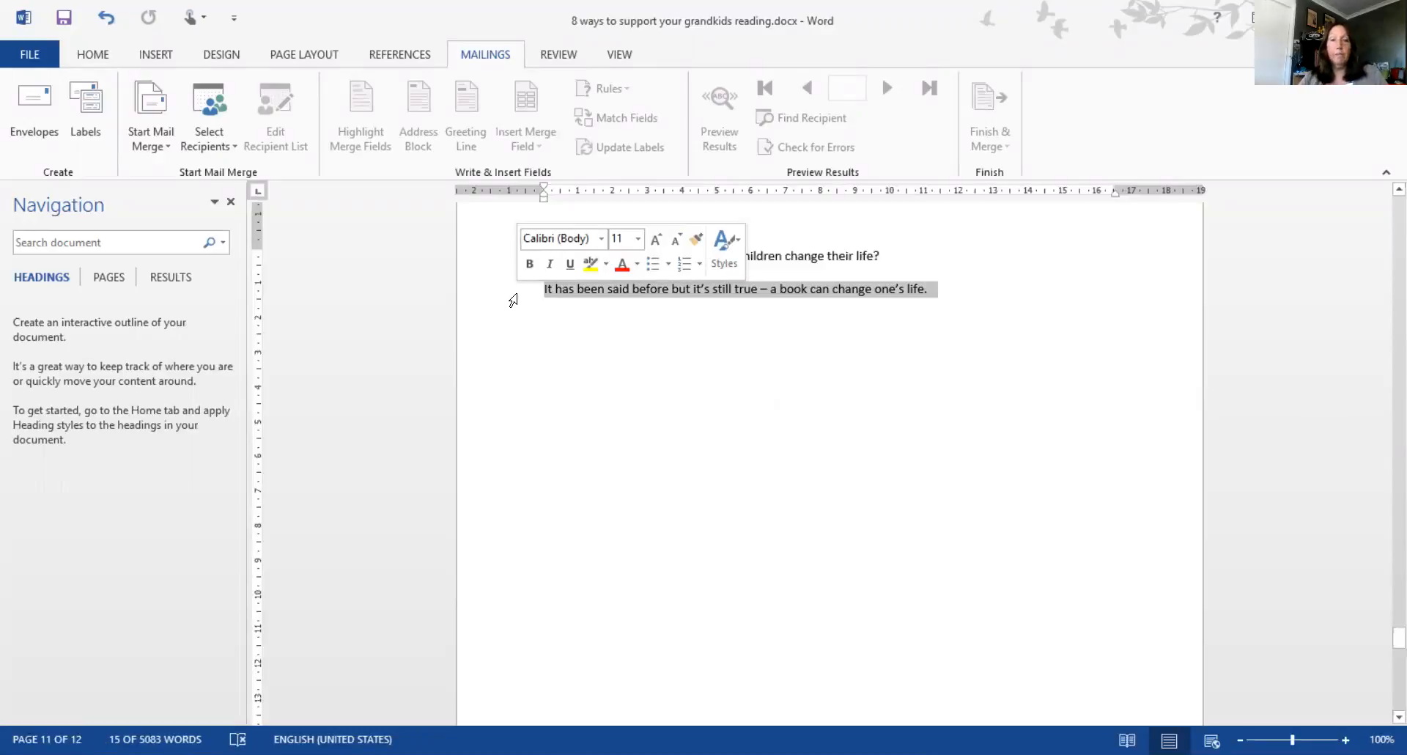
left_click(970, 281)
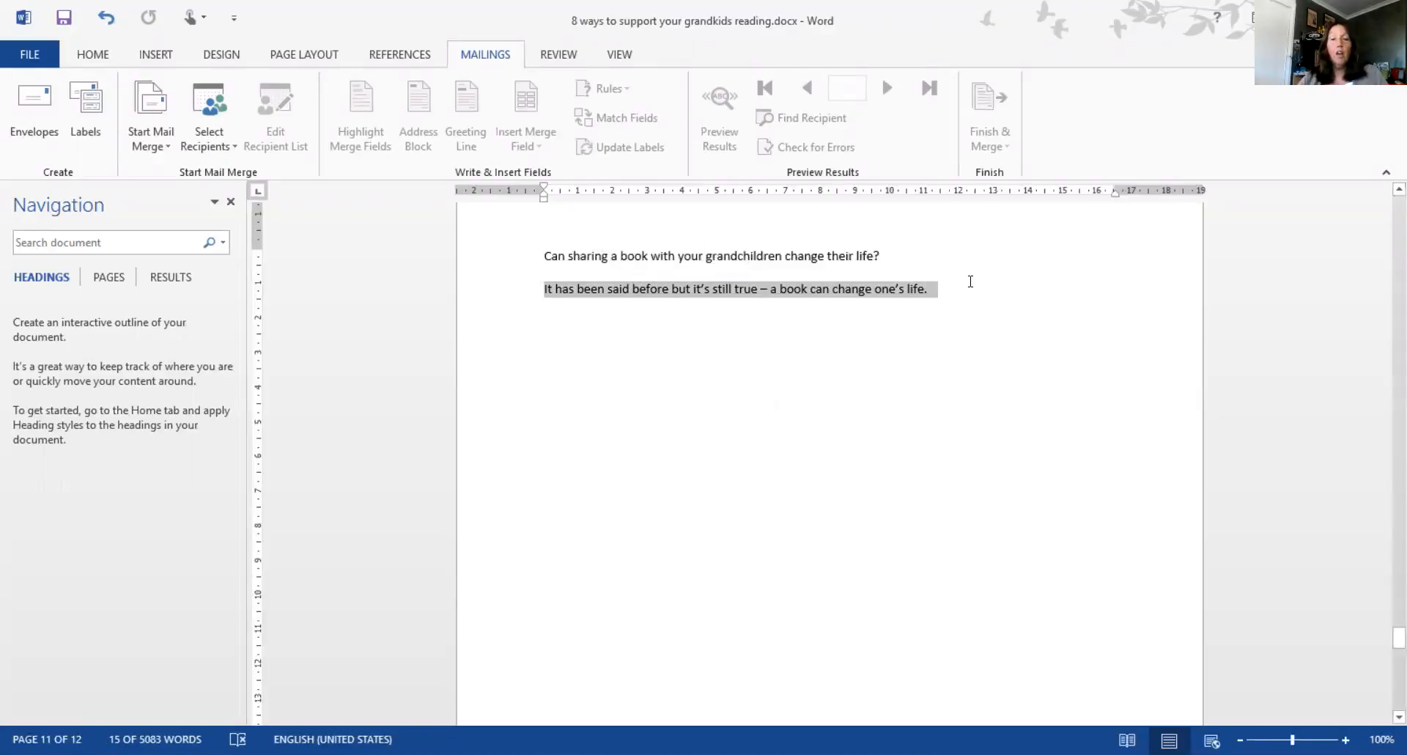
left_click(1009, 301)
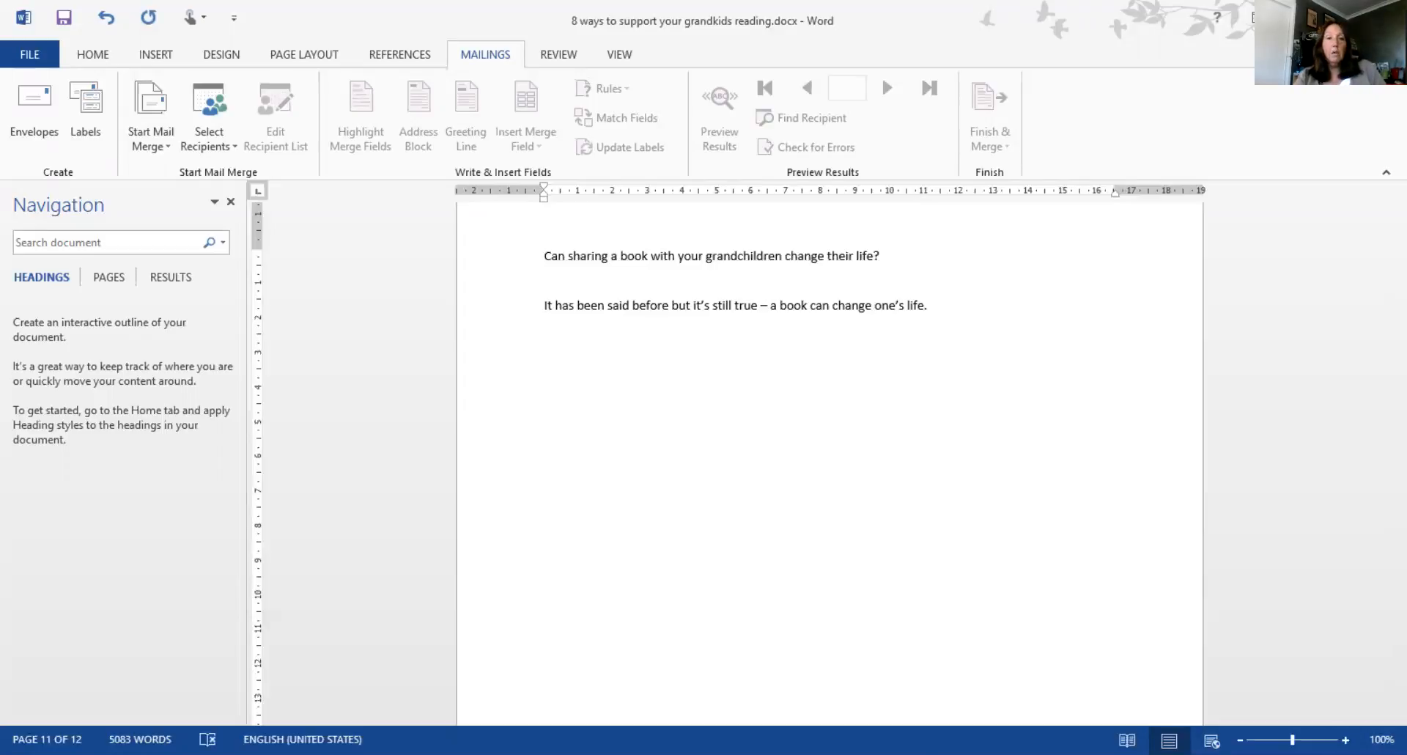
left_click(546, 273)
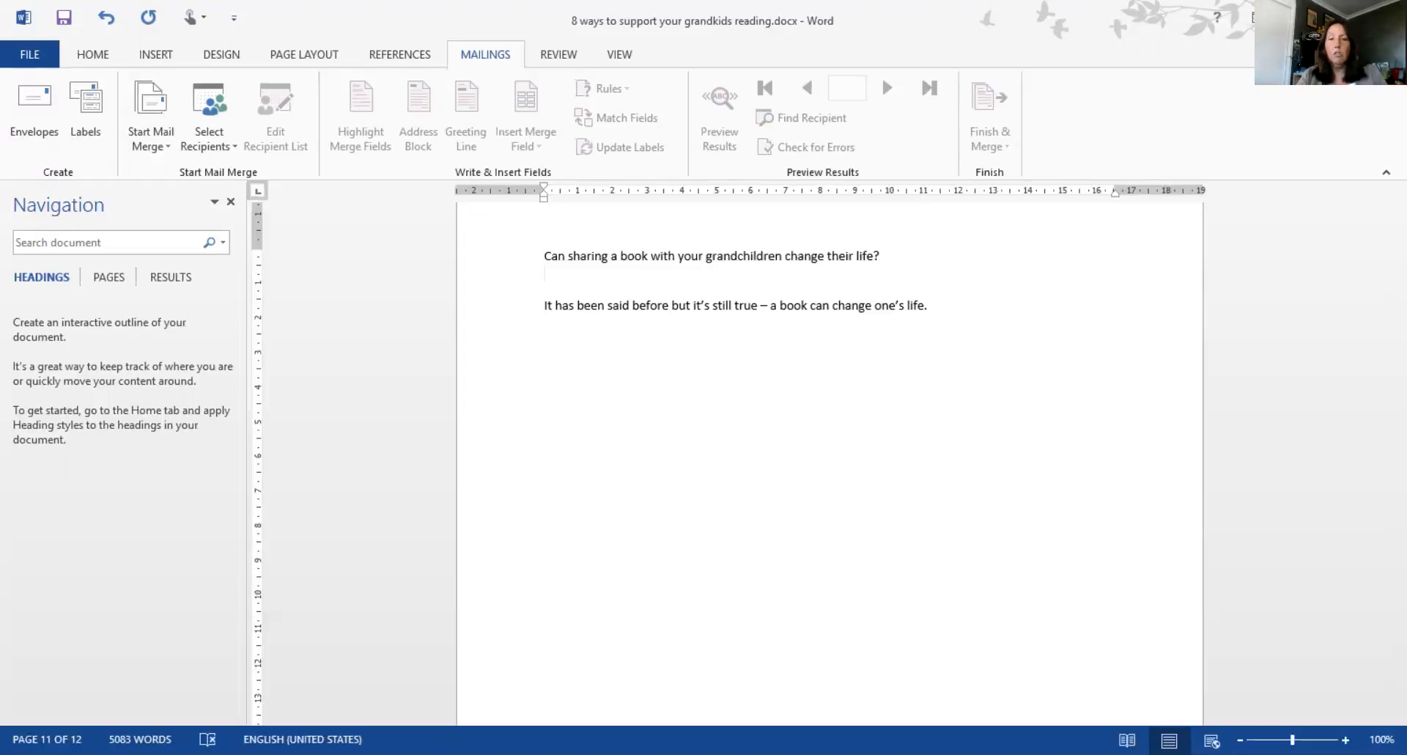
left_click(545, 274)
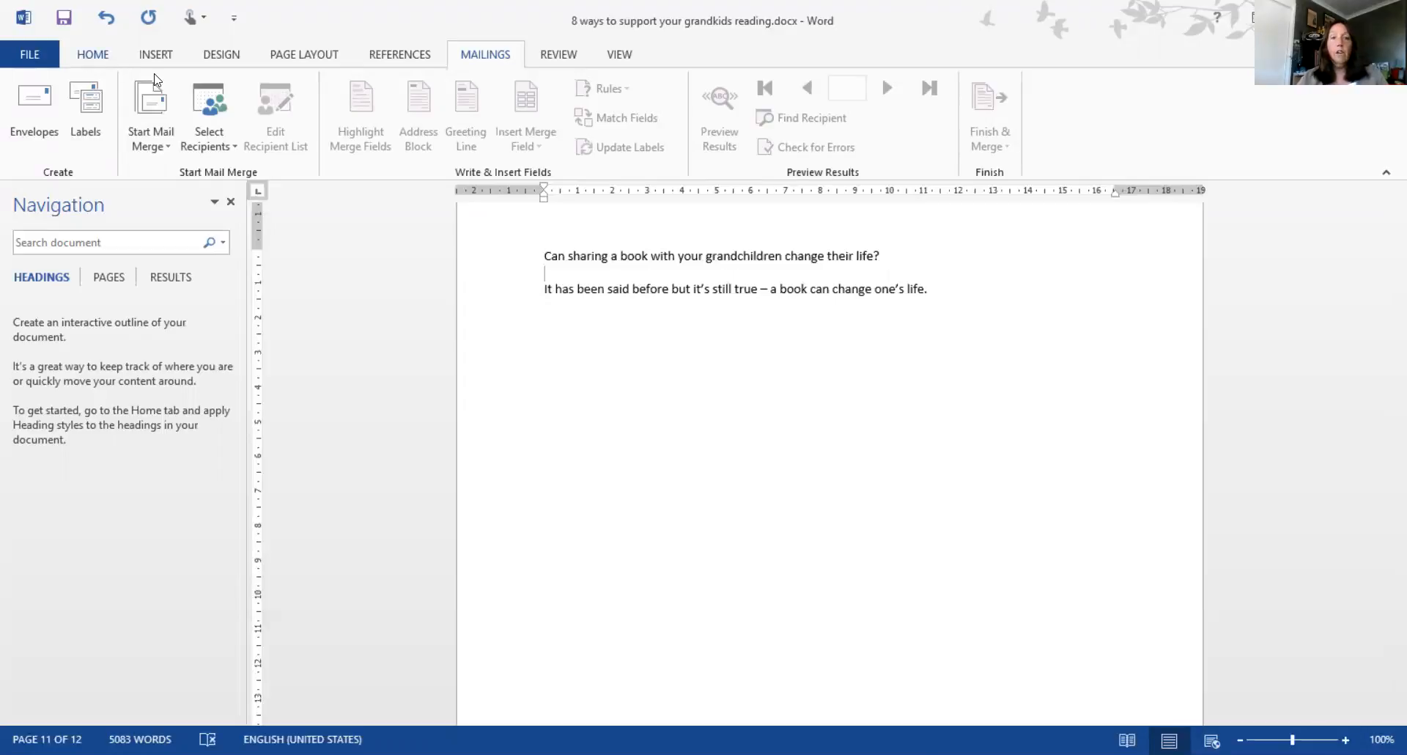
Apply the No Spacing style and remove the empty line under the question
left_click(94, 54)
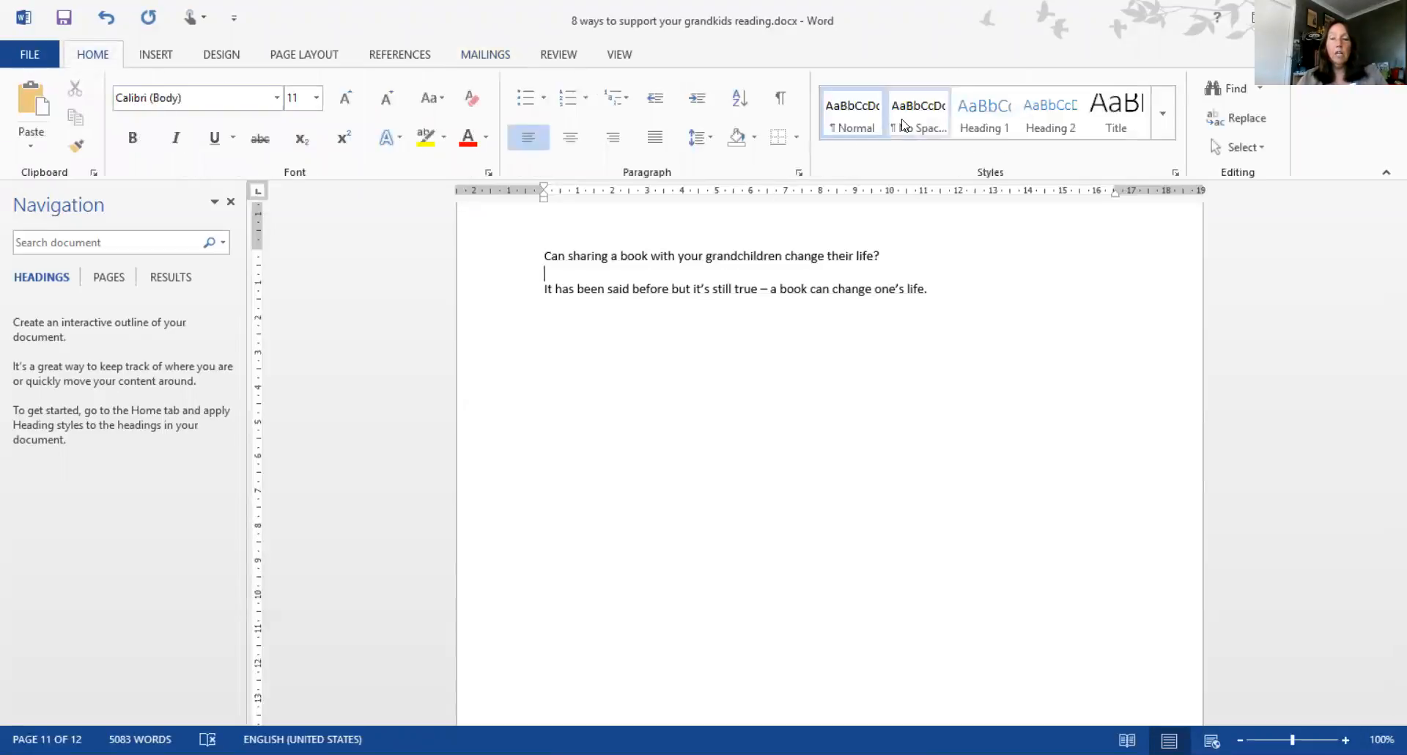
left_click(917, 112)
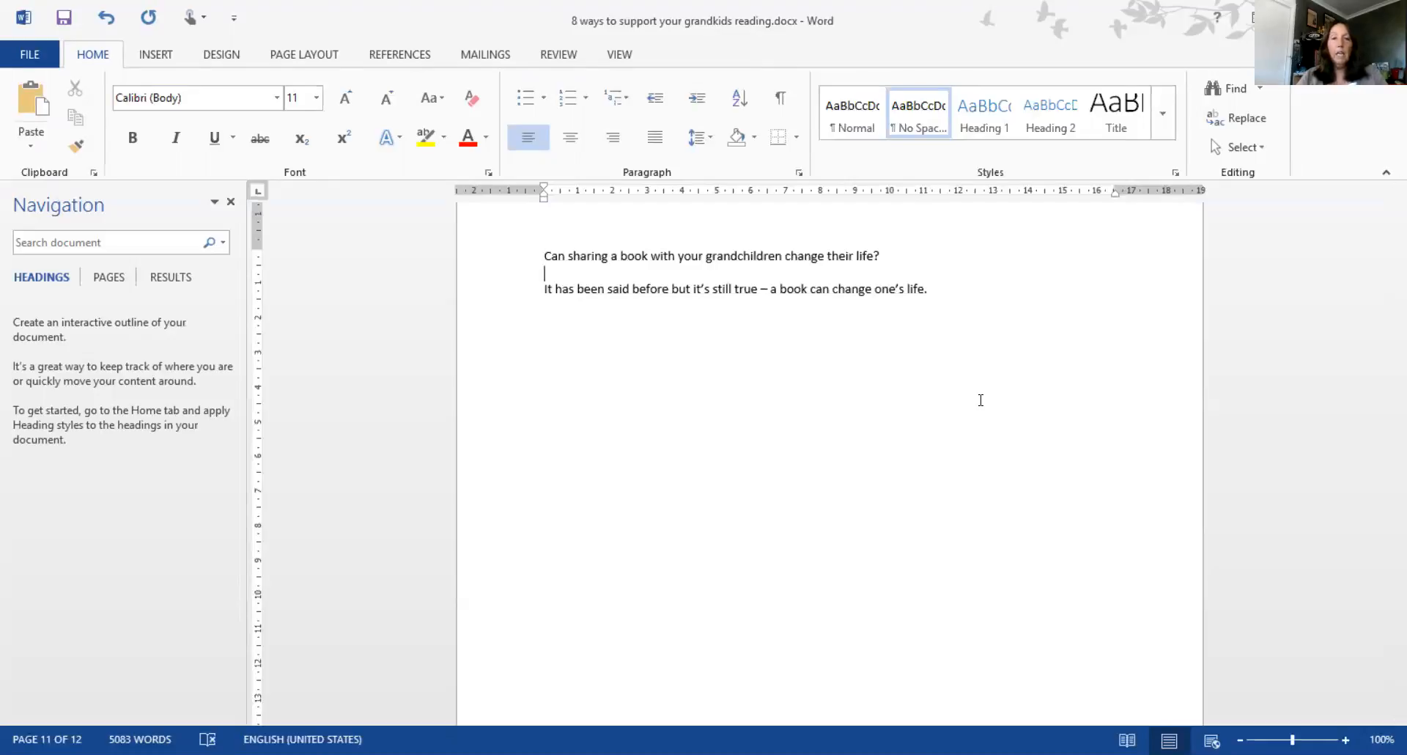
key("enter")
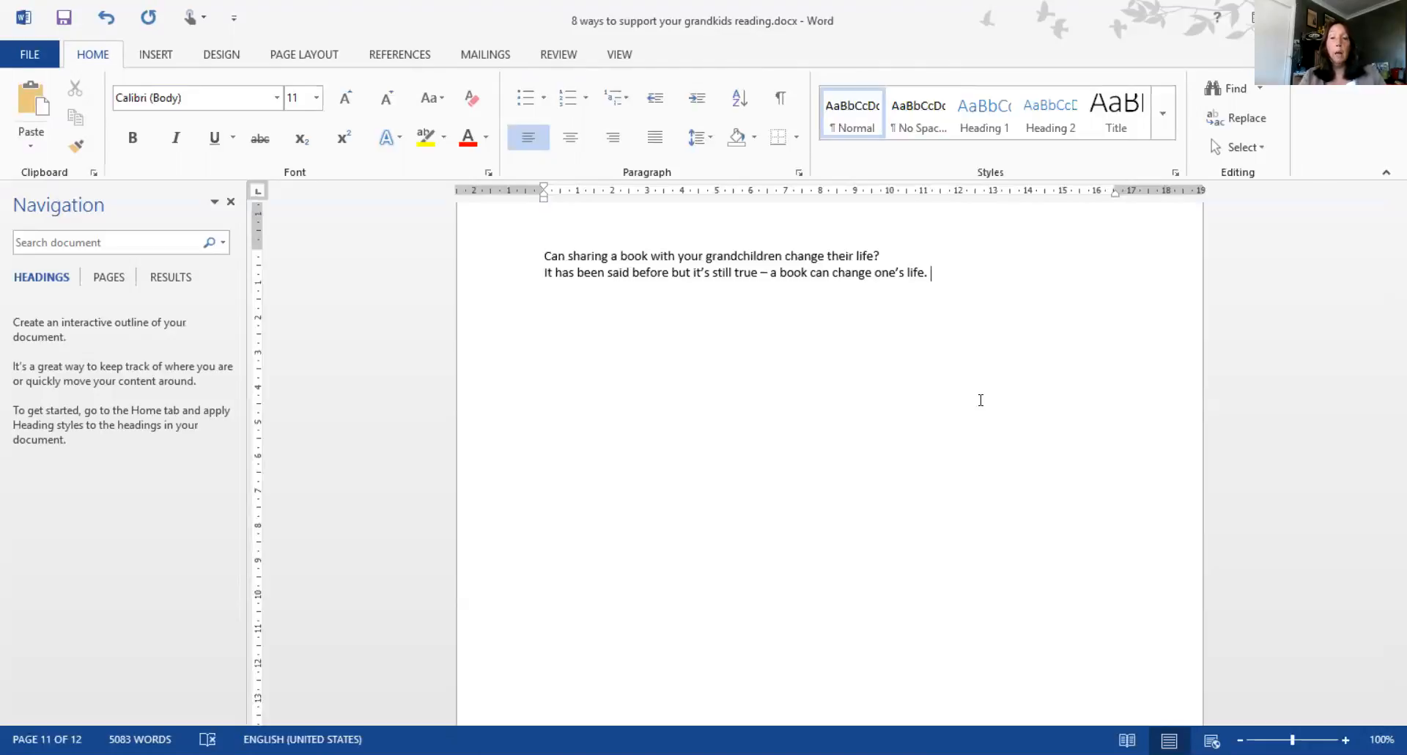
mouse_move(1018, 48)
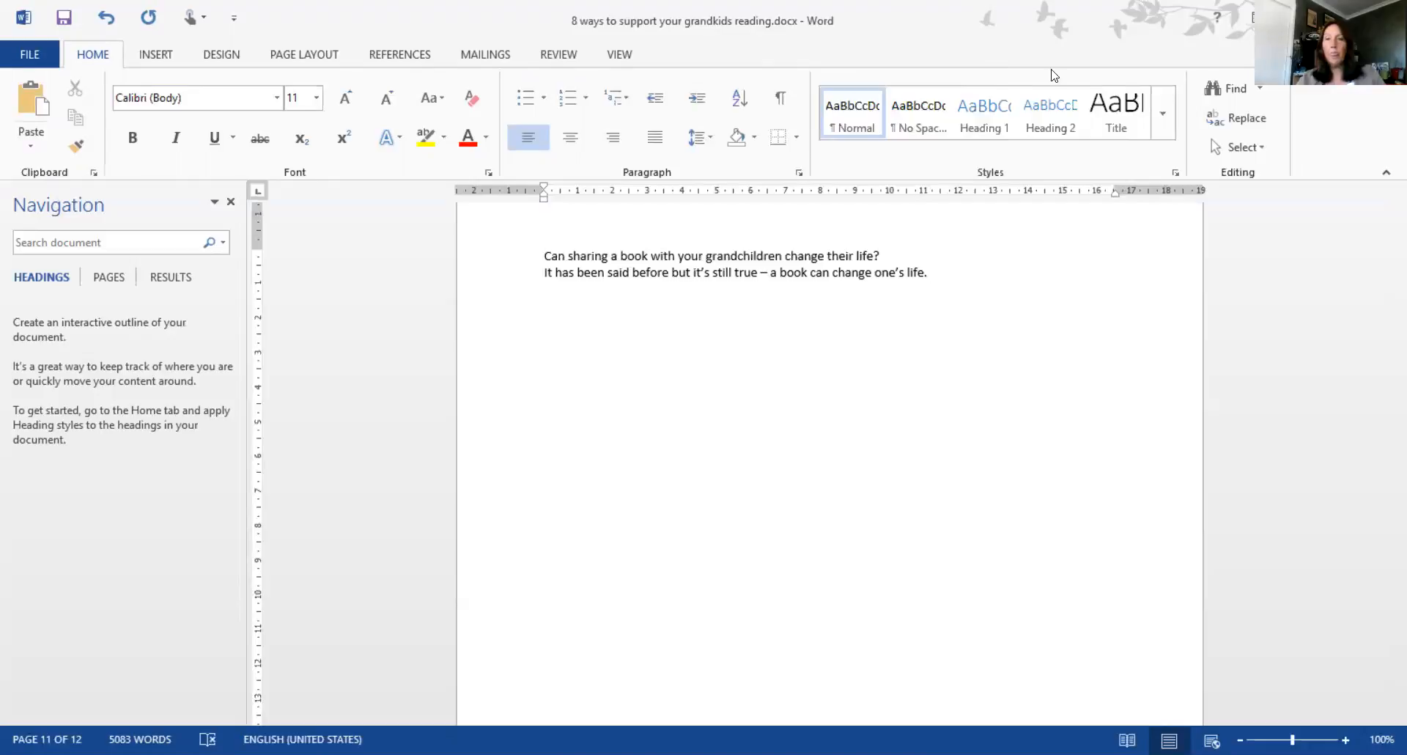
mouse_move(1231, 178)
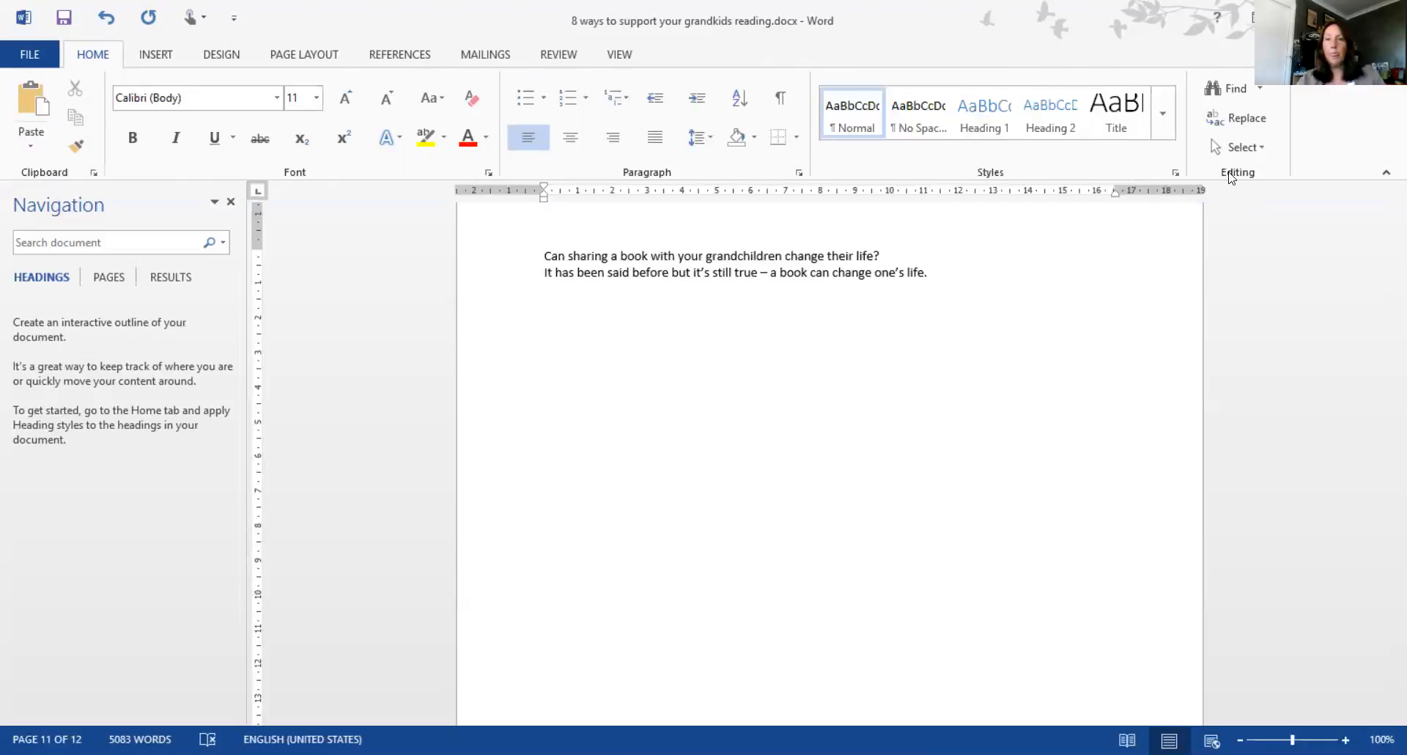
mouse_move(1231, 138)
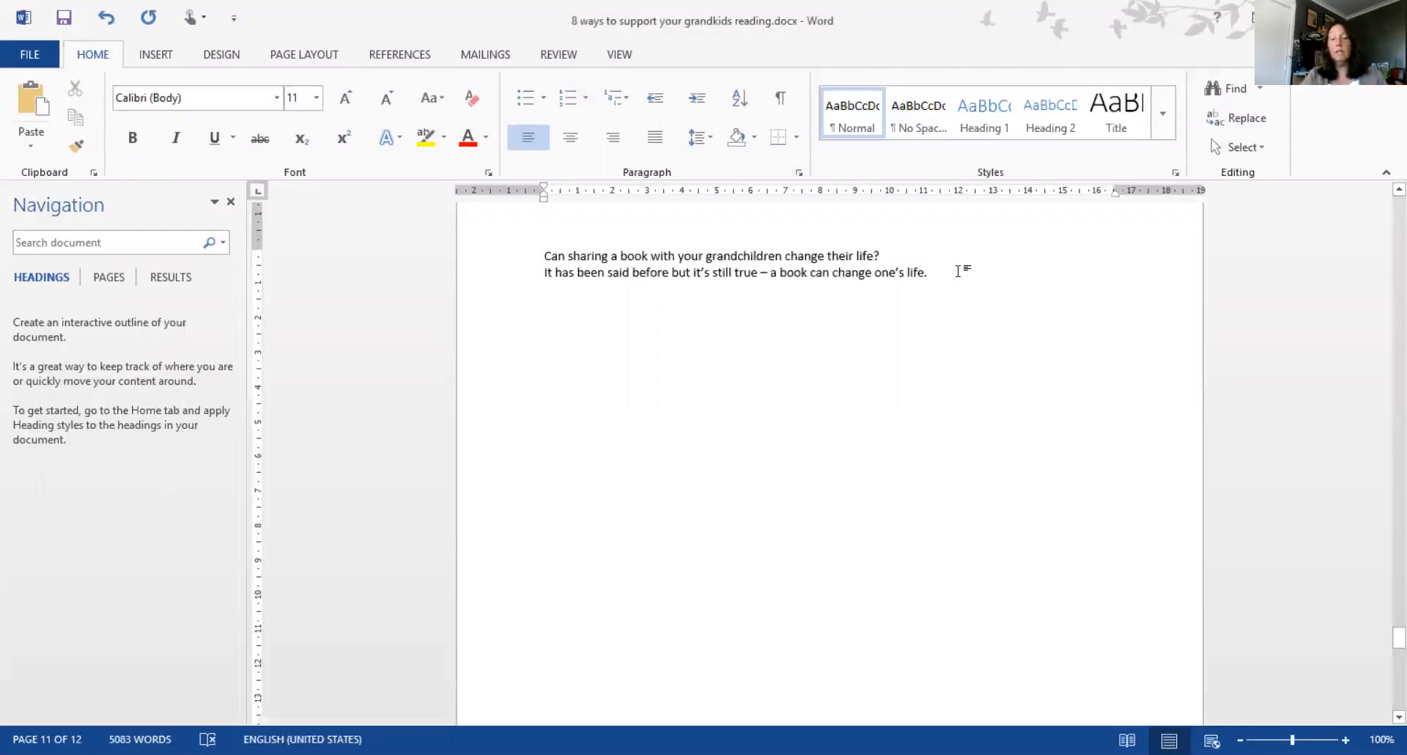
Finish the paragraph with "Do you think this is true? If so, why?"
left_click(930, 272)
type(" Do you think this is")
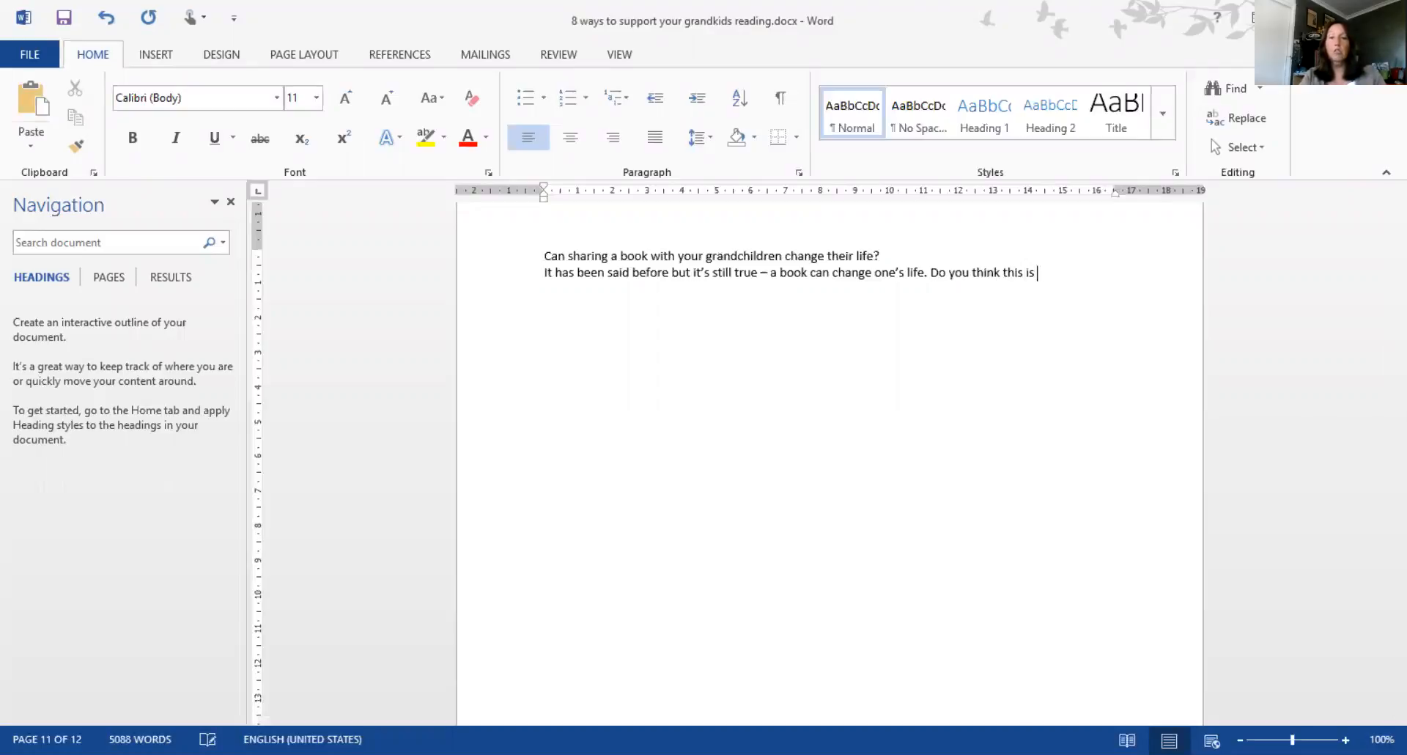
type("true?")
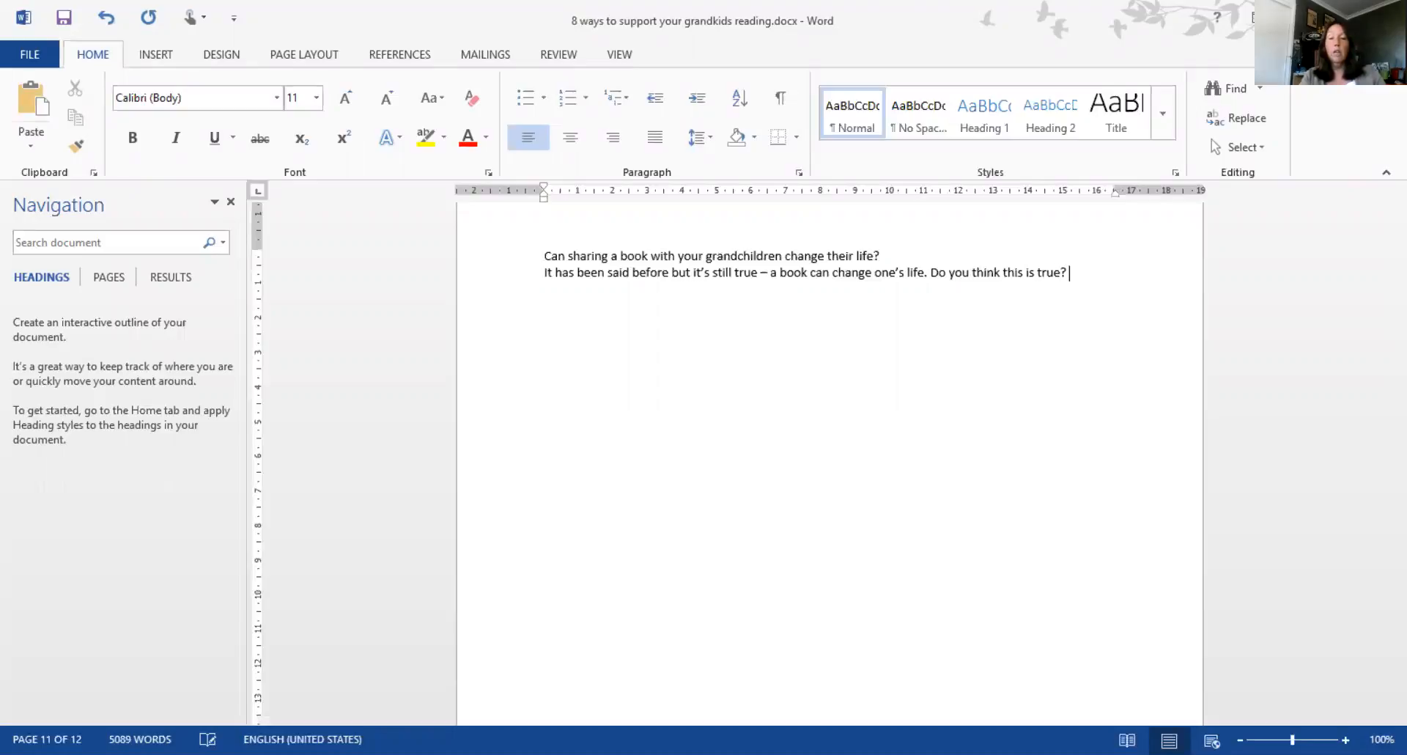
type("If s")
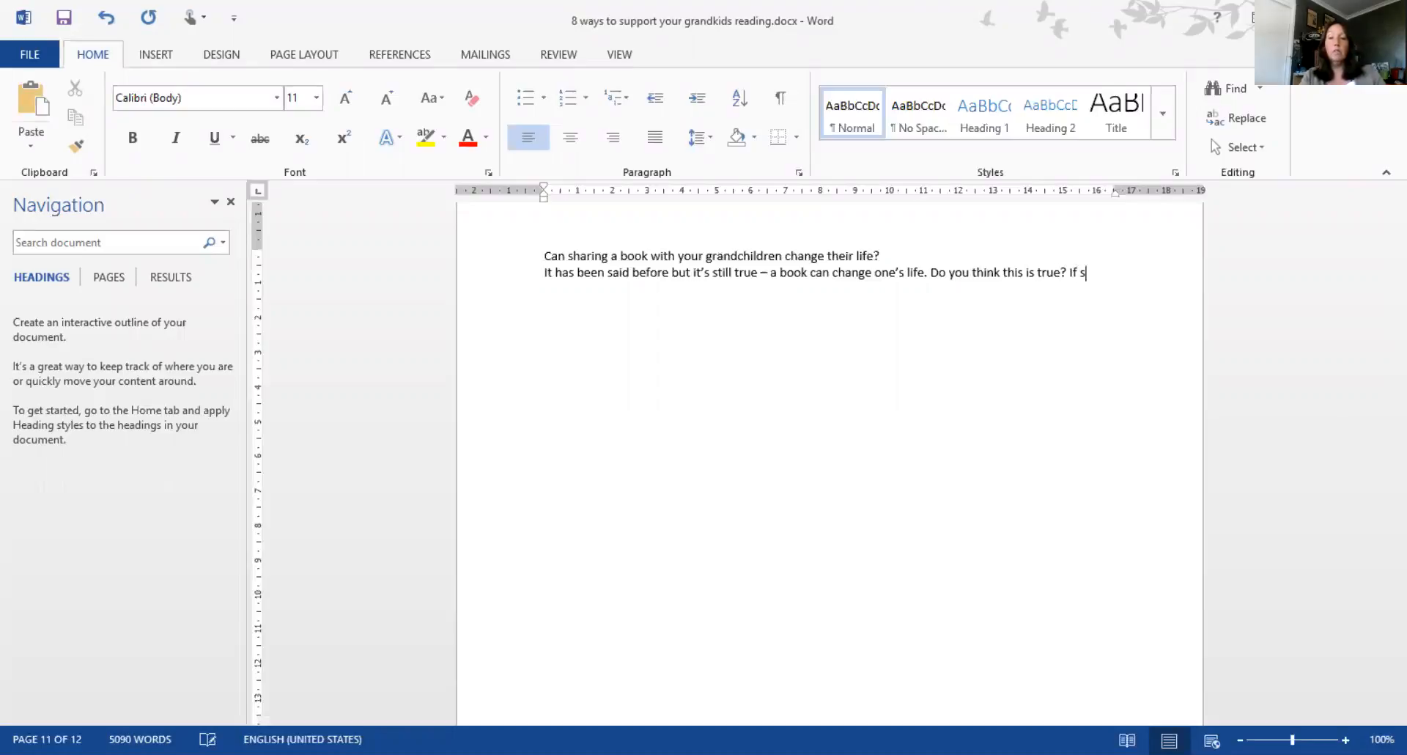
type("o,")
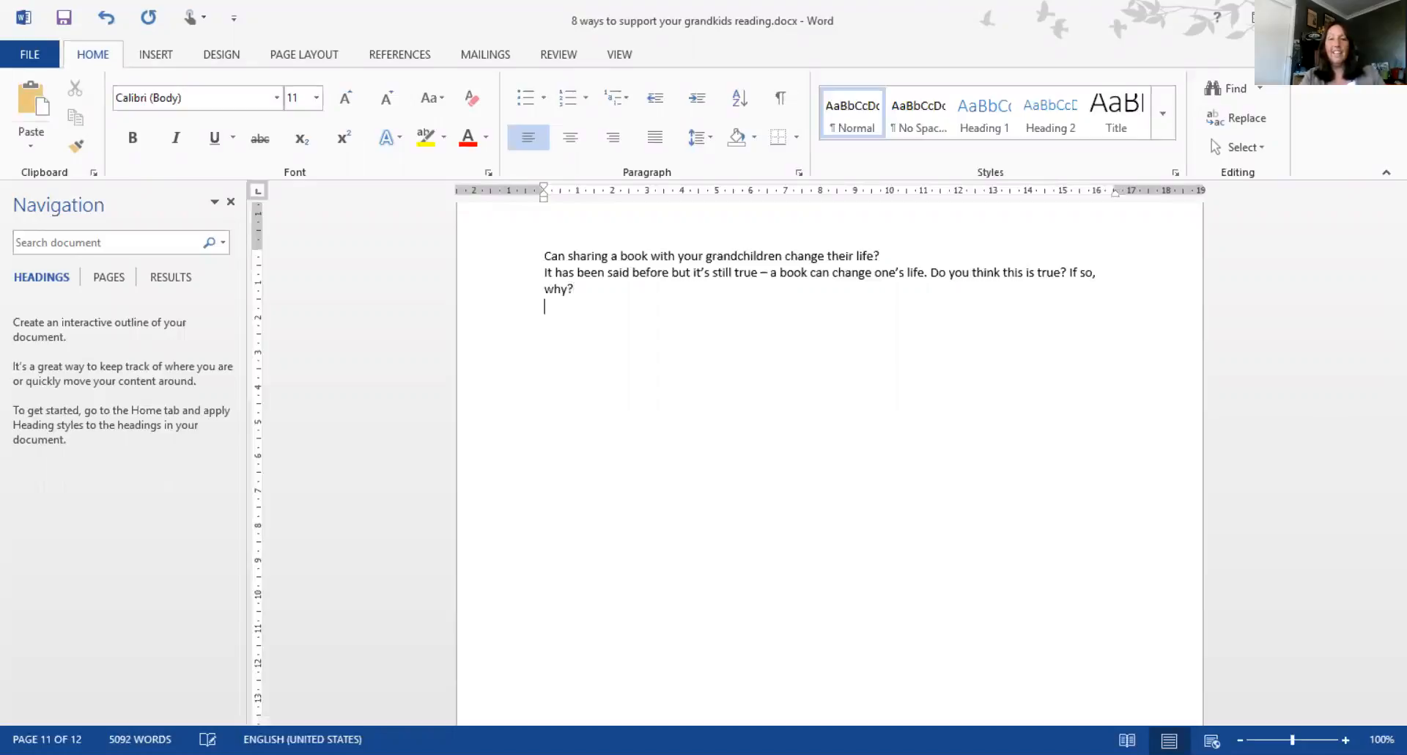
Add a paragraph on the many books to share with grandchildren, covering a wide range of topics, ideas and genres
type("There are")
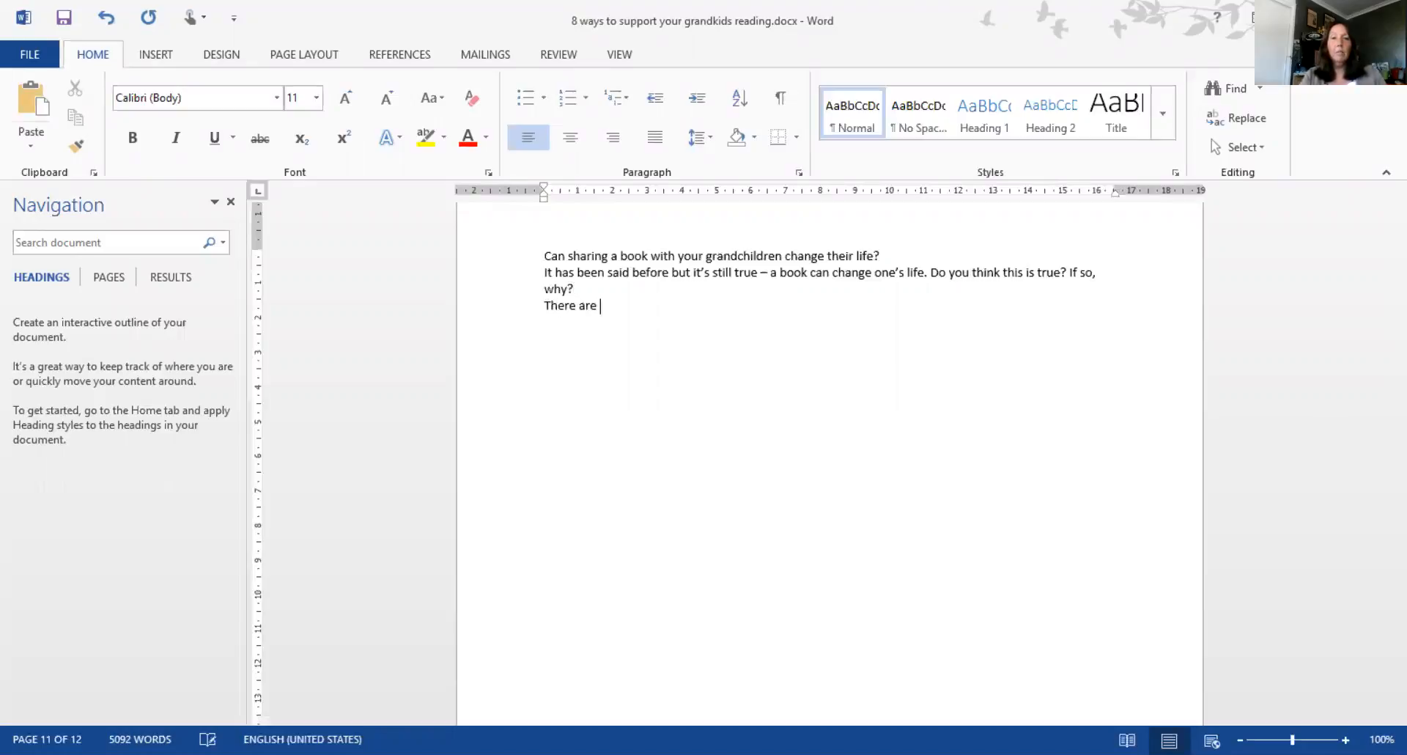
type("many")
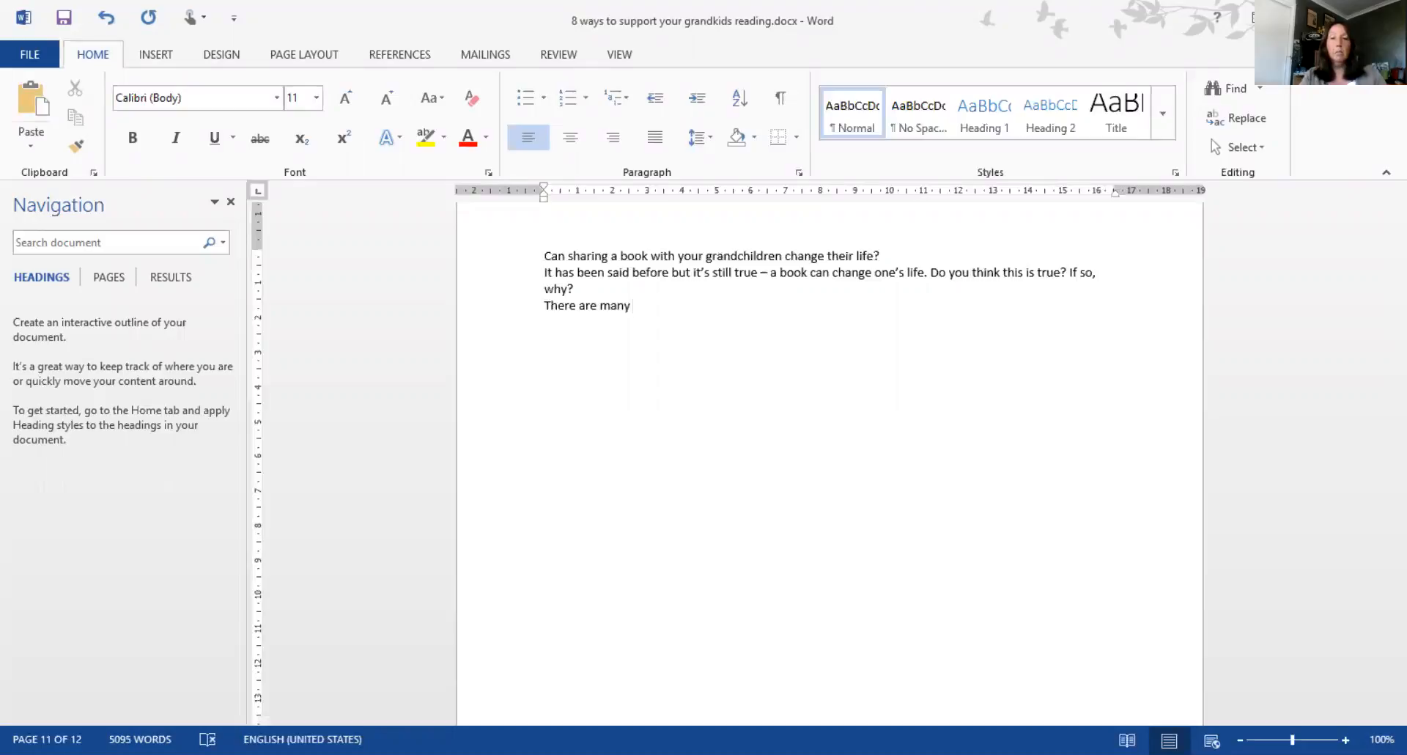
type("books avaia")
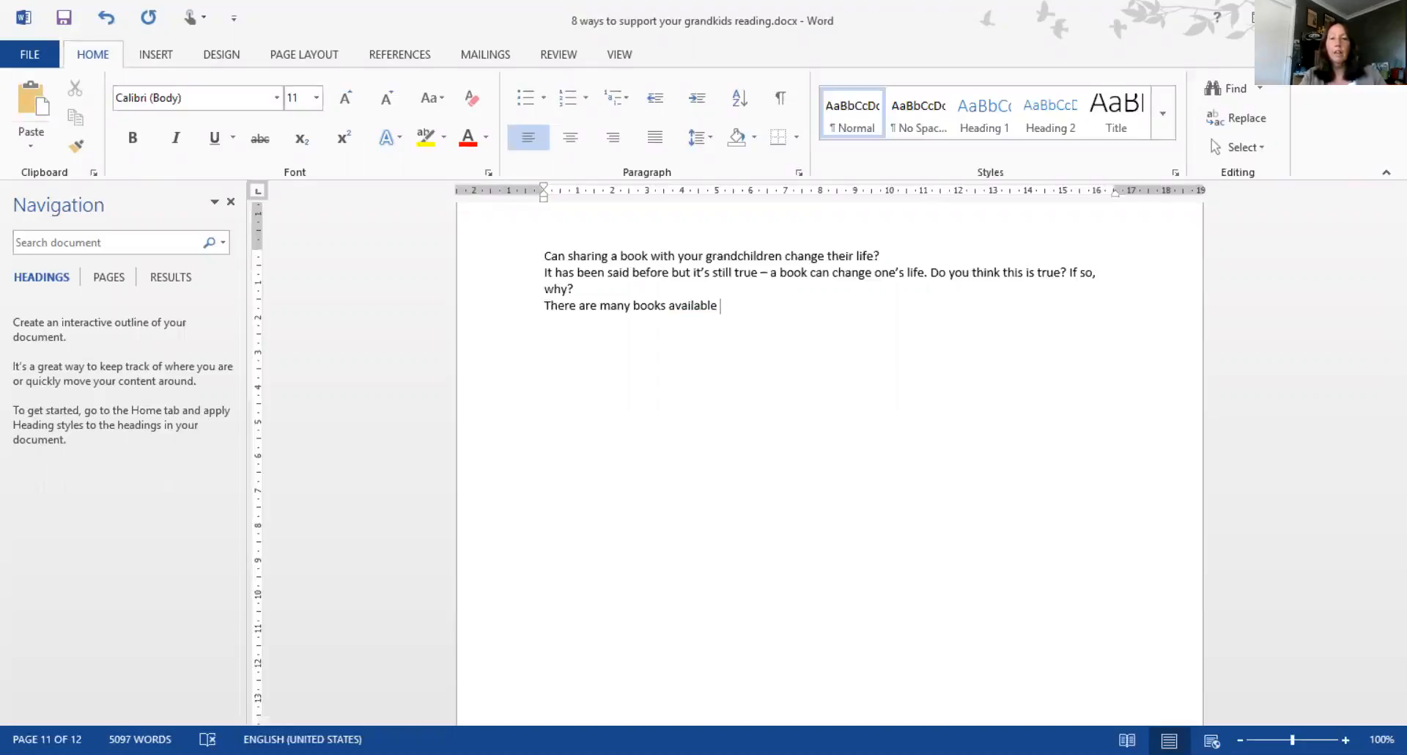
type("which you c")
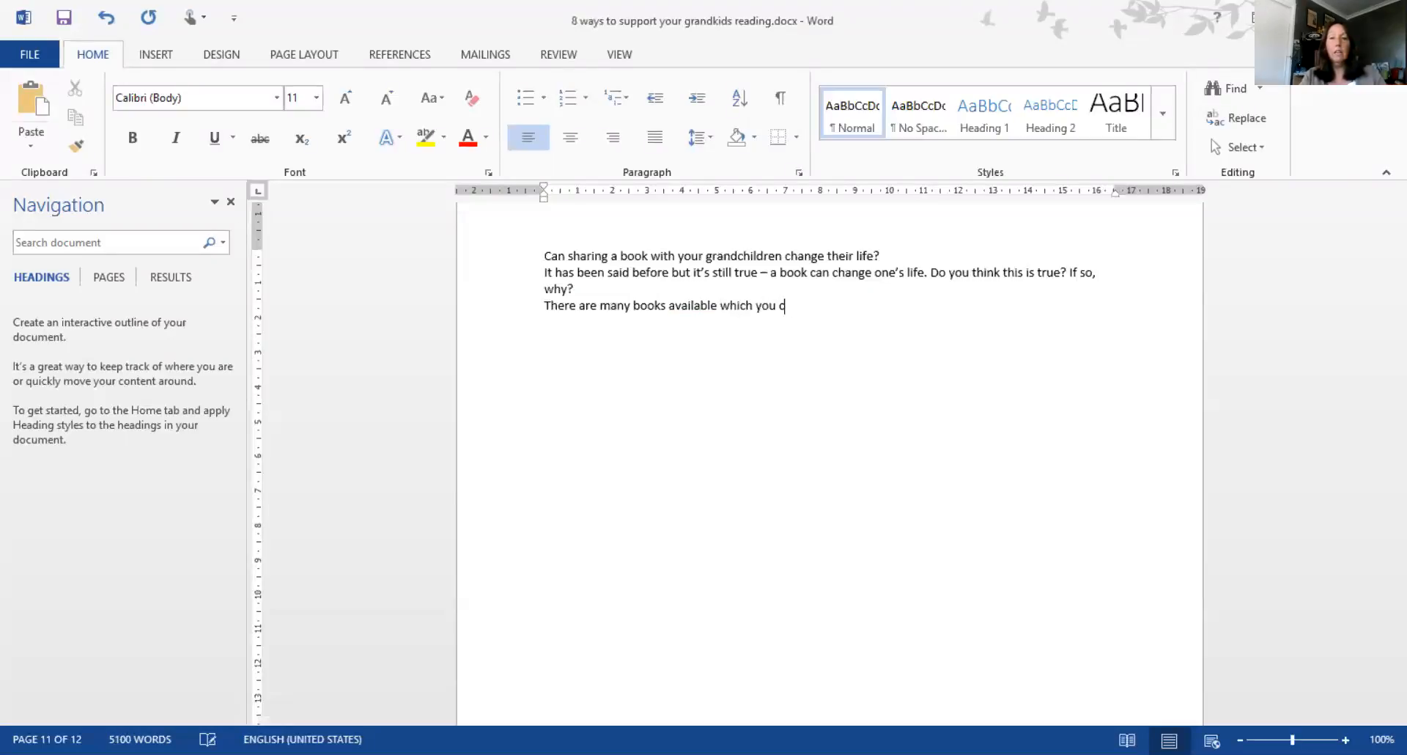
type("an share with your grandchi")
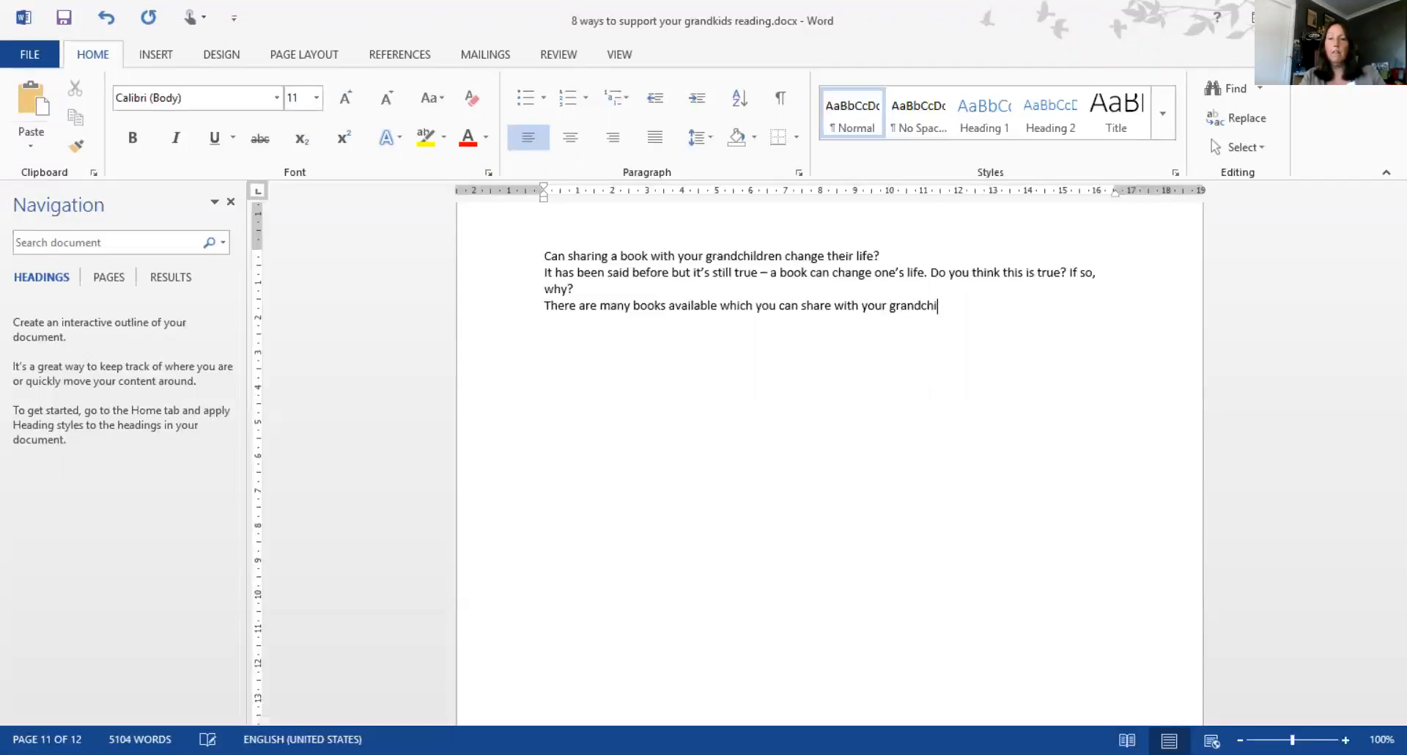
type("ldren.")
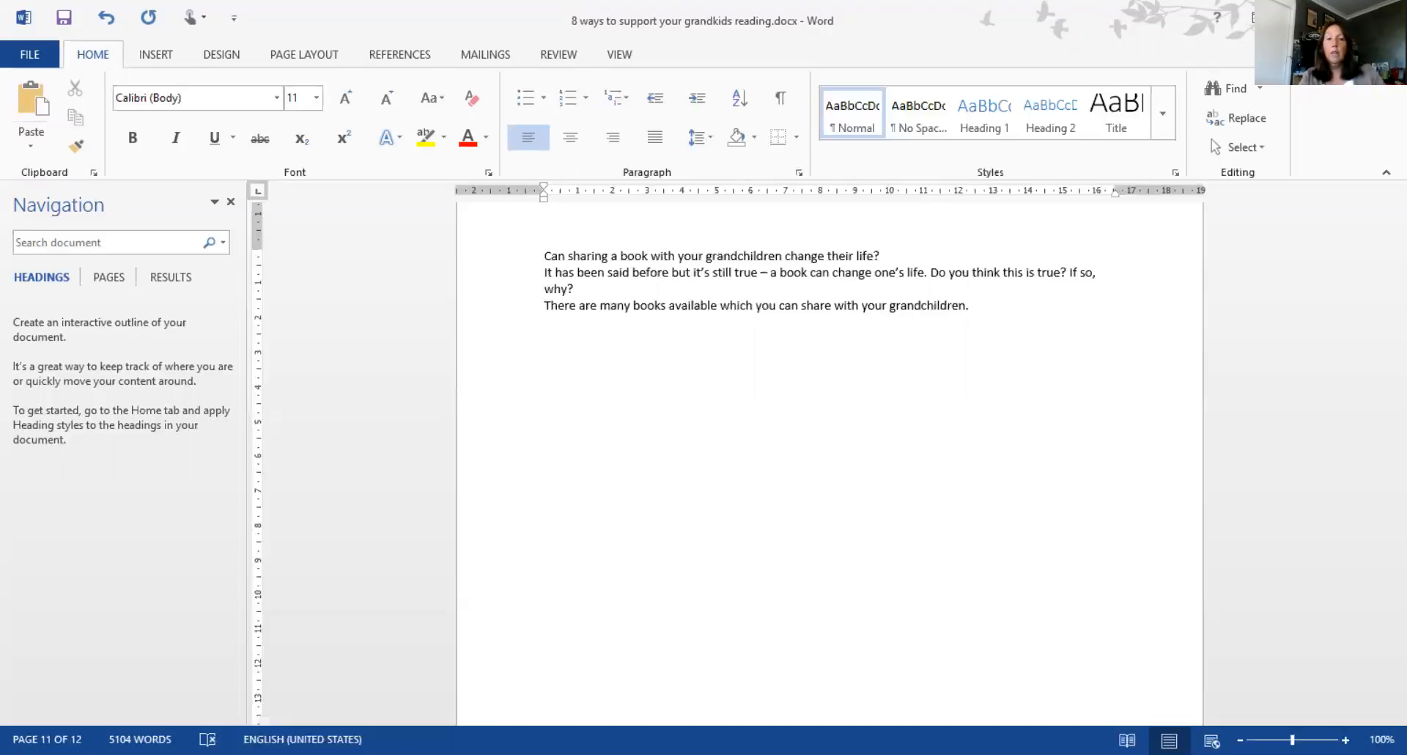
type("T")
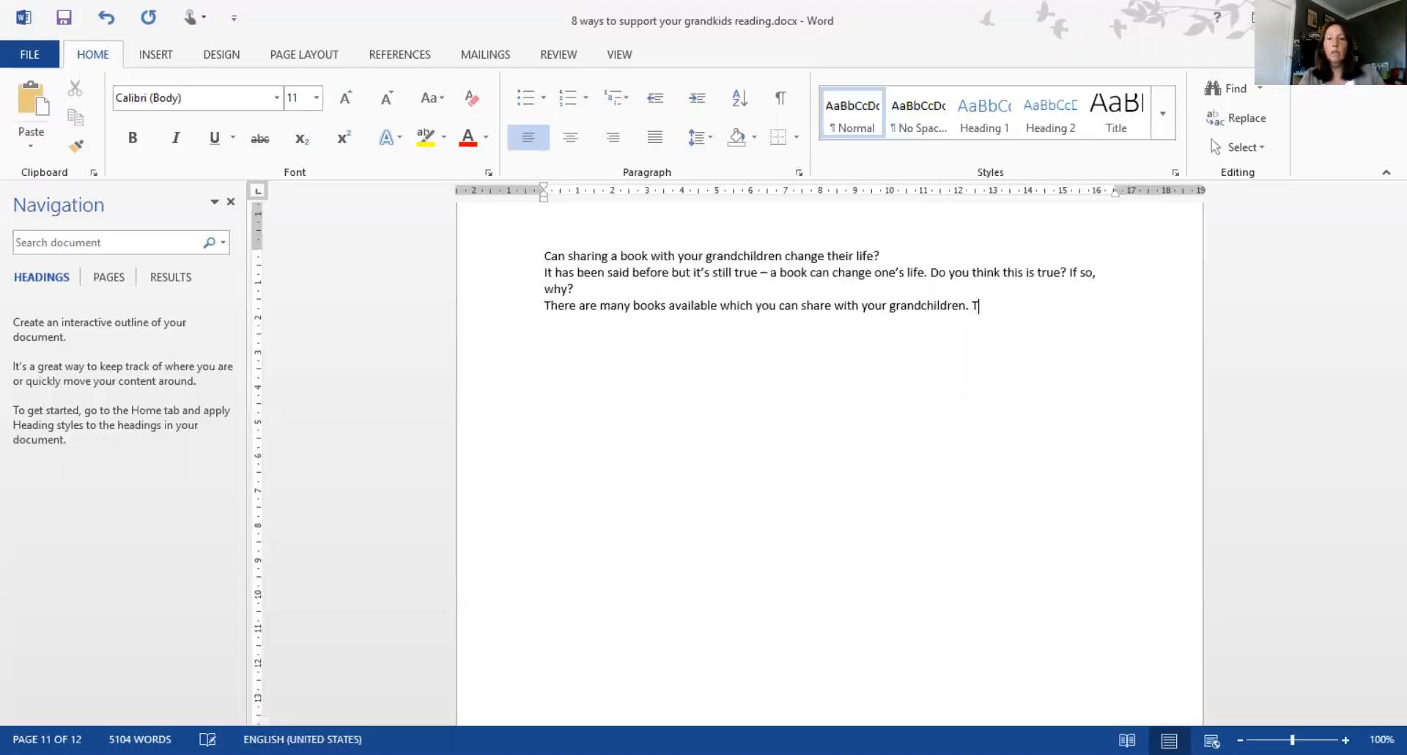
type("hey cover a wide")
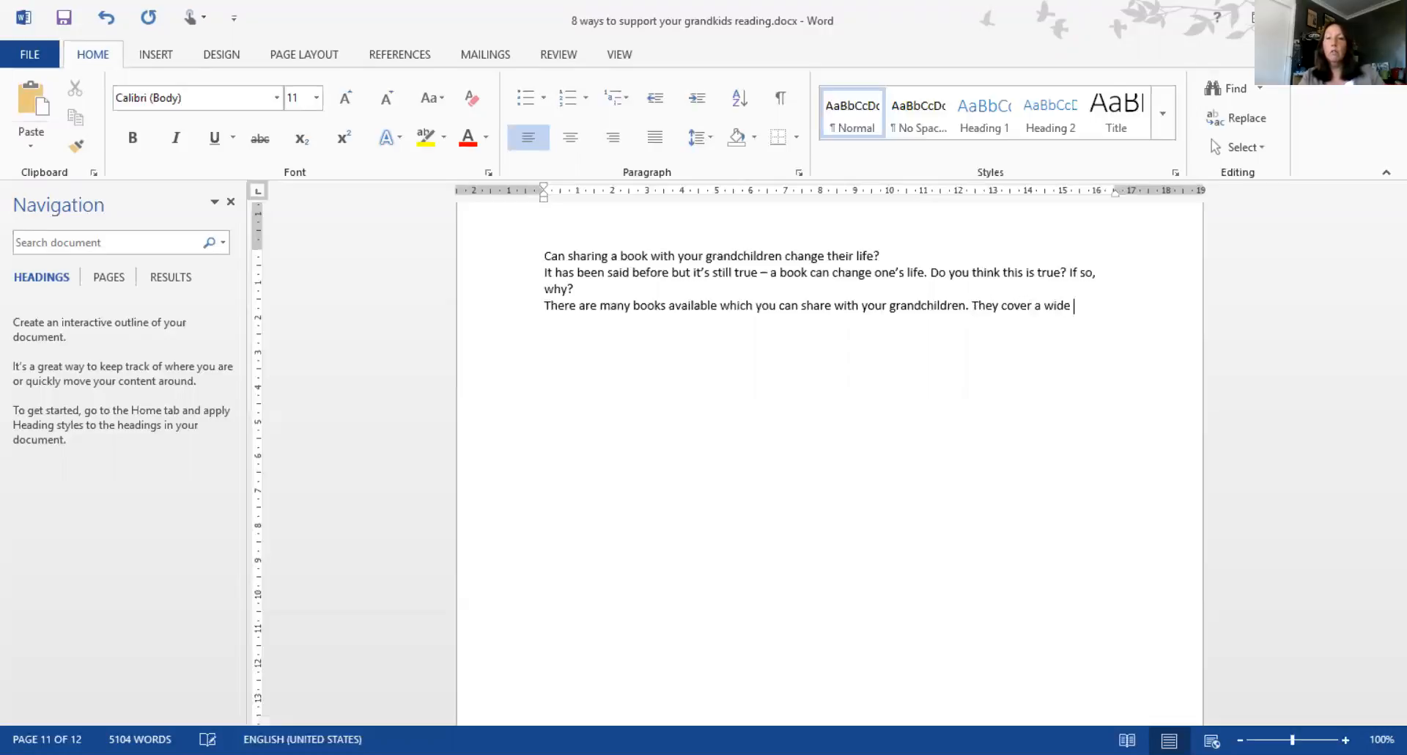
type("range of topisc")
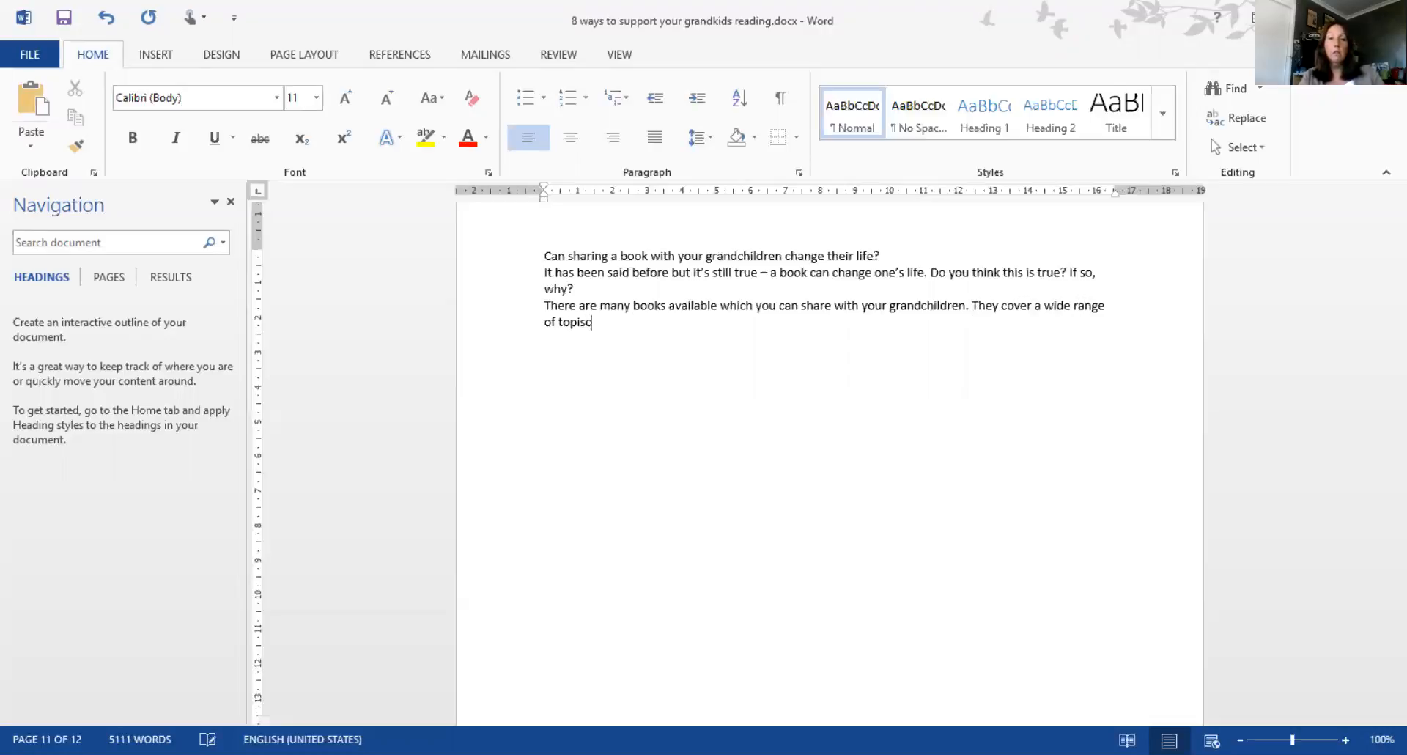
type("s, ida")
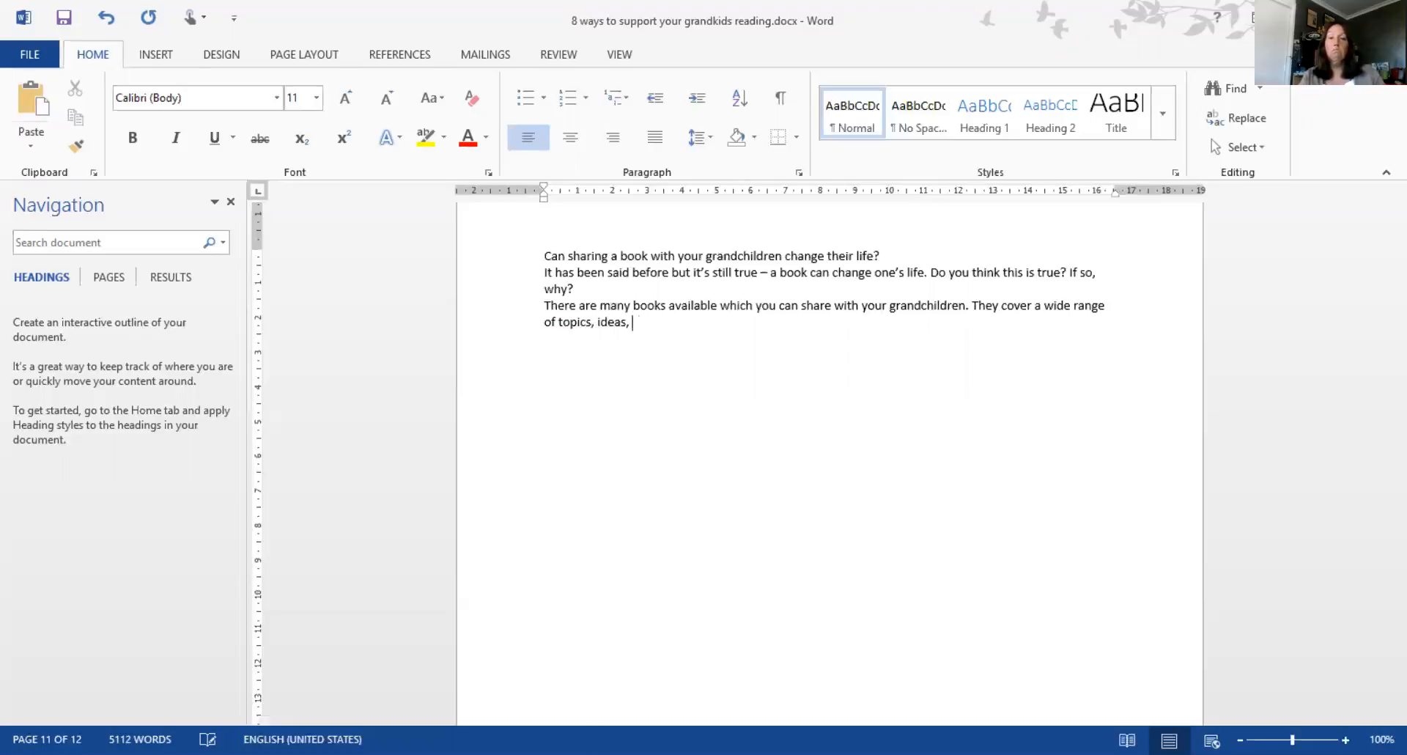
type("and genres.")
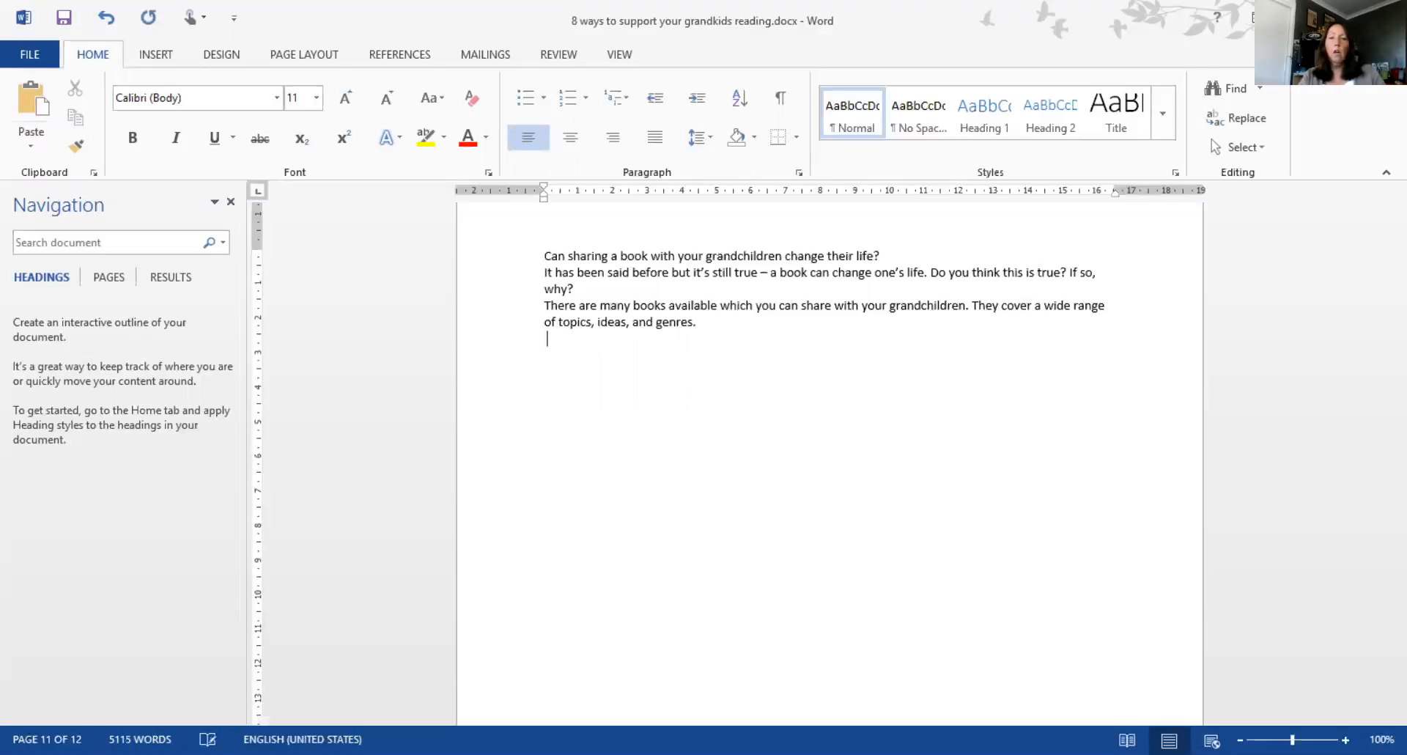
Write that the books you choose depend on the grandchild's age and particular interests
type("They types of book")
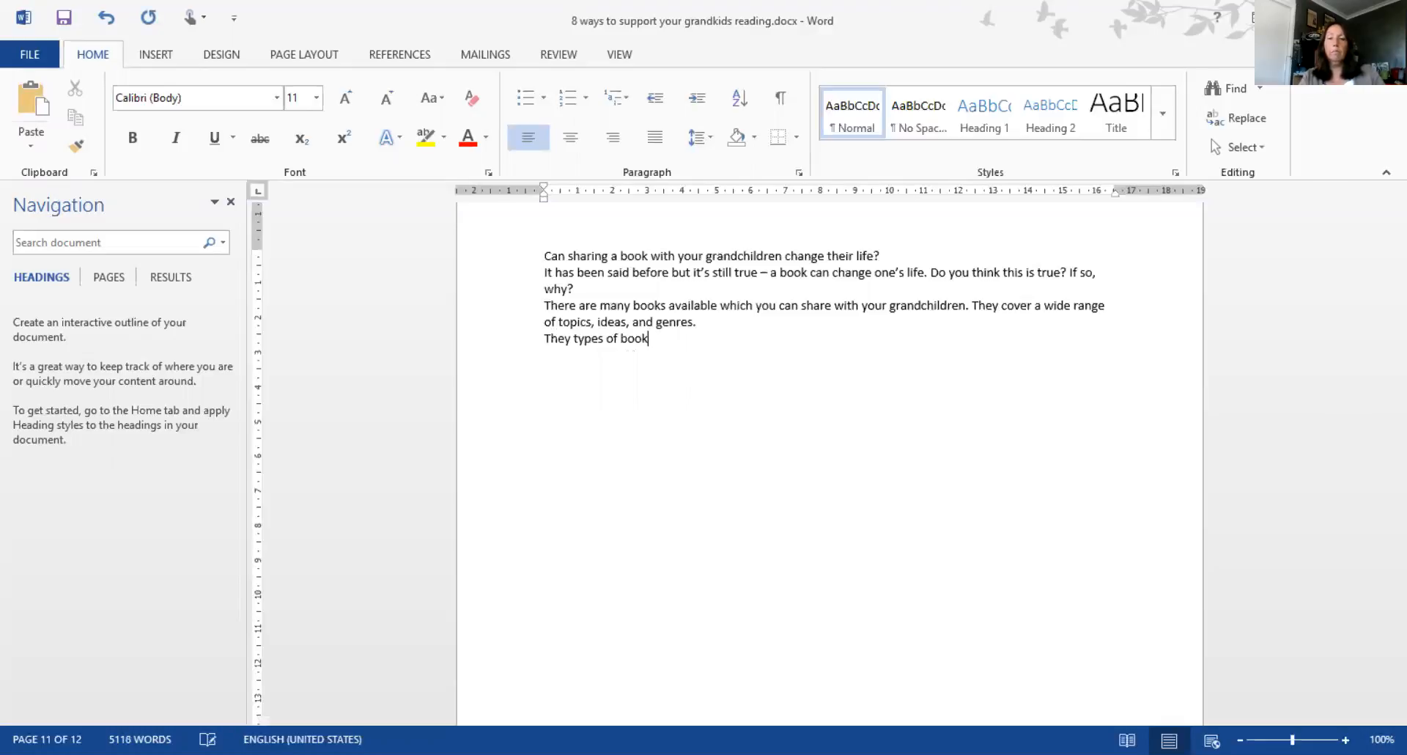
type("s you ch")
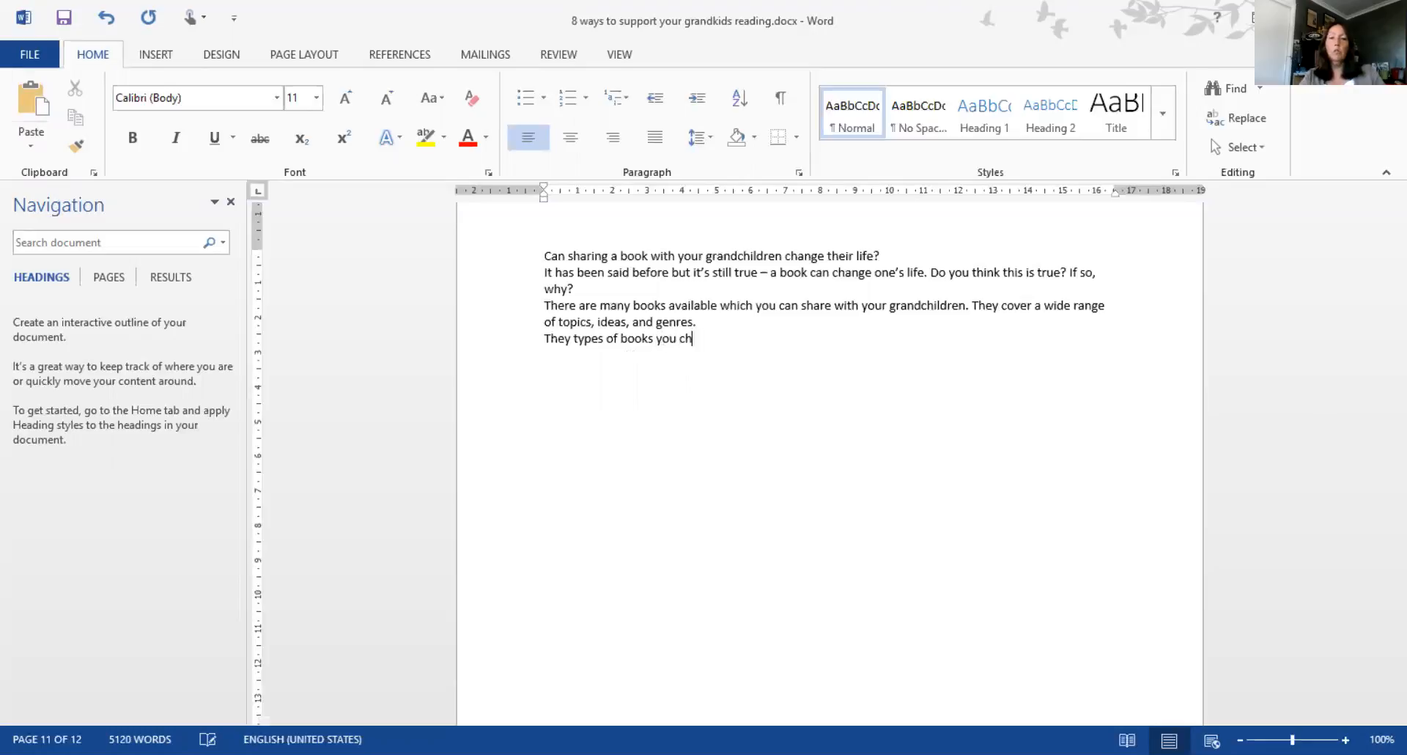
type("oo")
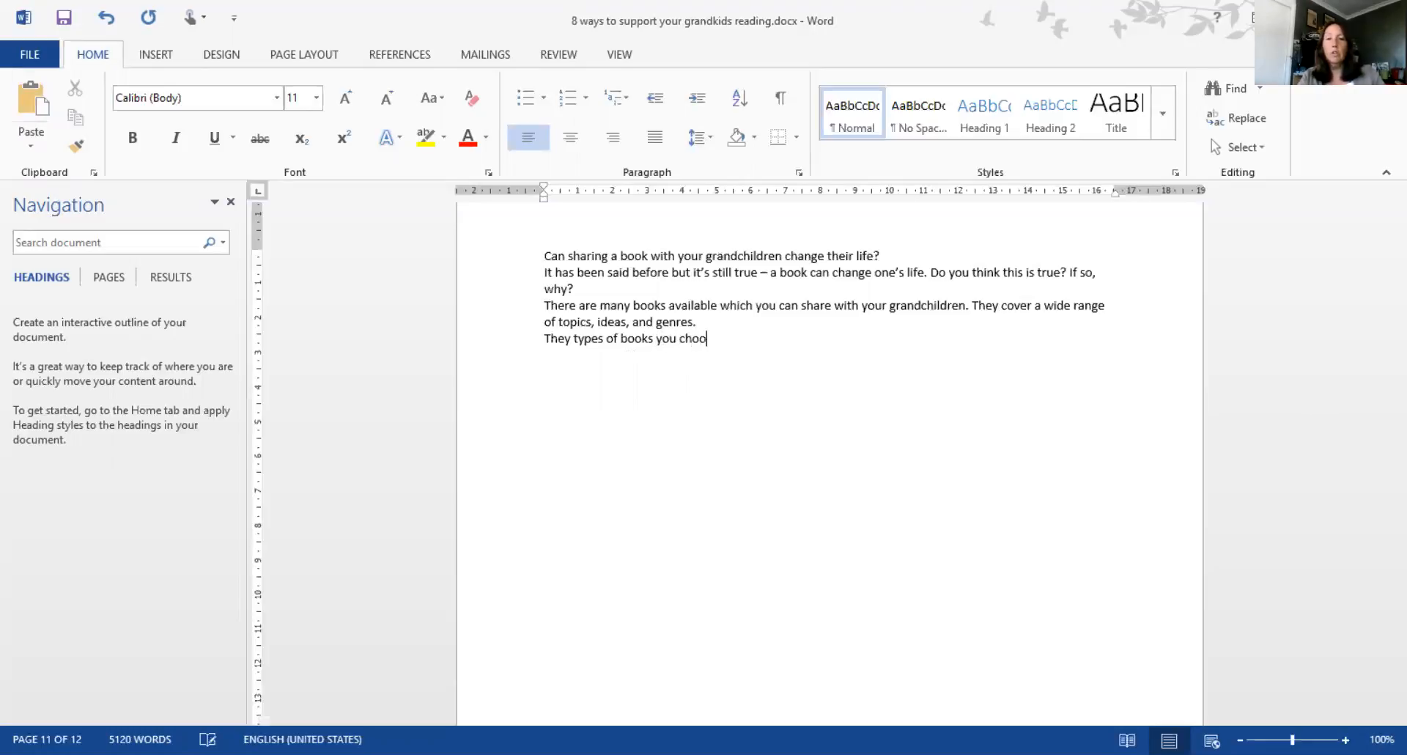
type("se will depend u")
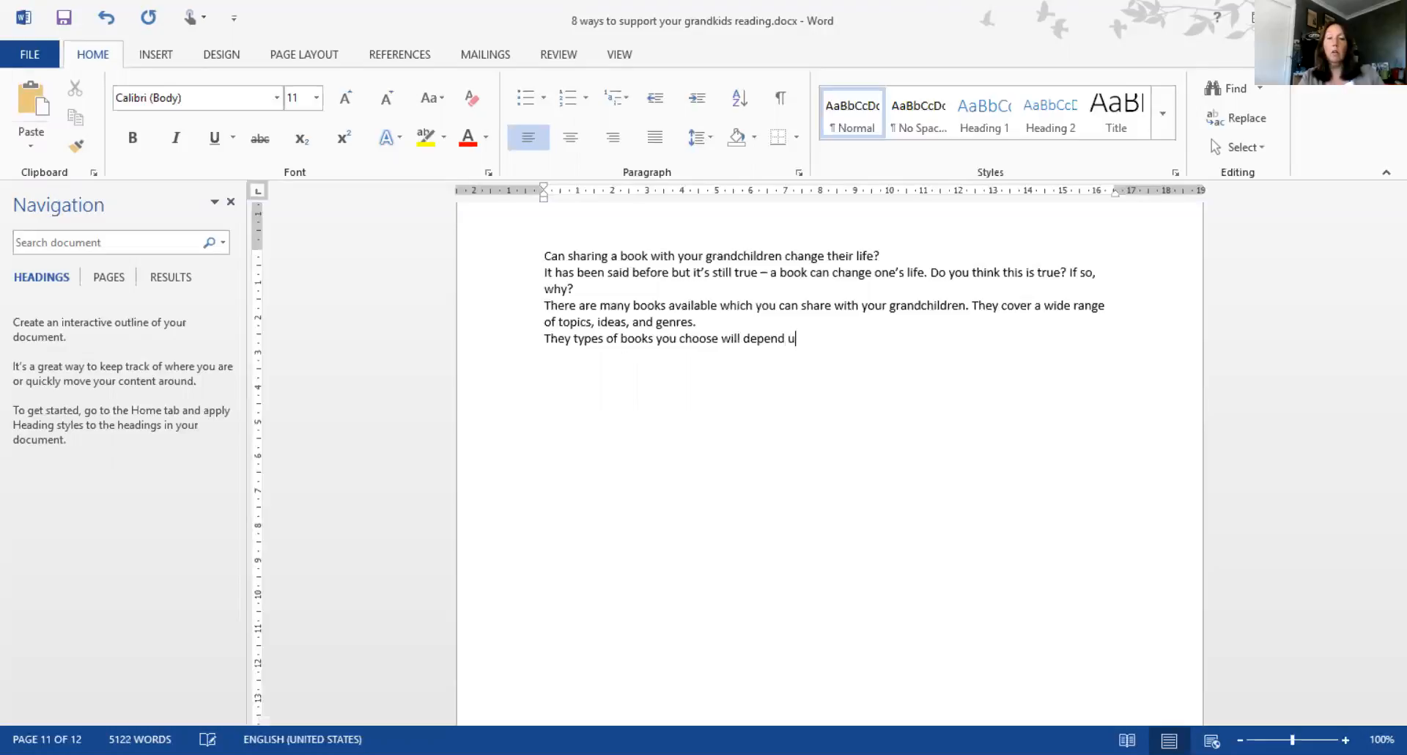
type("pon the age")
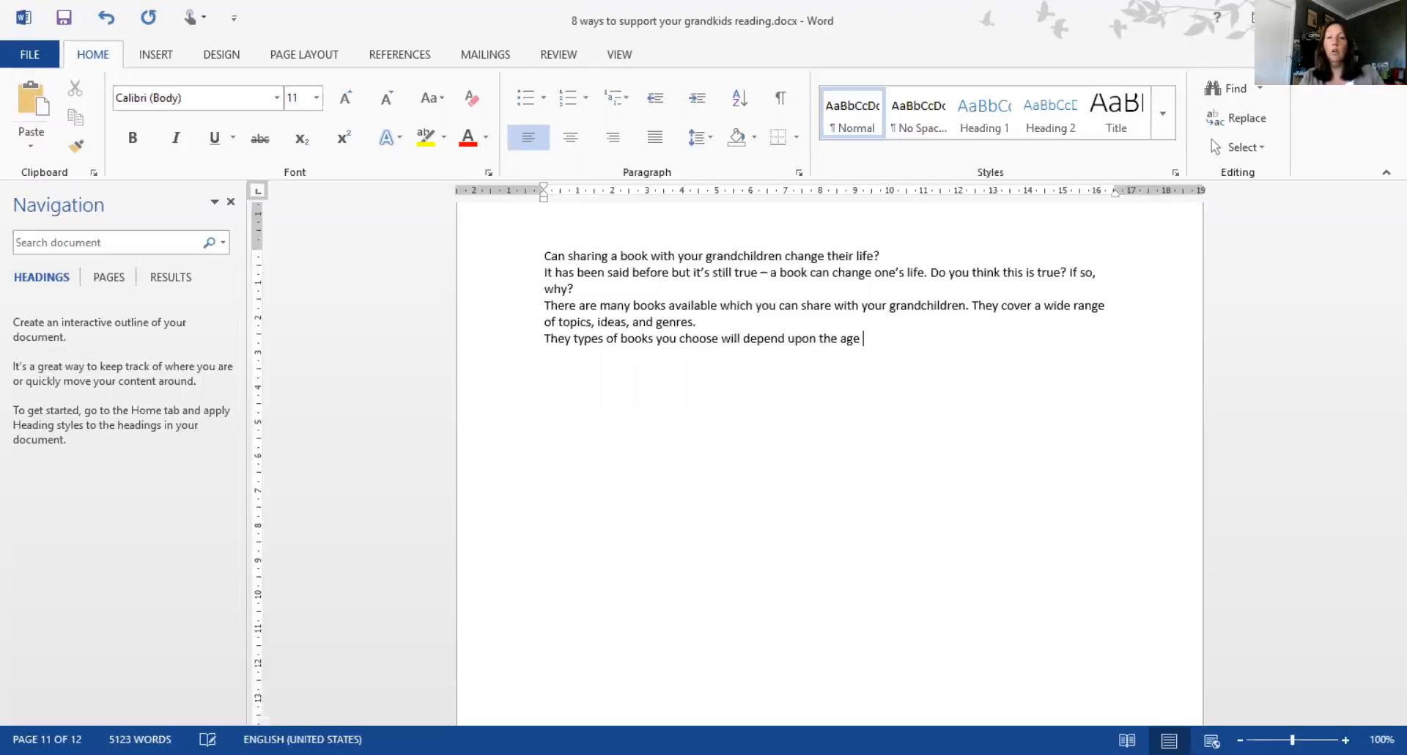
type("of your grandchild, and th")
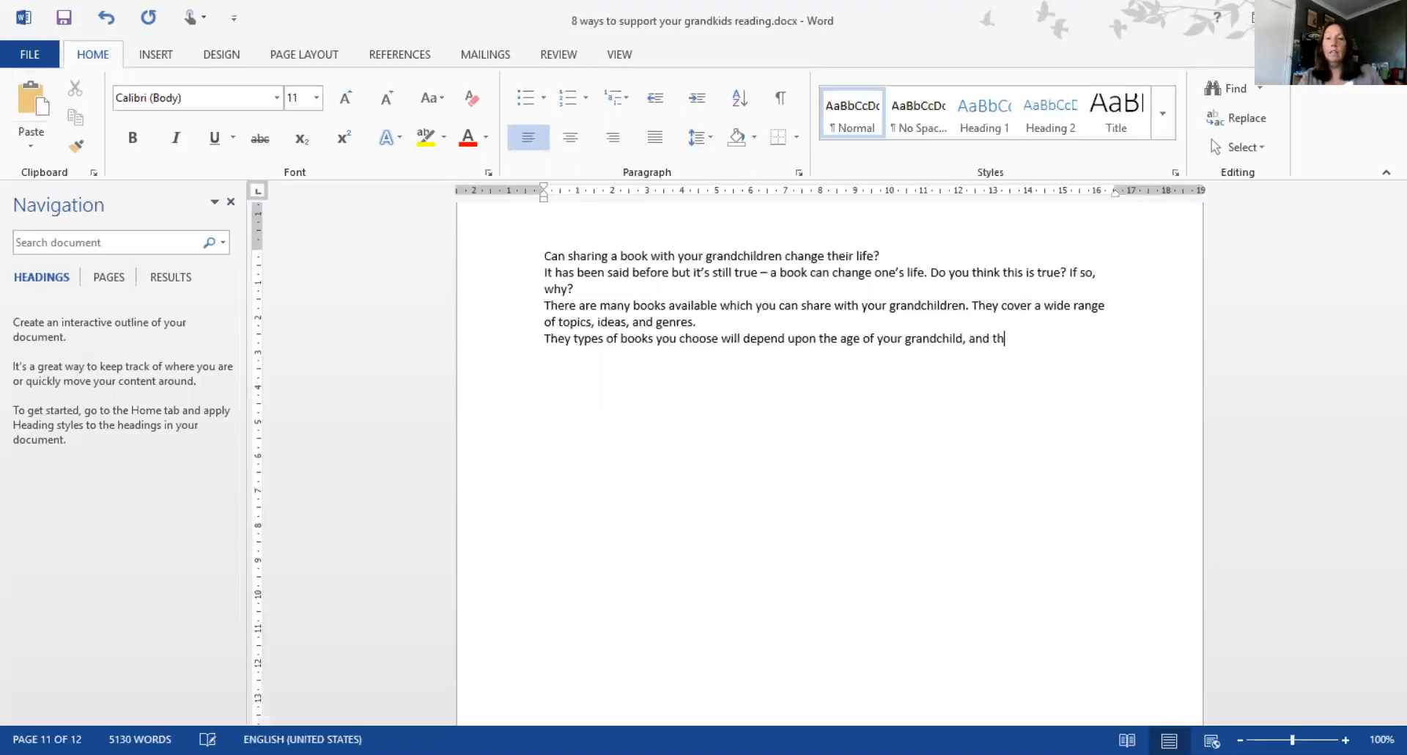
type("is or her")
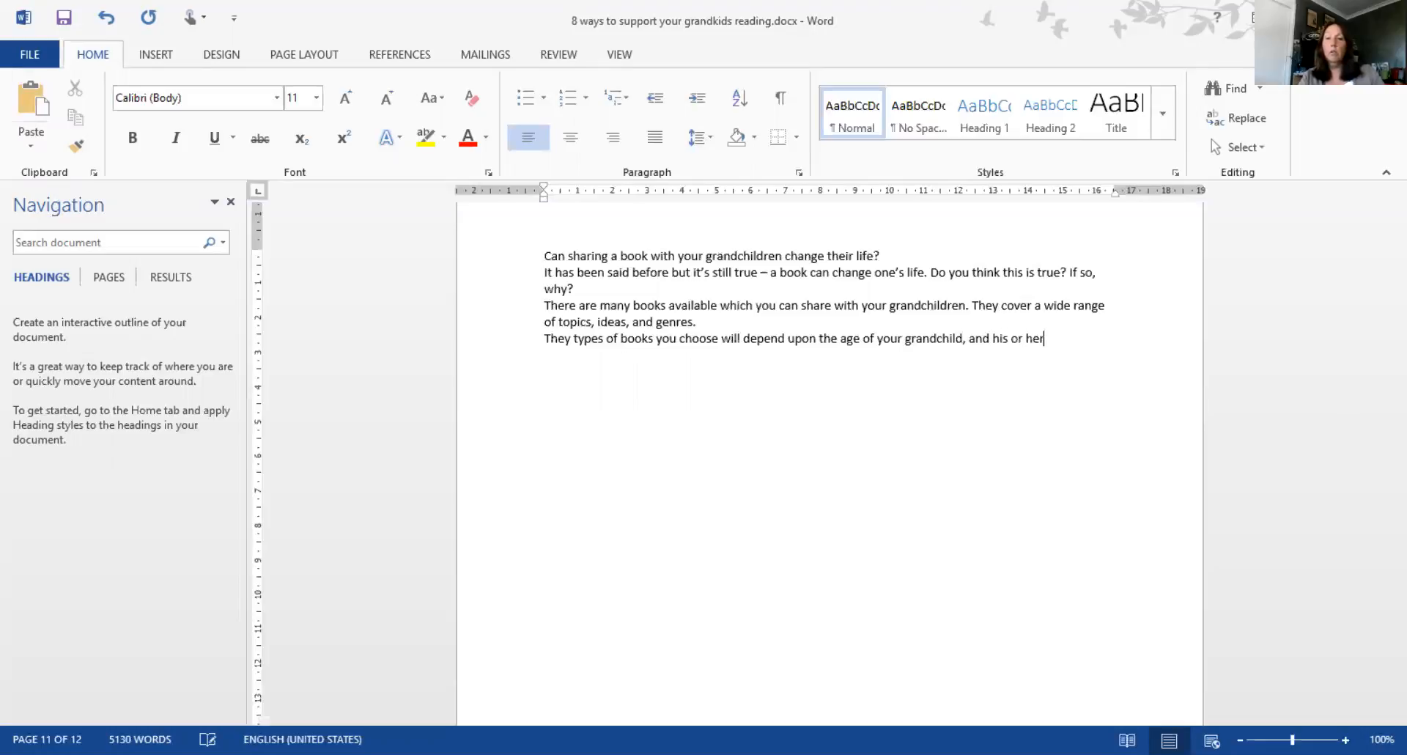
type("particular")
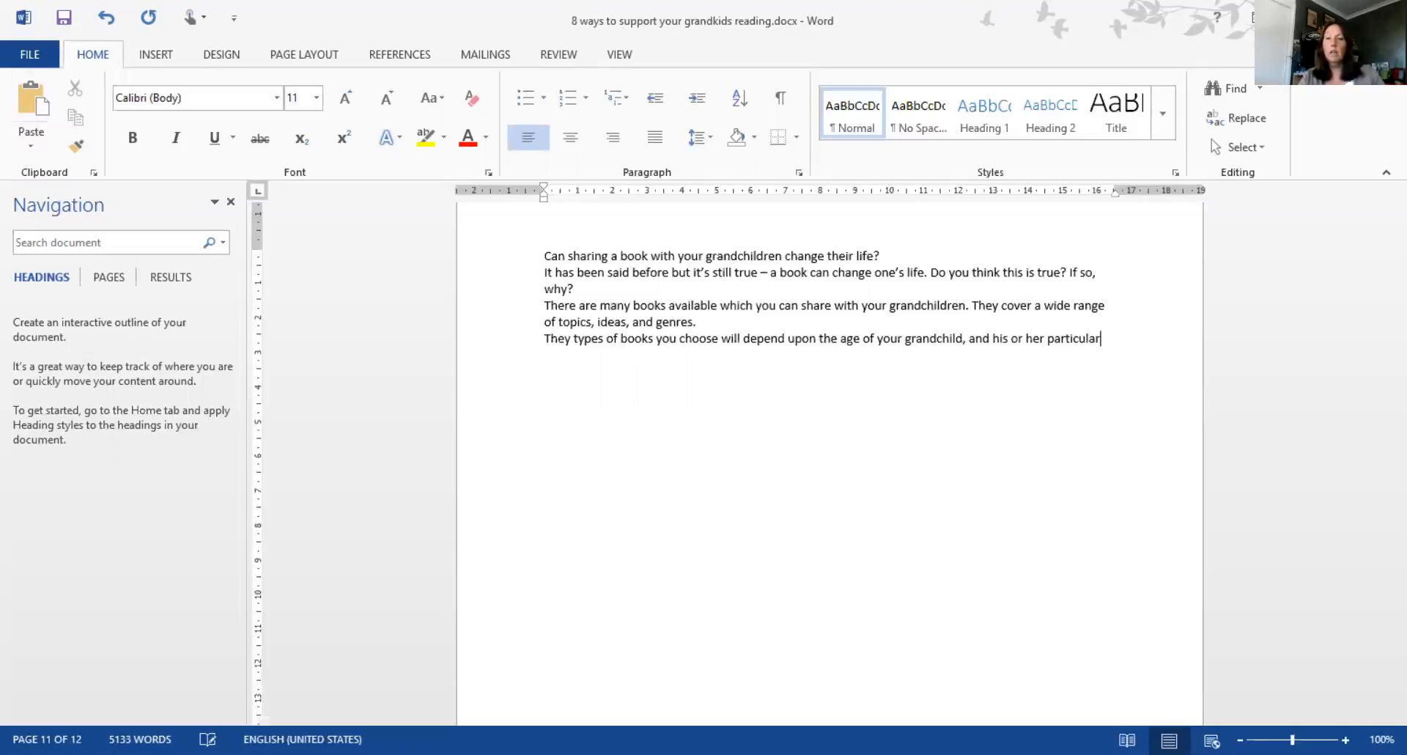
type("interest")
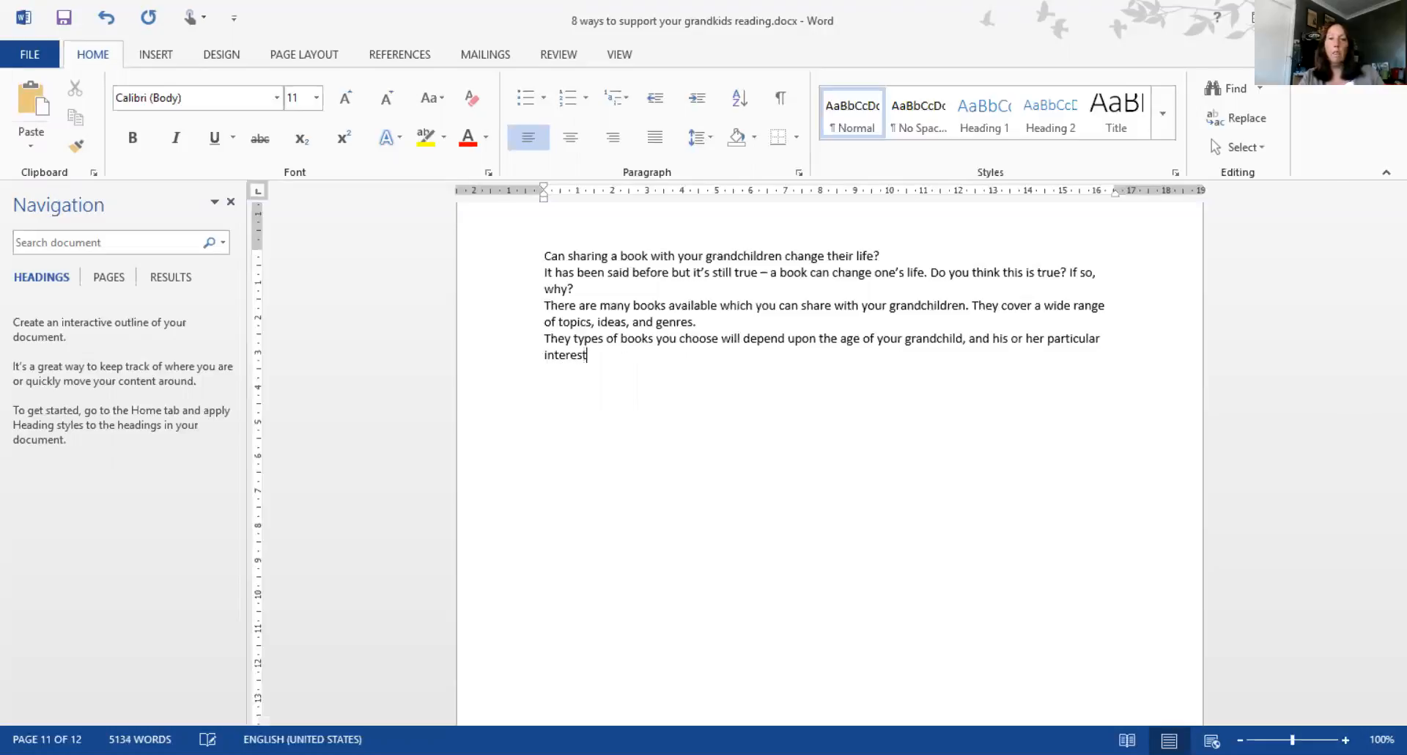
type("s, of course.")
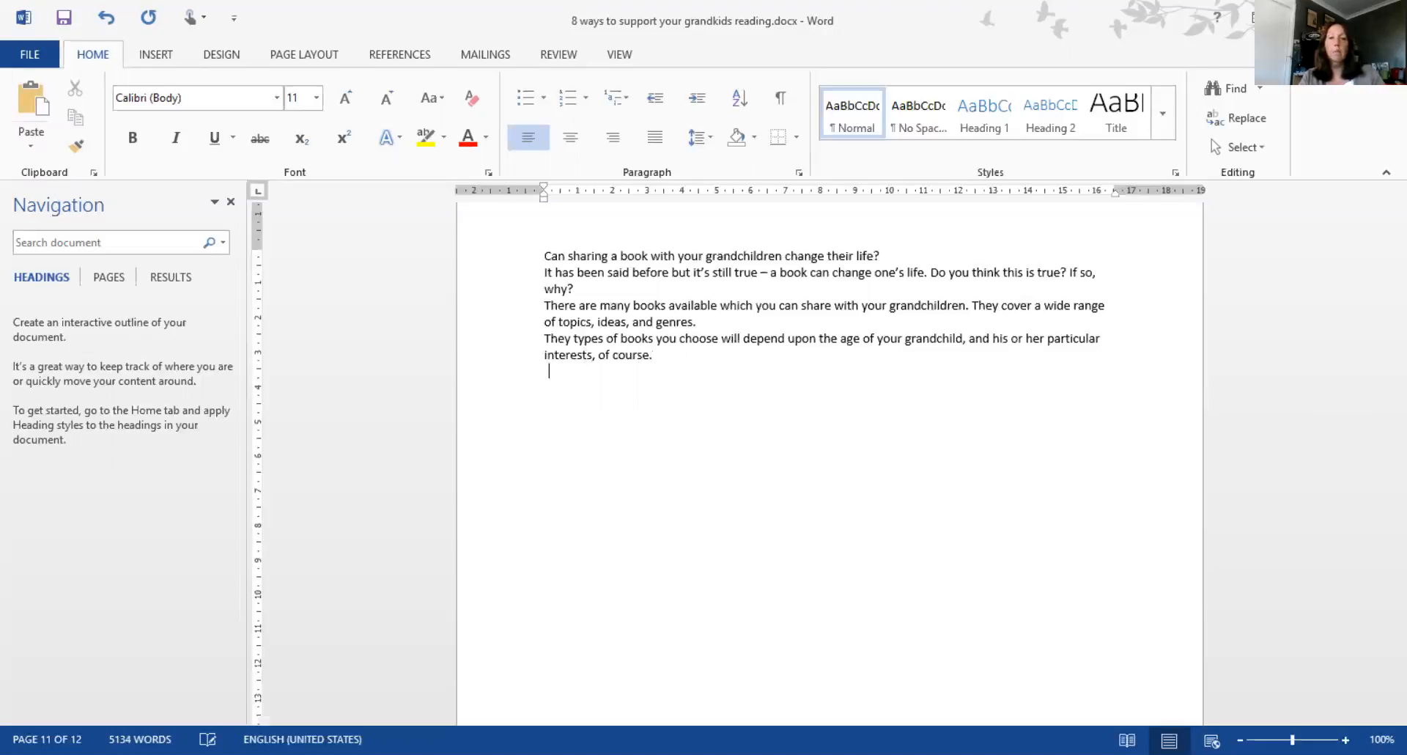
Add the question "But, can sharing a book change their lives?"
type("But, can")
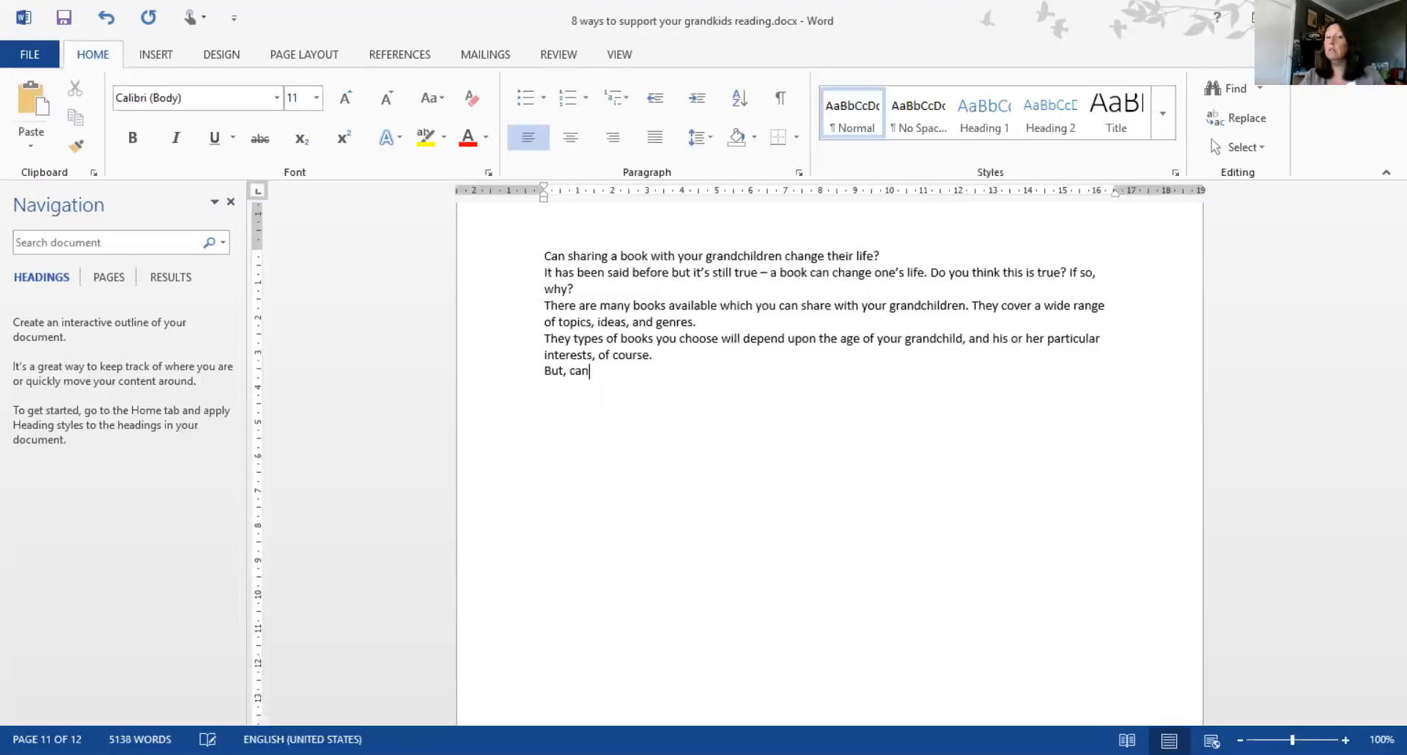
type("t")
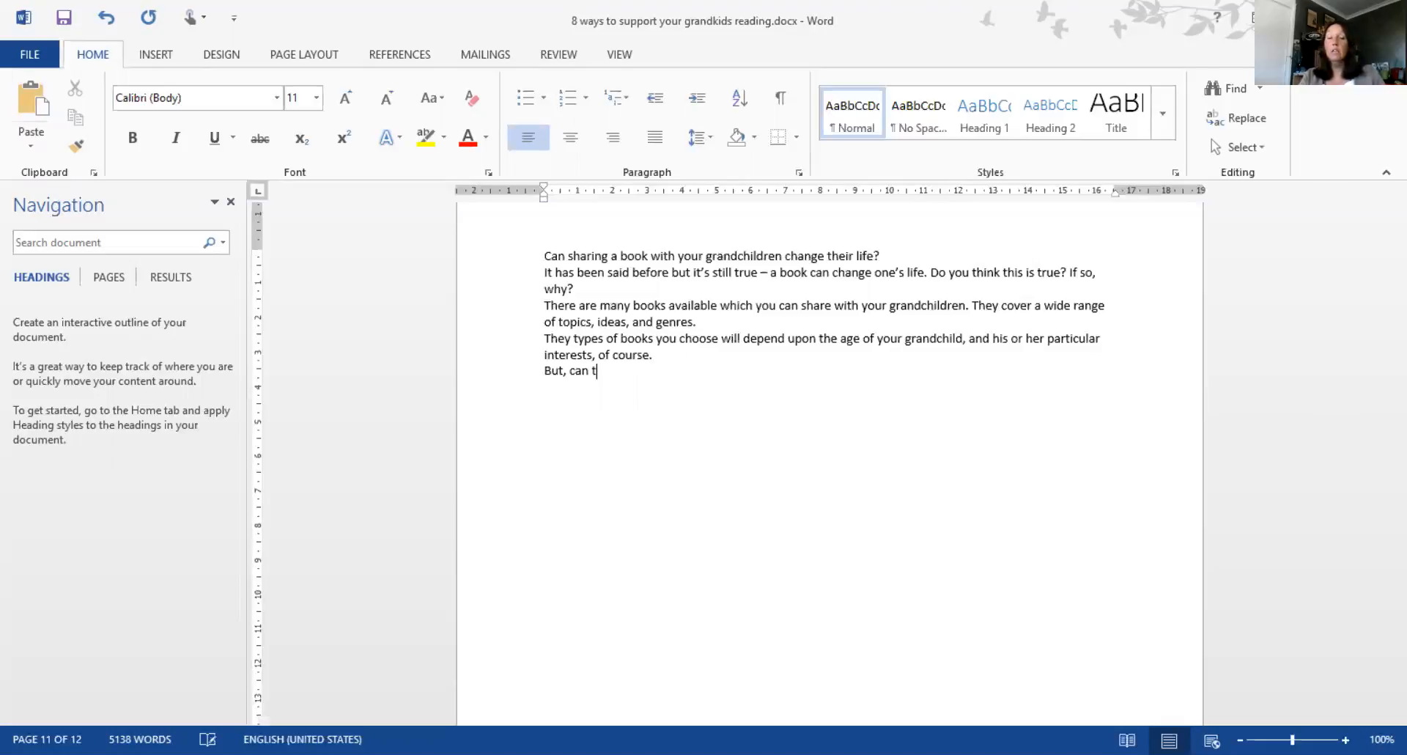
type("sharing")
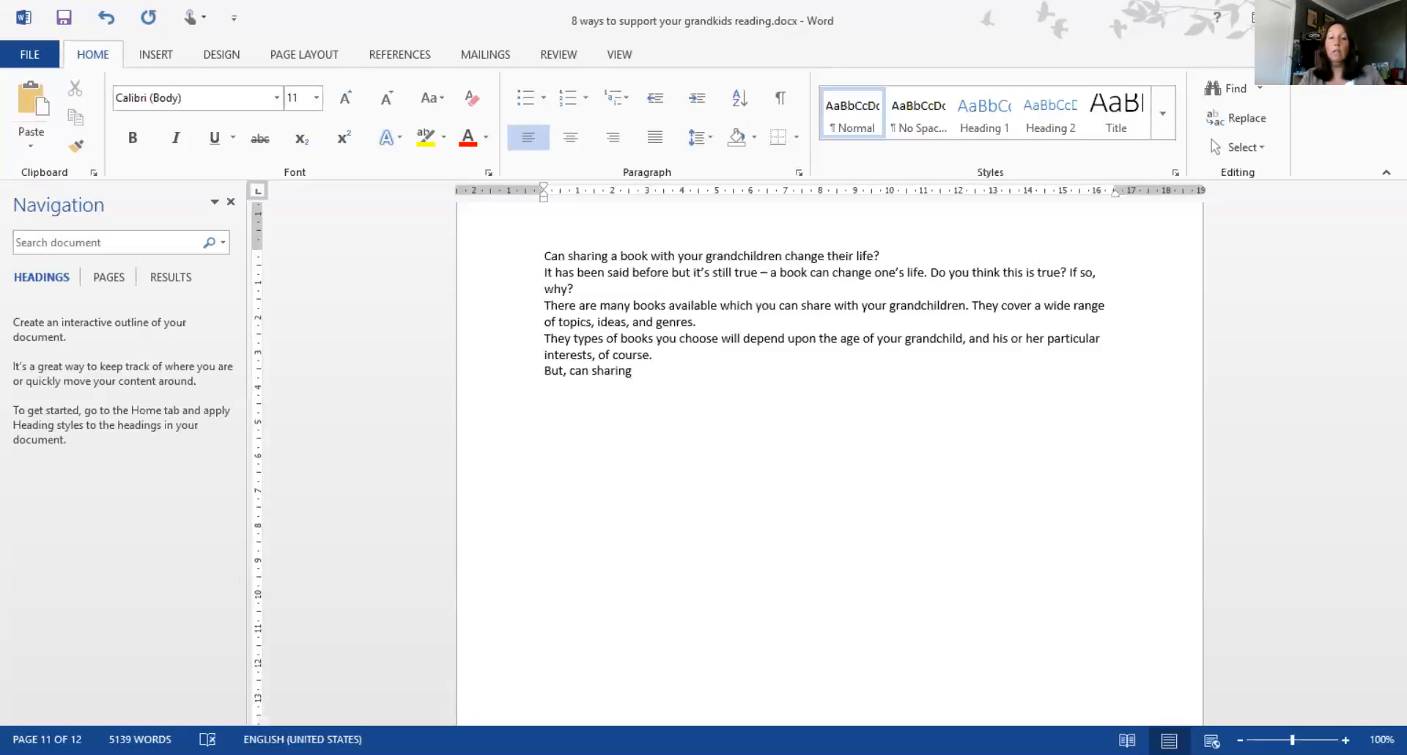
type("a book change")
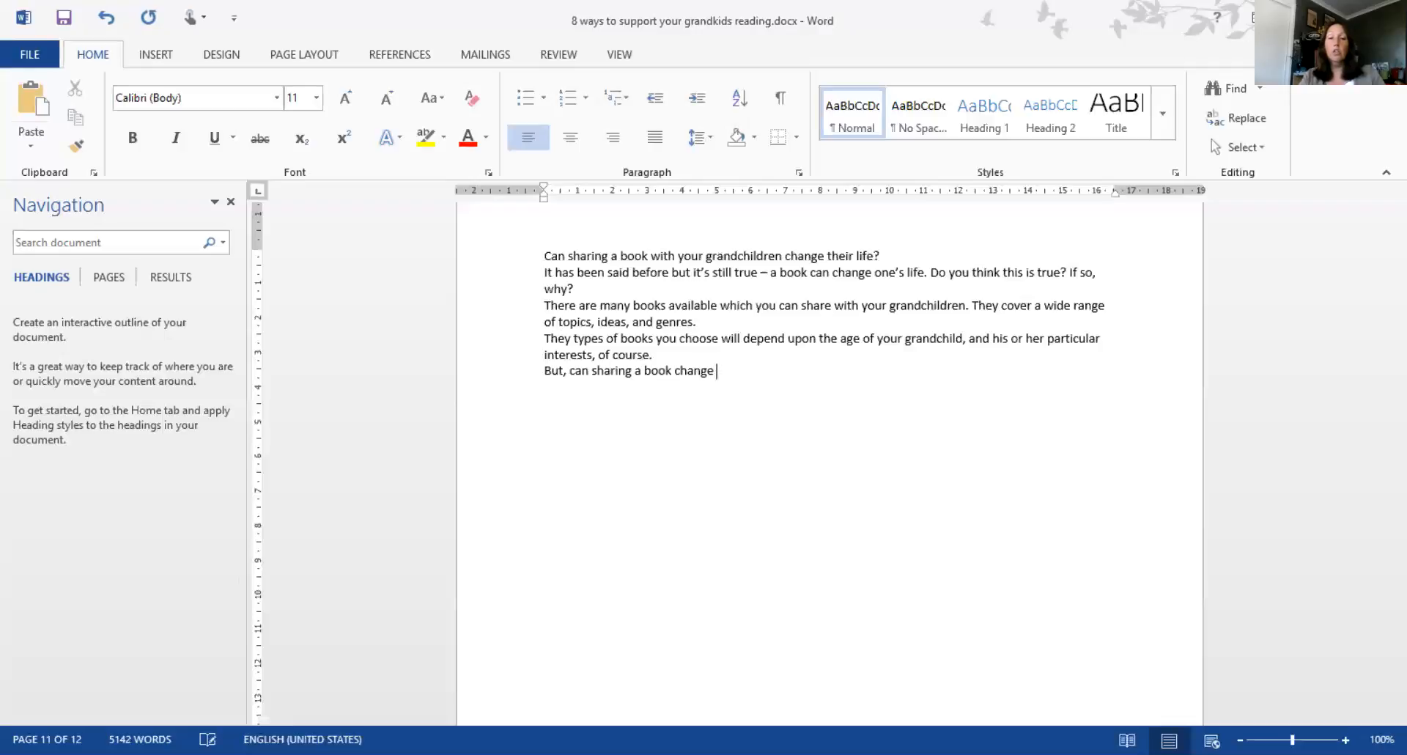
type("their lives?")
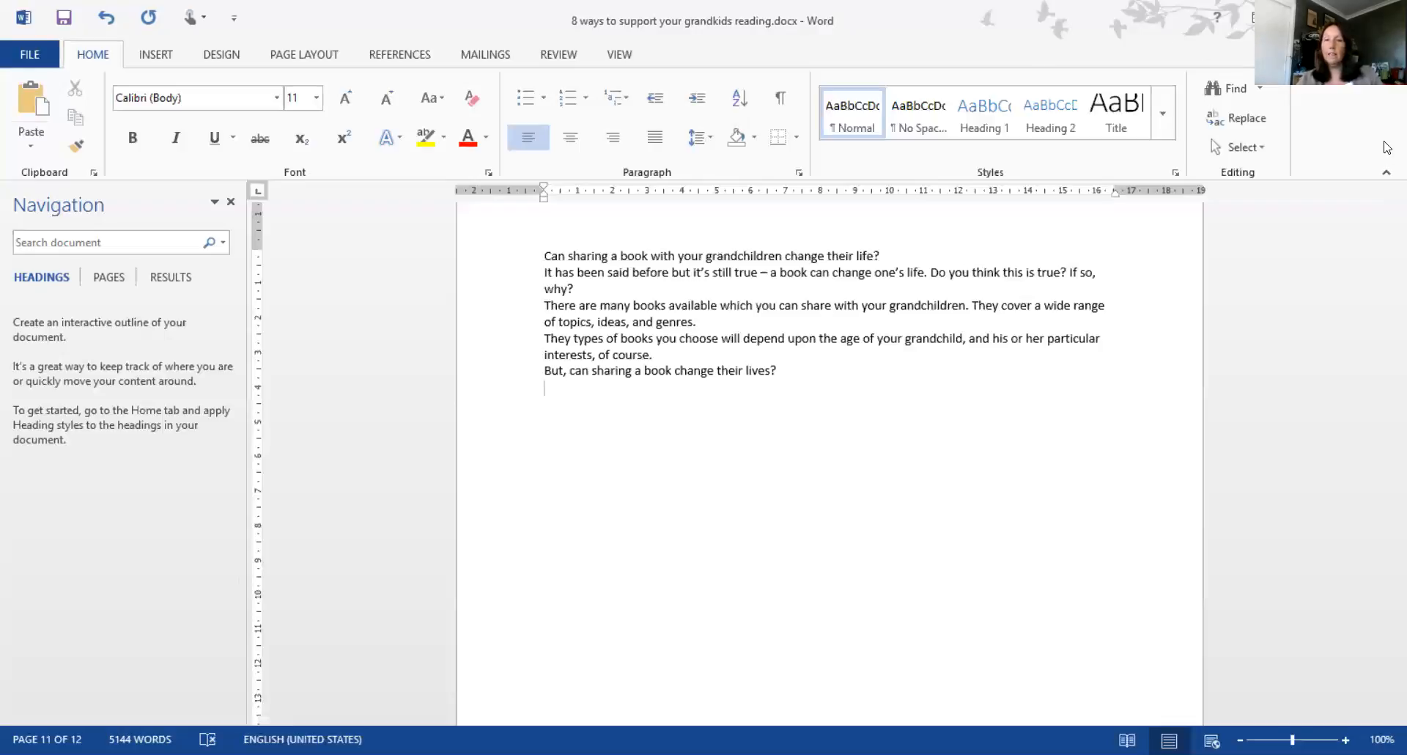
mouse_move(1313, 134)
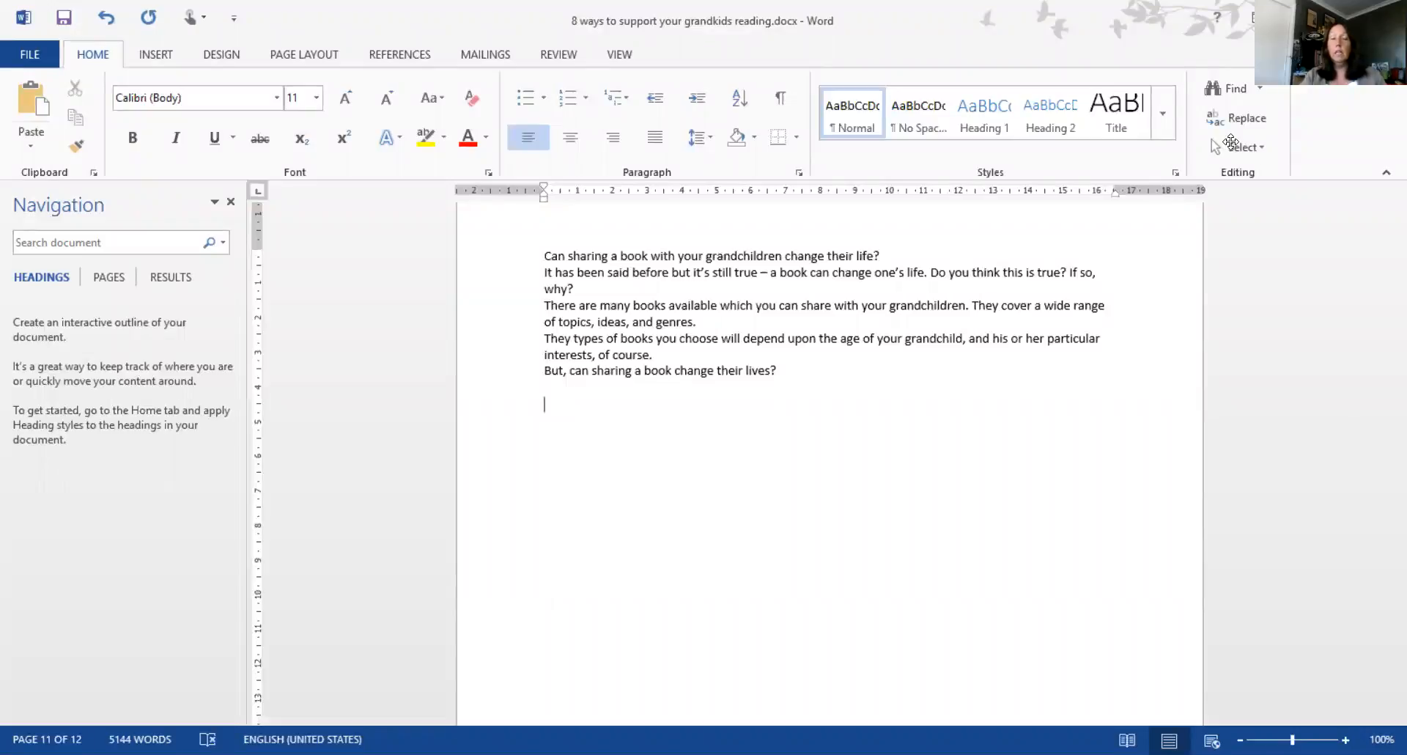
Add the bold subheading "How can a book change a child's life?" with "When" and "To what extent" lines below
type("o")
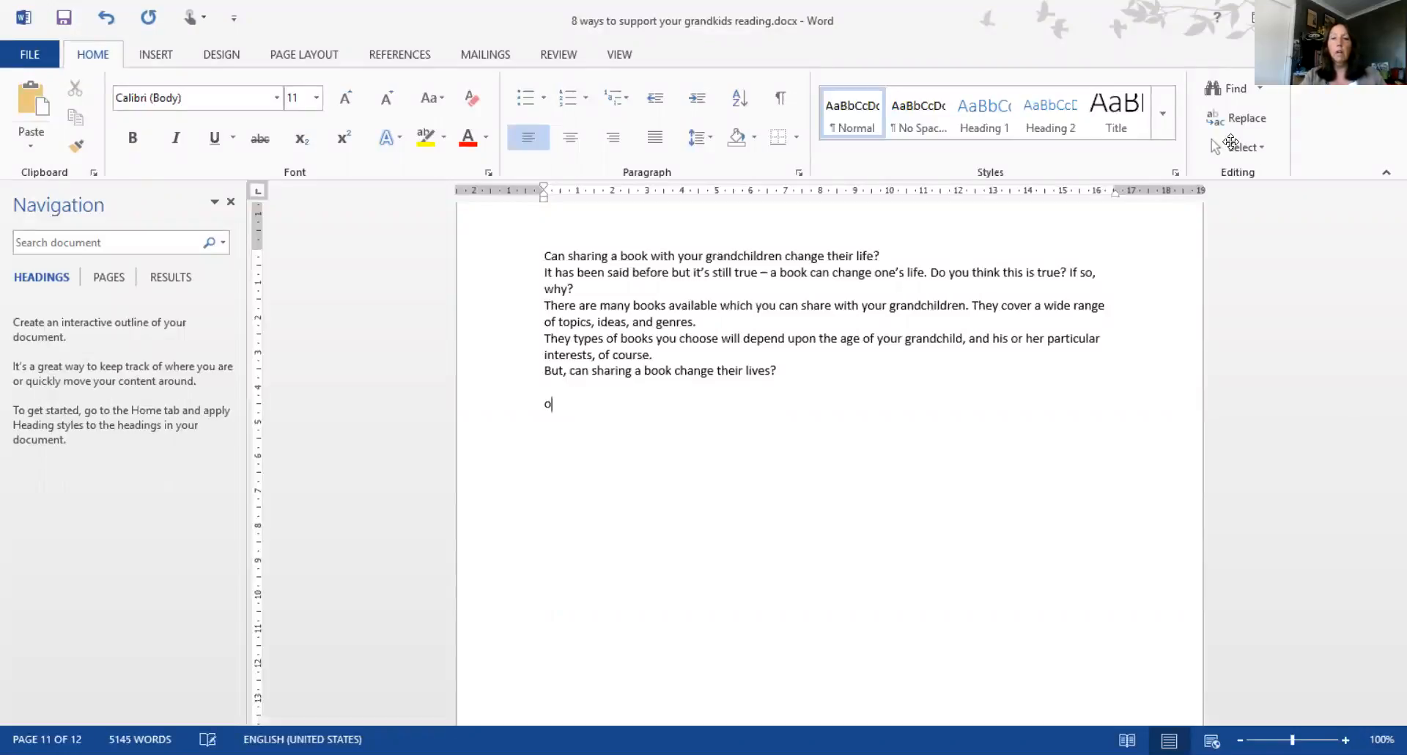
type("How")
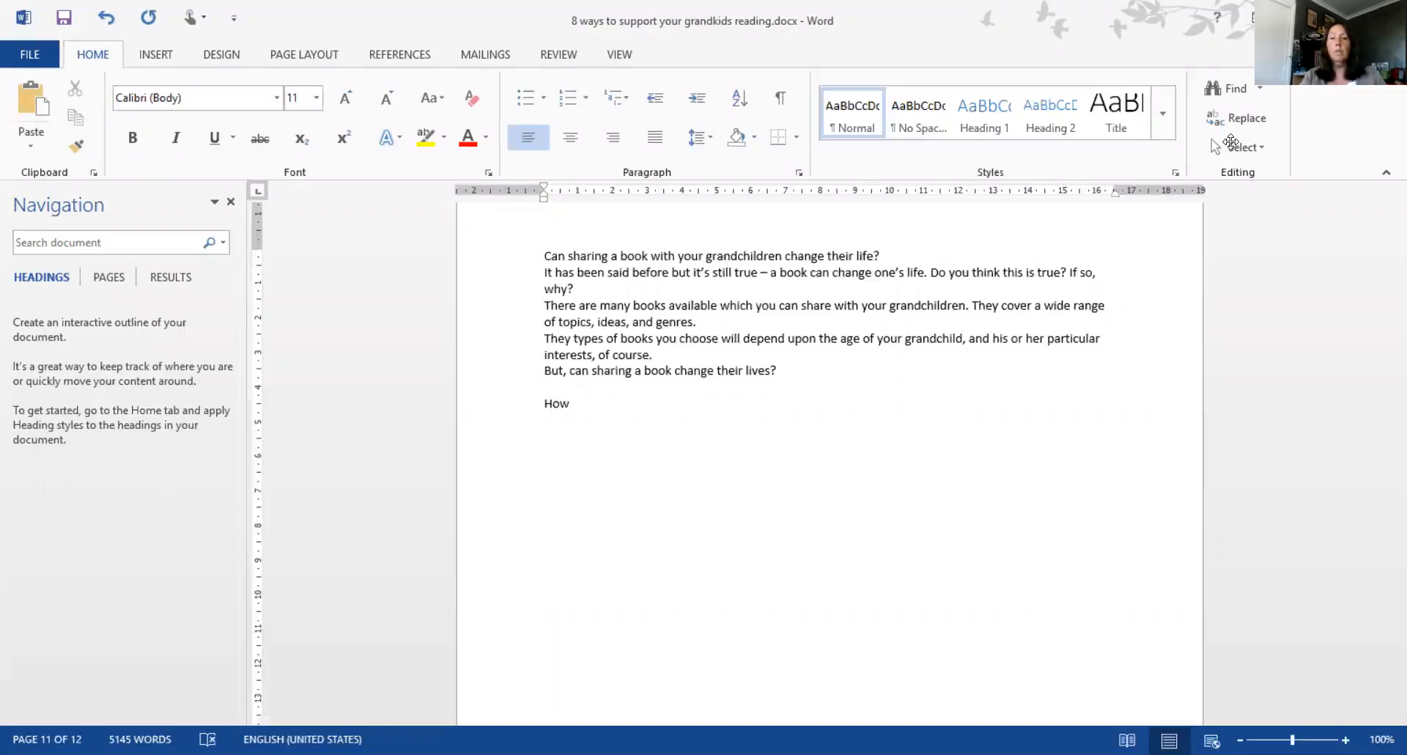
type("When")
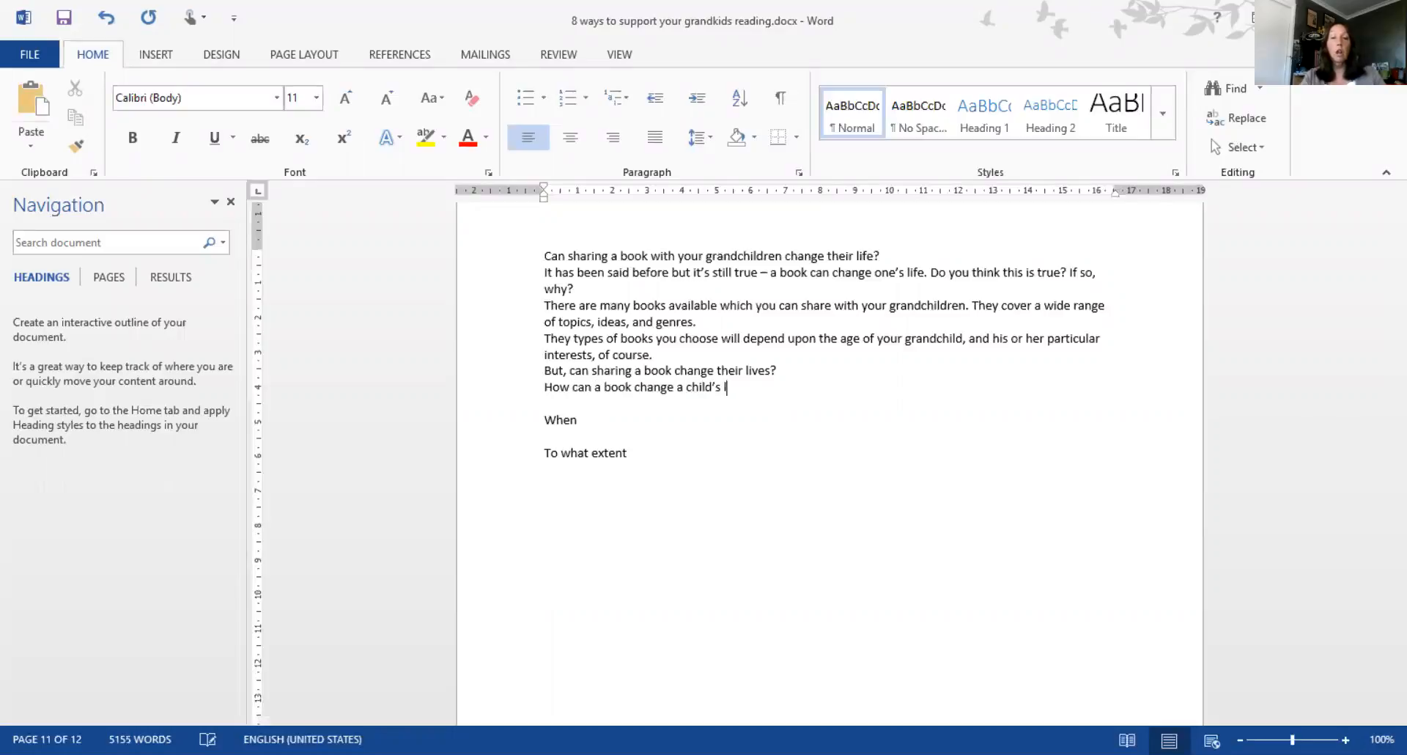
type("life?")
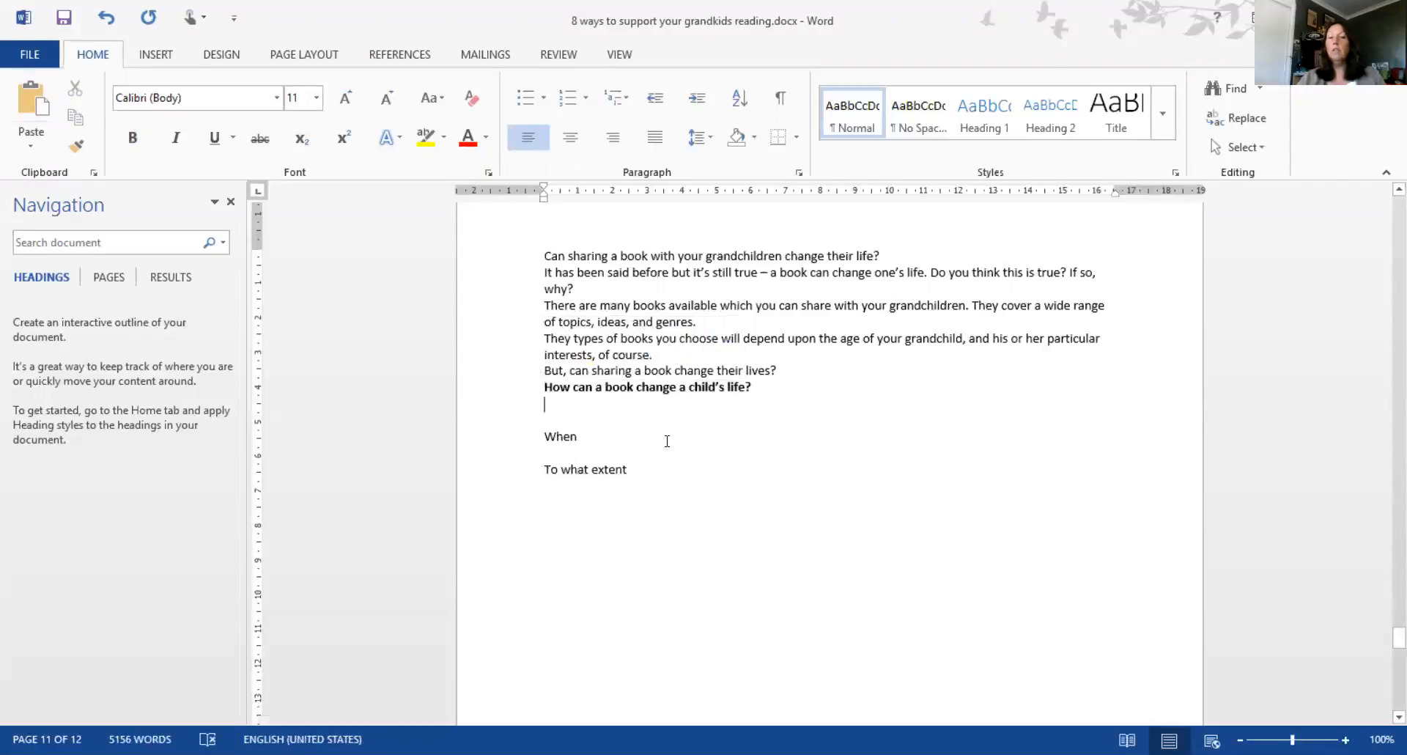
mouse_move(517, 258)
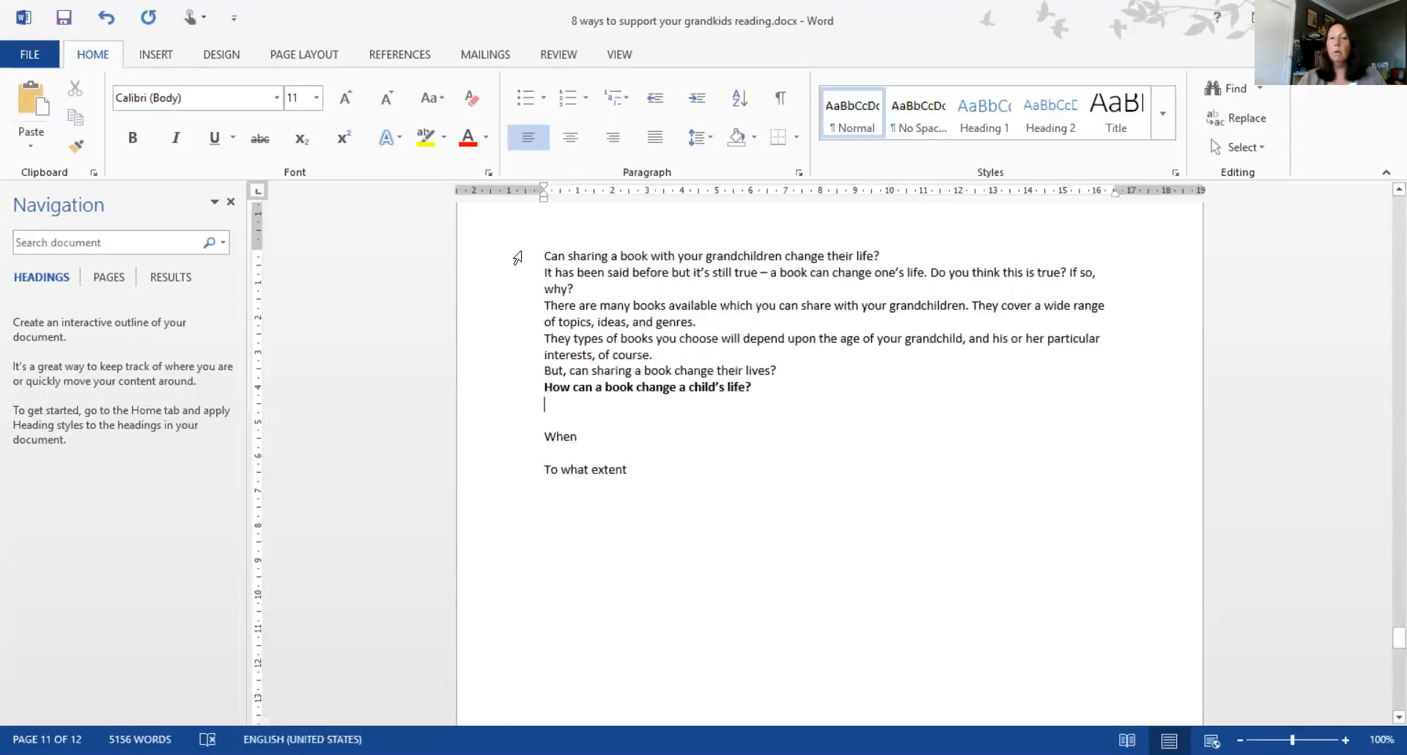
Bold the opening question line, then return to the empty line below the second subheading
triple_click(709, 256)
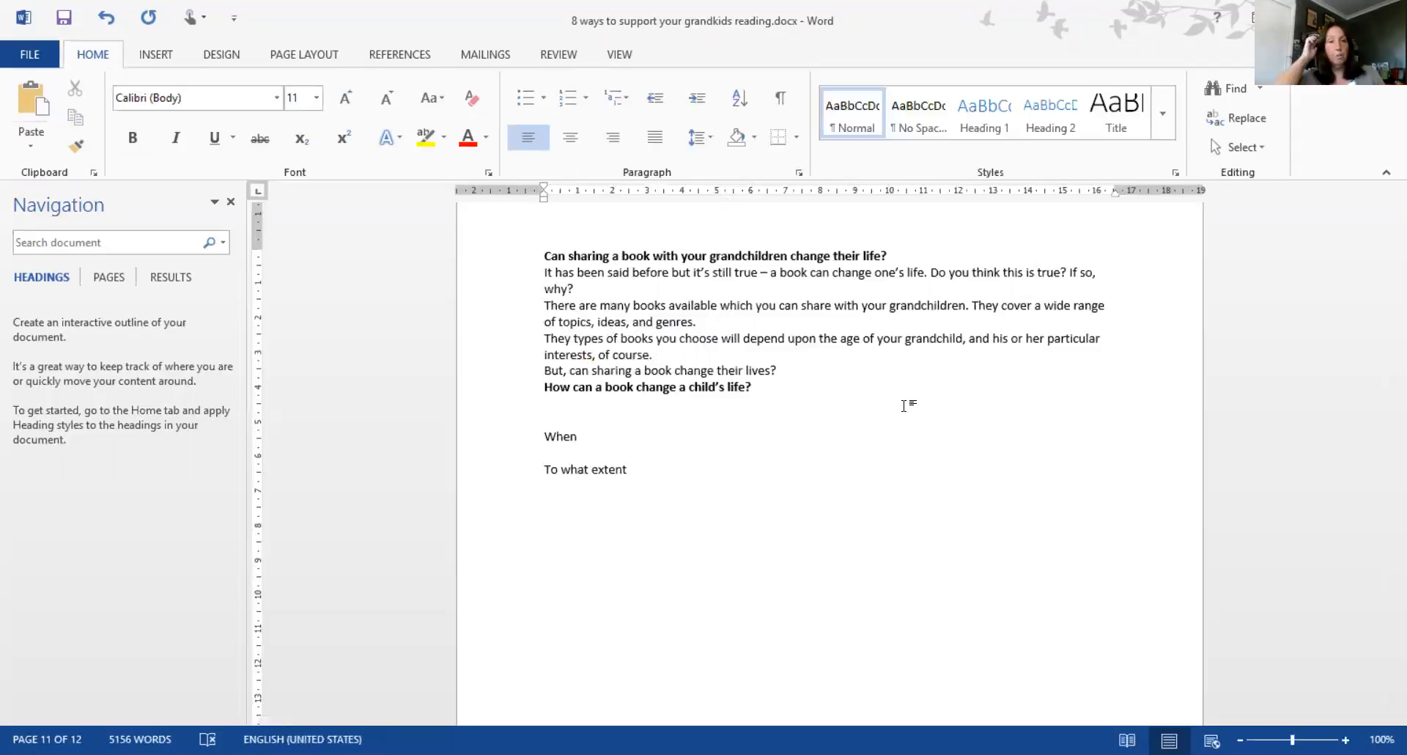
left_click(545, 405)
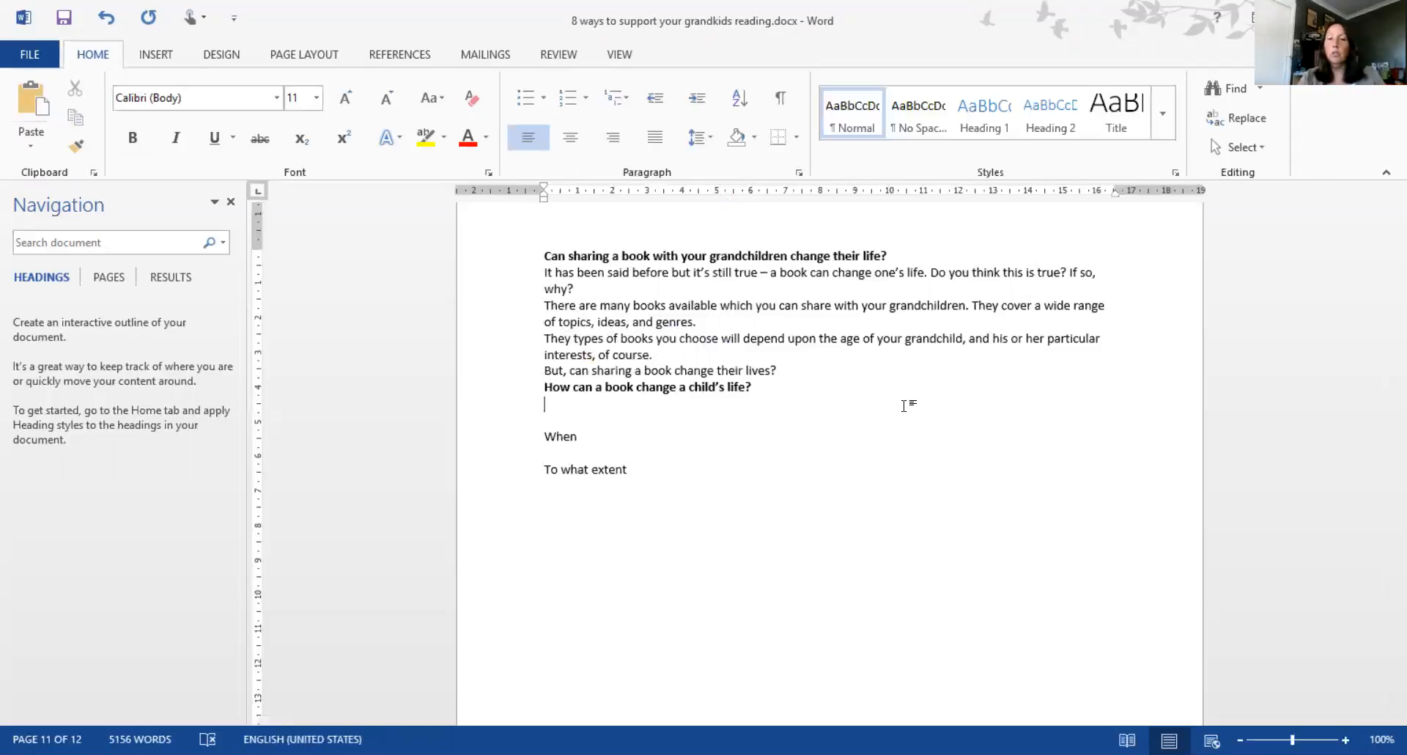
mouse_move(906, 399)
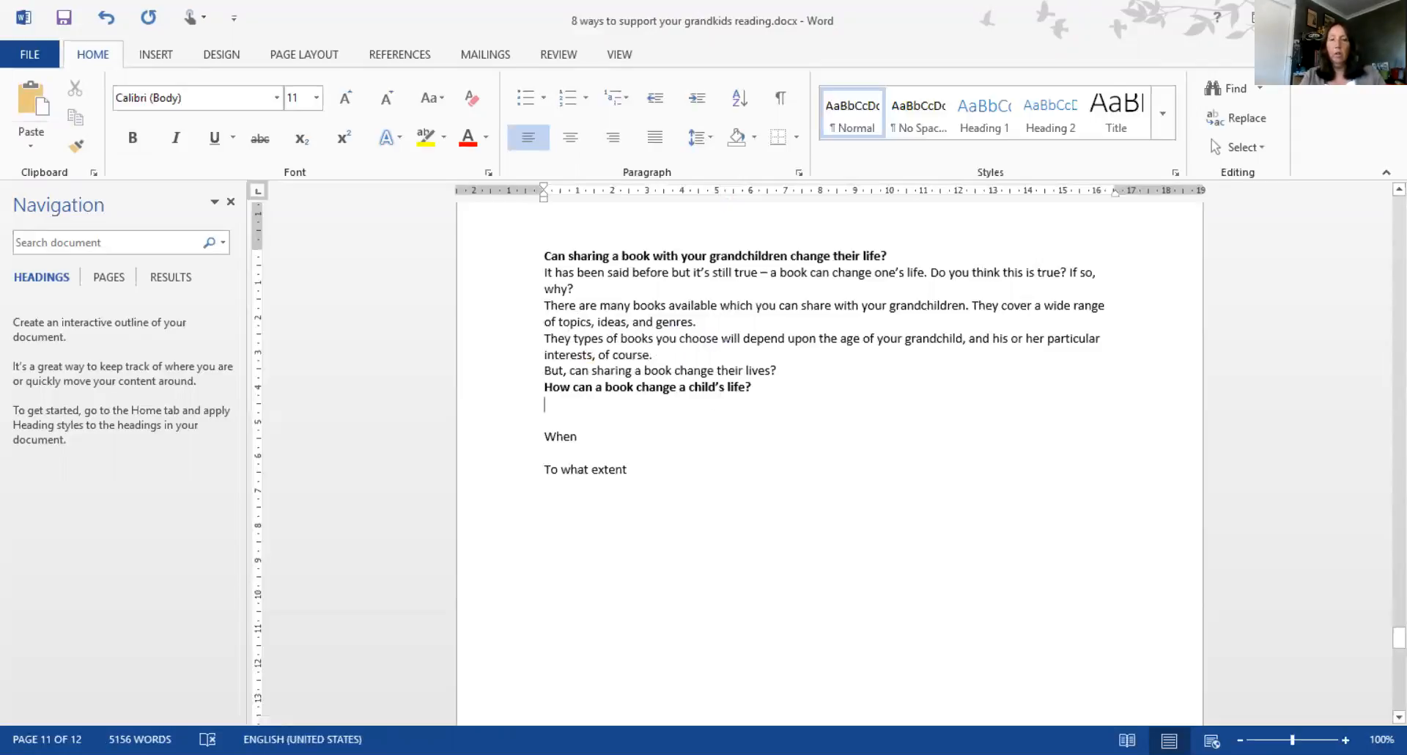
Write the question asking how many of the hundreds, perhaps thousands, of books changed your life
type("Other the cou")
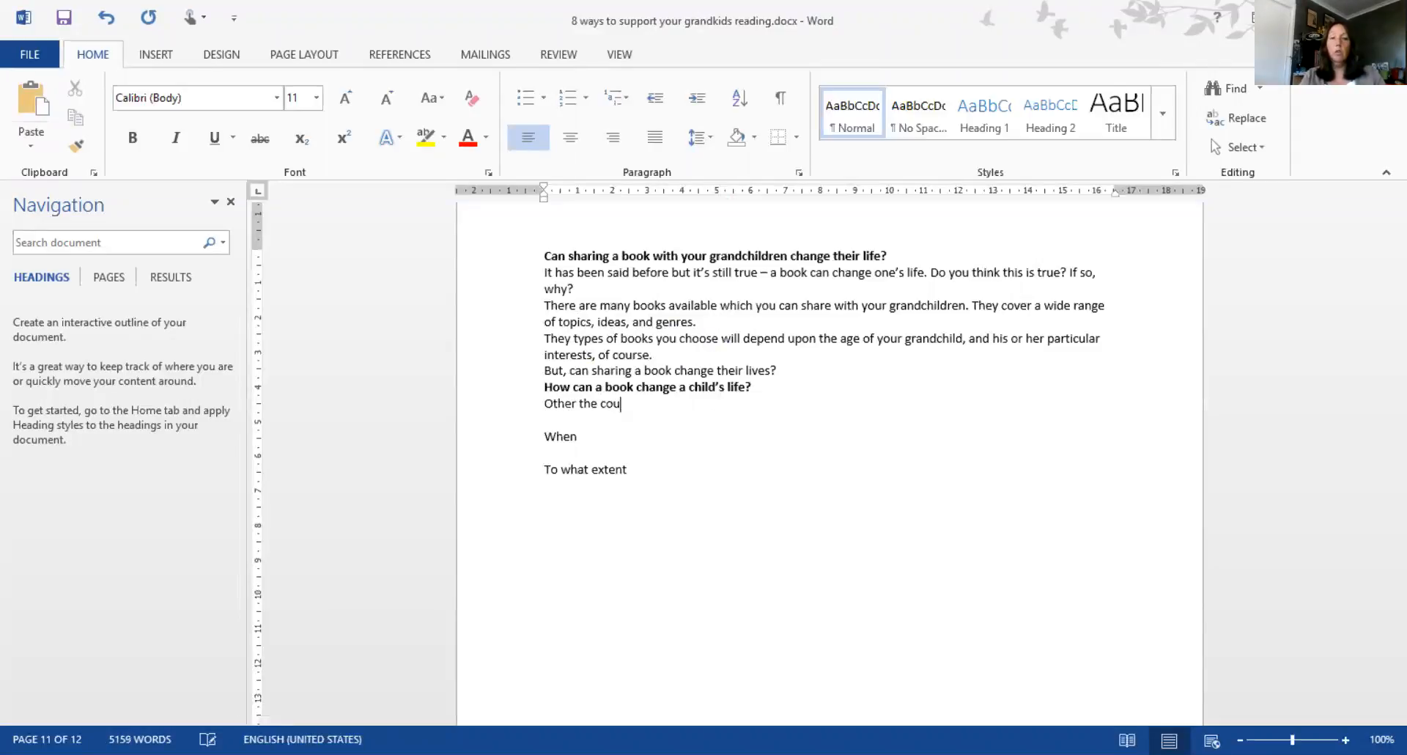
type("rse of your own lif")
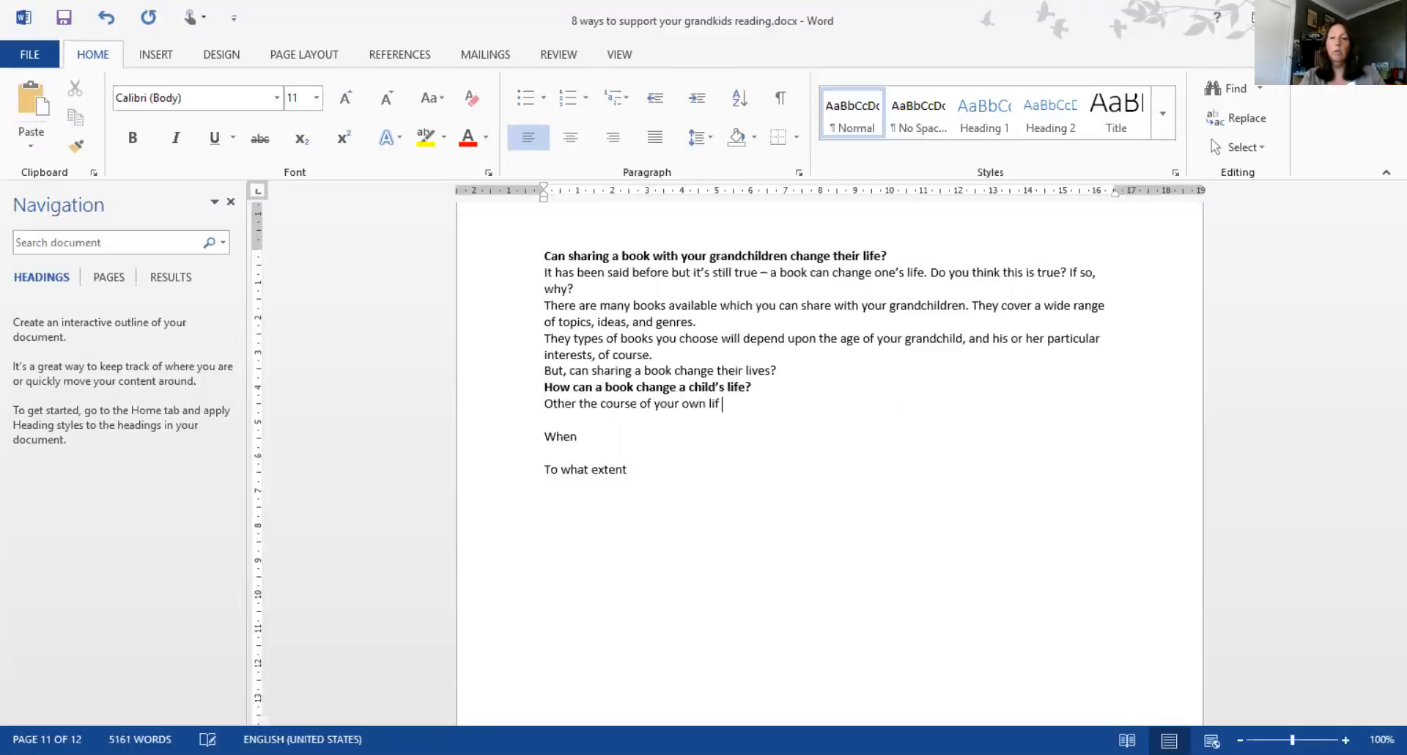
type("e would have read")
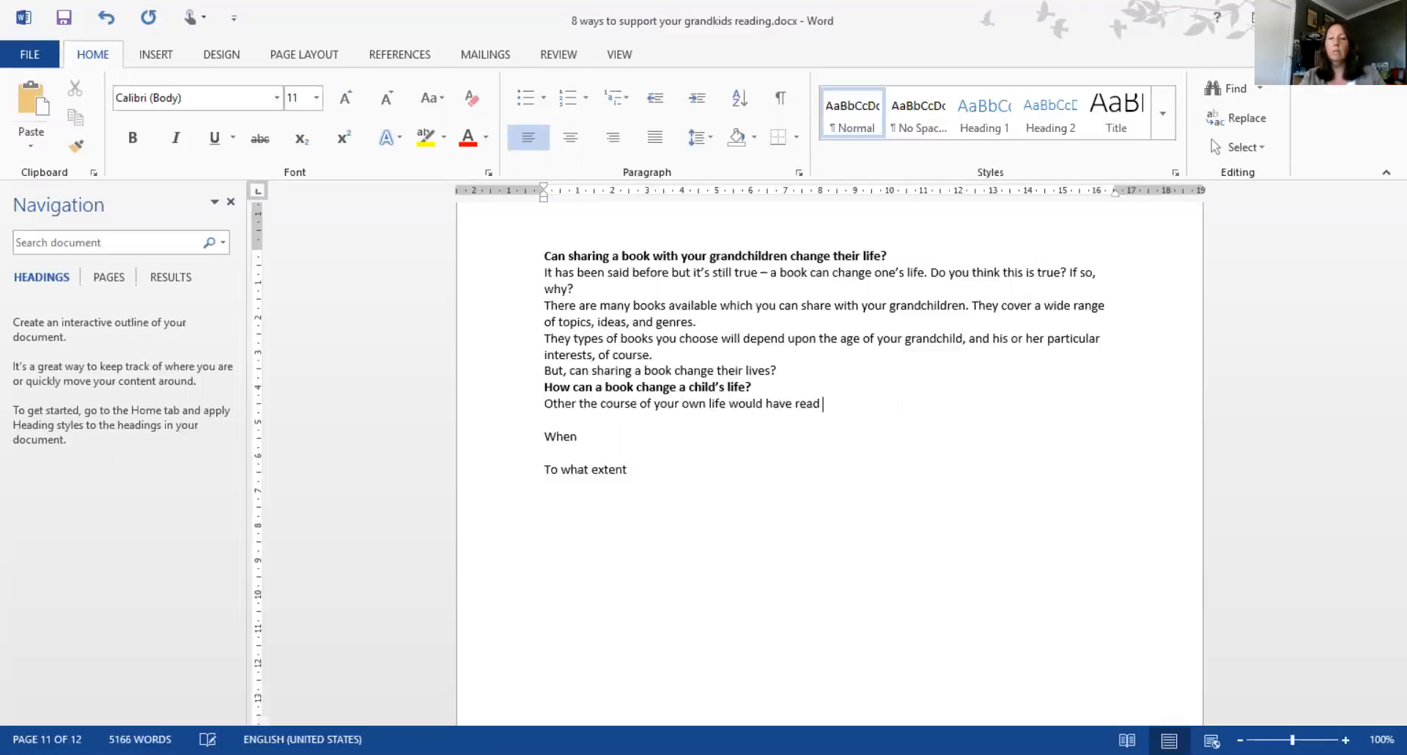
type("hundr")
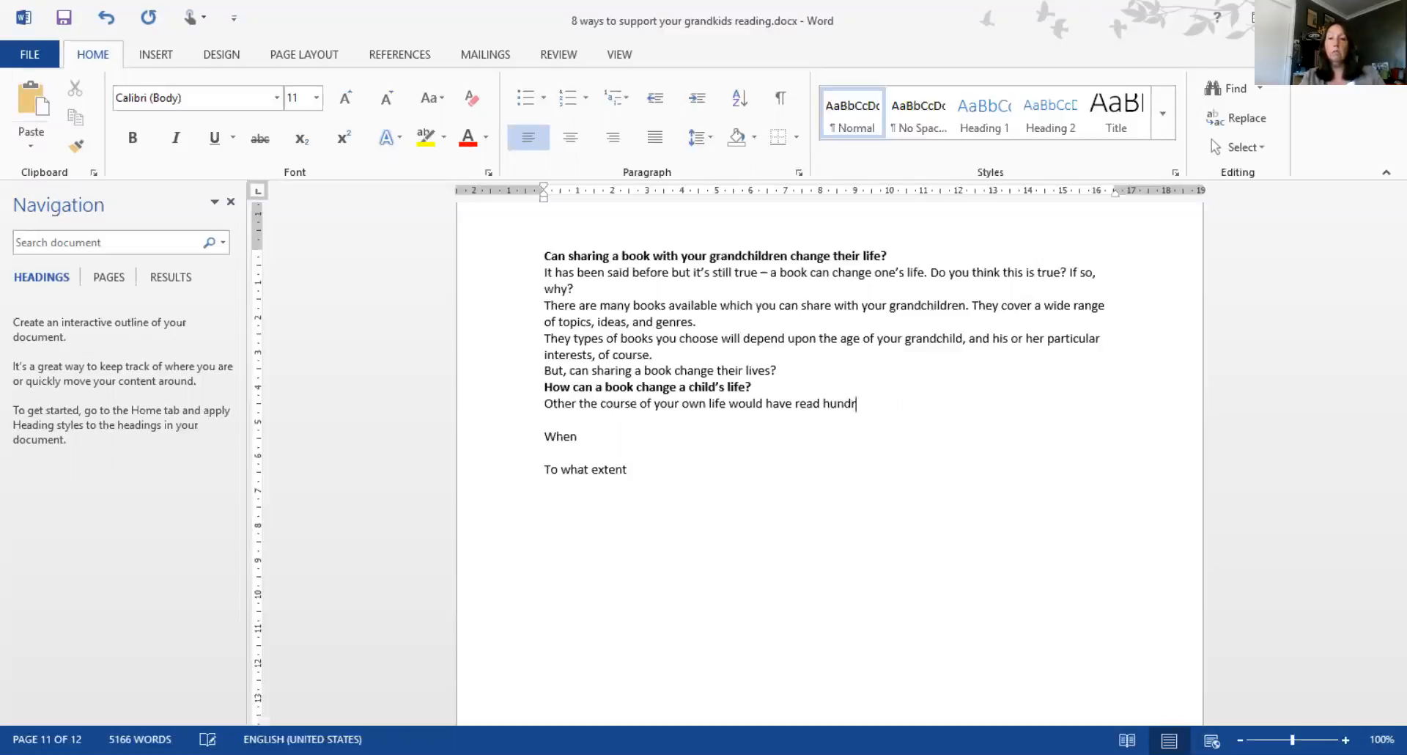
type("ed")
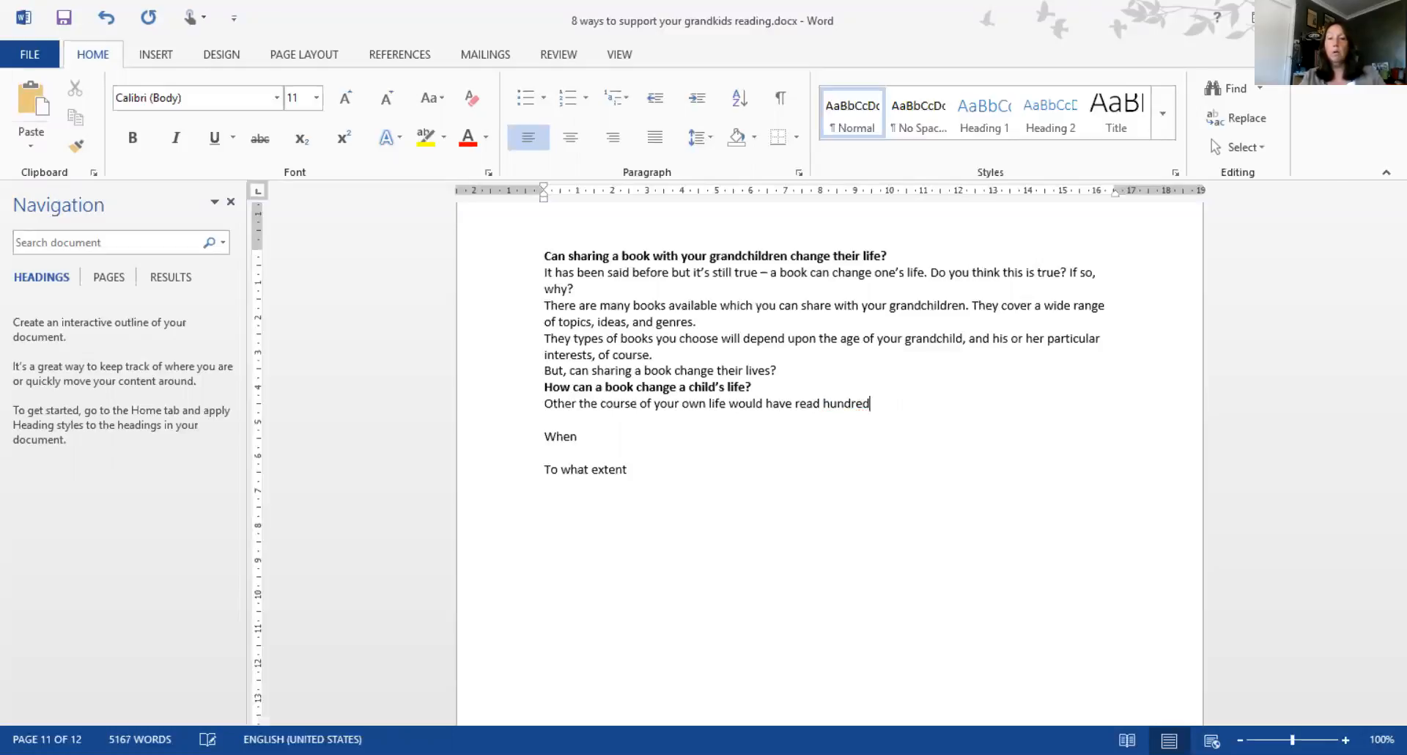
type("s, per")
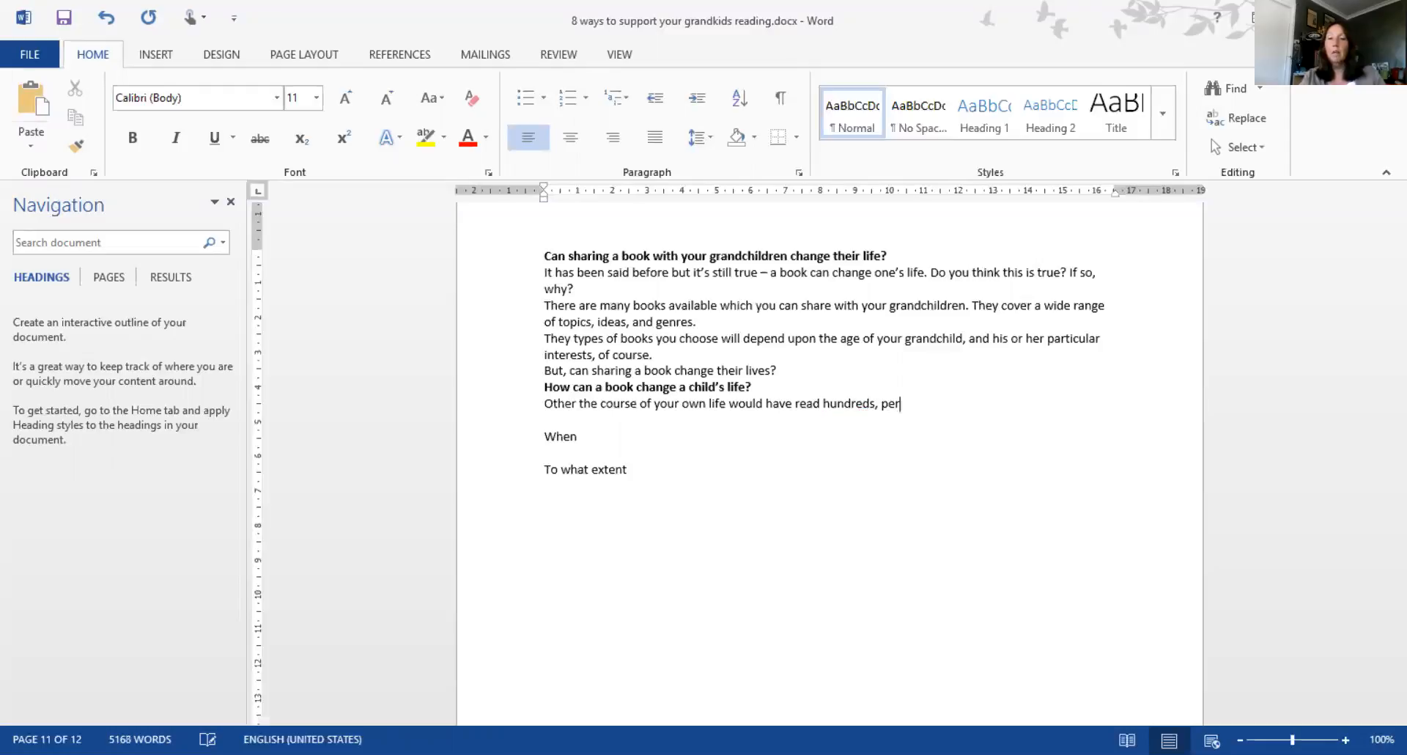
type("haps thousands of books, but how")
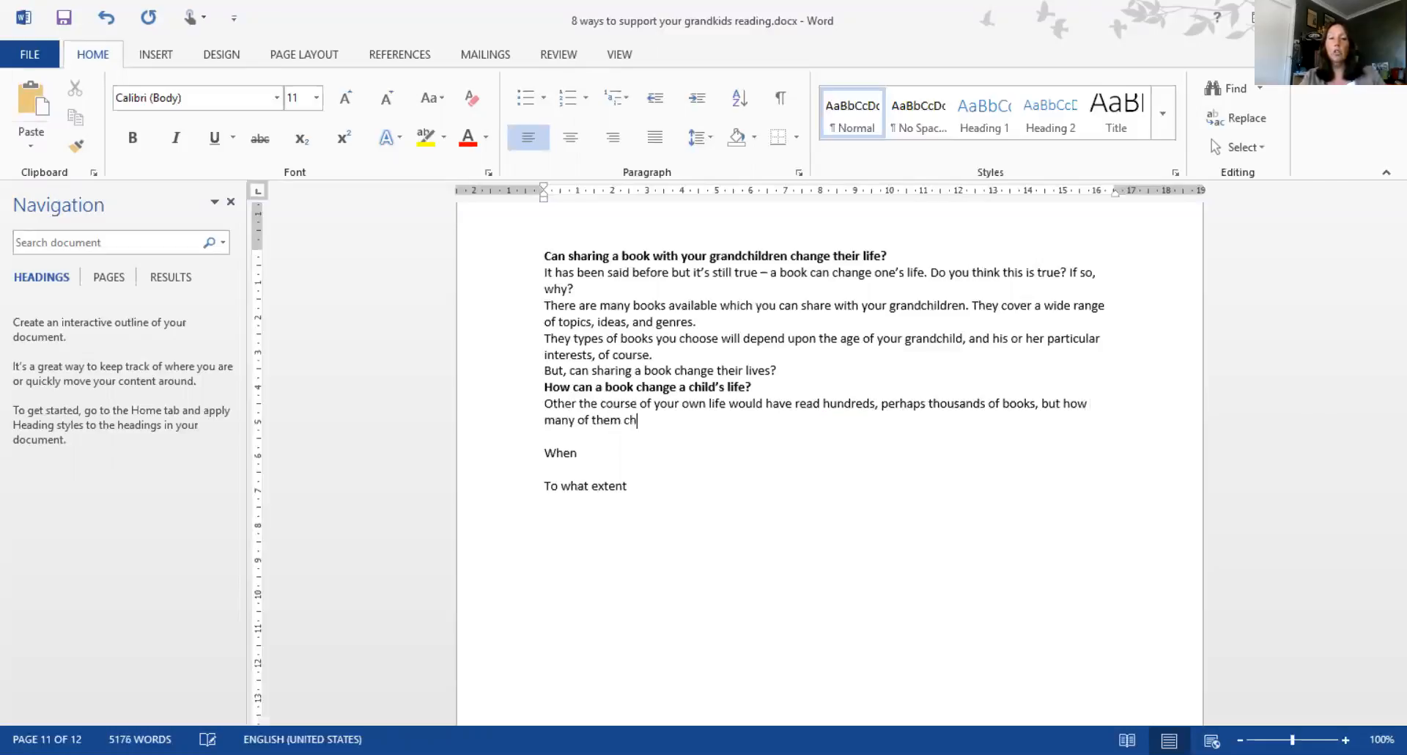
type("anged your life?")
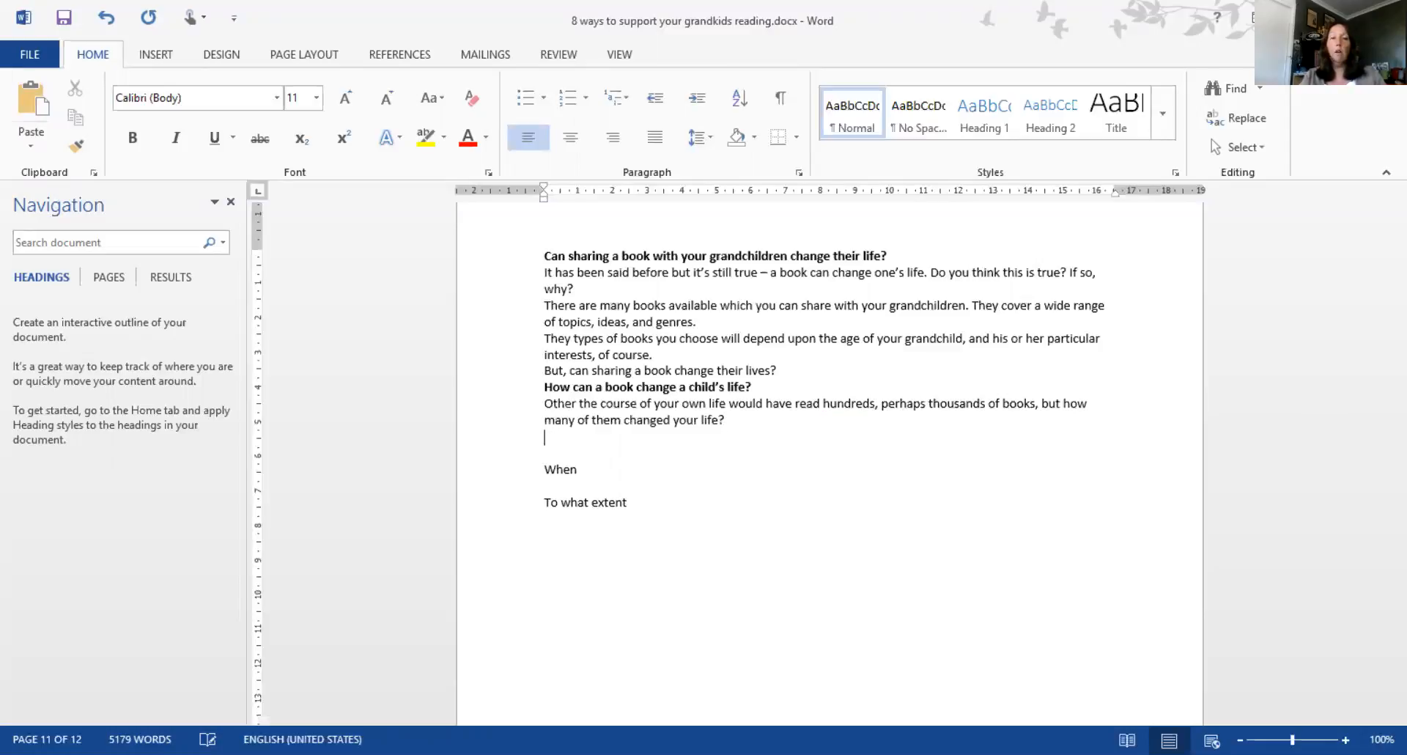
Answer with "I would hazard a guess, to say that most have in one way or another."
type("I would haz")
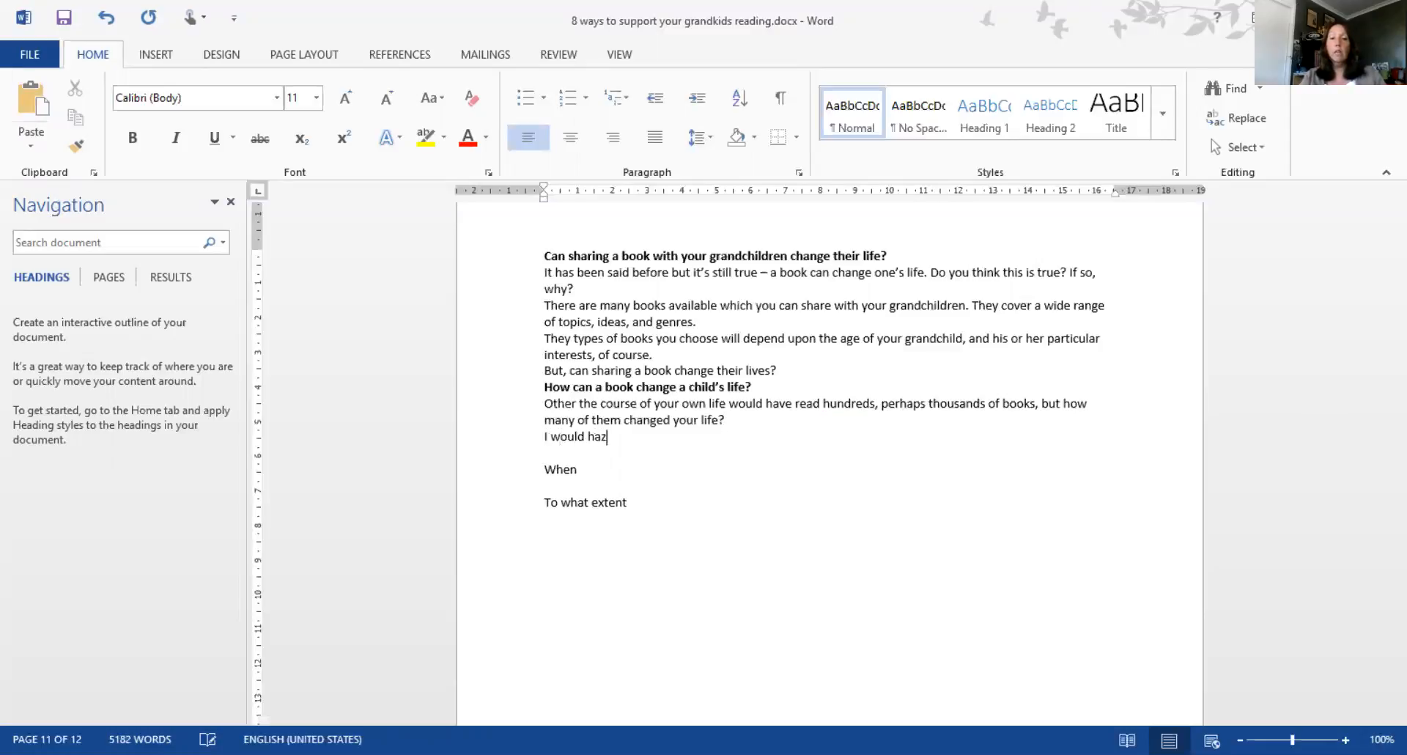
type("ard a gue")
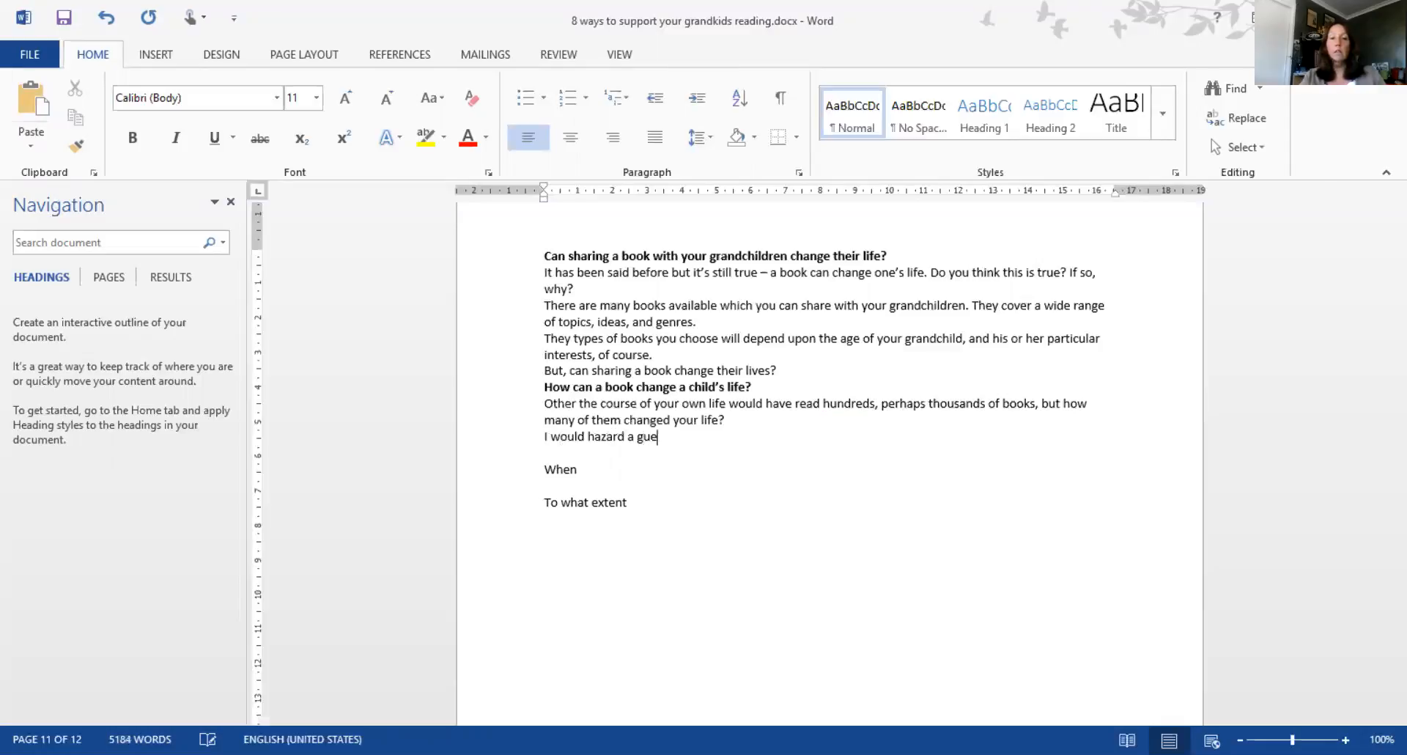
type("ss, to say")
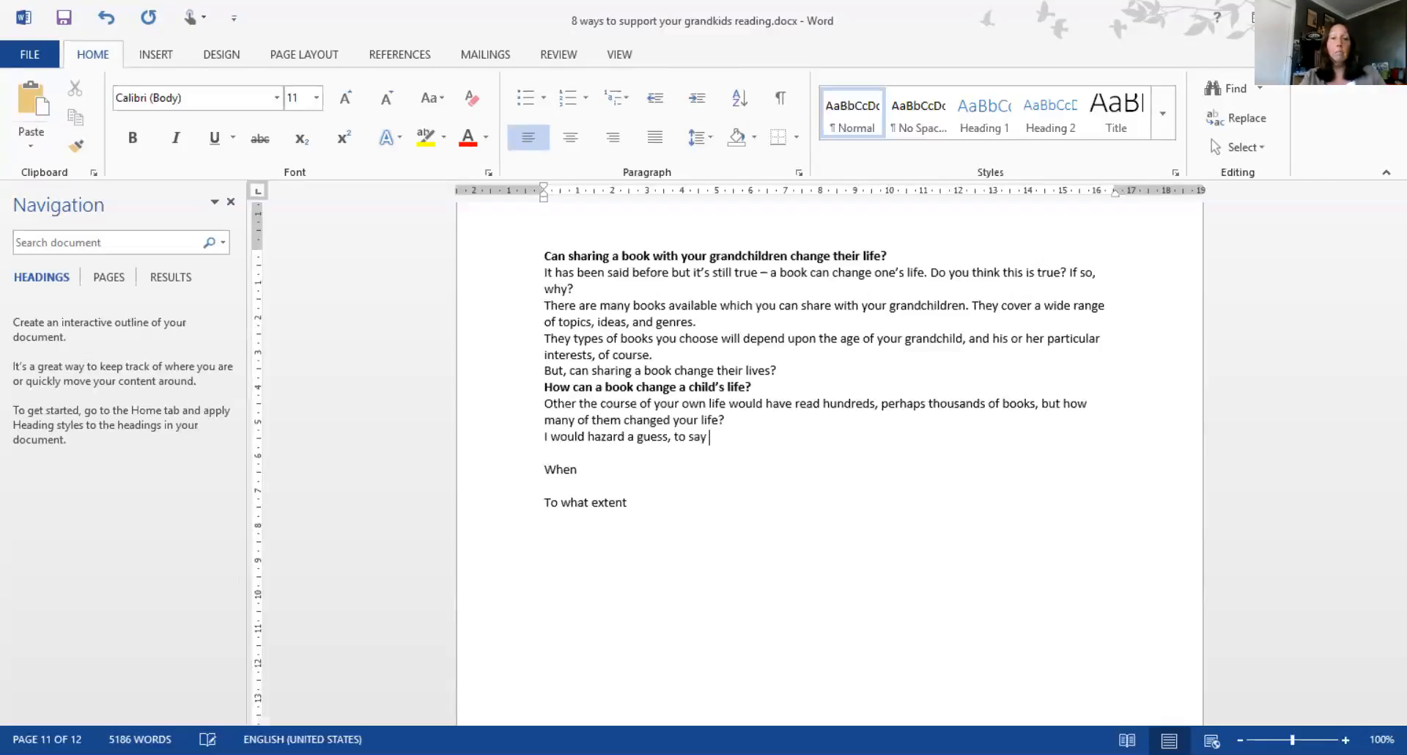
type("that most have in")
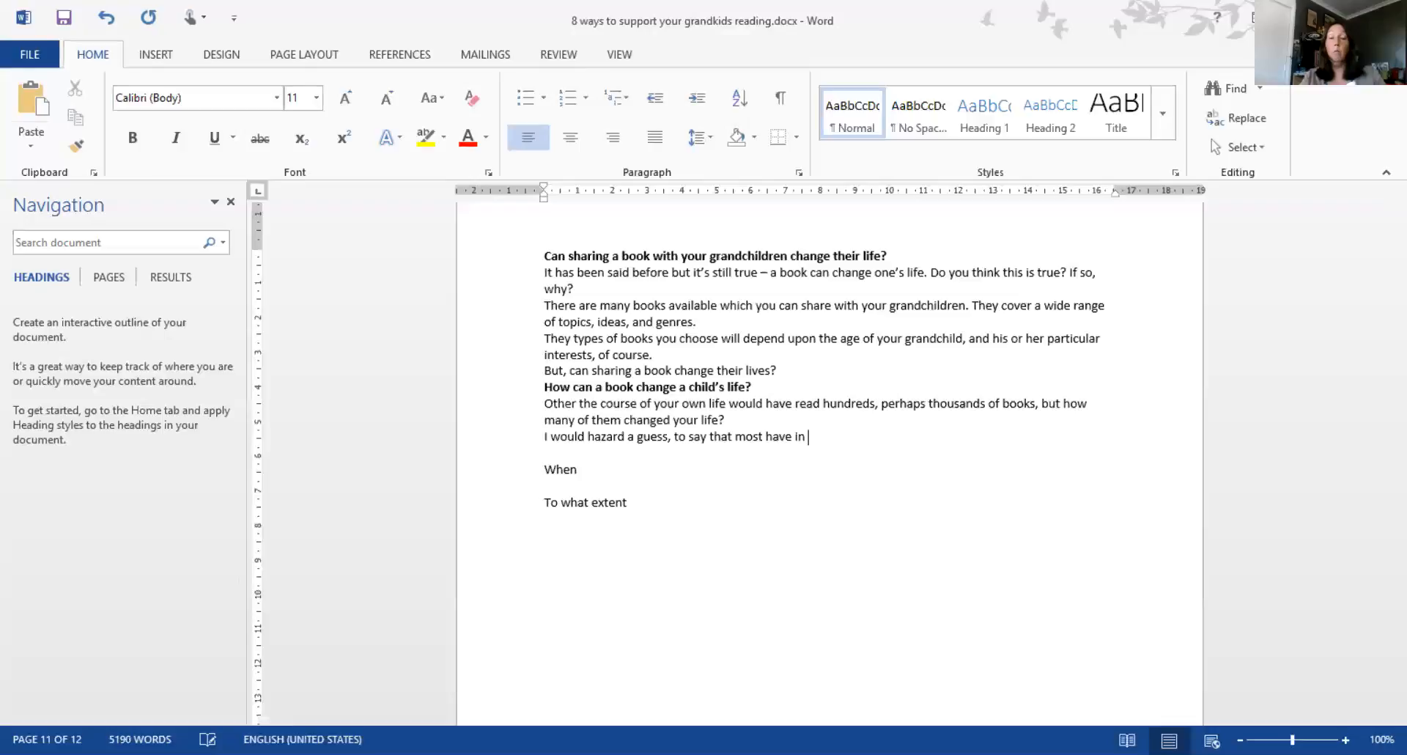
type("one way or")
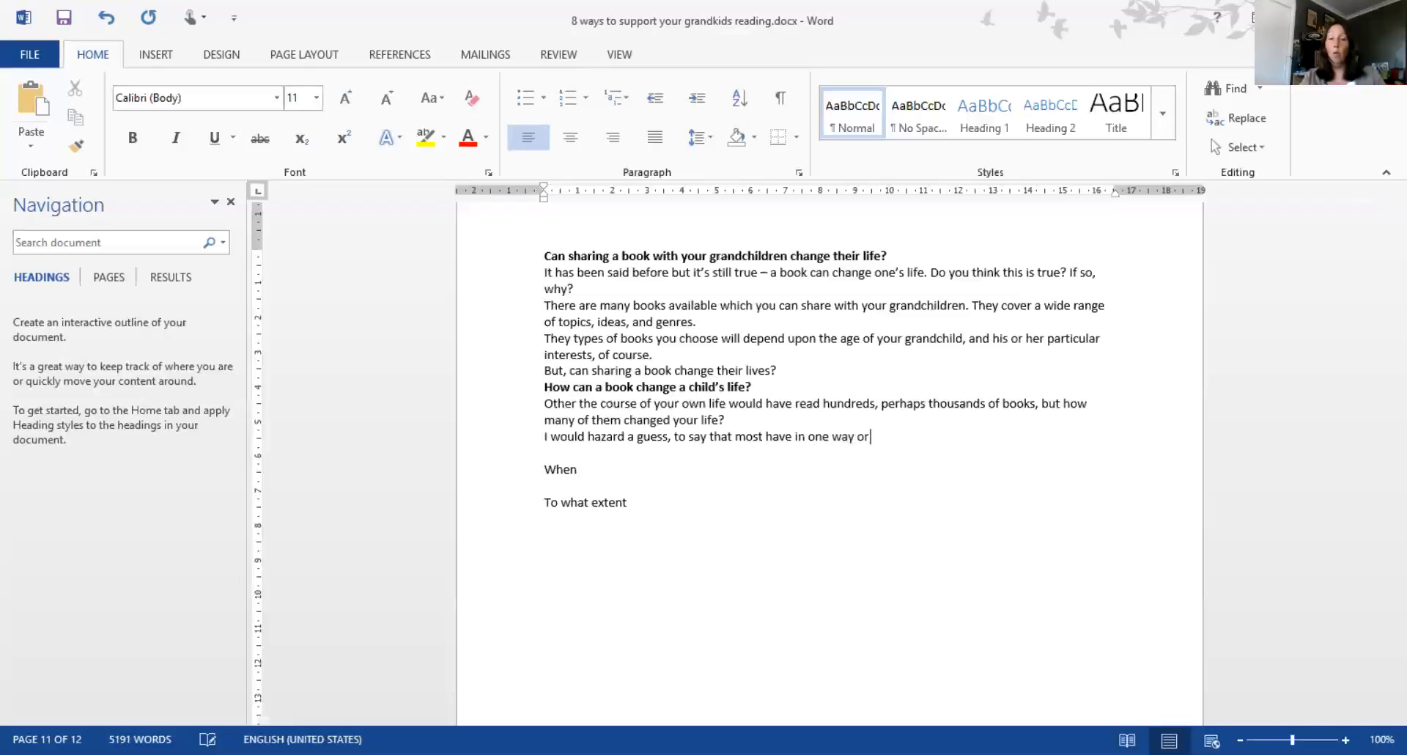
type("aother.")
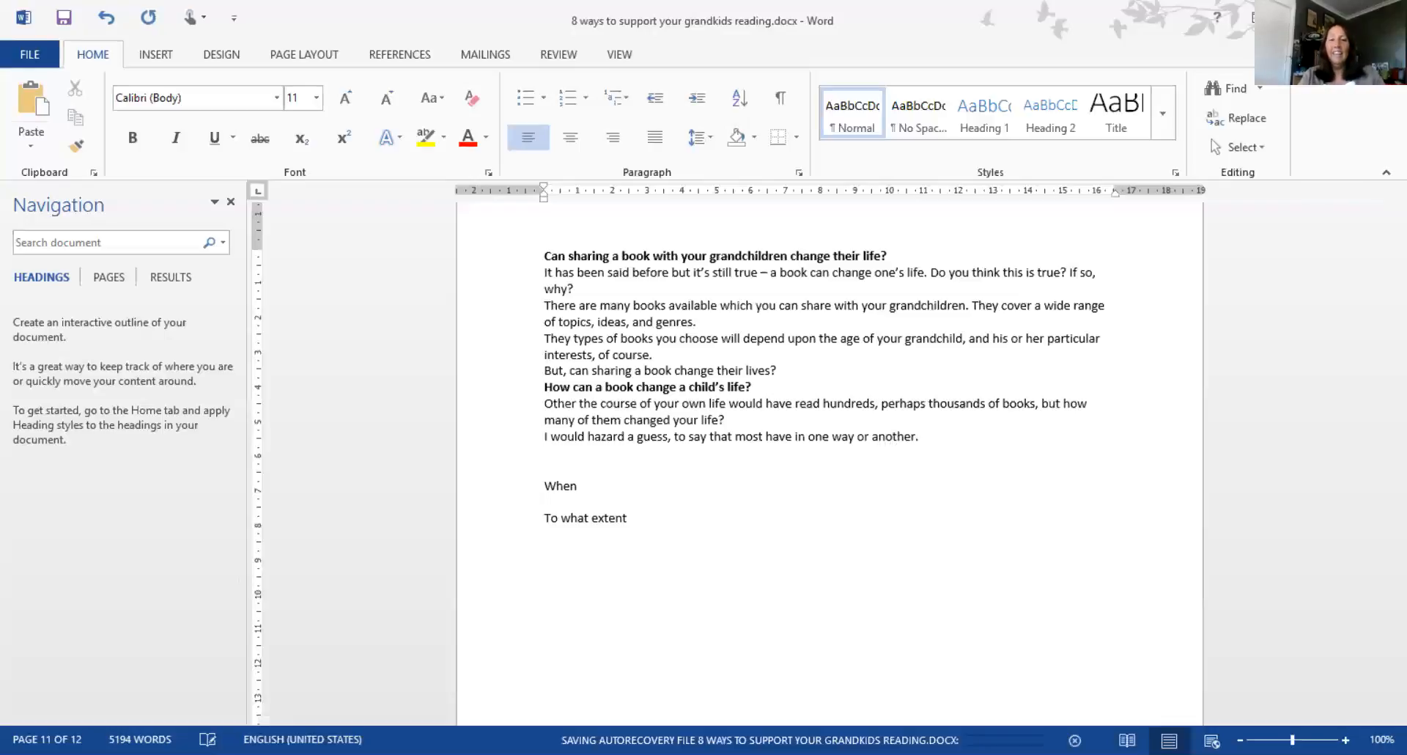
Write "Even the shortest tale has probably had an impact on your life in some small way."
type("Even the sho")
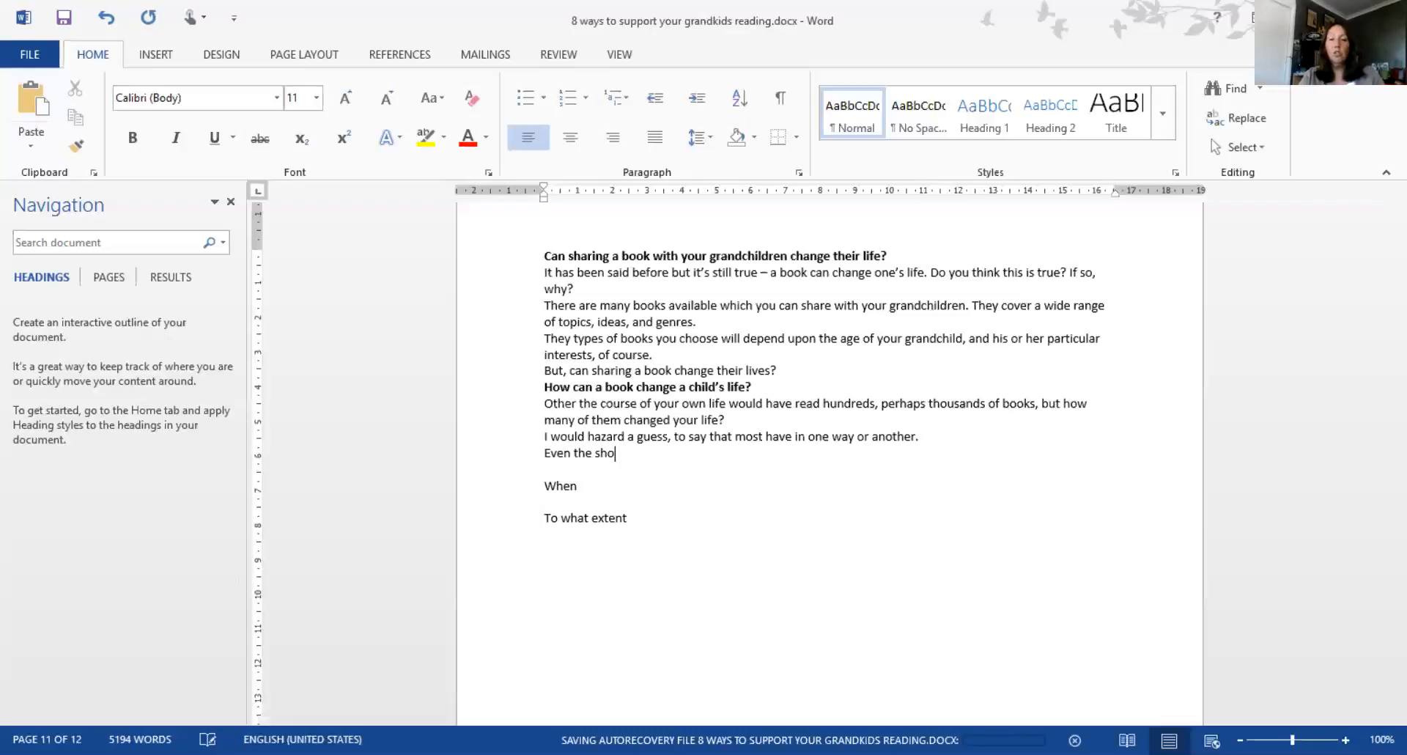
type("rtest tale")
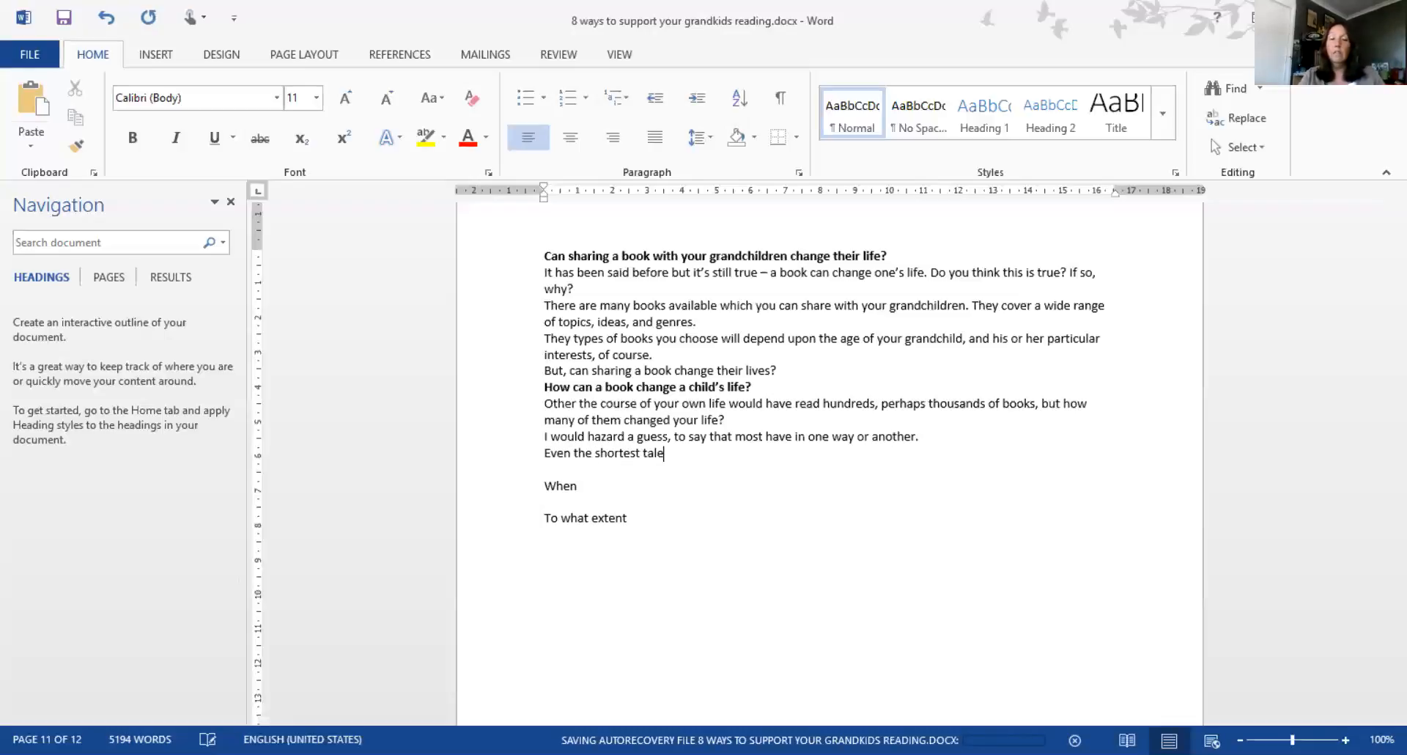
type(",")
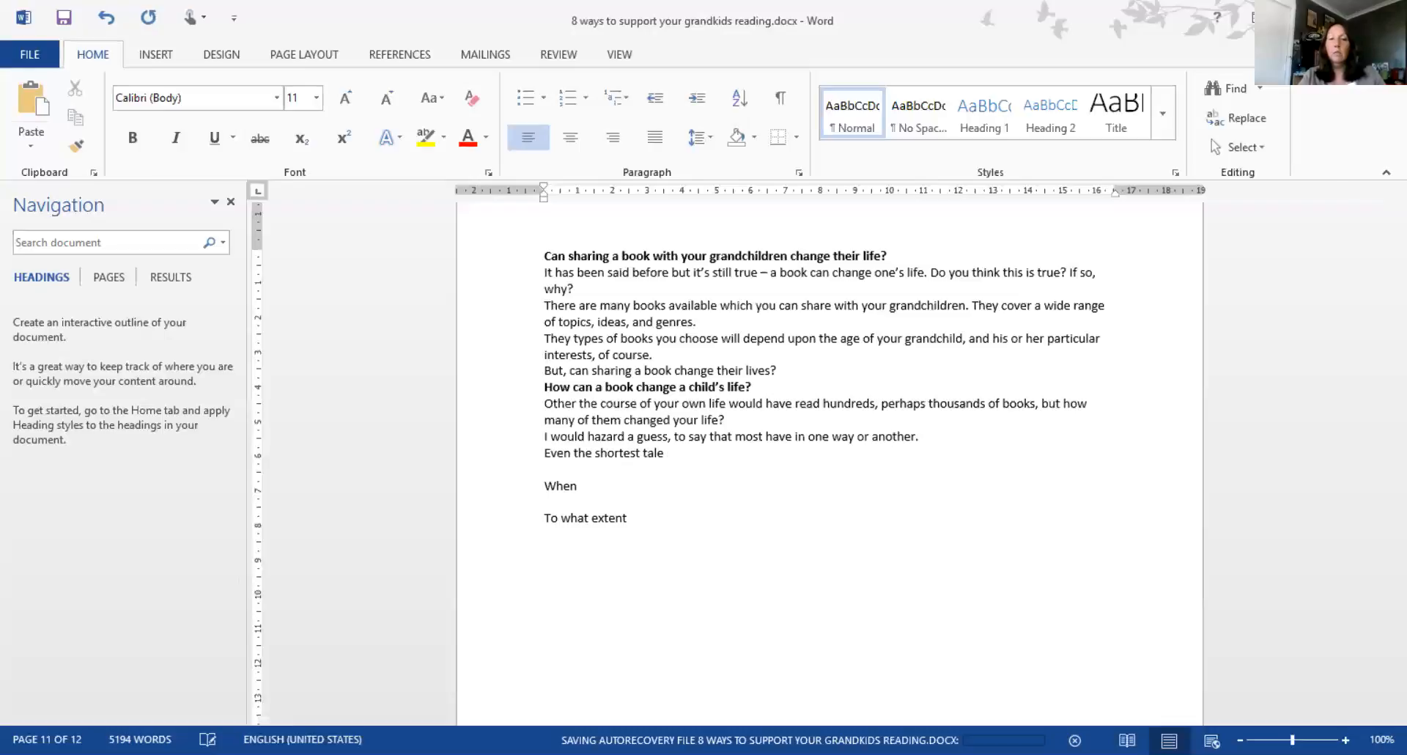
type("has probably")
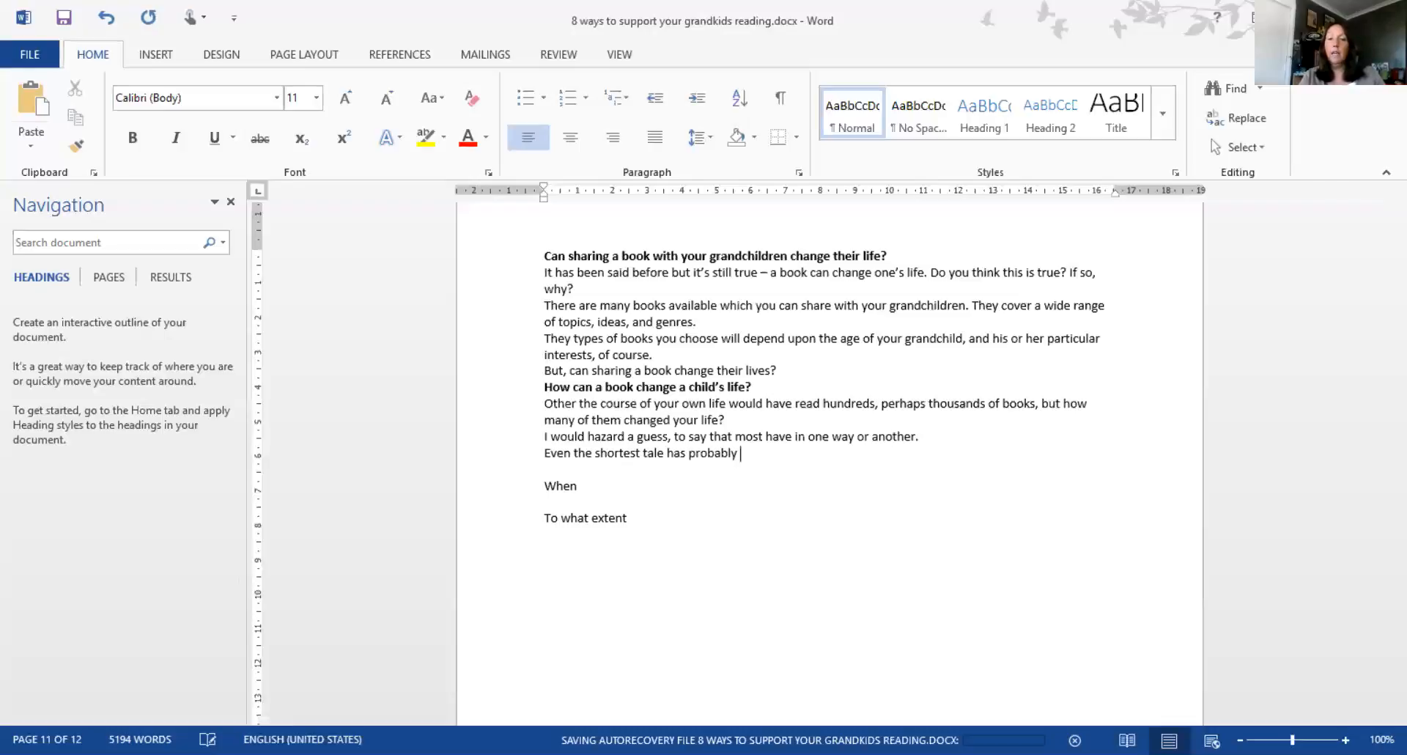
type("had an impar")
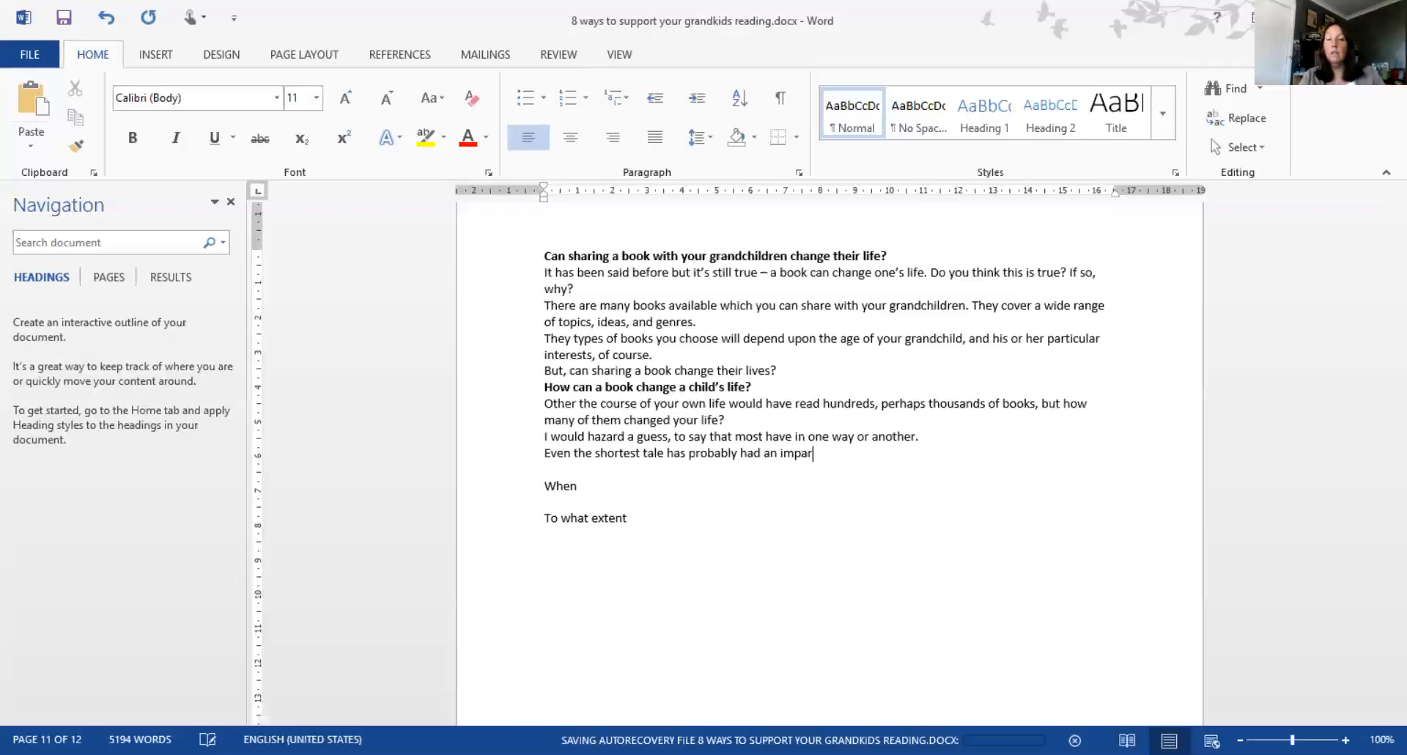
type("ct on your life in some small way.")
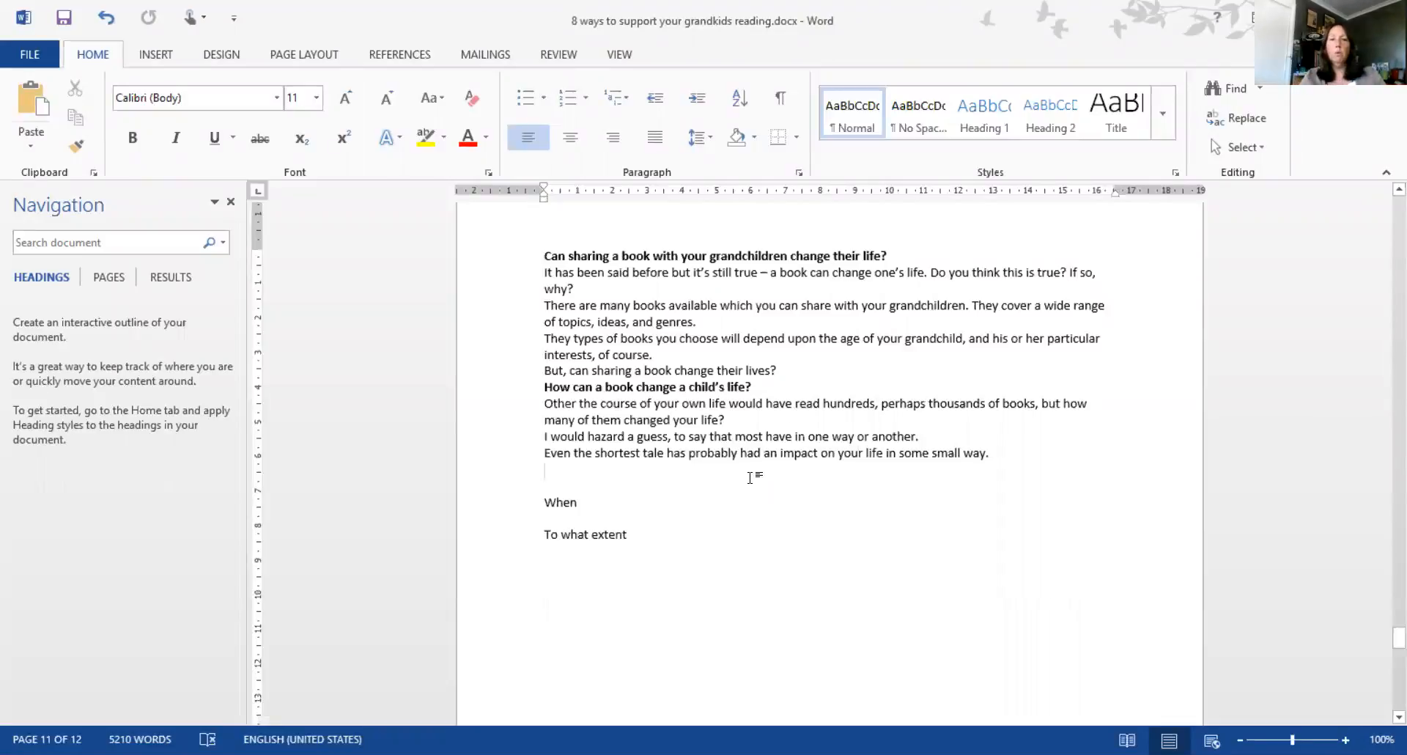
Write the sentence about stories affecting our beliefs and experiences
type("There is something special about the way stoi")
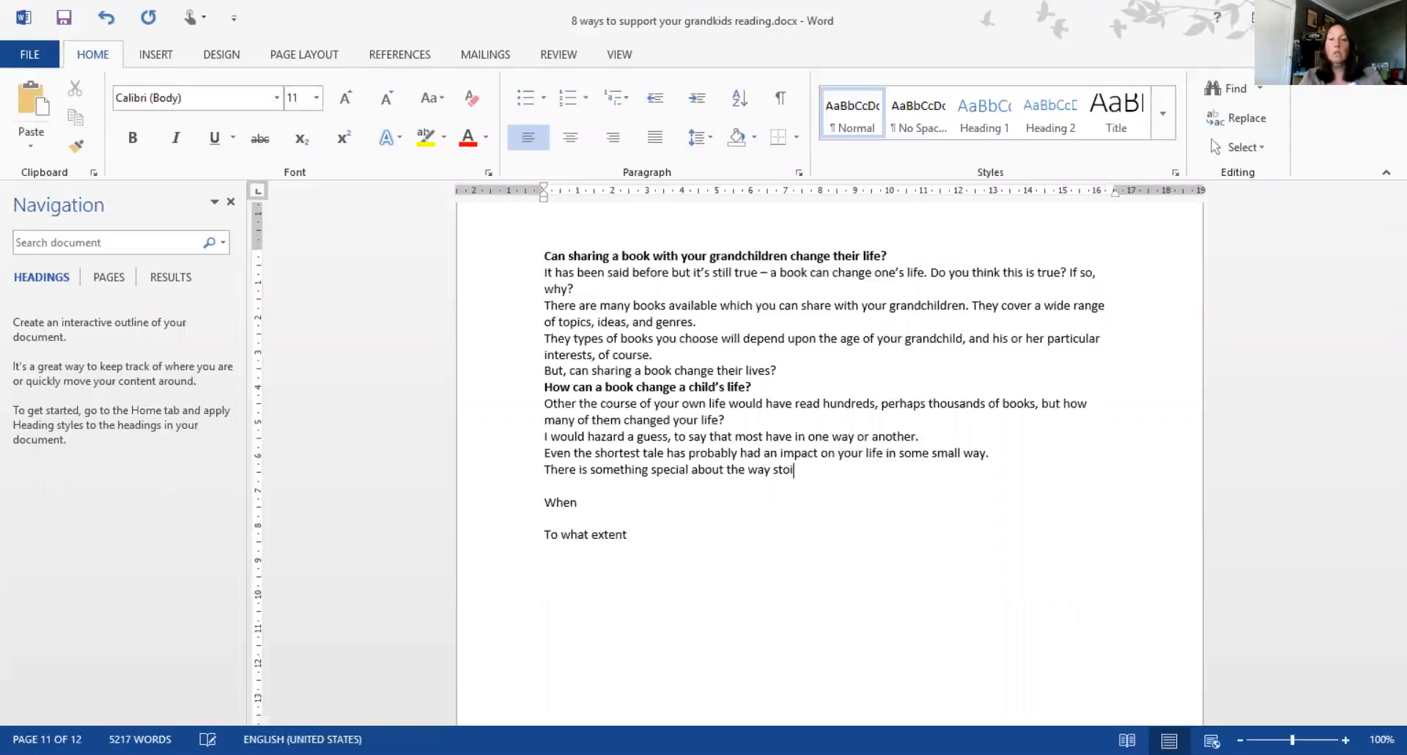
type("ries")
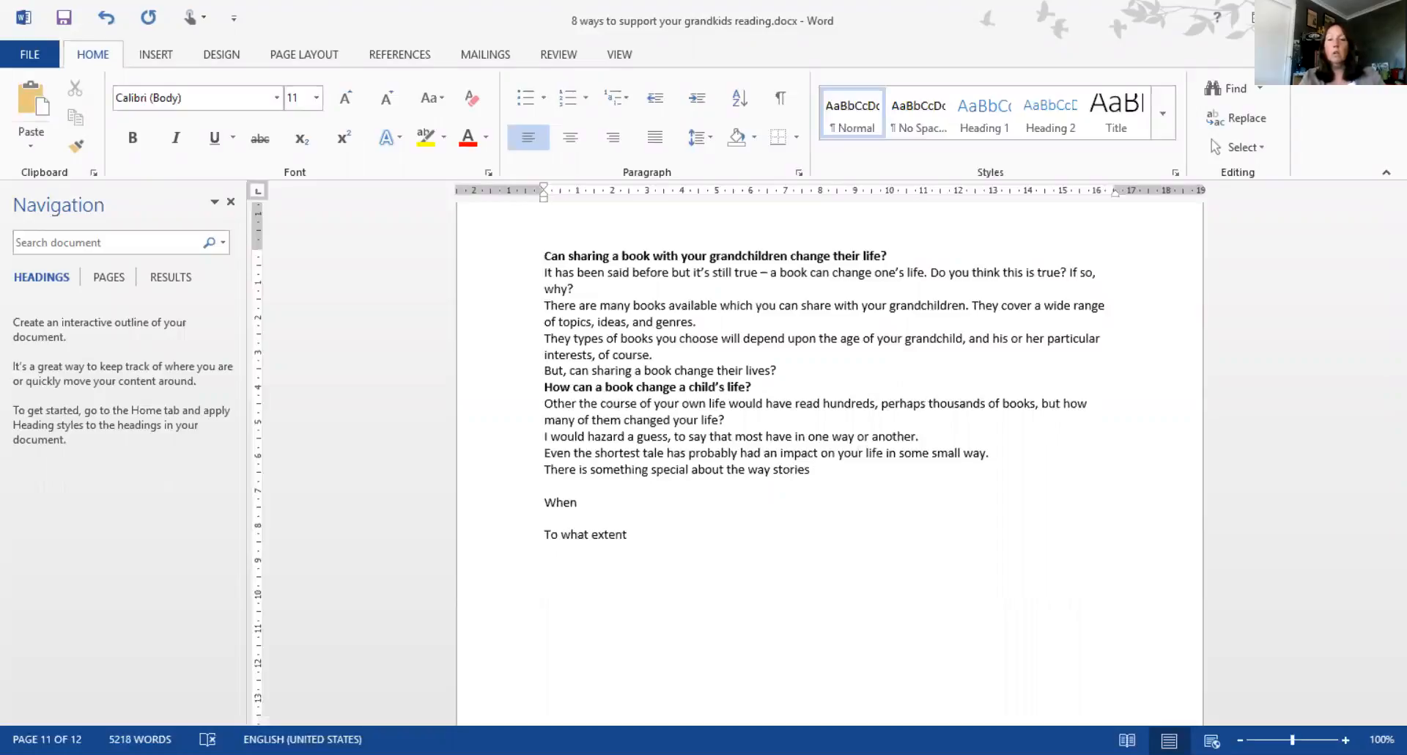
type("affect")
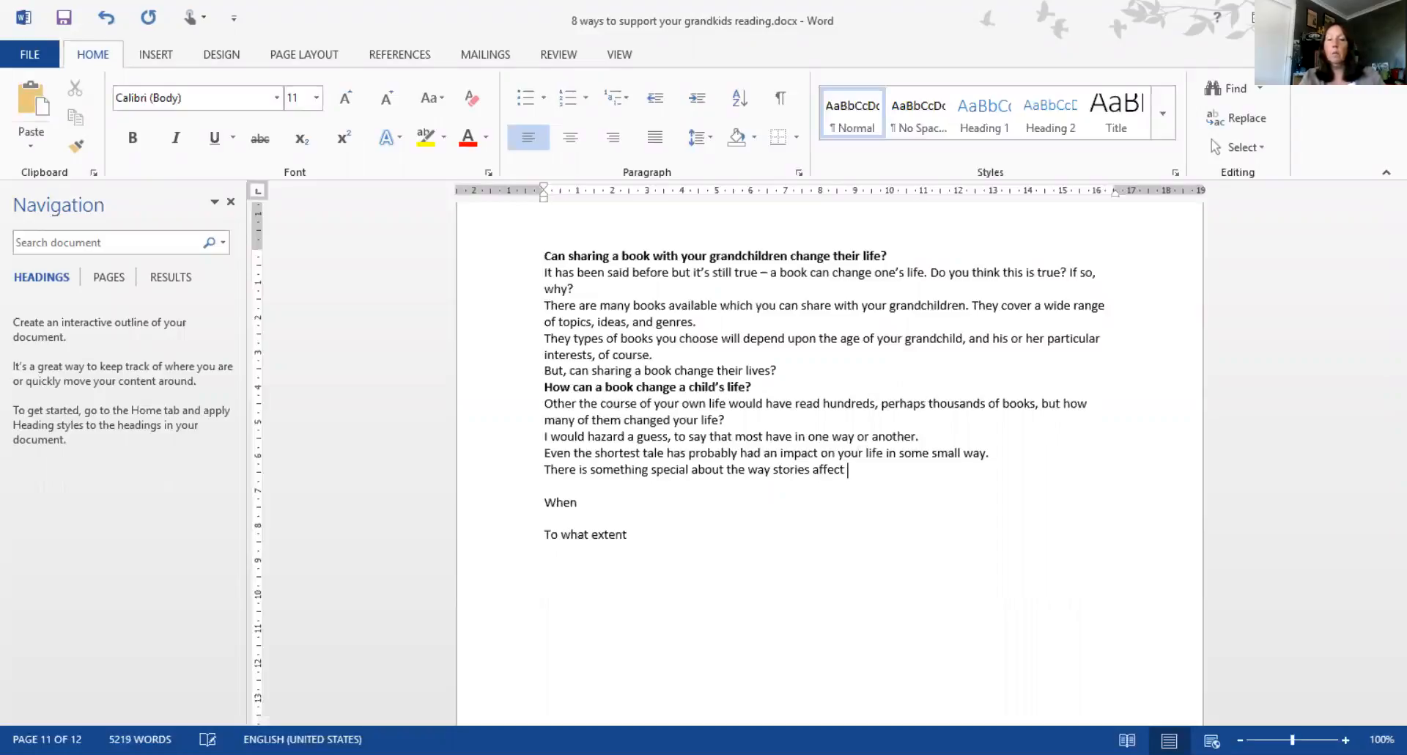
type("our")
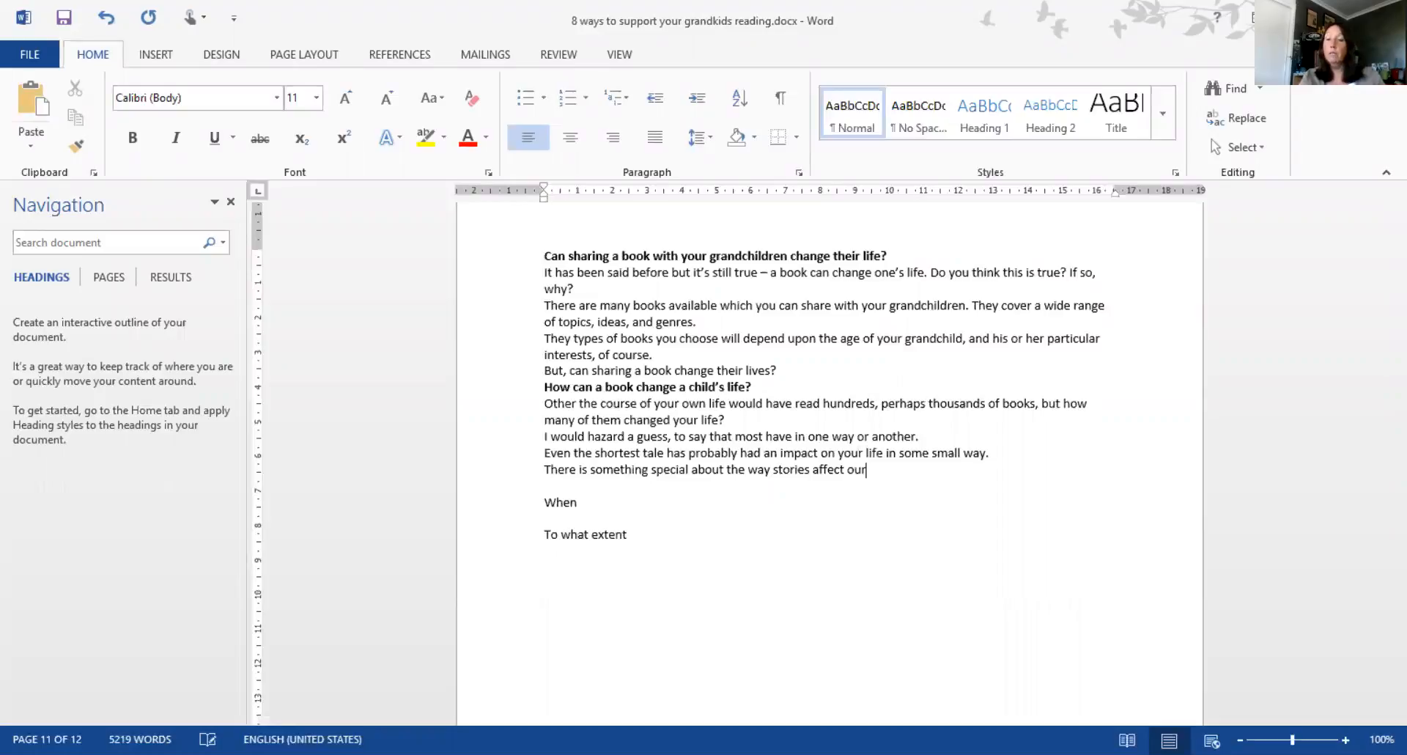
type("beliefs")
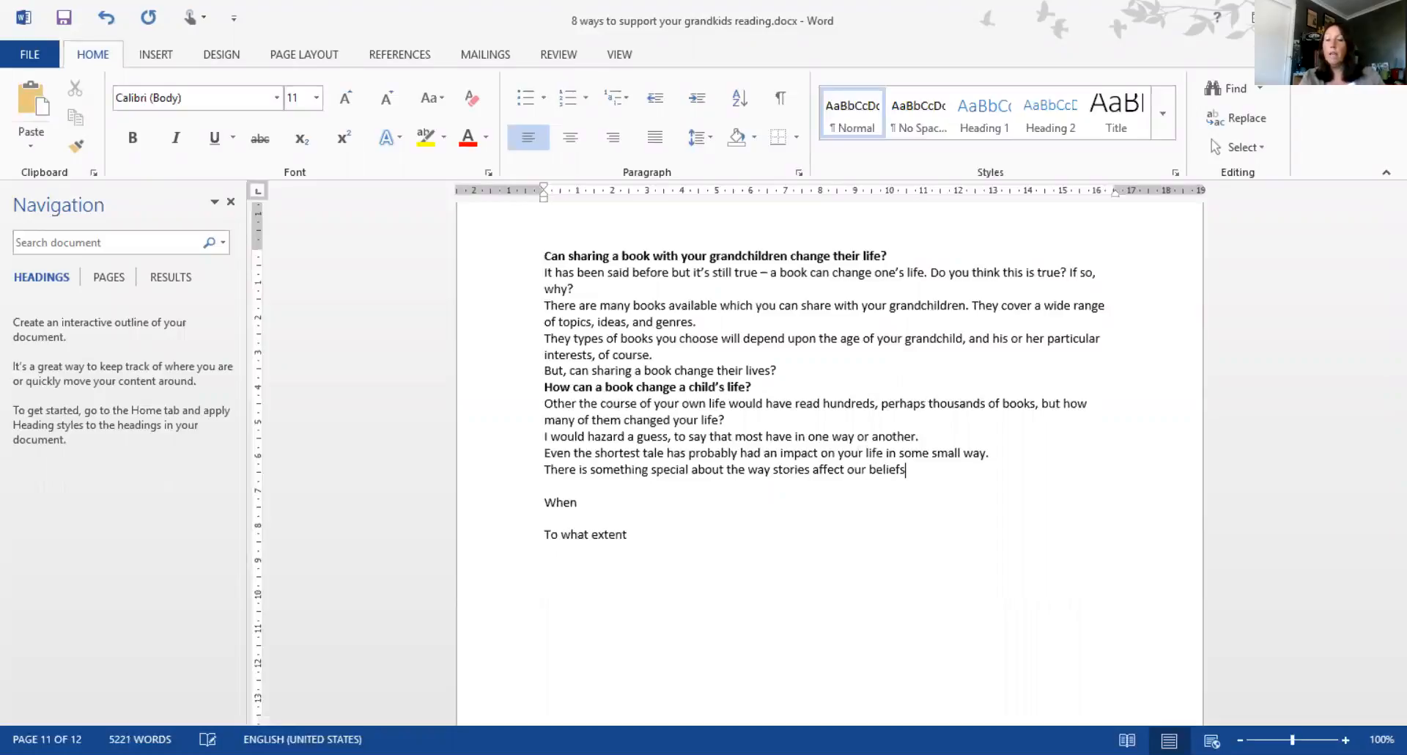
type("and experienc")
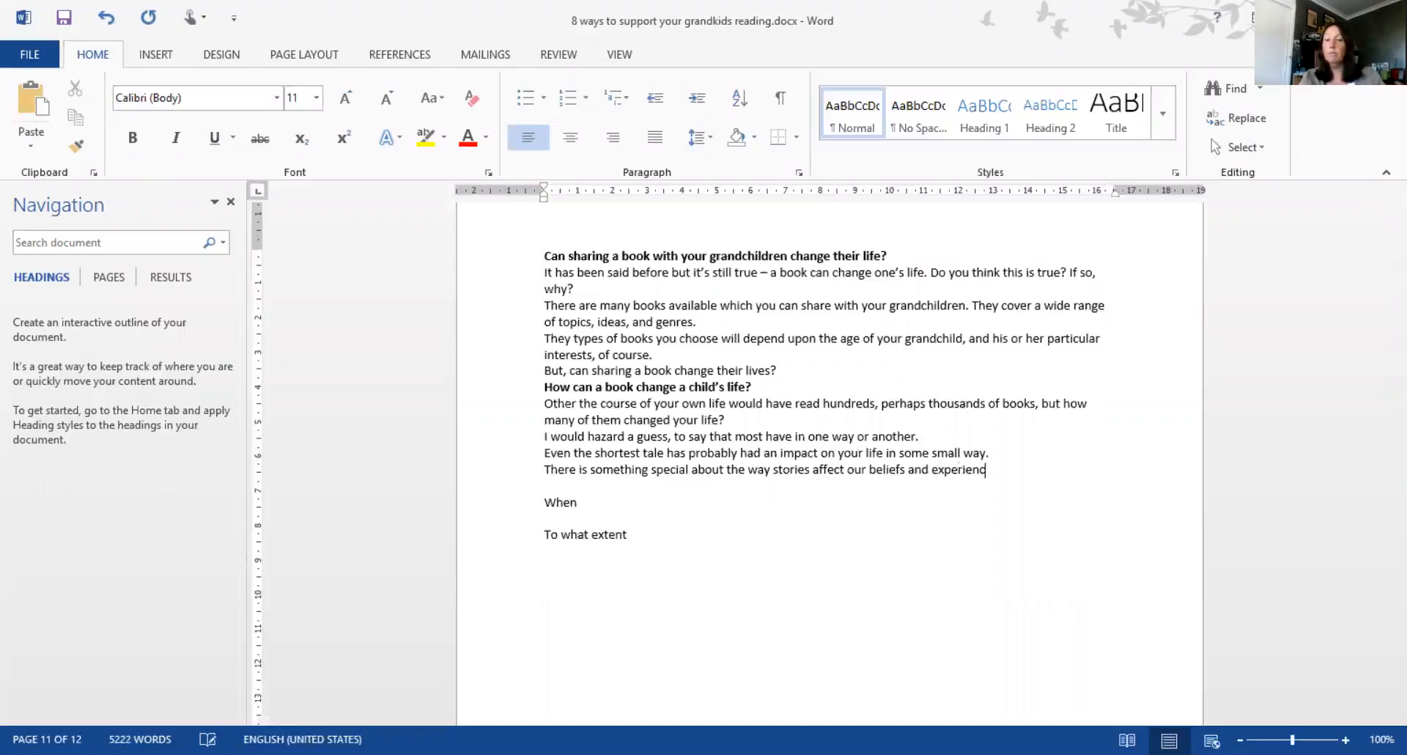
type("es.")
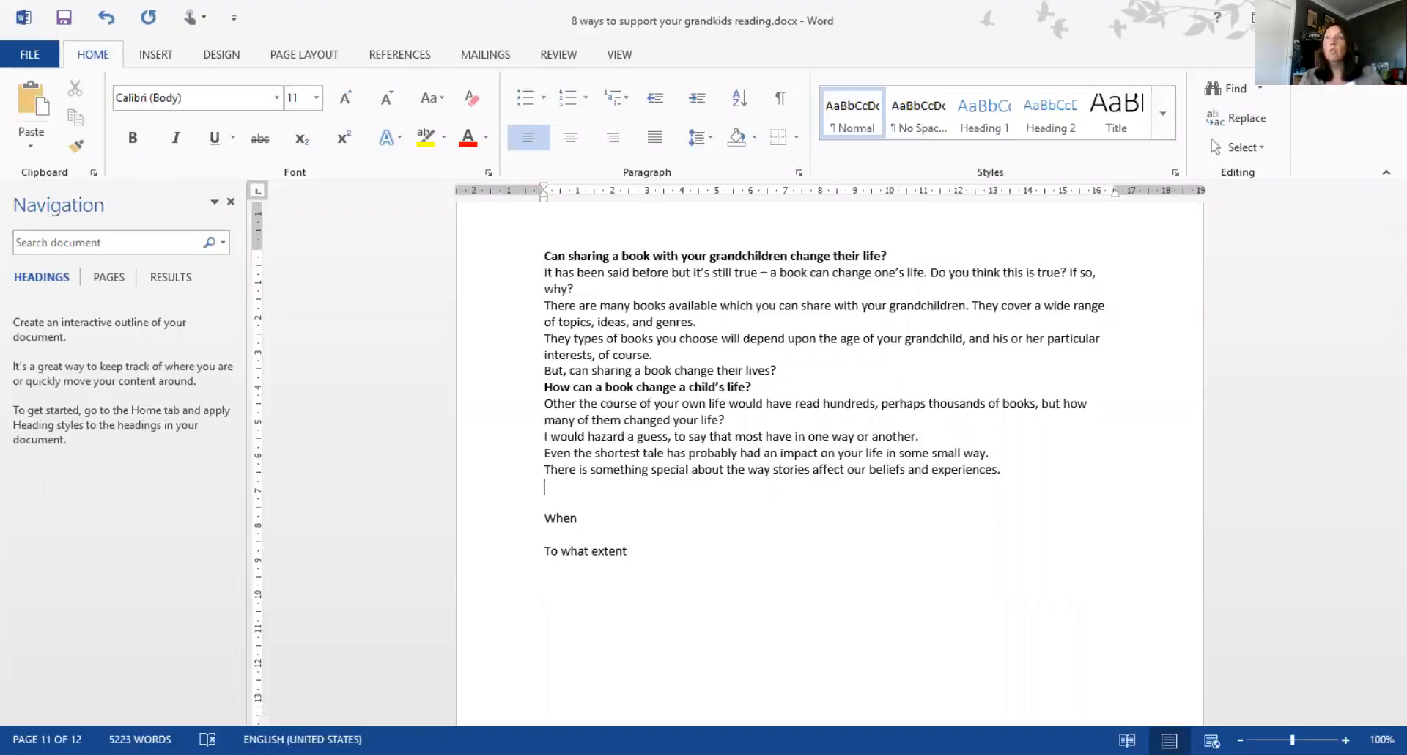
Add that this differs from person to person but is nonetheless an important aspect of stories
type("A")
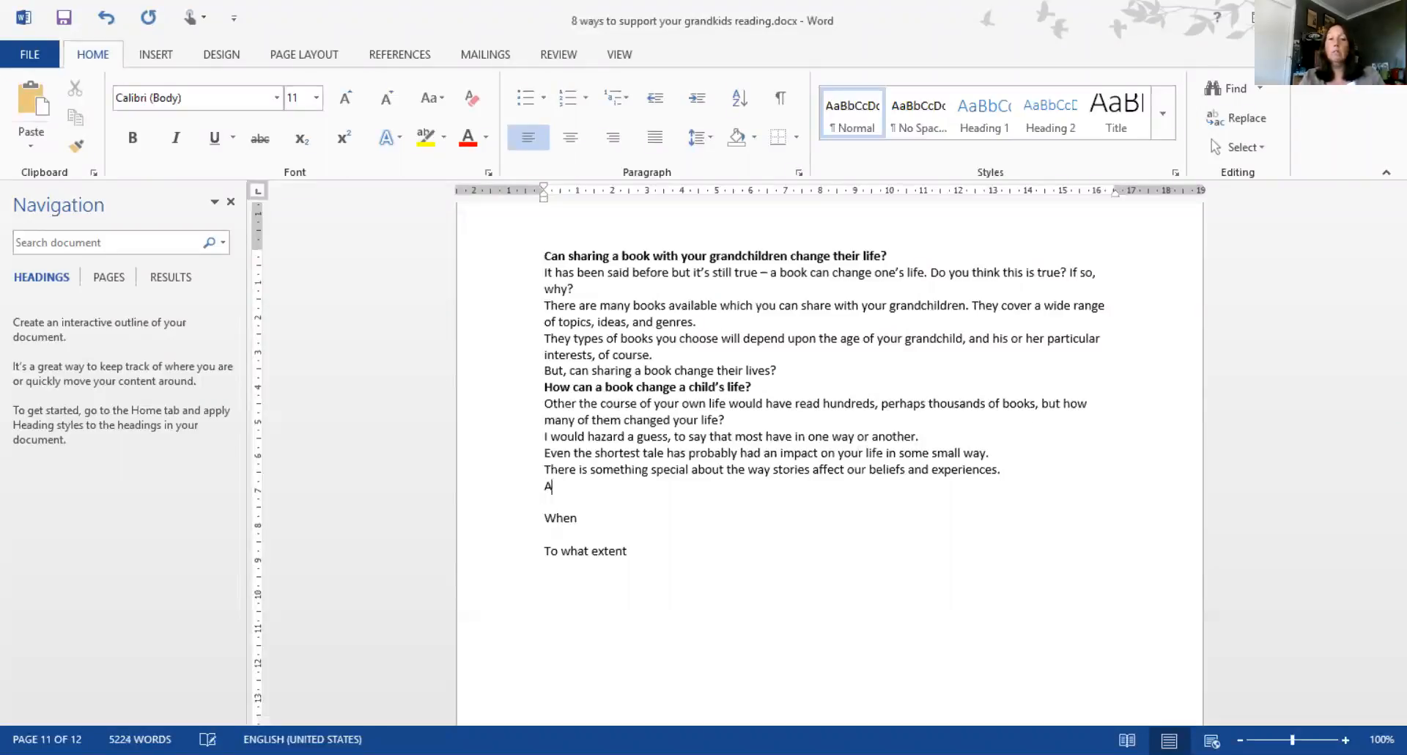
type("This")
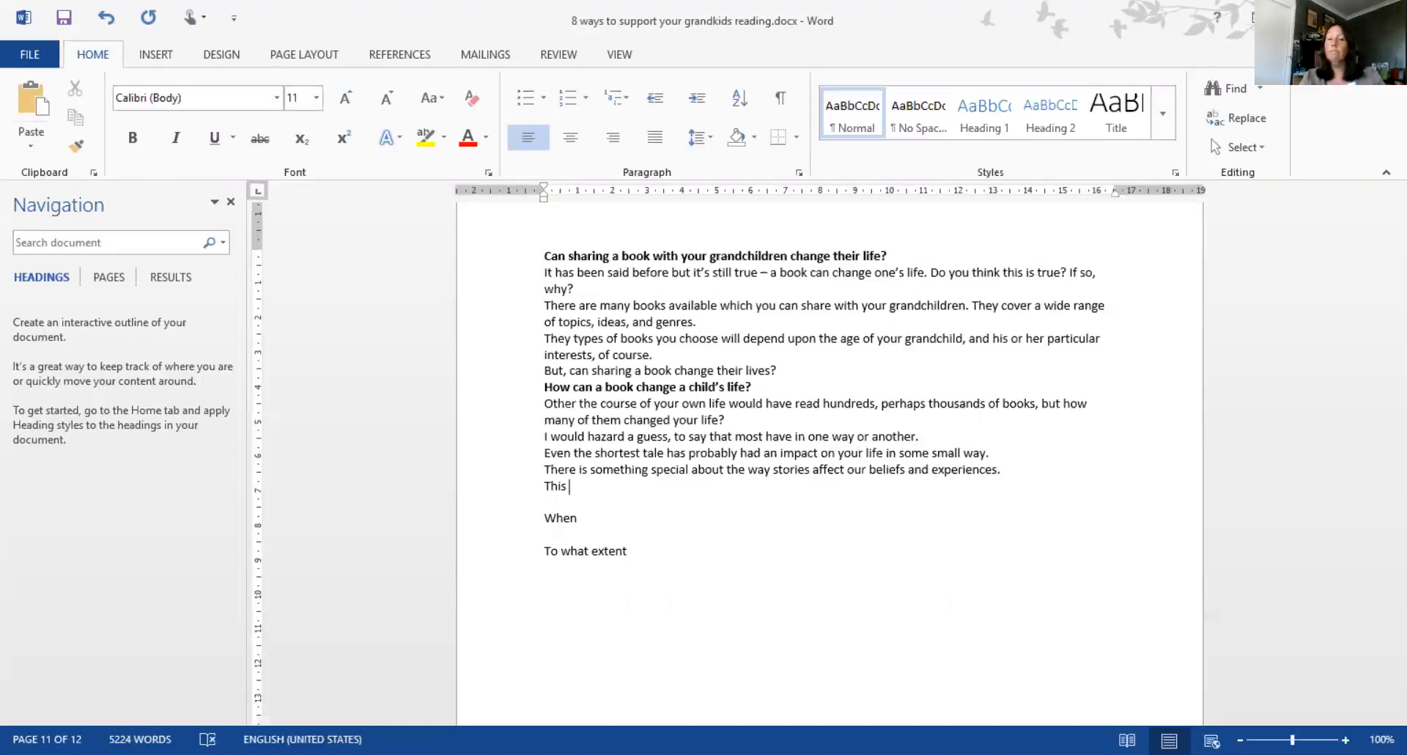
type("differs from per")
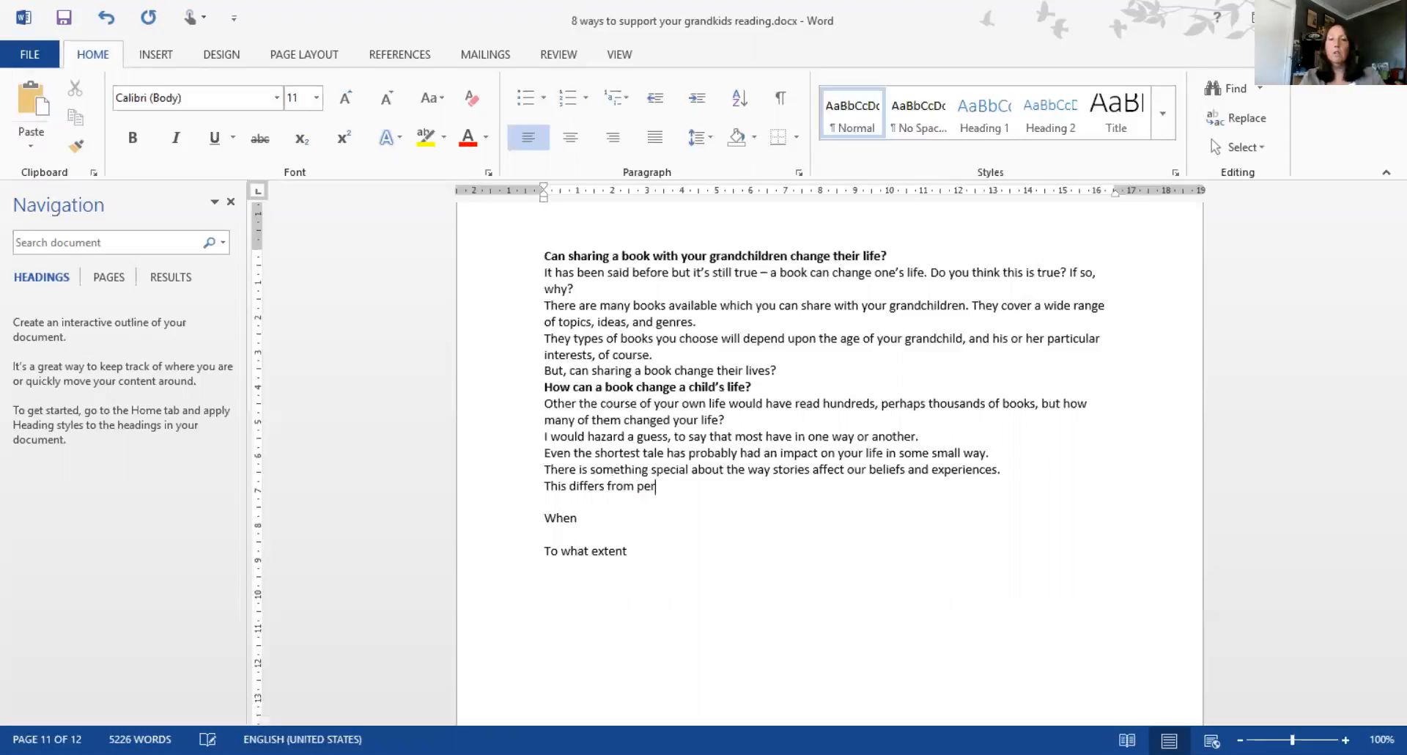
type("son to pero")
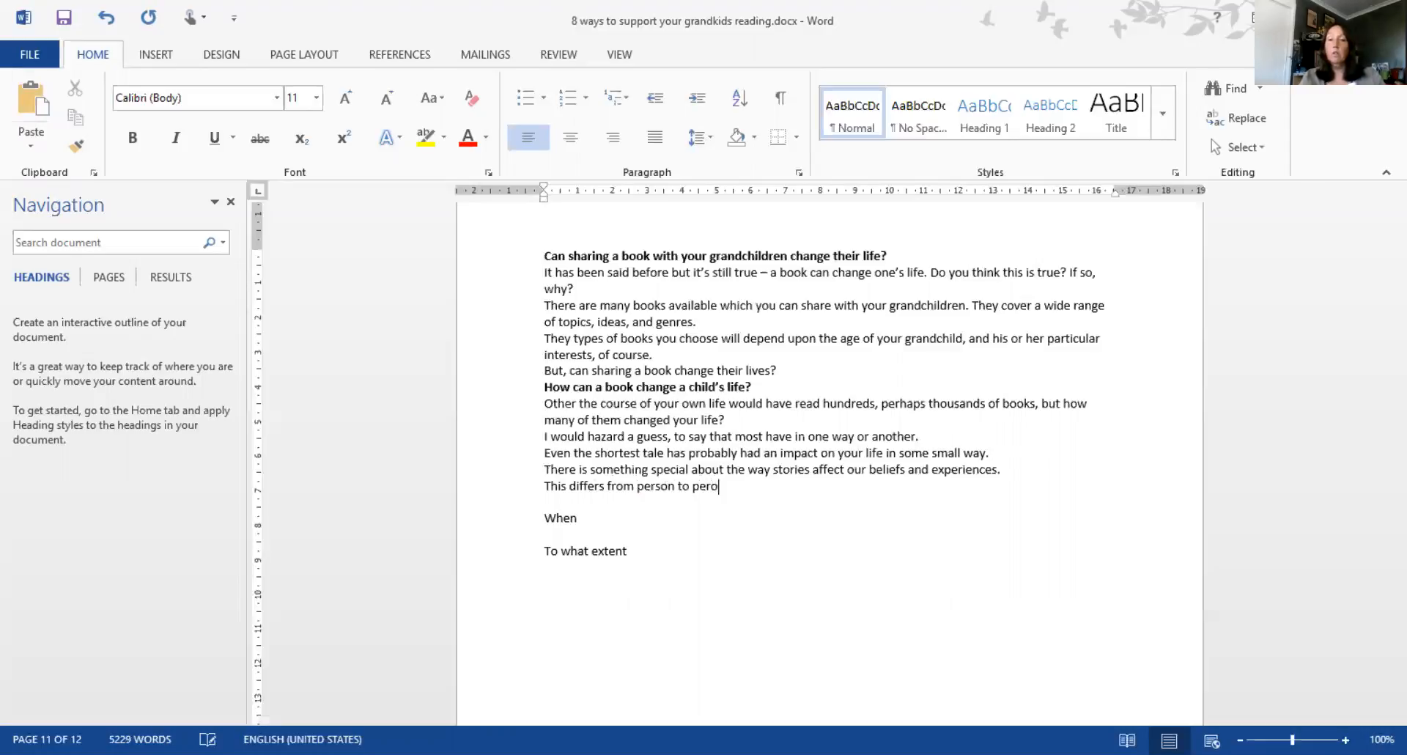
type("n, fo")
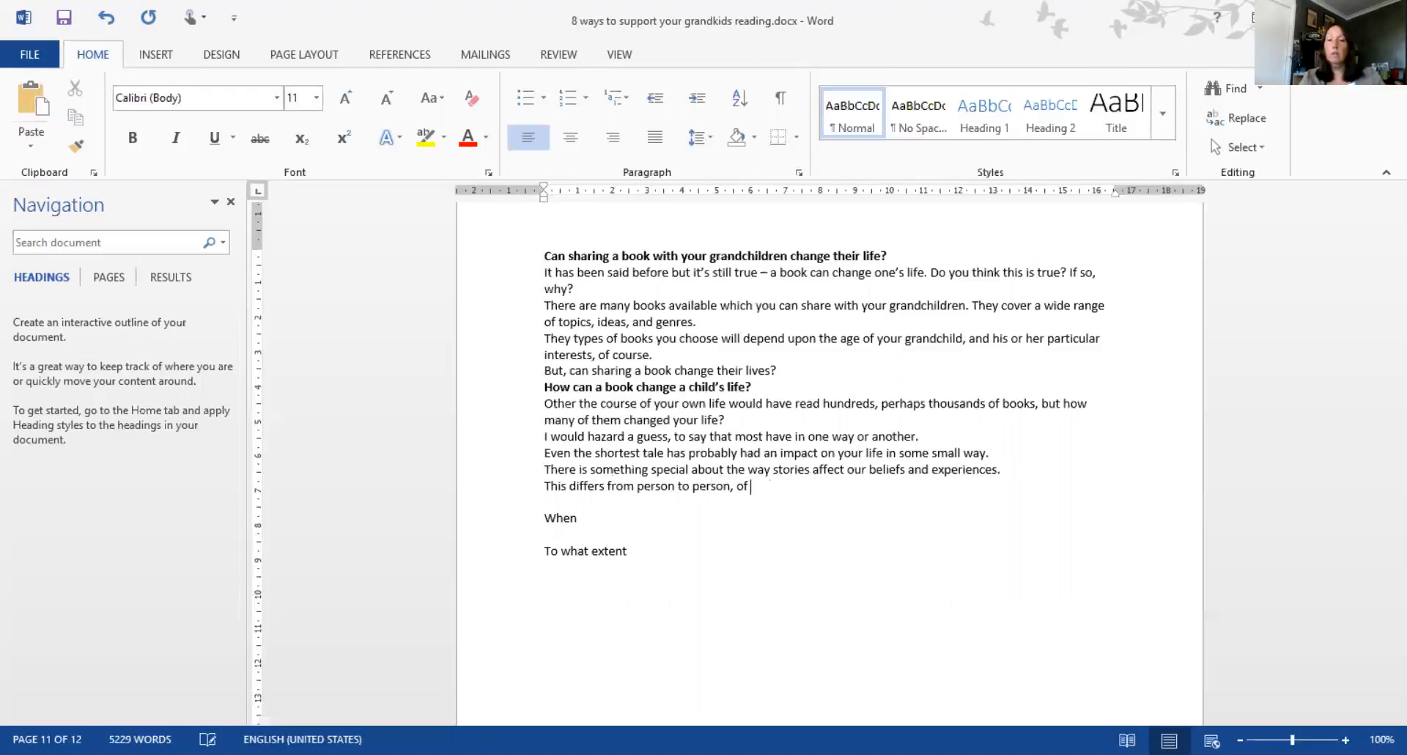
type("course, but")
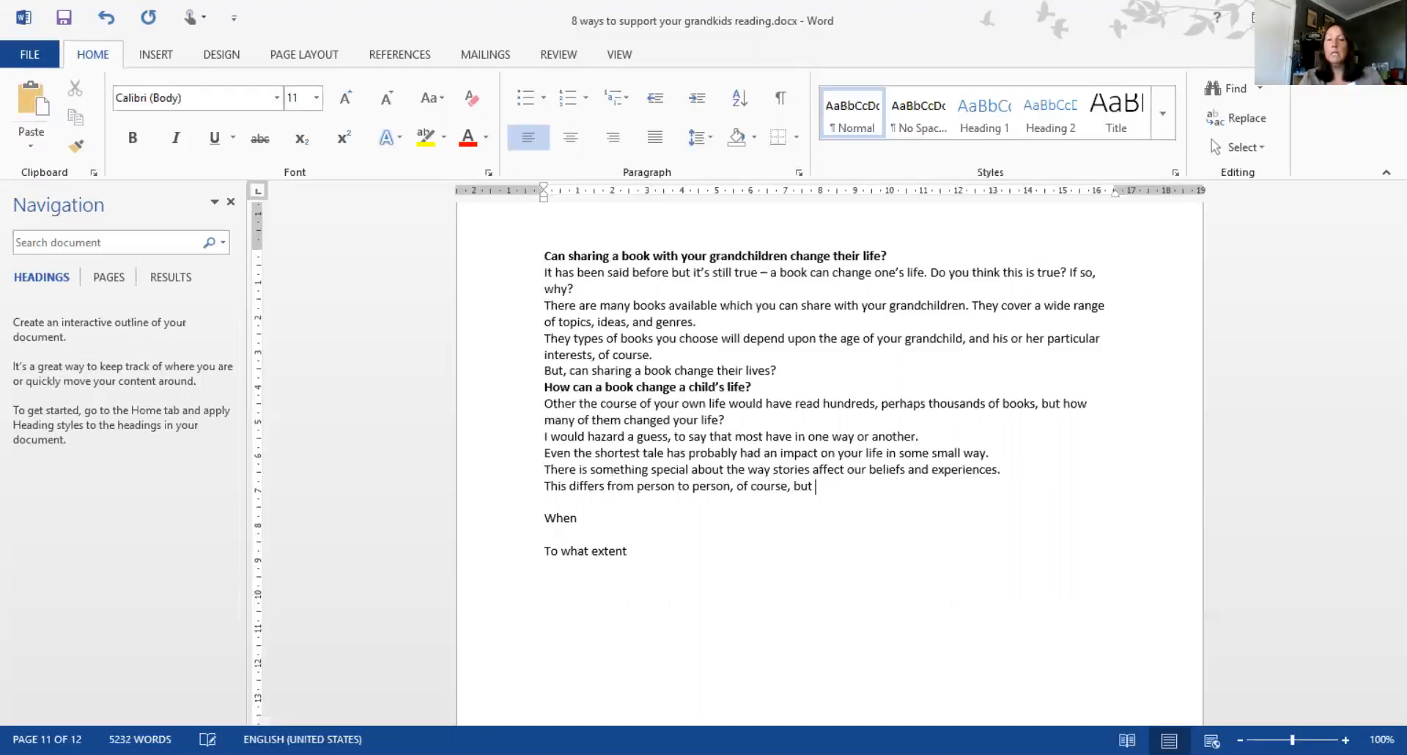
type("it is no")
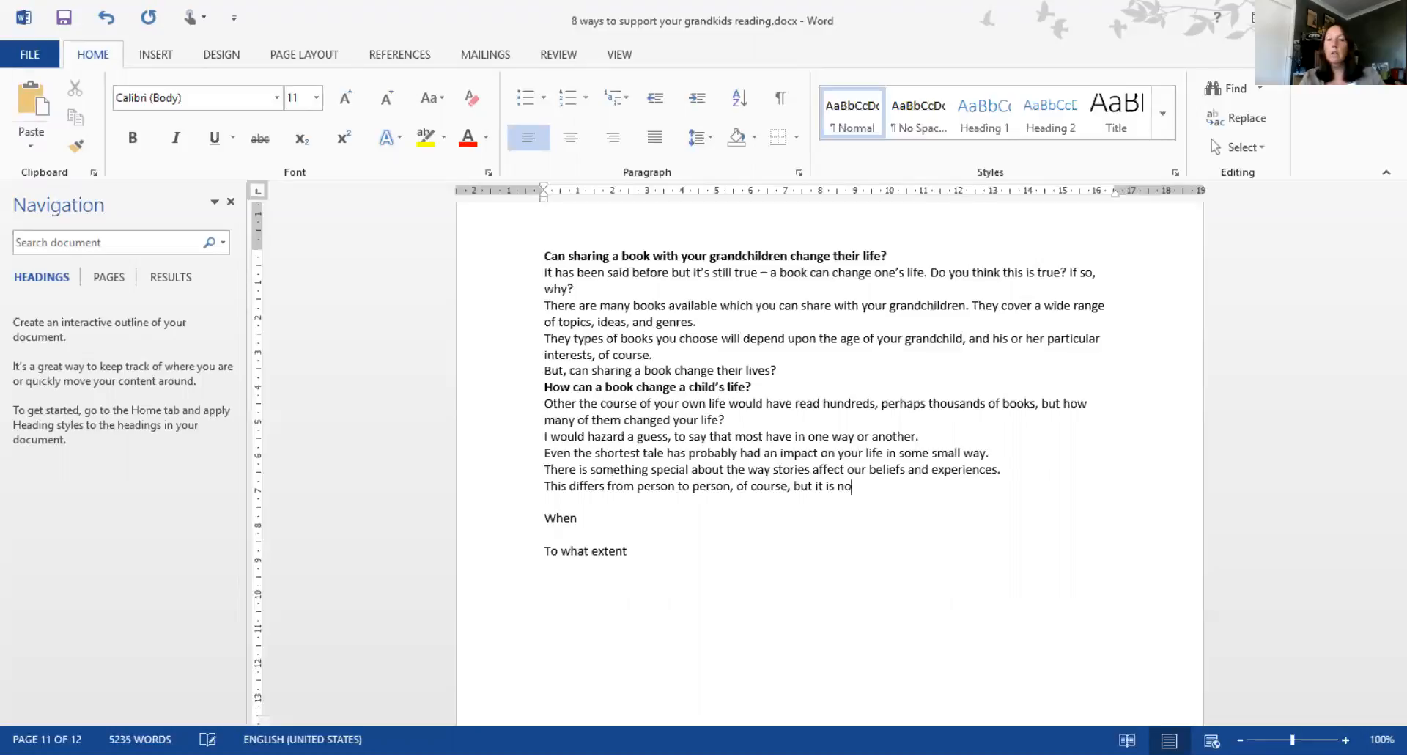
type("netheless")
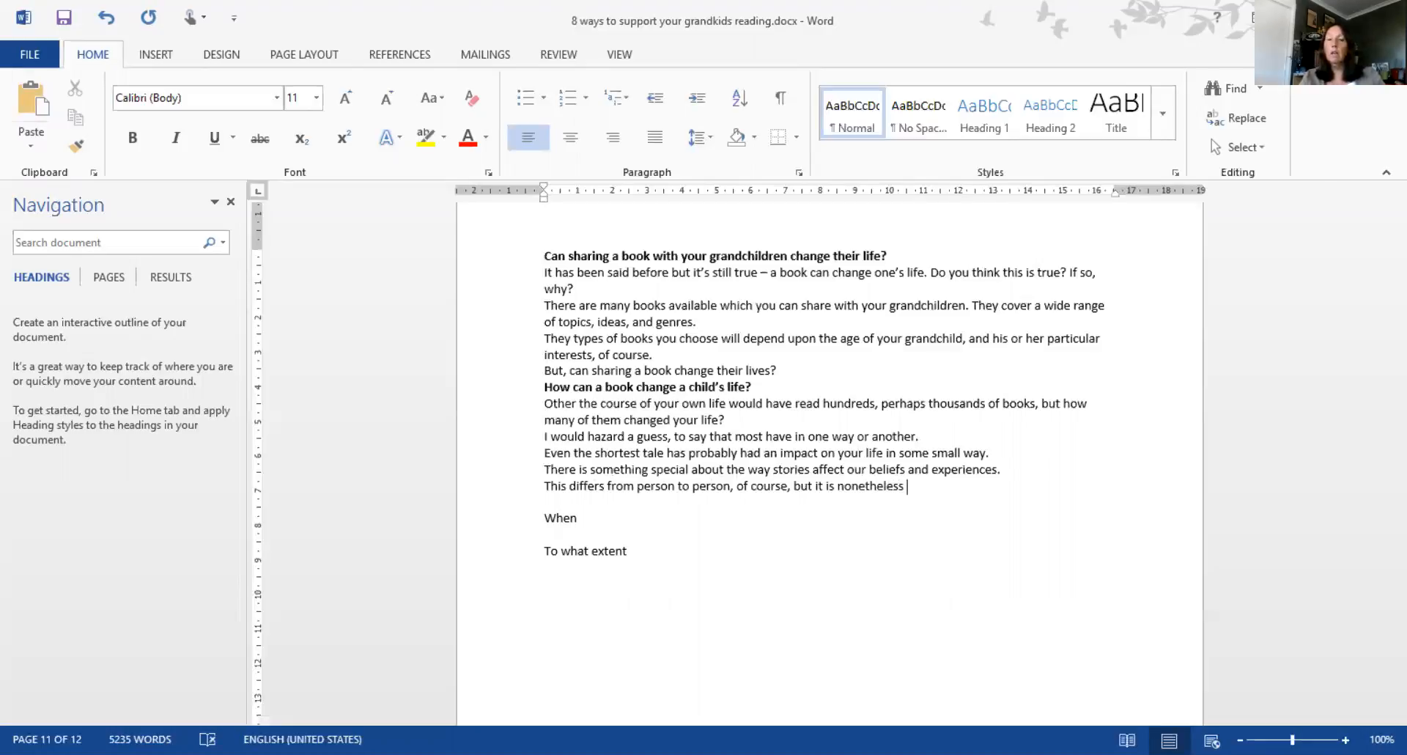
type("an important aspect of stor")
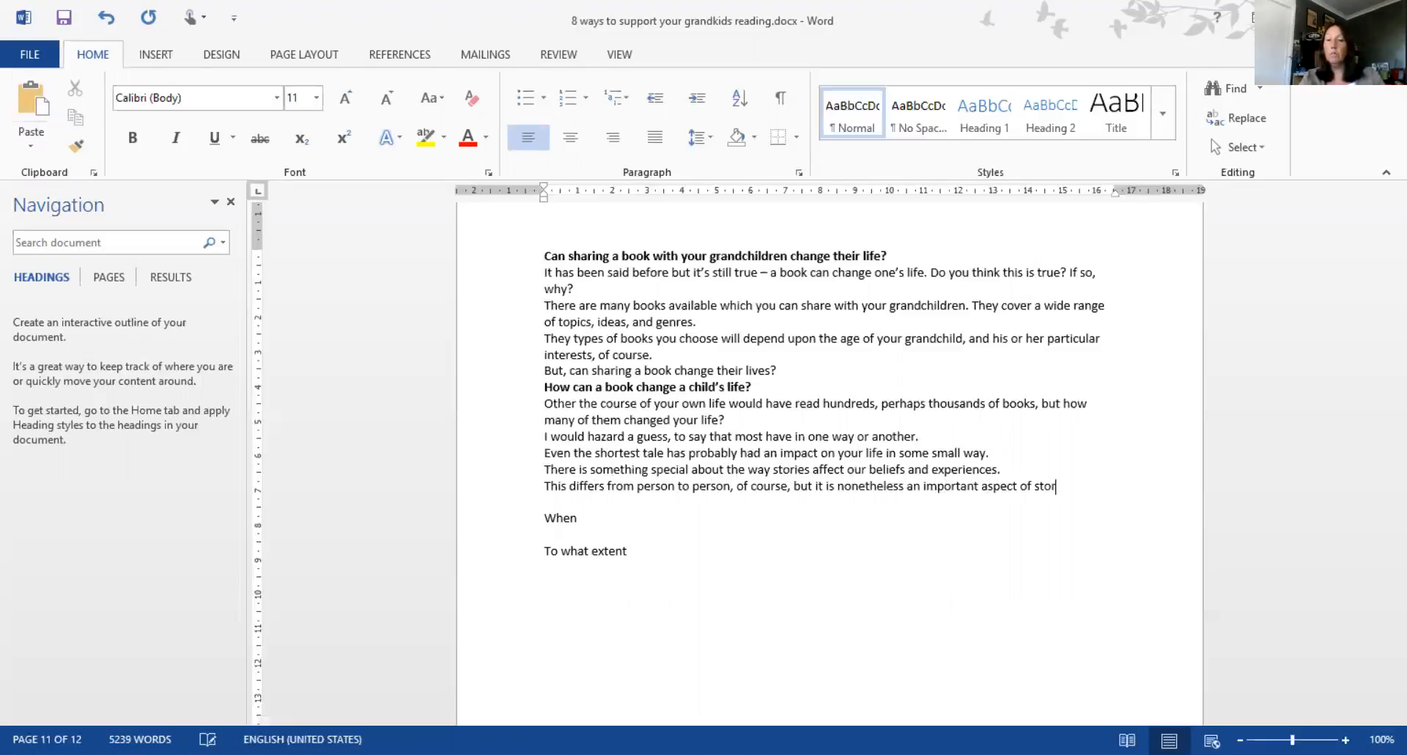
type("ies.")
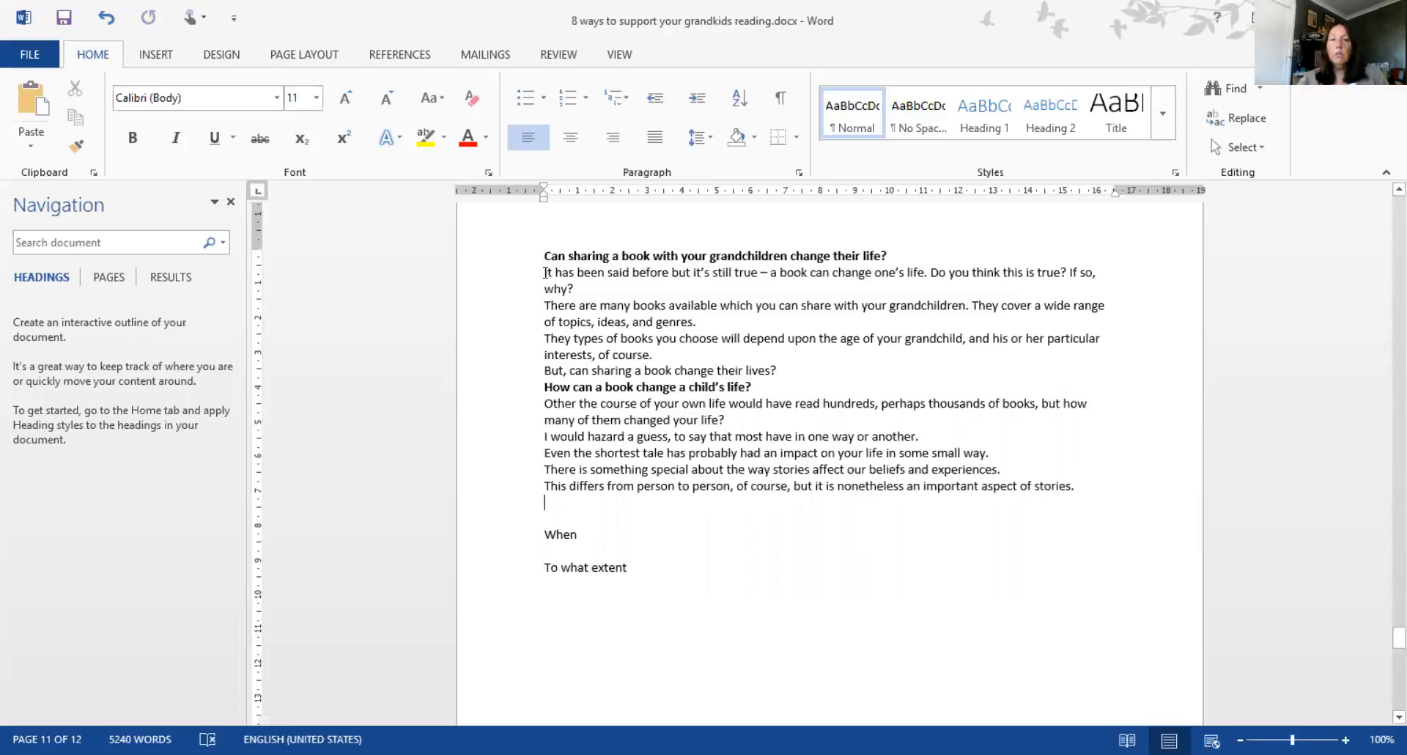
left_click_drag(542, 272, 1073, 485)
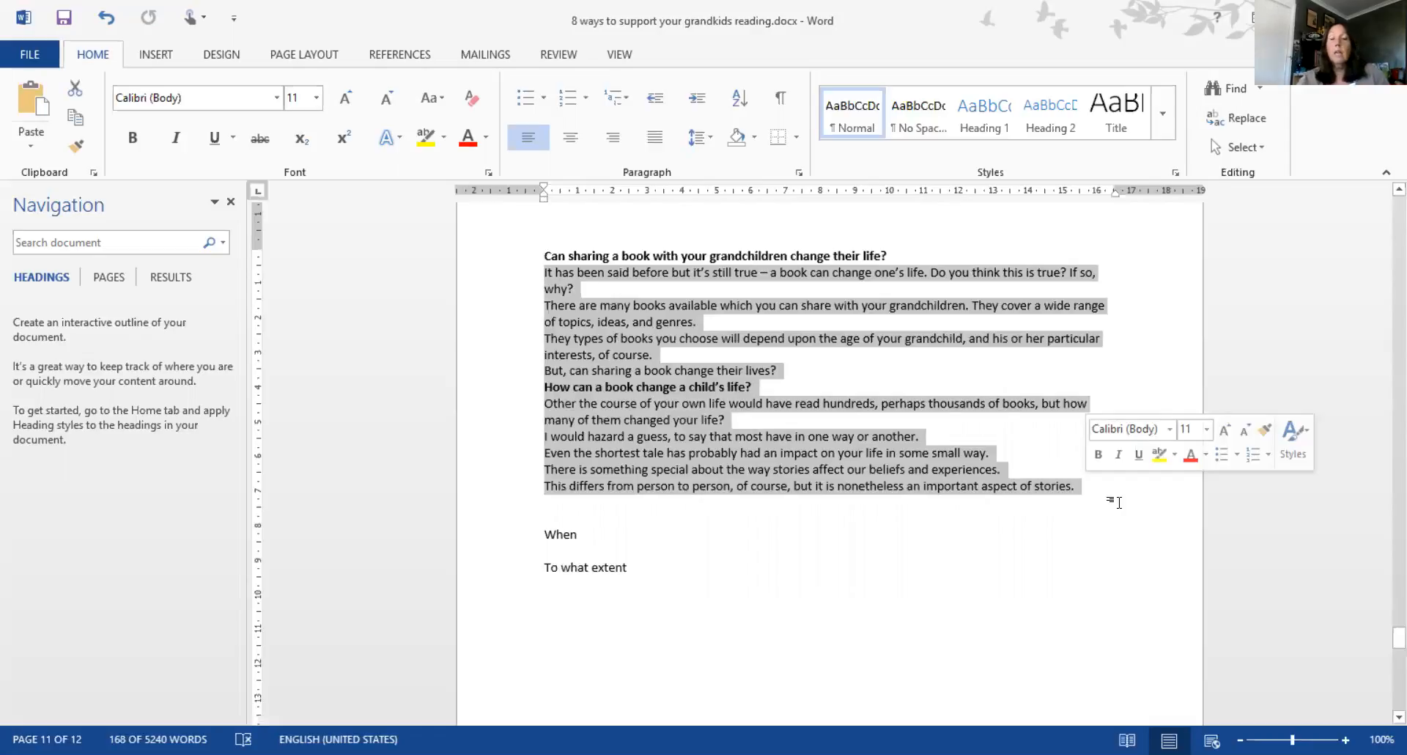
left_click(545, 505)
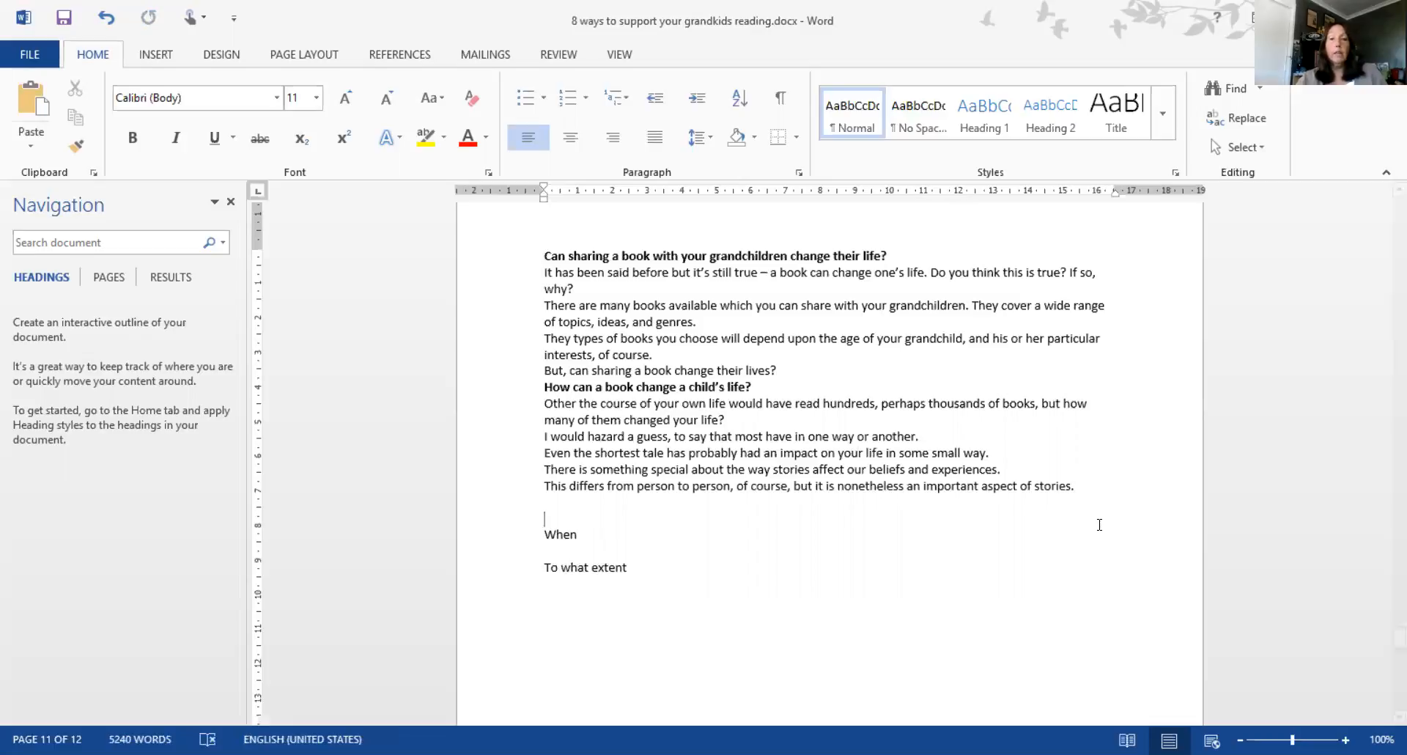
mouse_move(1129, 550)
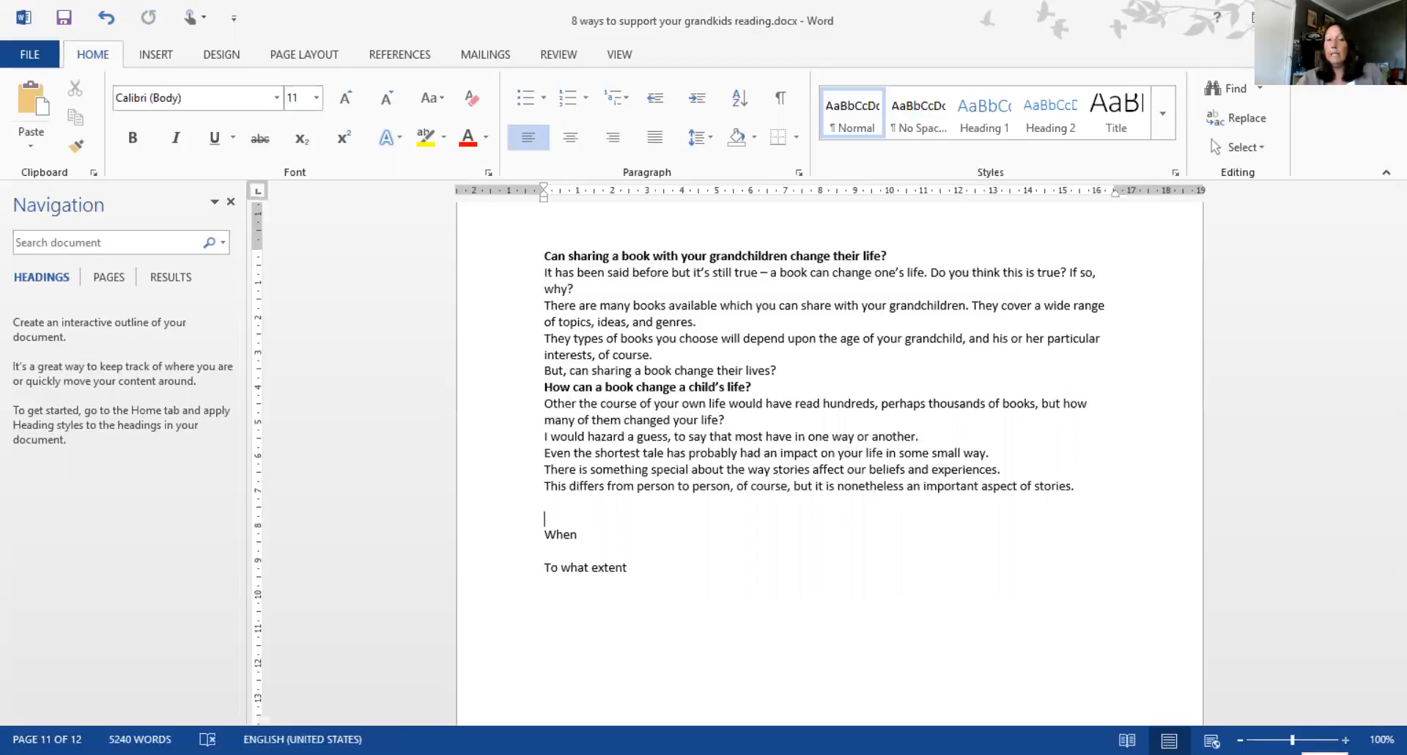
left_click(1345, 737)
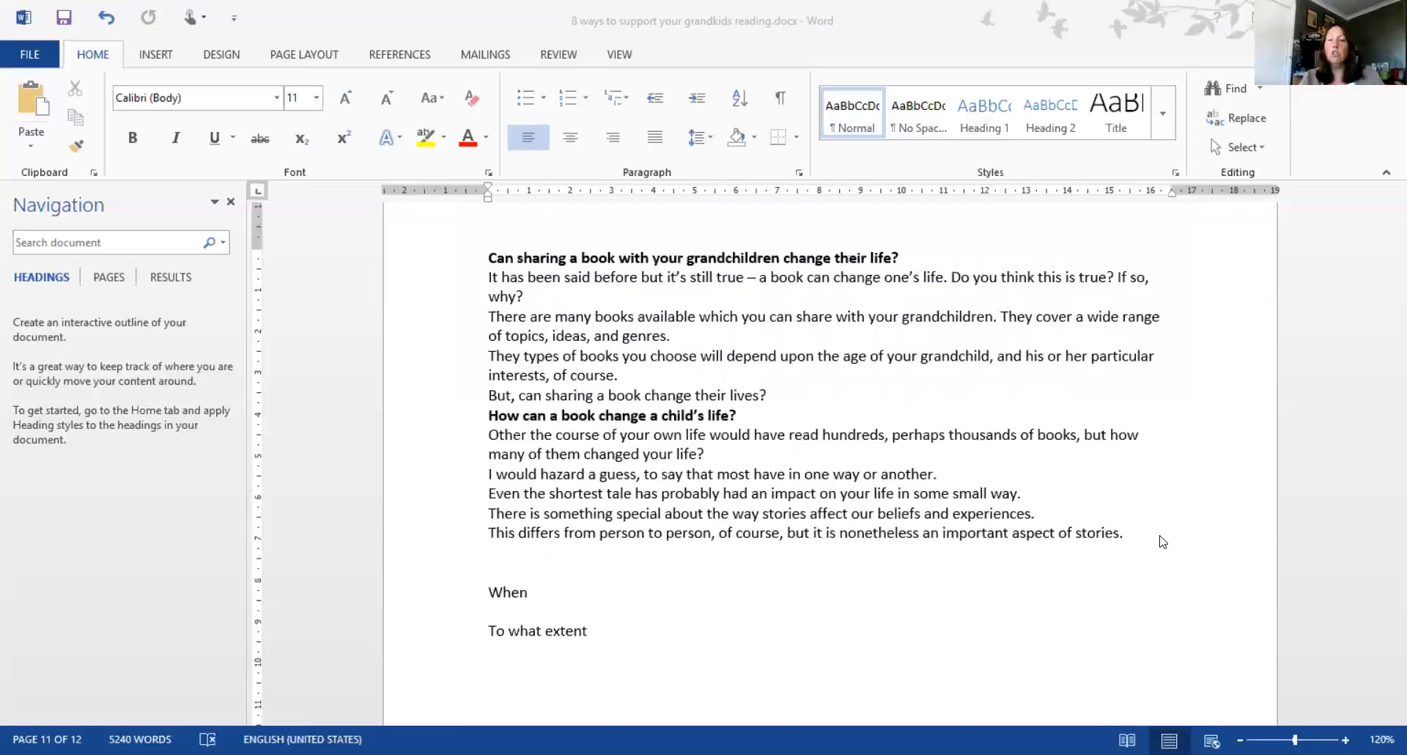
mouse_move(1038, 248)
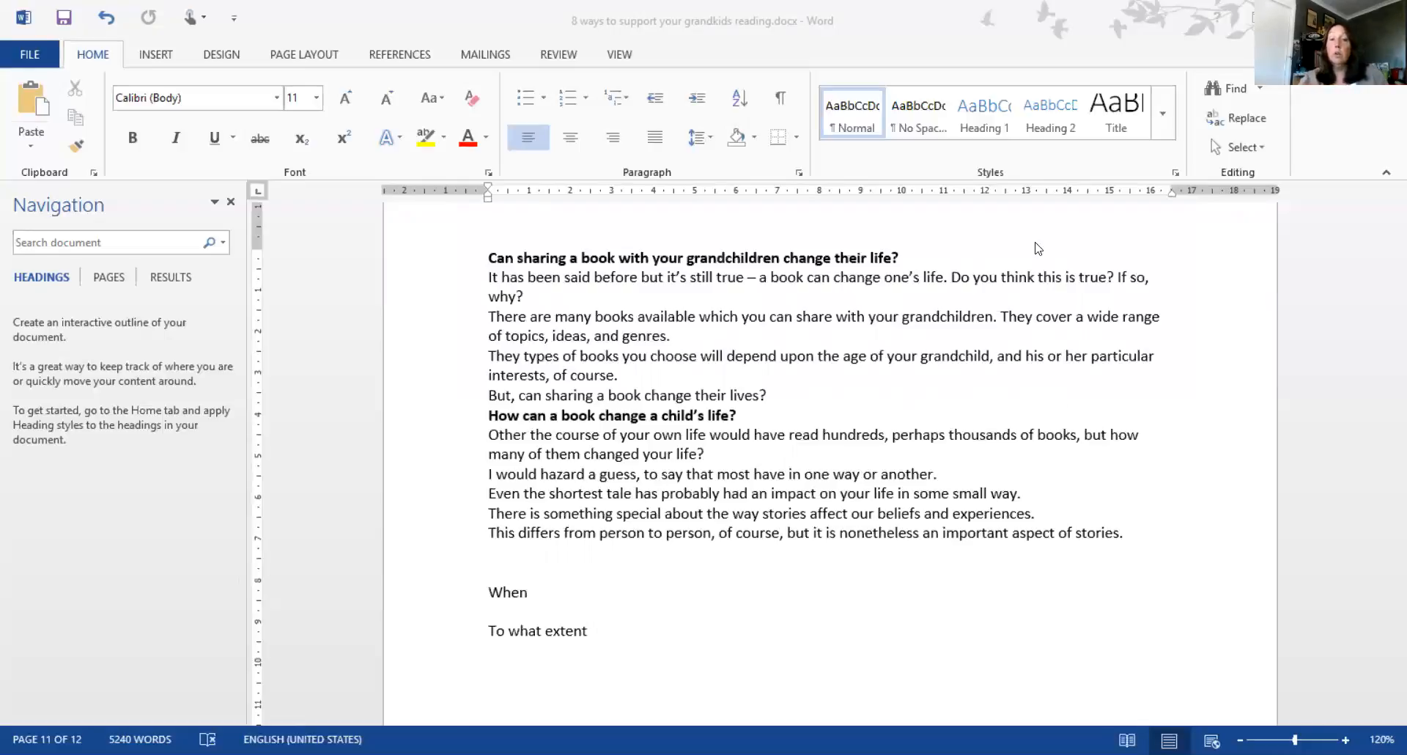
mouse_move(1205, 139)
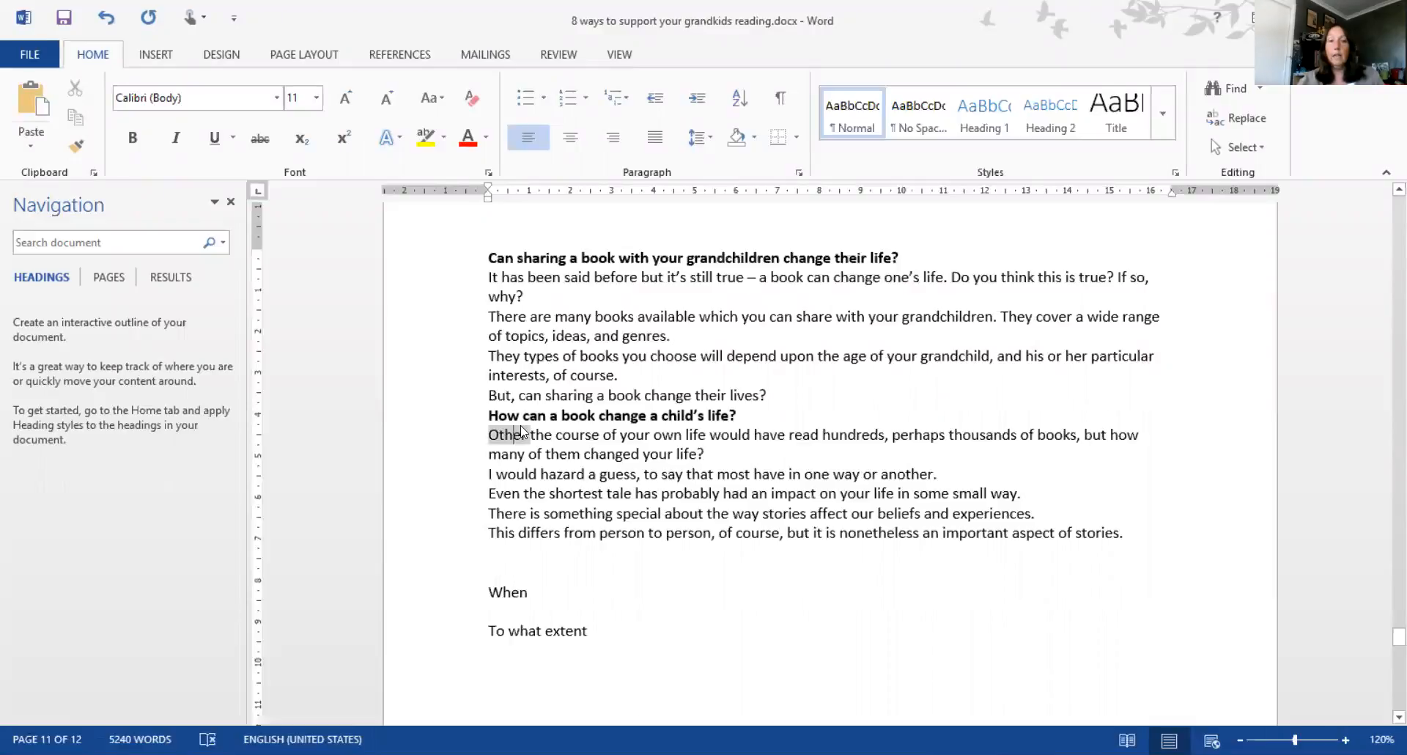
Replace "Other" with "Over" and clear the yellow highlight from that line
double_click(507, 436)
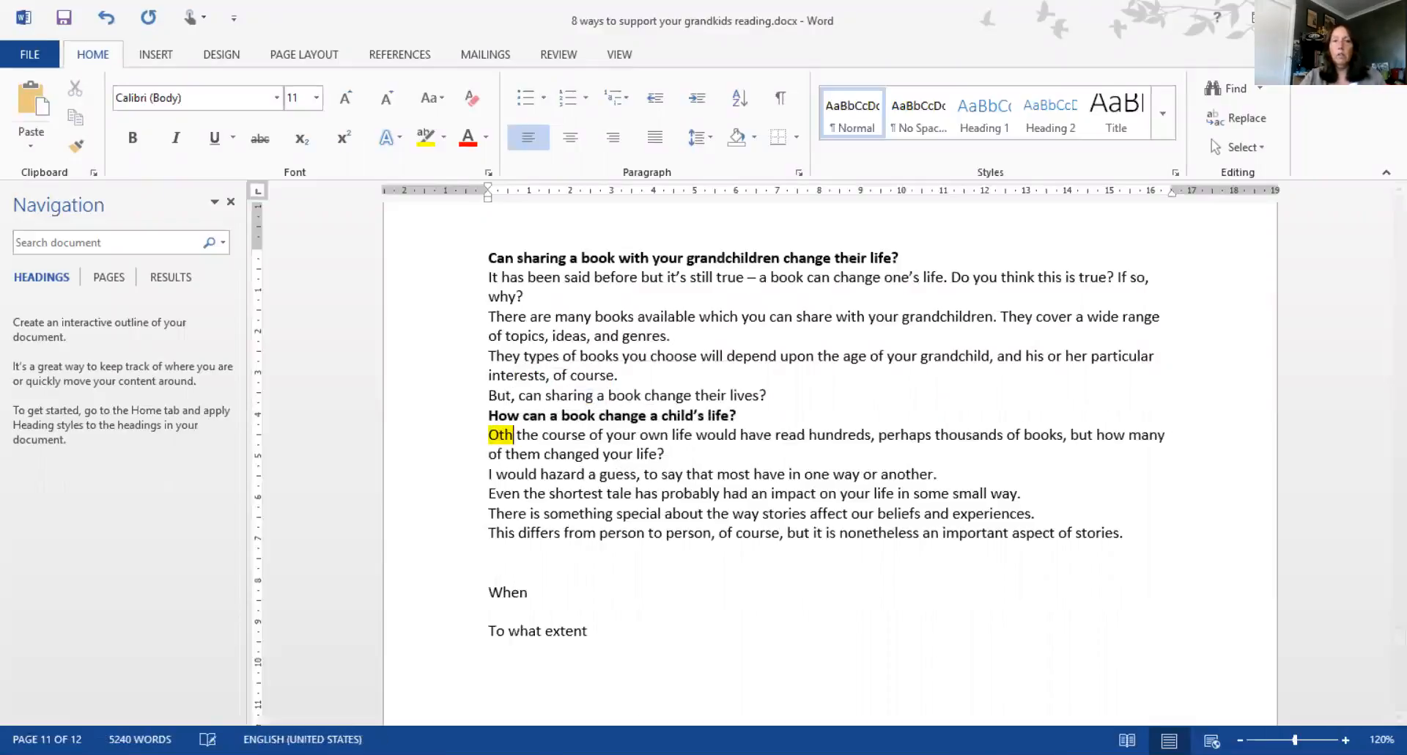
type("ver")
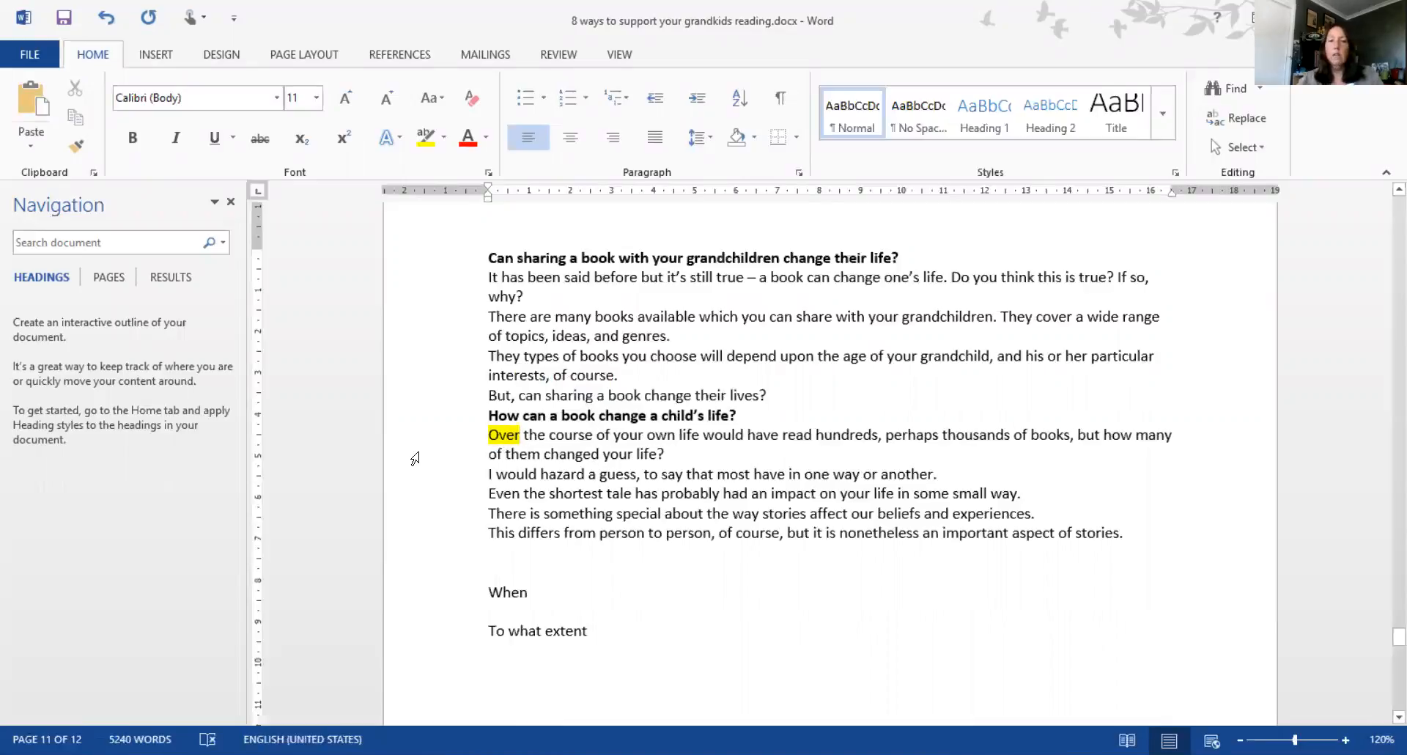
left_click_drag(488, 434, 1171, 434)
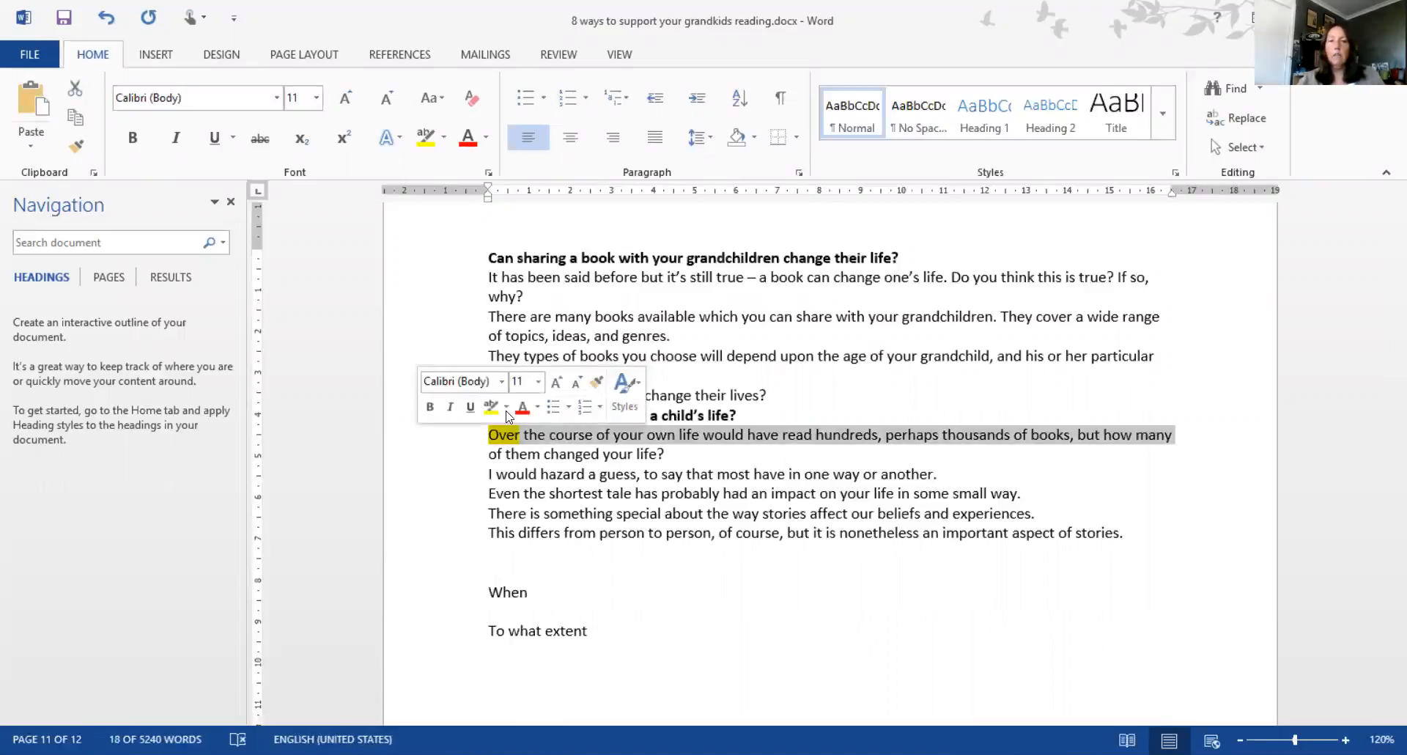
left_click(506, 408)
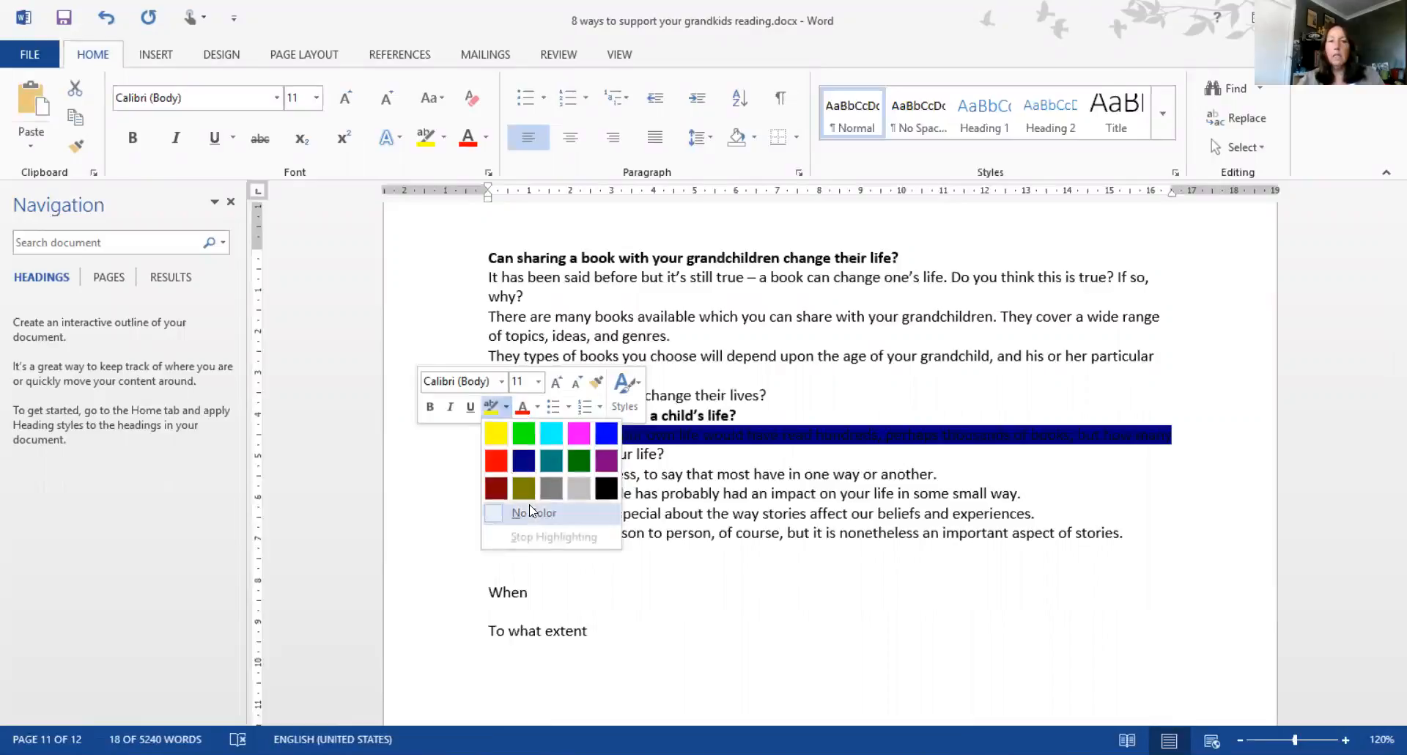
left_click(534, 513)
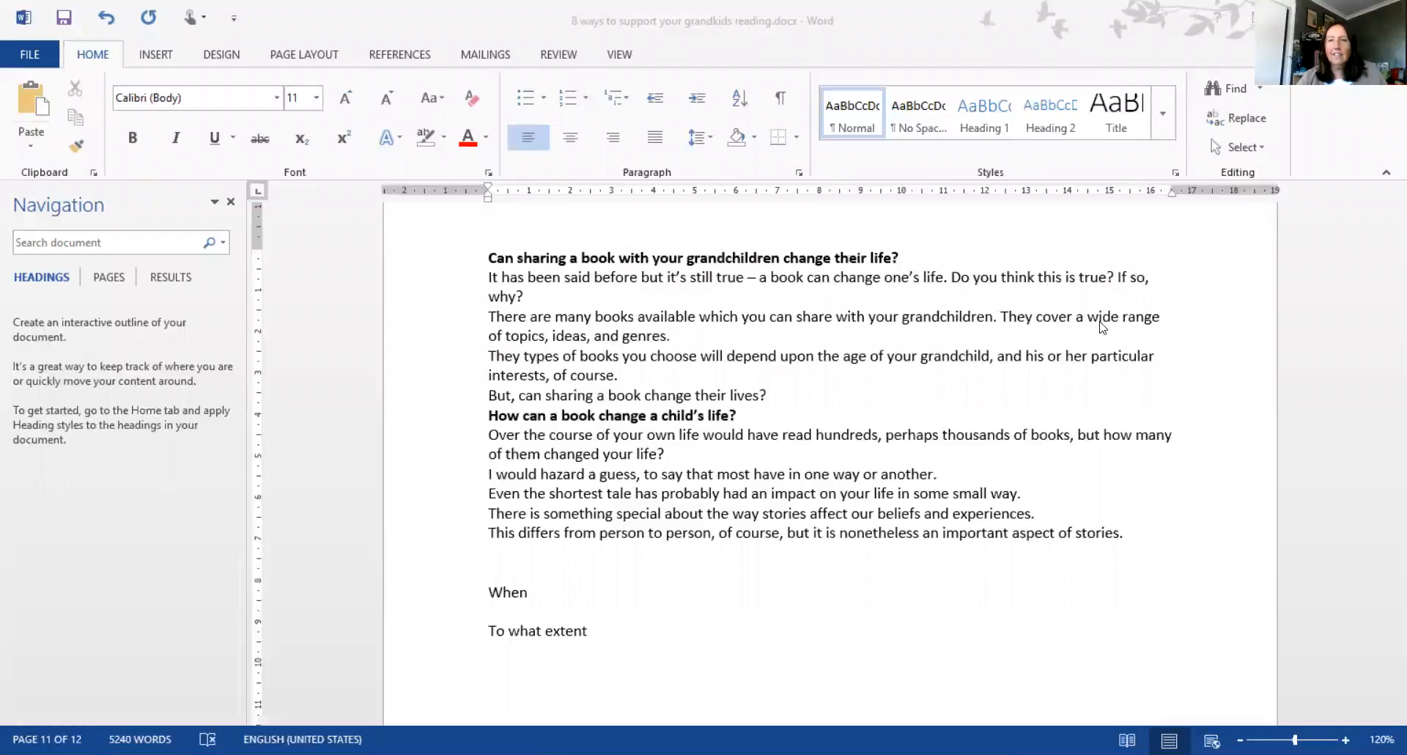
mouse_move(595, 545)
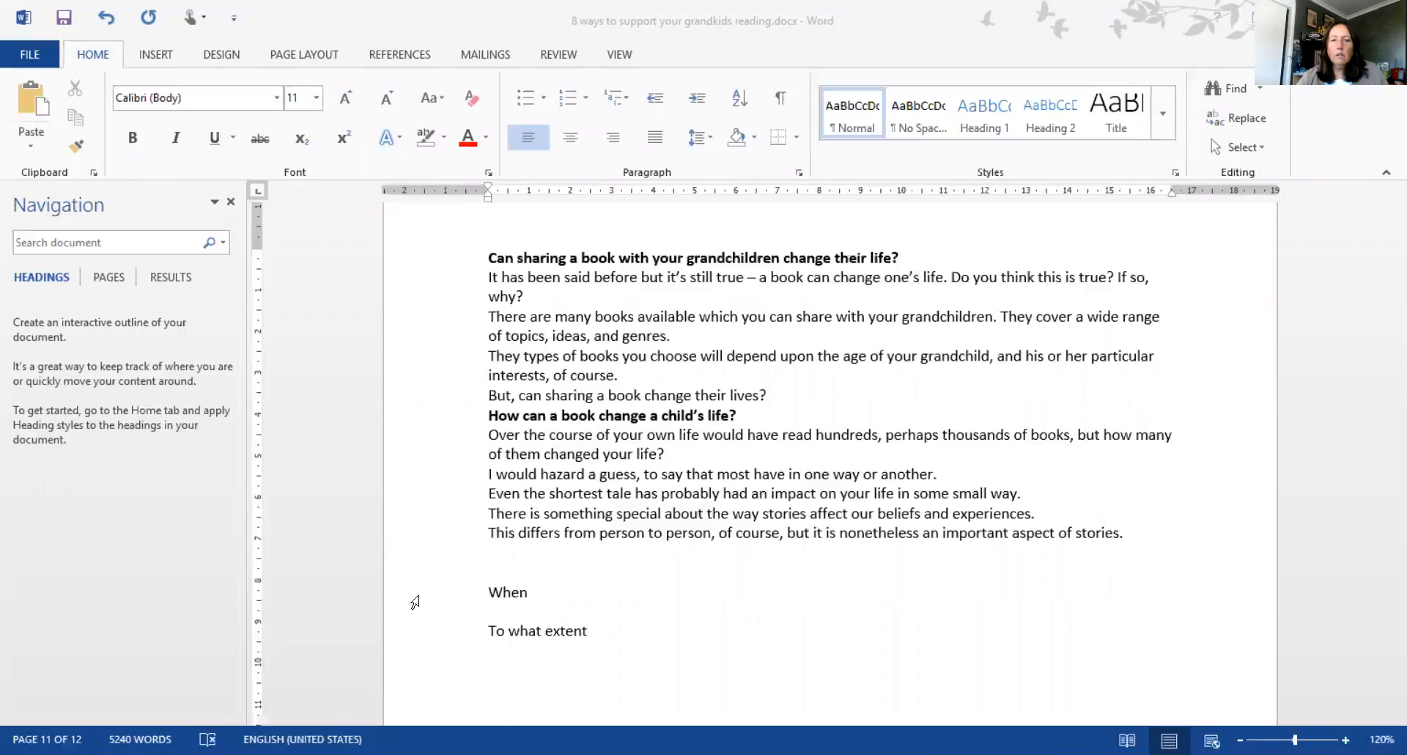
Delete "When" and complete the bold subheading "To what extent do books change our lives?"
double_click(507, 592)
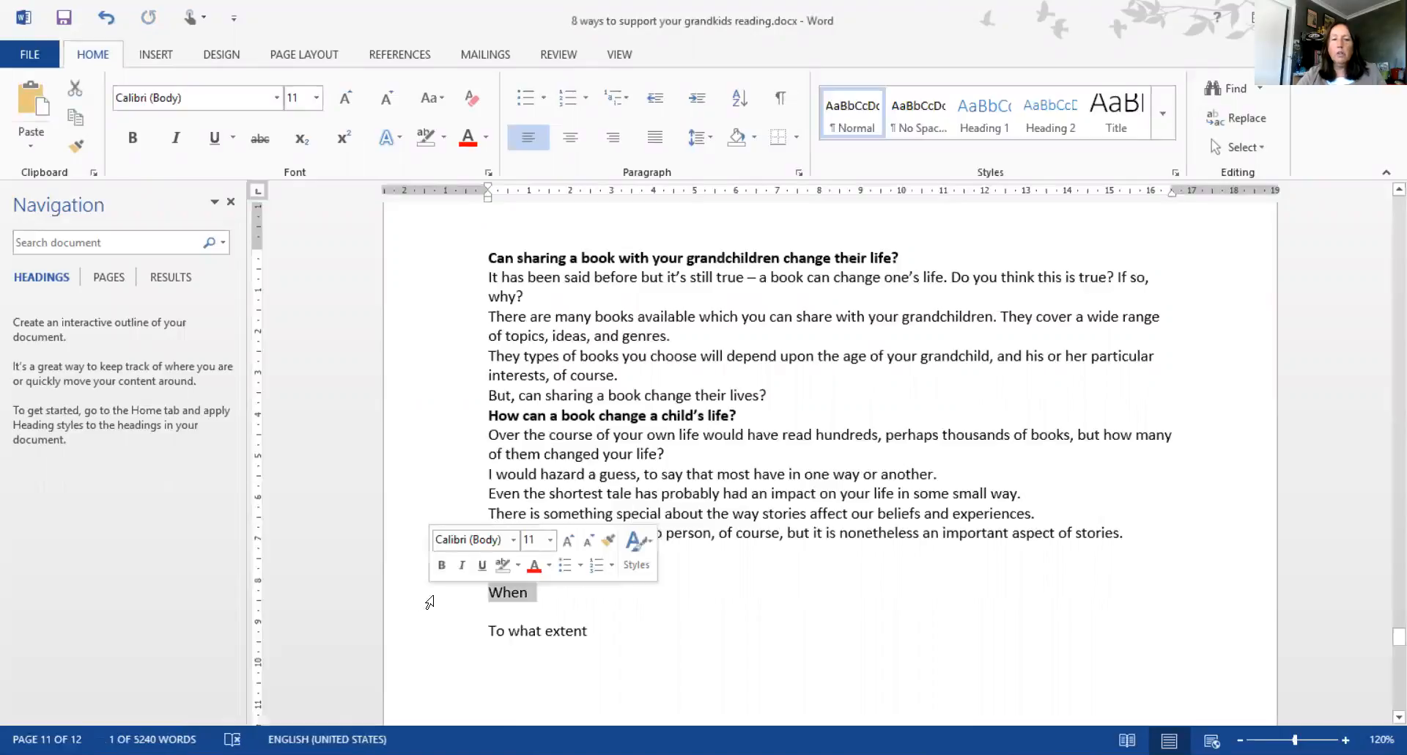
key("Delete")
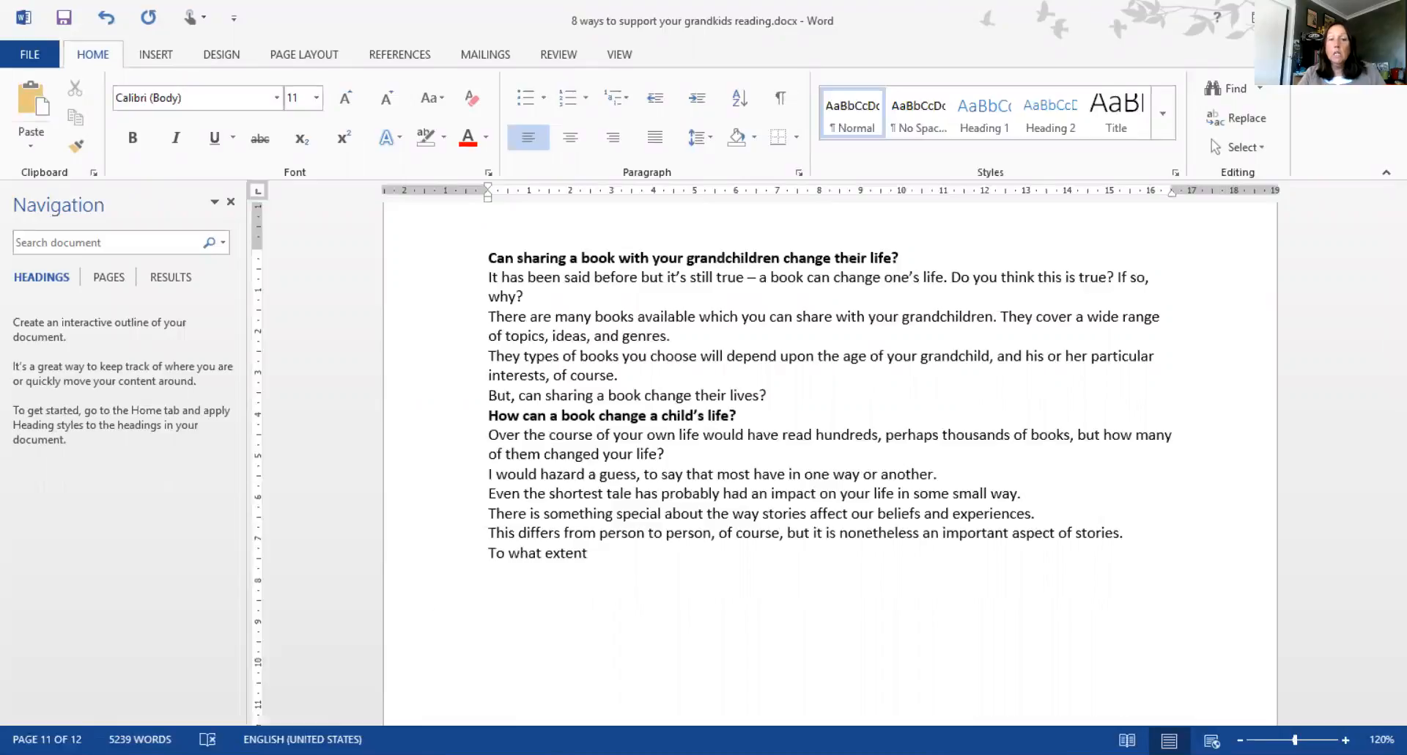
type("do boo")
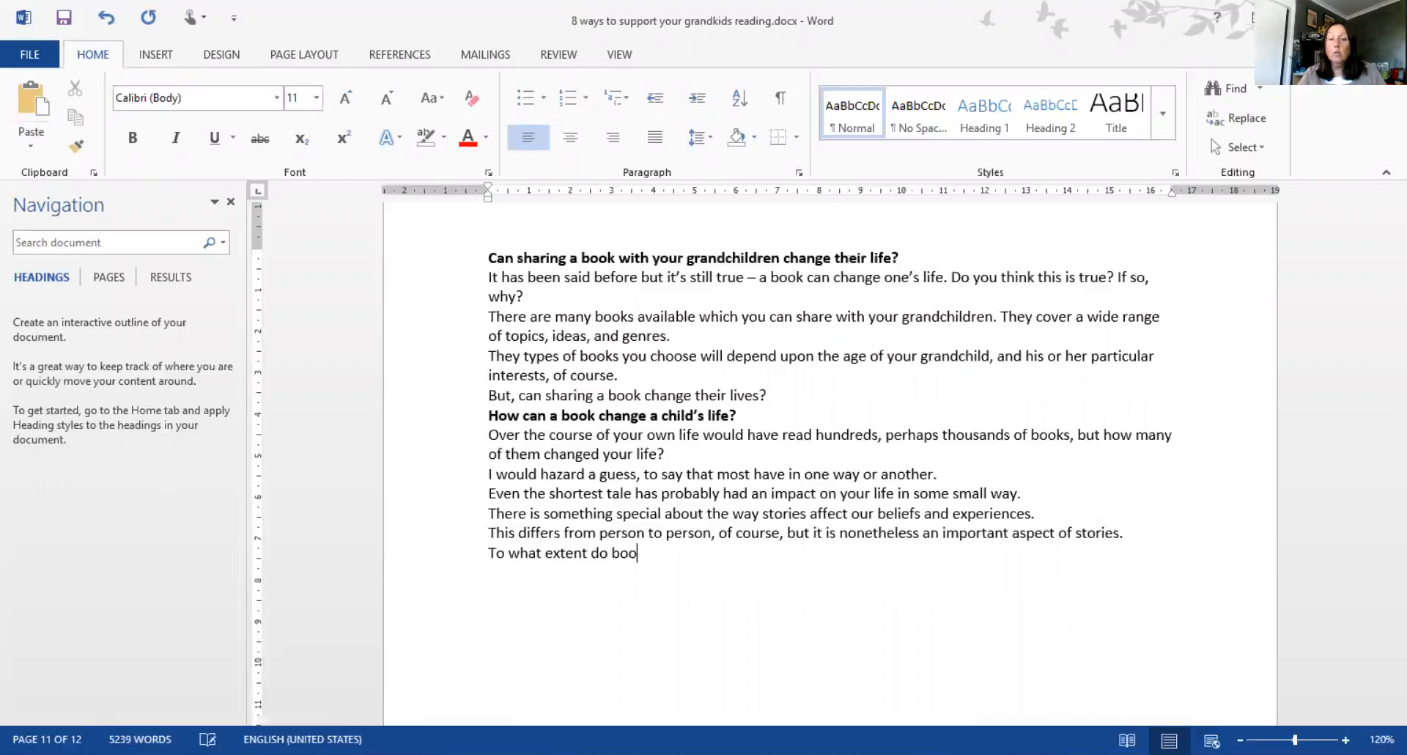
type("ks change")
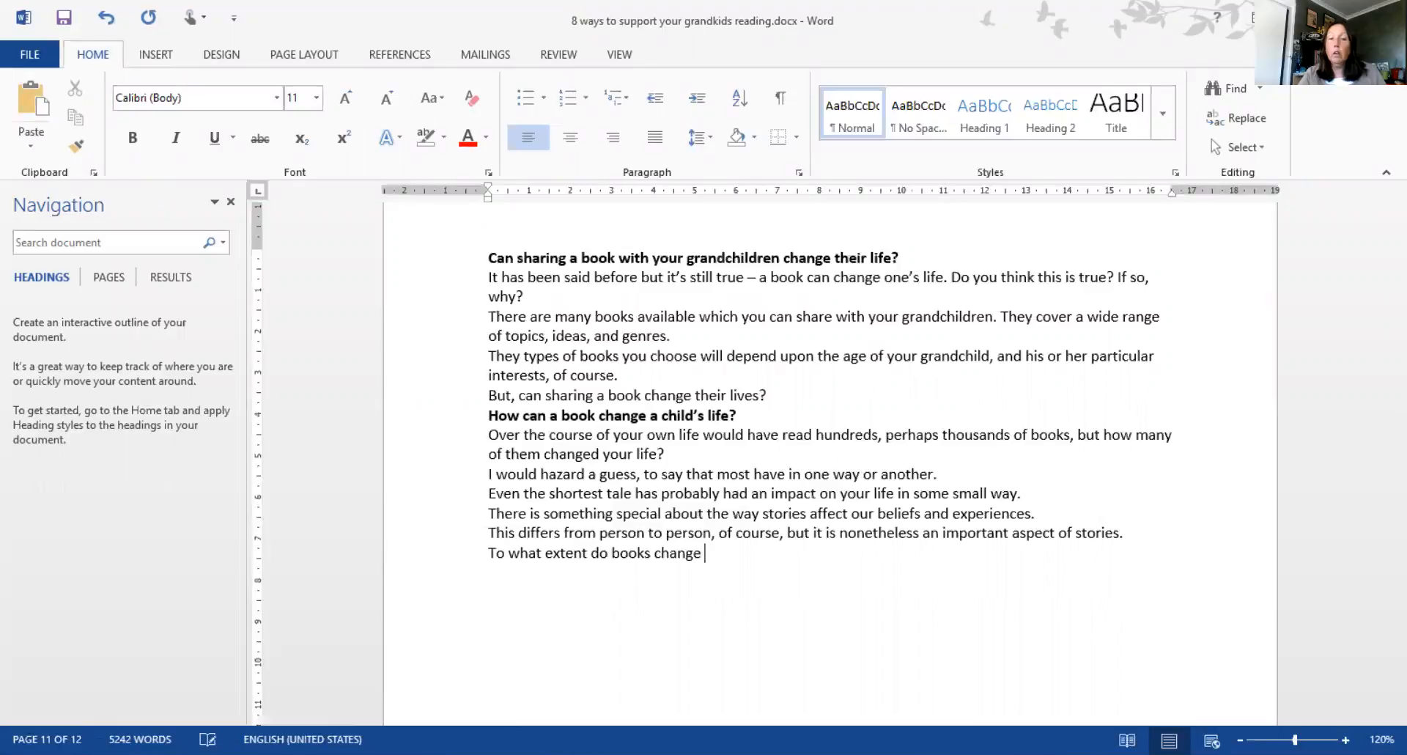
type("our lives?")
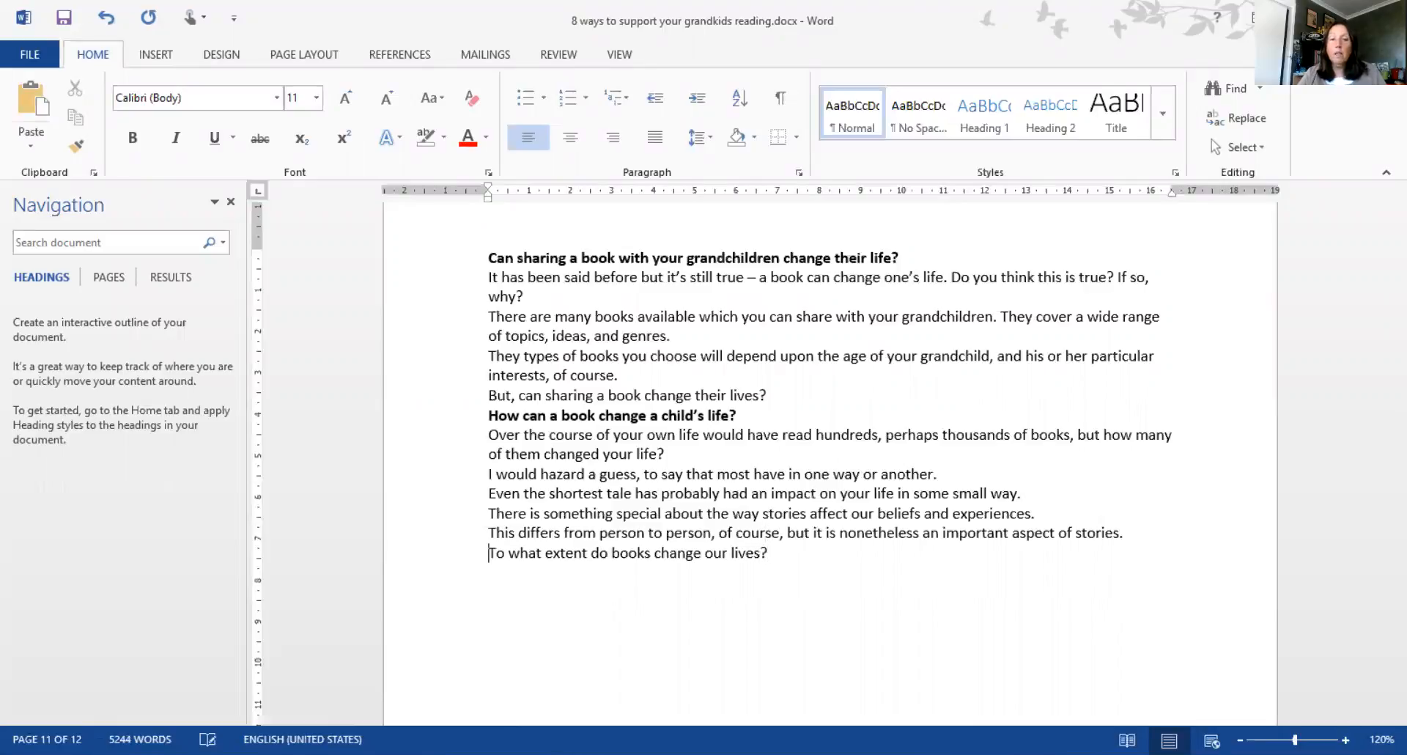
left_click(132, 138)
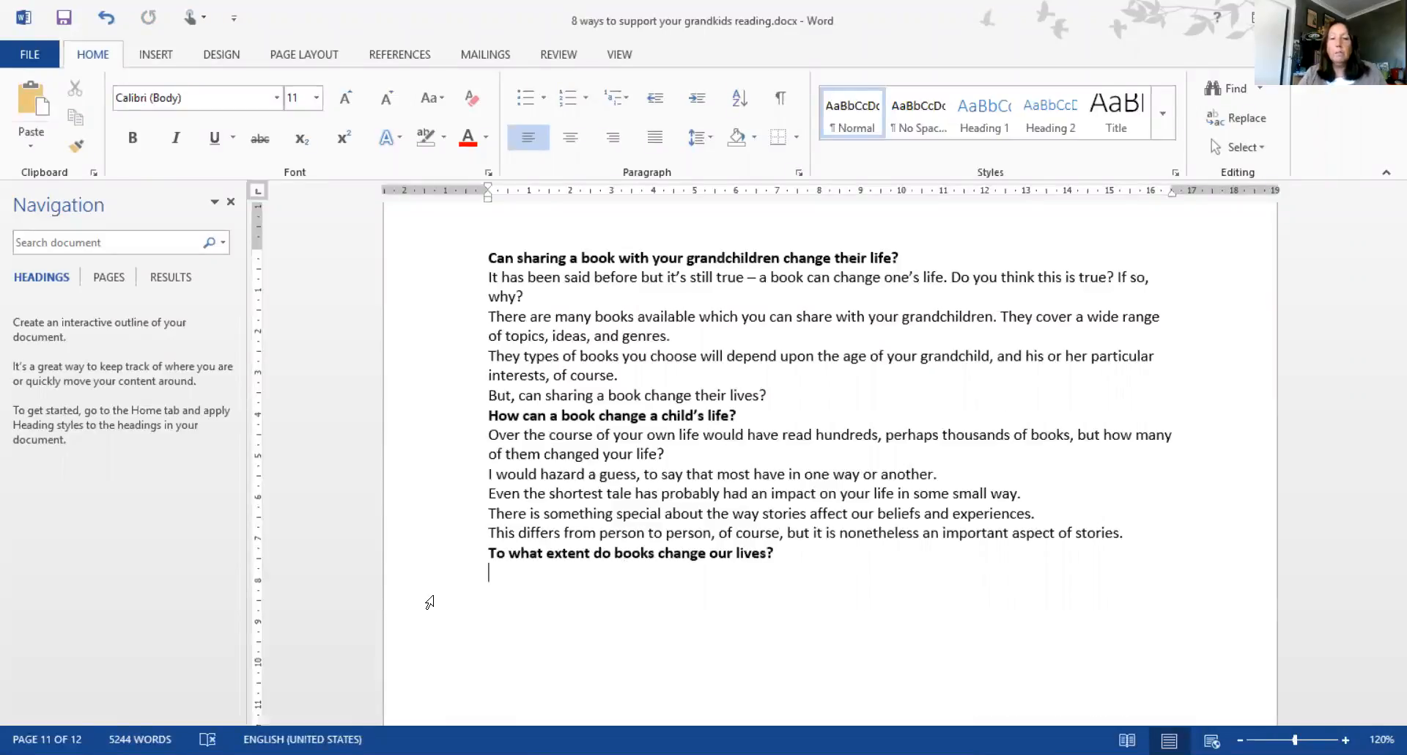
mouse_move(1213, 53)
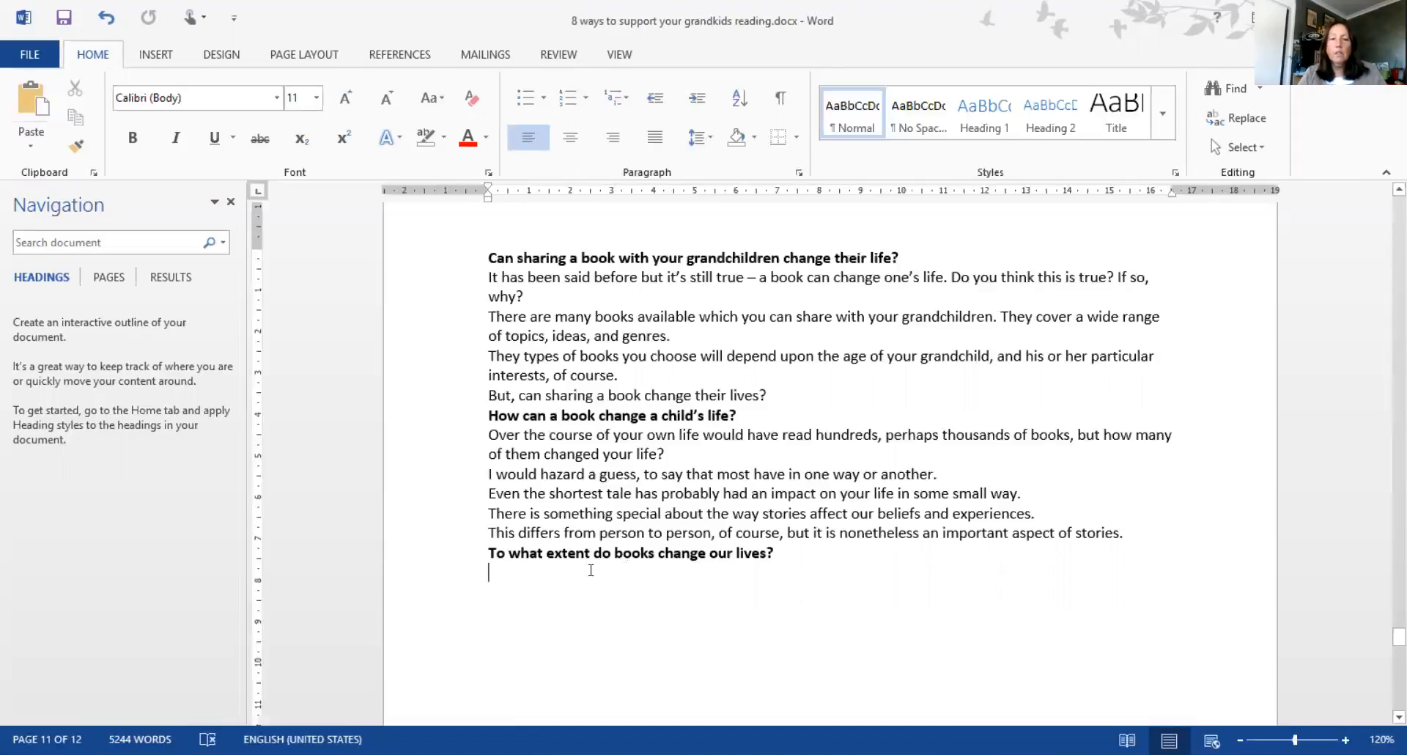
Write that if we consider stories written by others can impact the way we think
type("If")
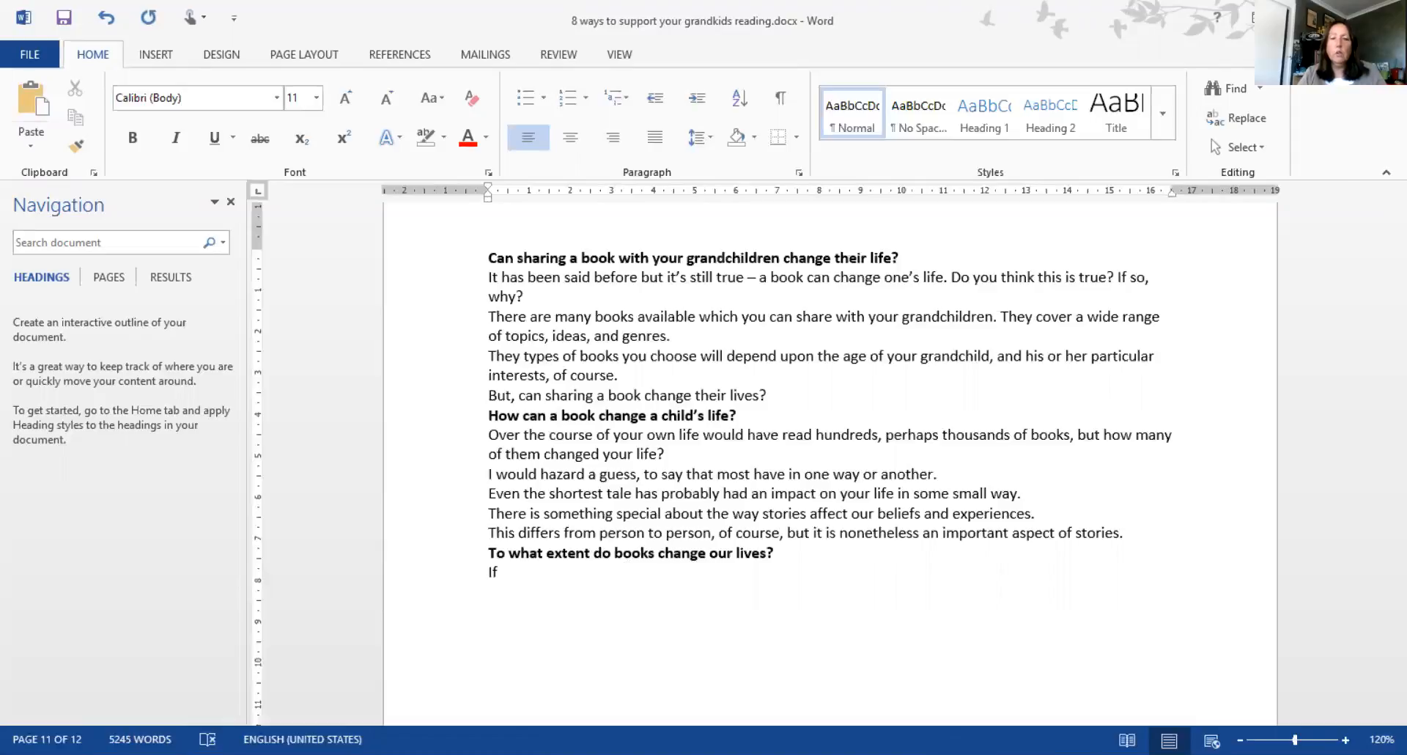
type("we stop to consider how s")
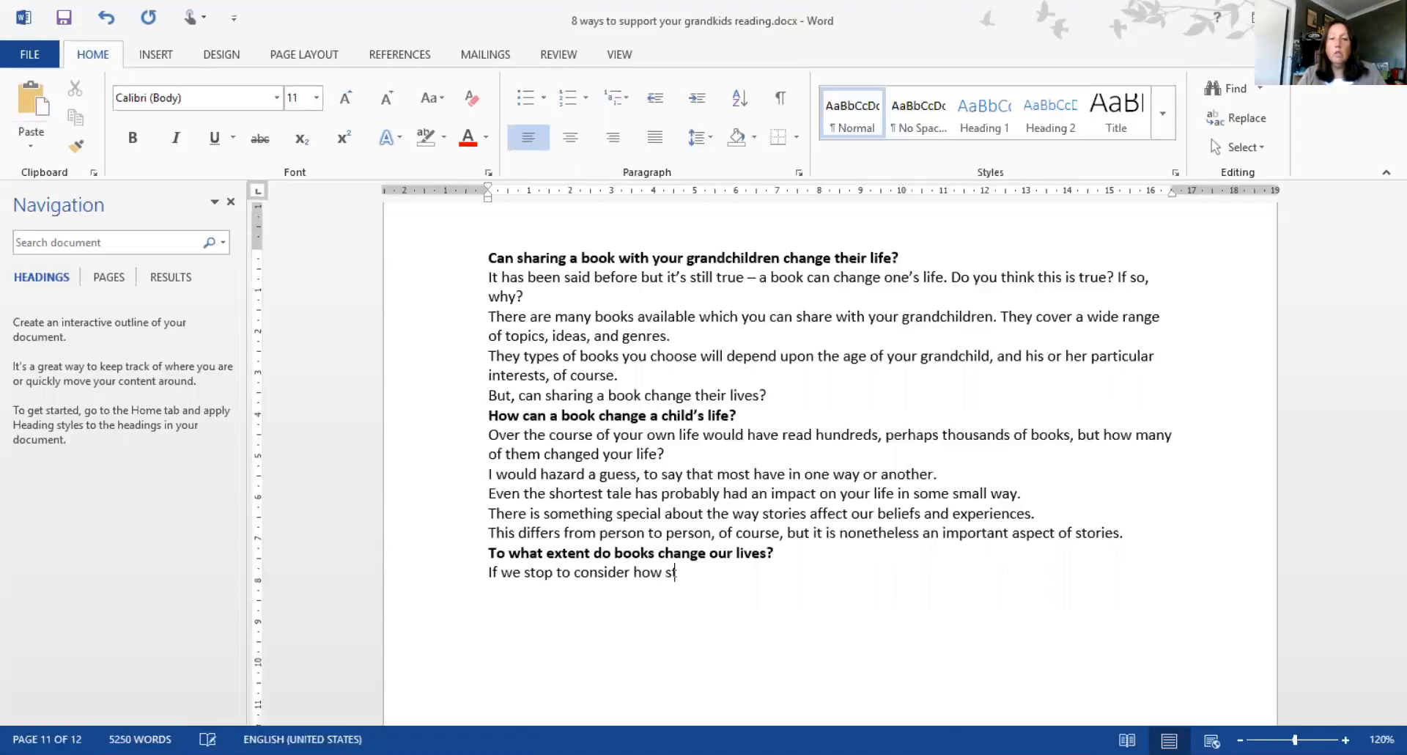
type("tories wr")
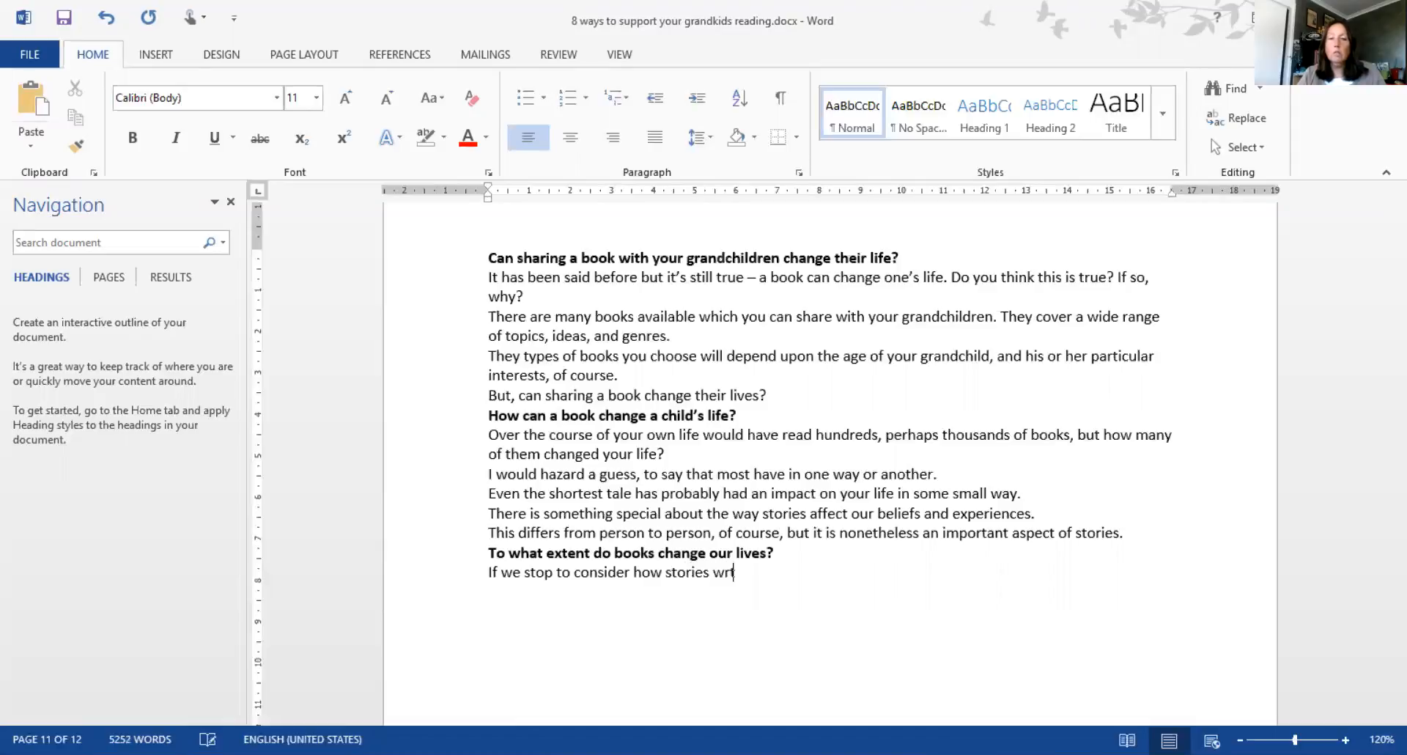
type("tten")
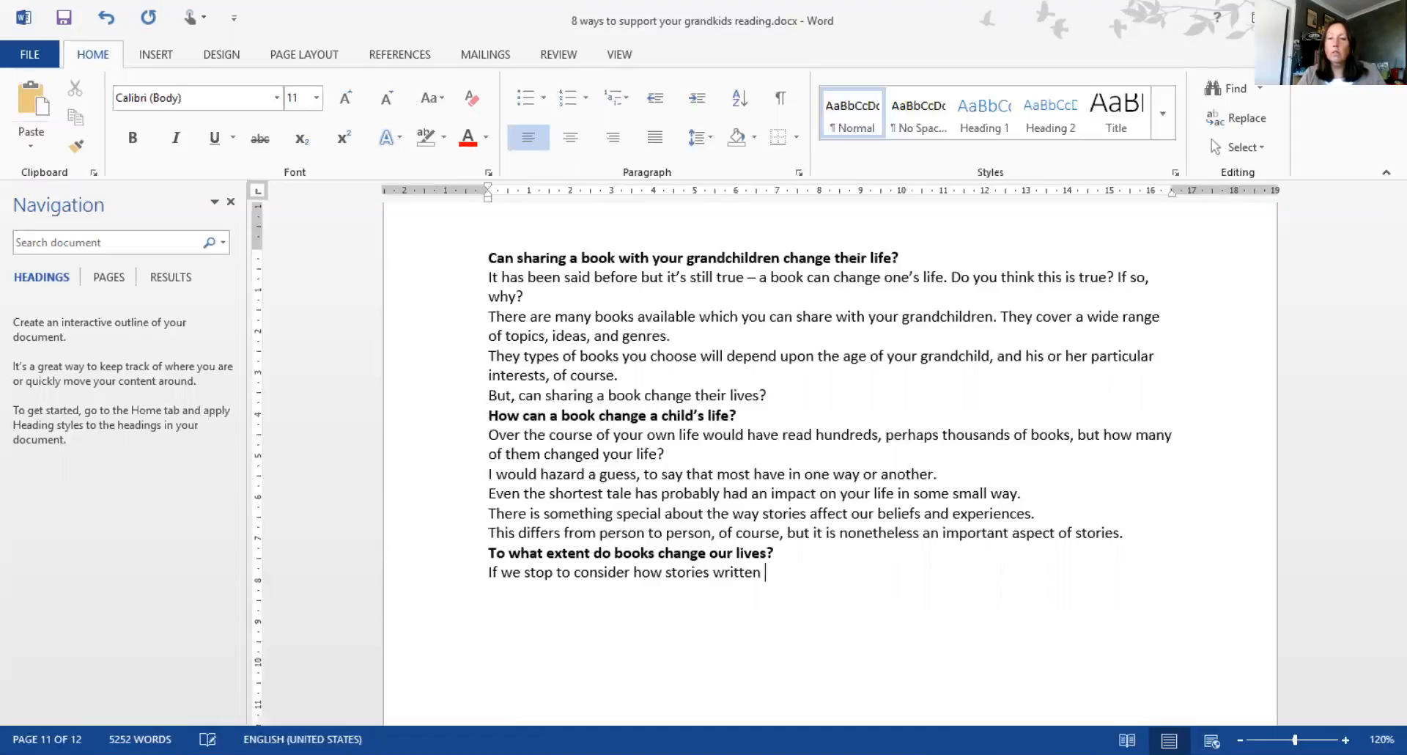
type("by others")
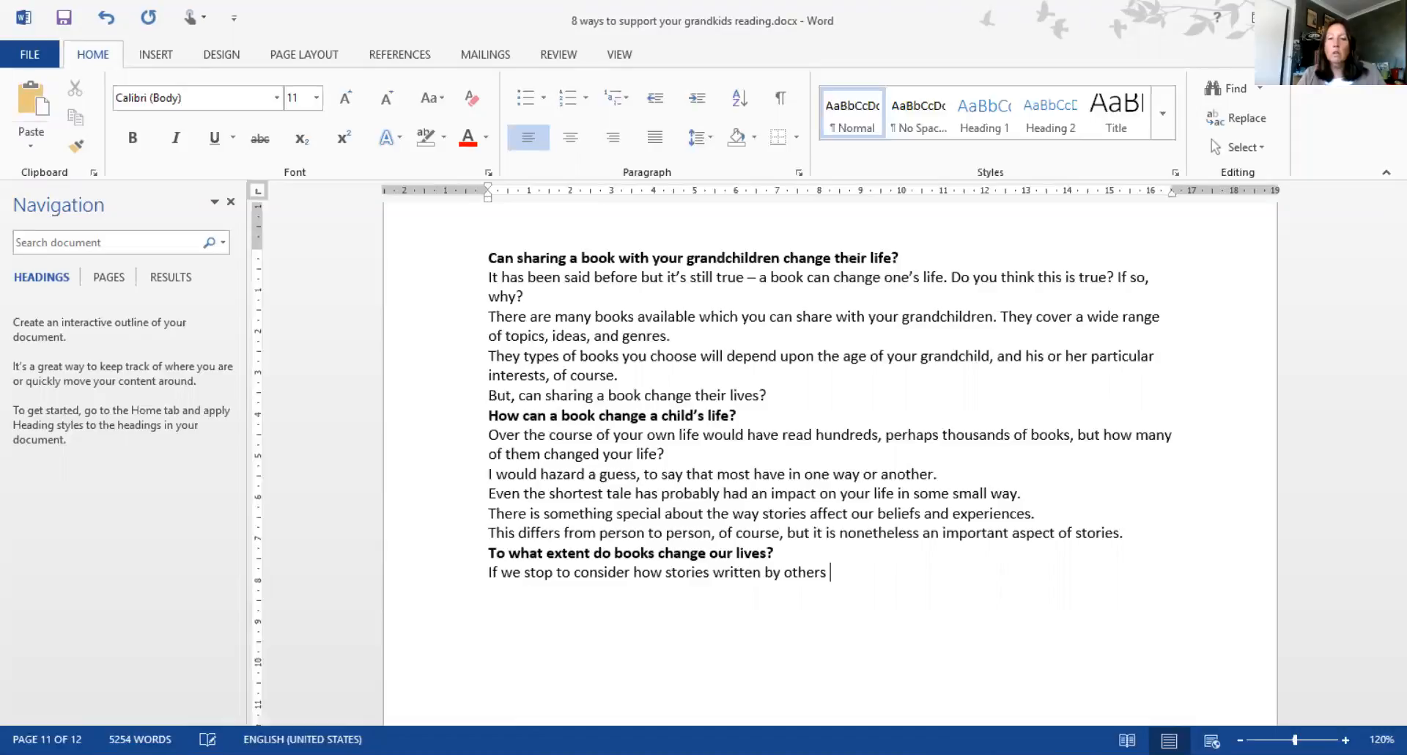
type("can cimp")
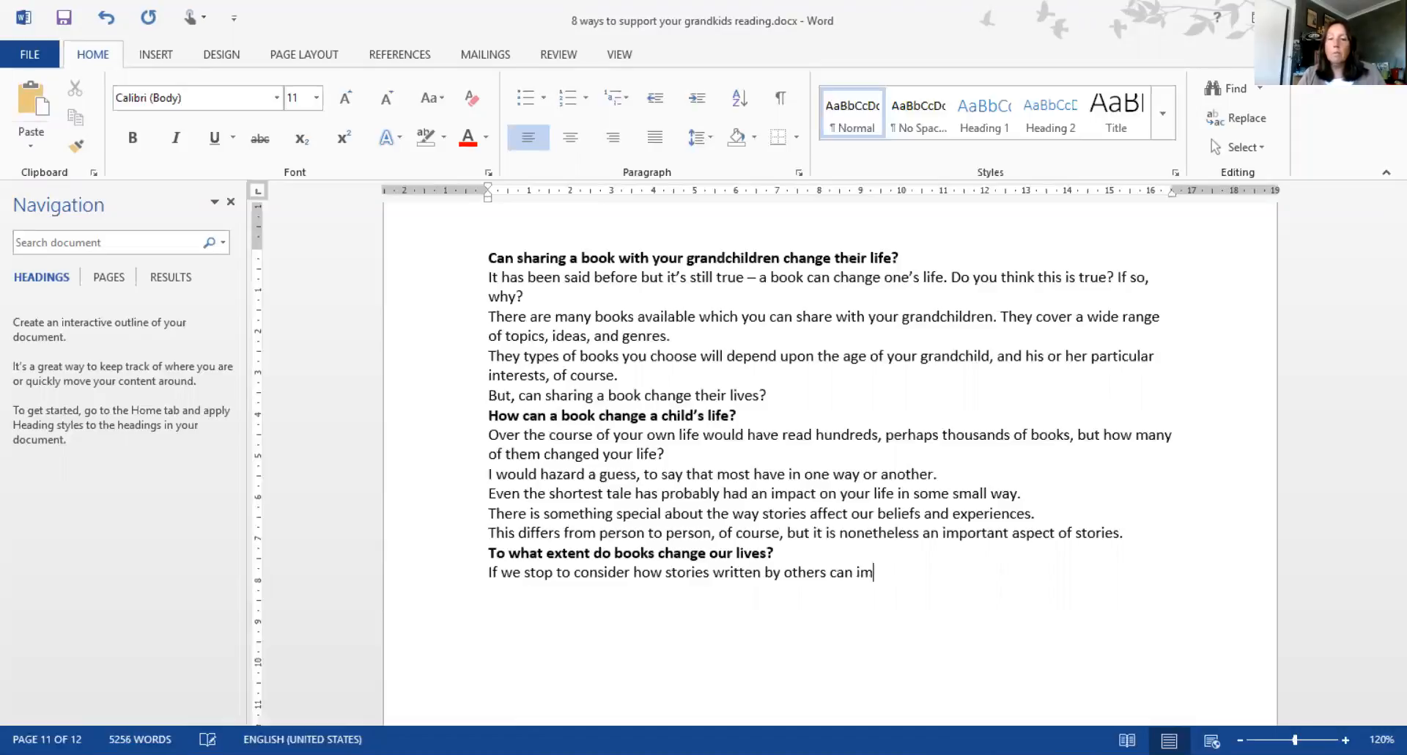
type("pact t")
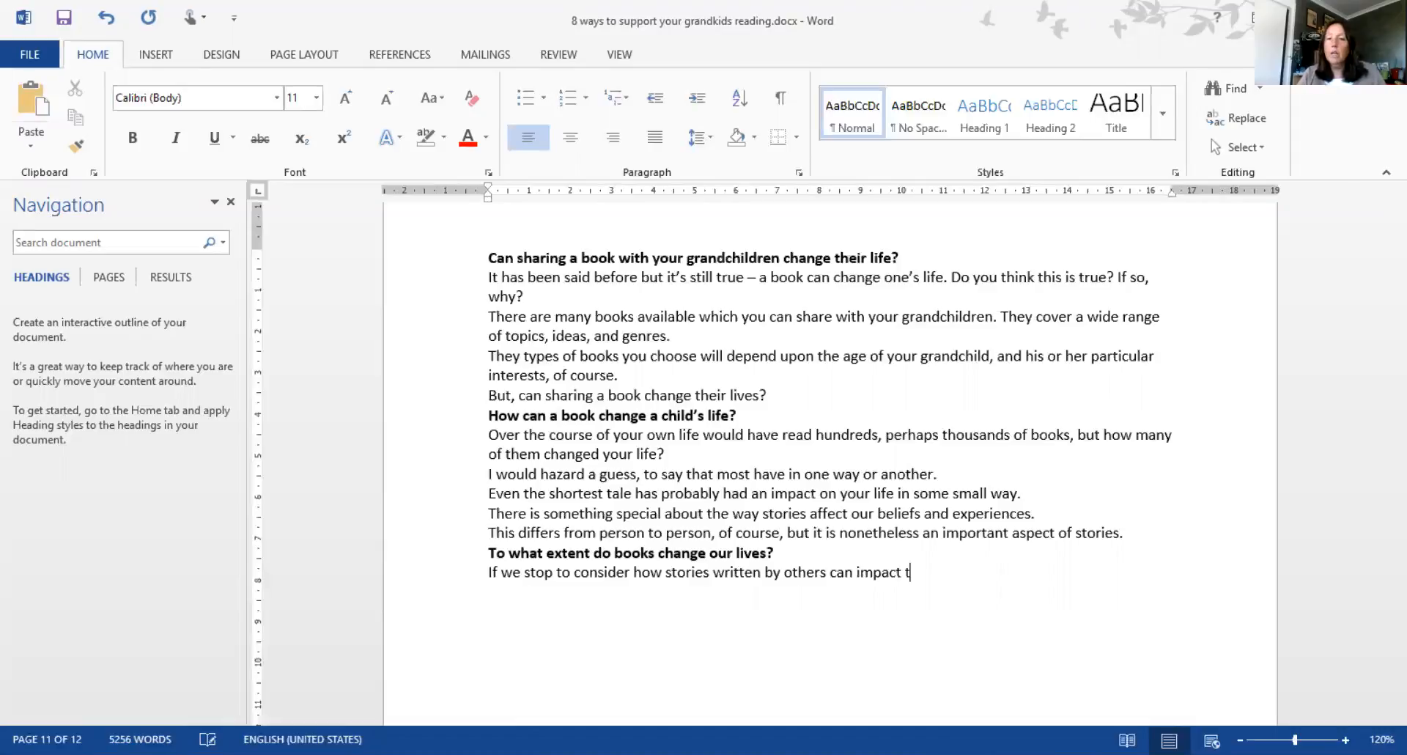
type("he way we")
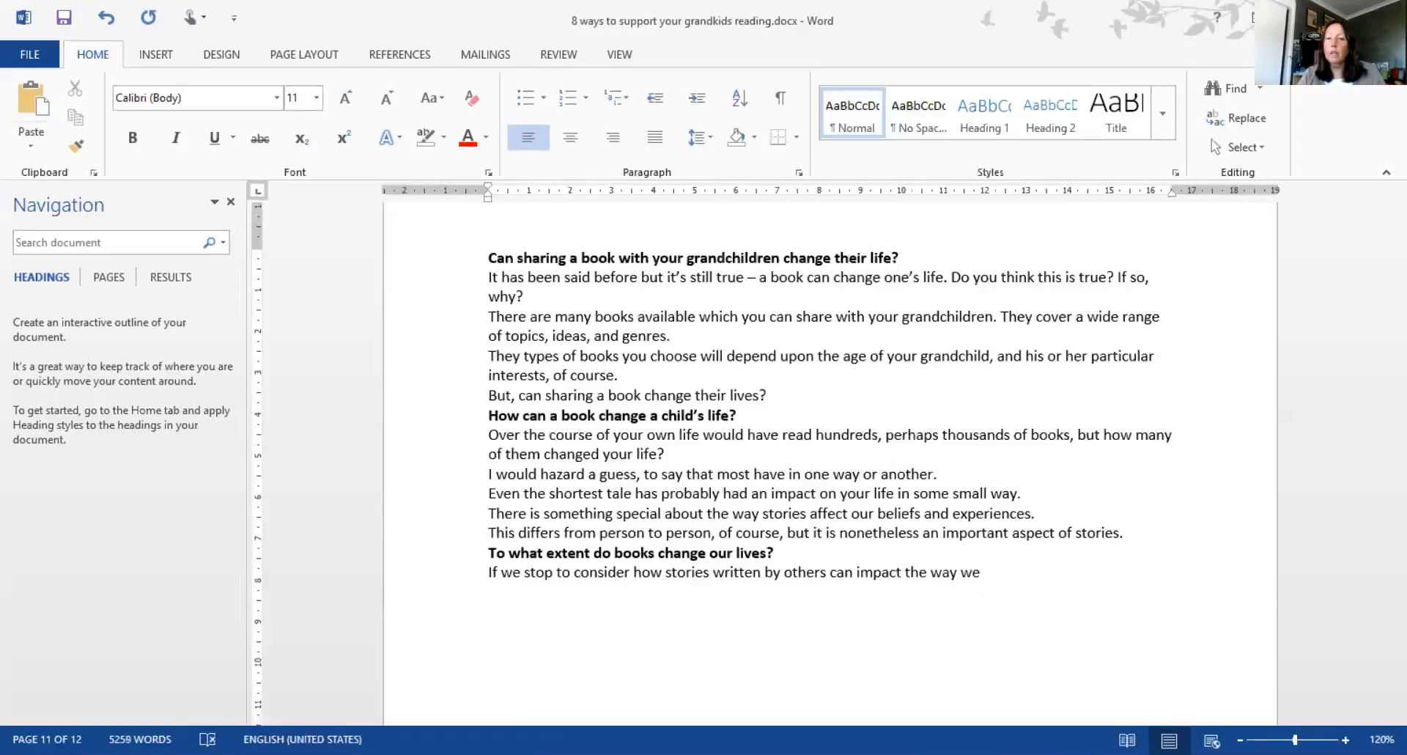
type("think,")
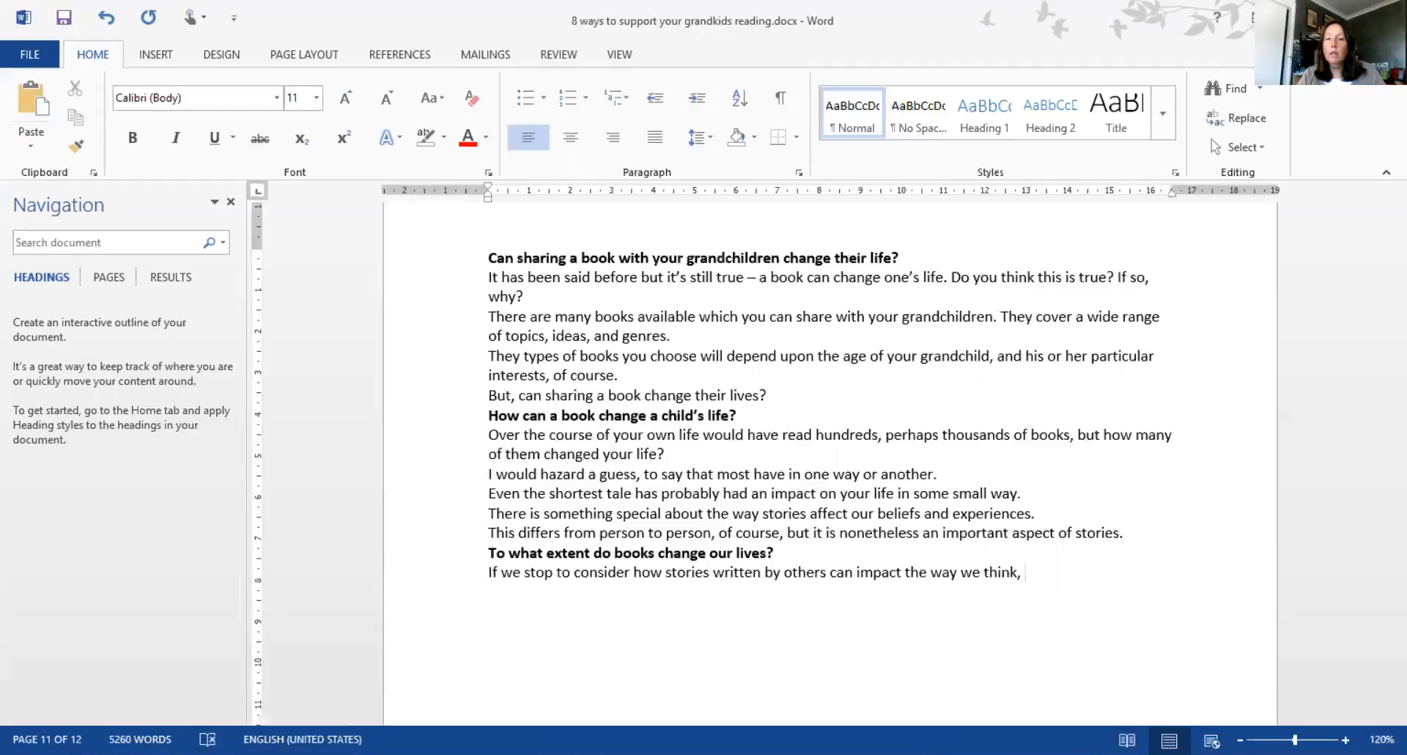
Finish the sentence with "the extent to which books can change our lives is quite wide."
type("the extent to which")
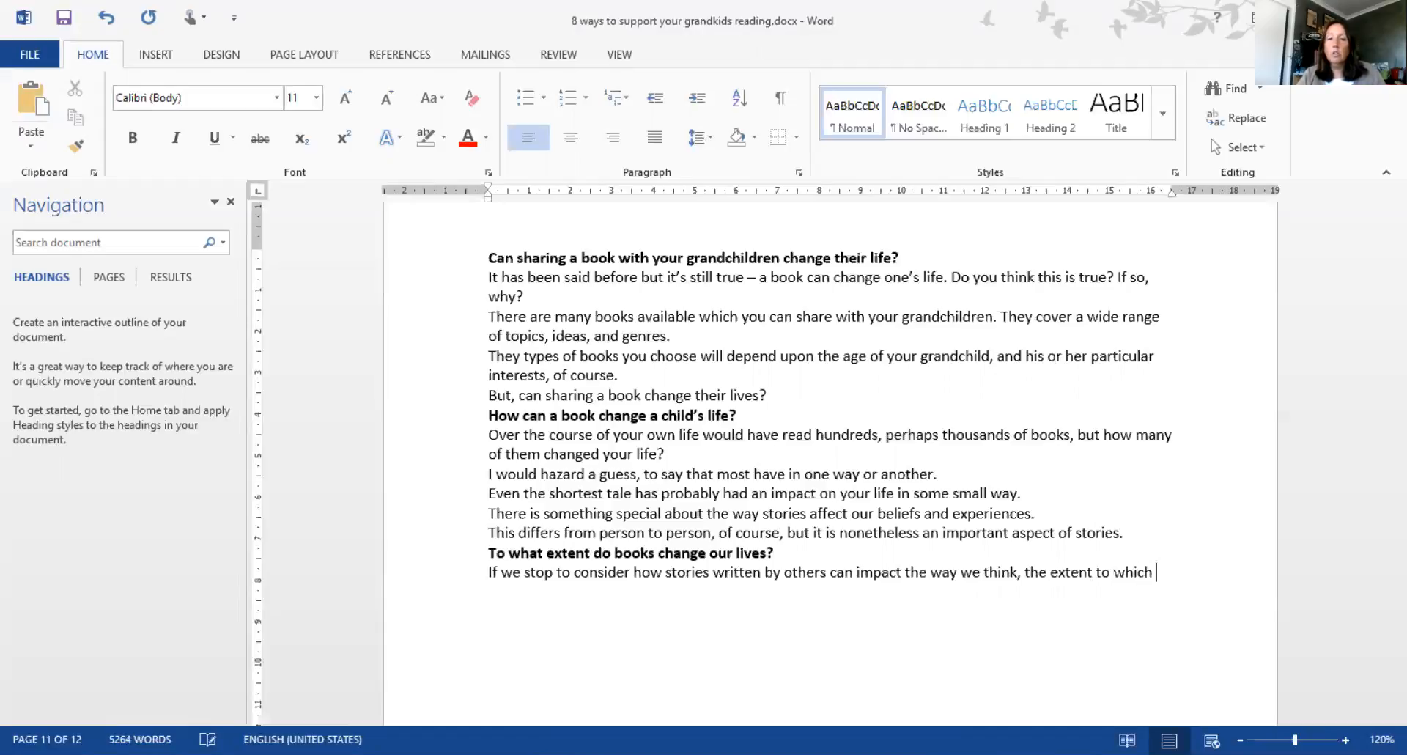
type("books c")
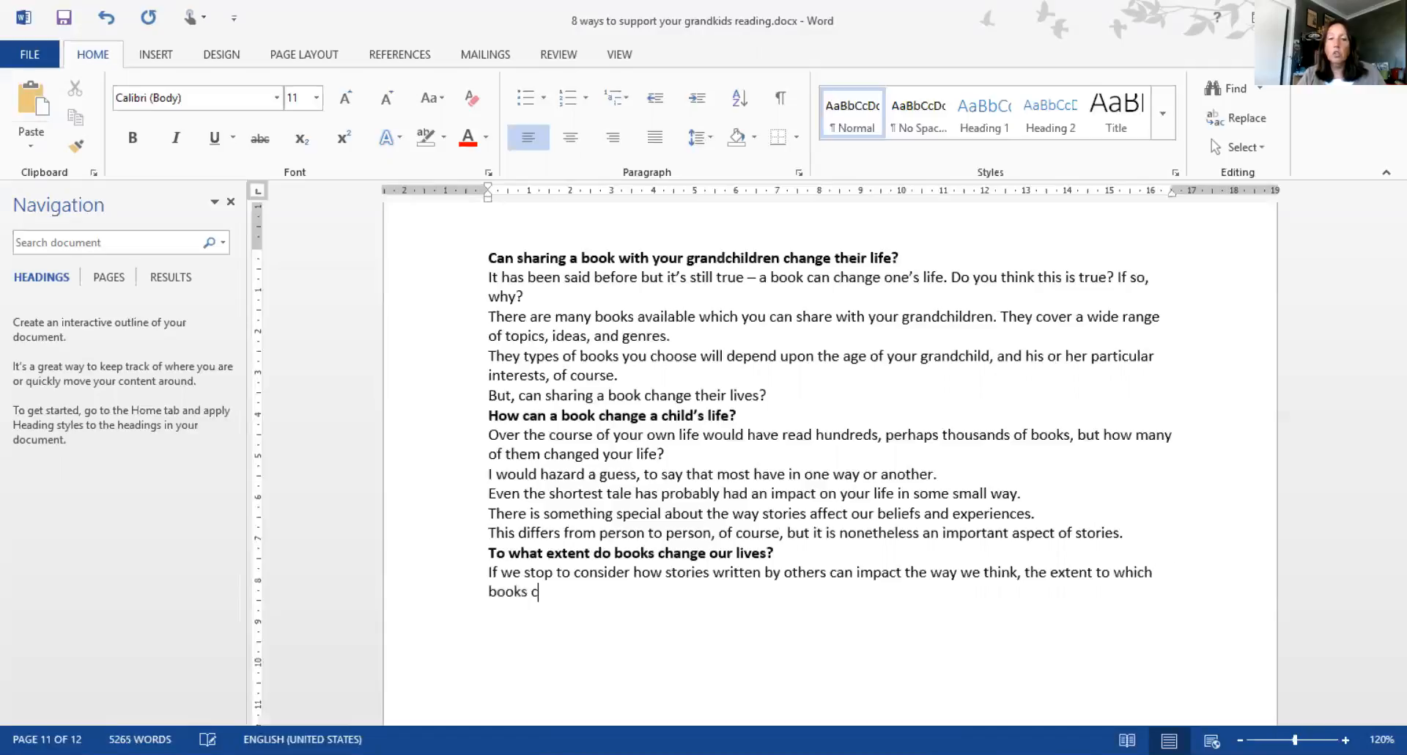
type("an change our lives")
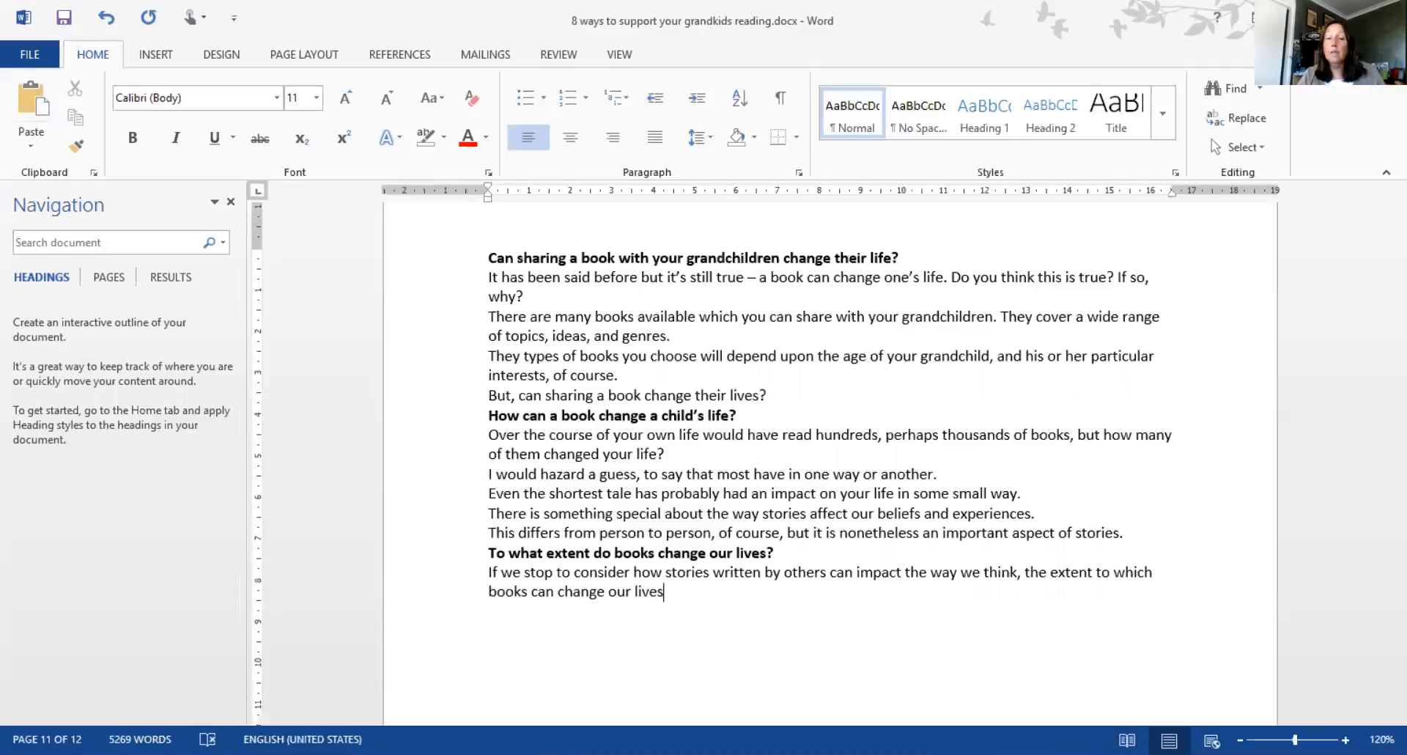
type("is")
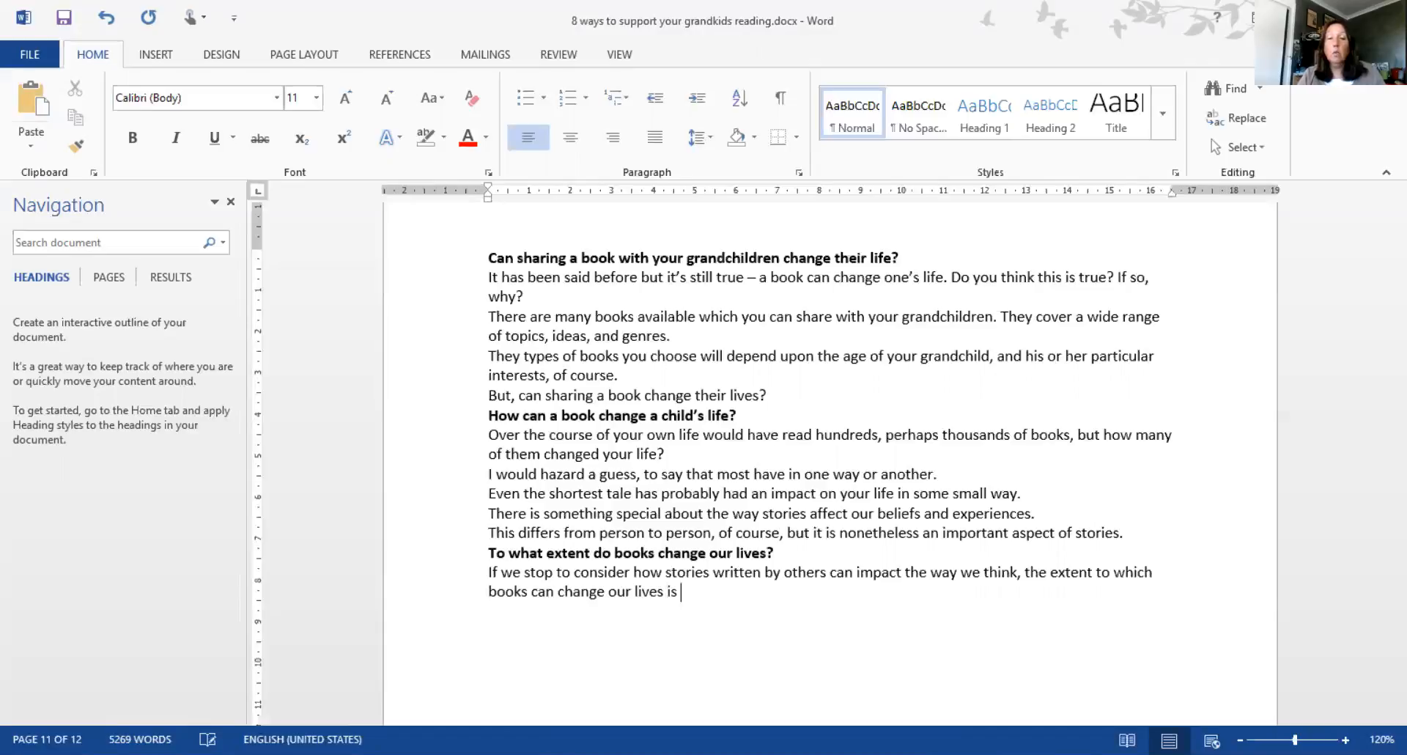
type("quite")
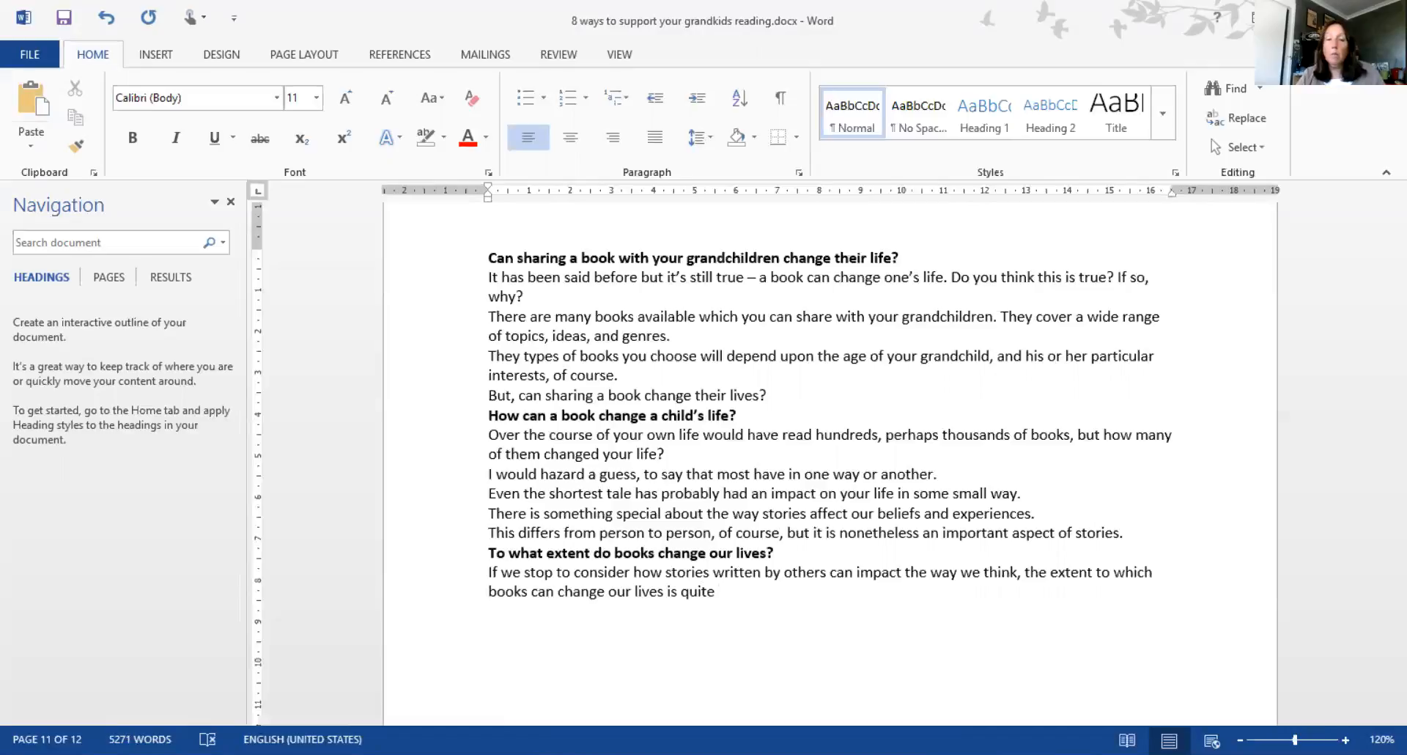
type("wide.")
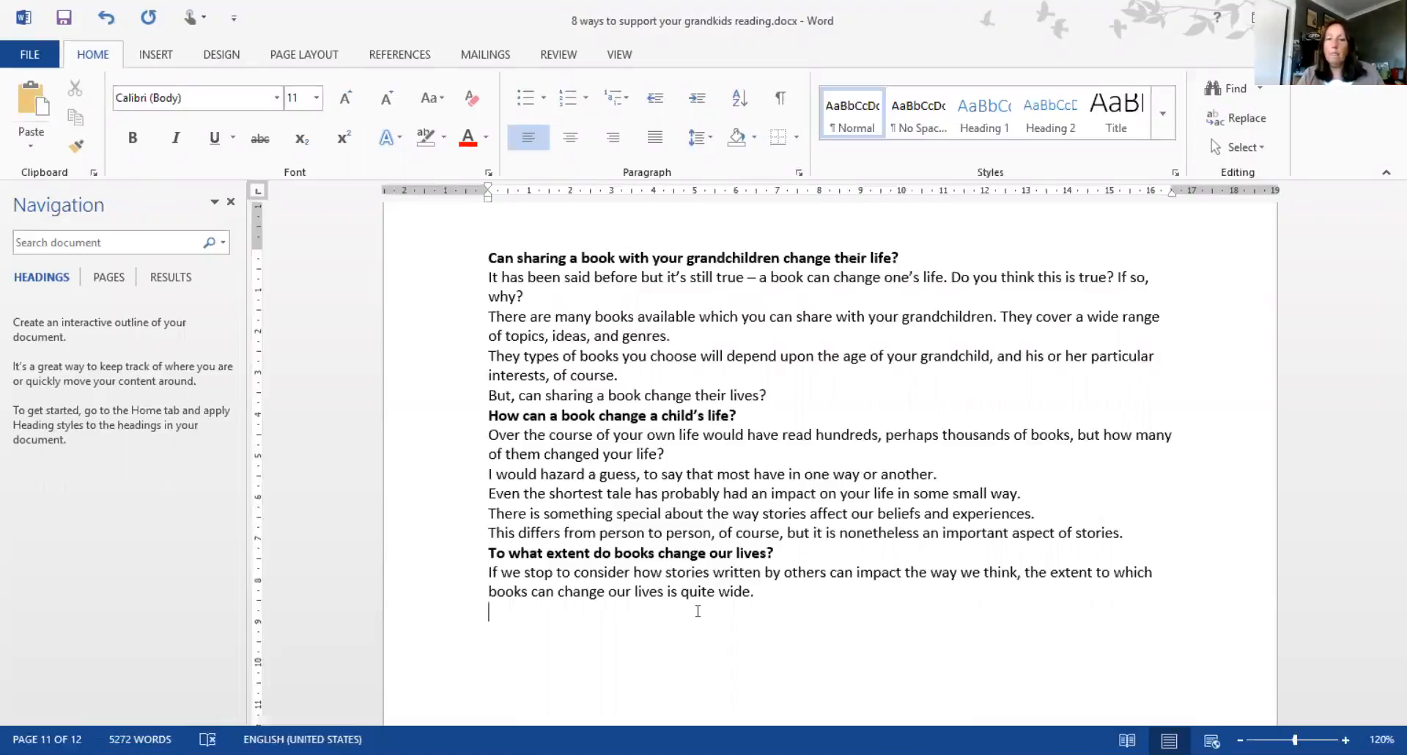
Ask "What books did you read as a child that made you think or behave differently?"
type("What boo")
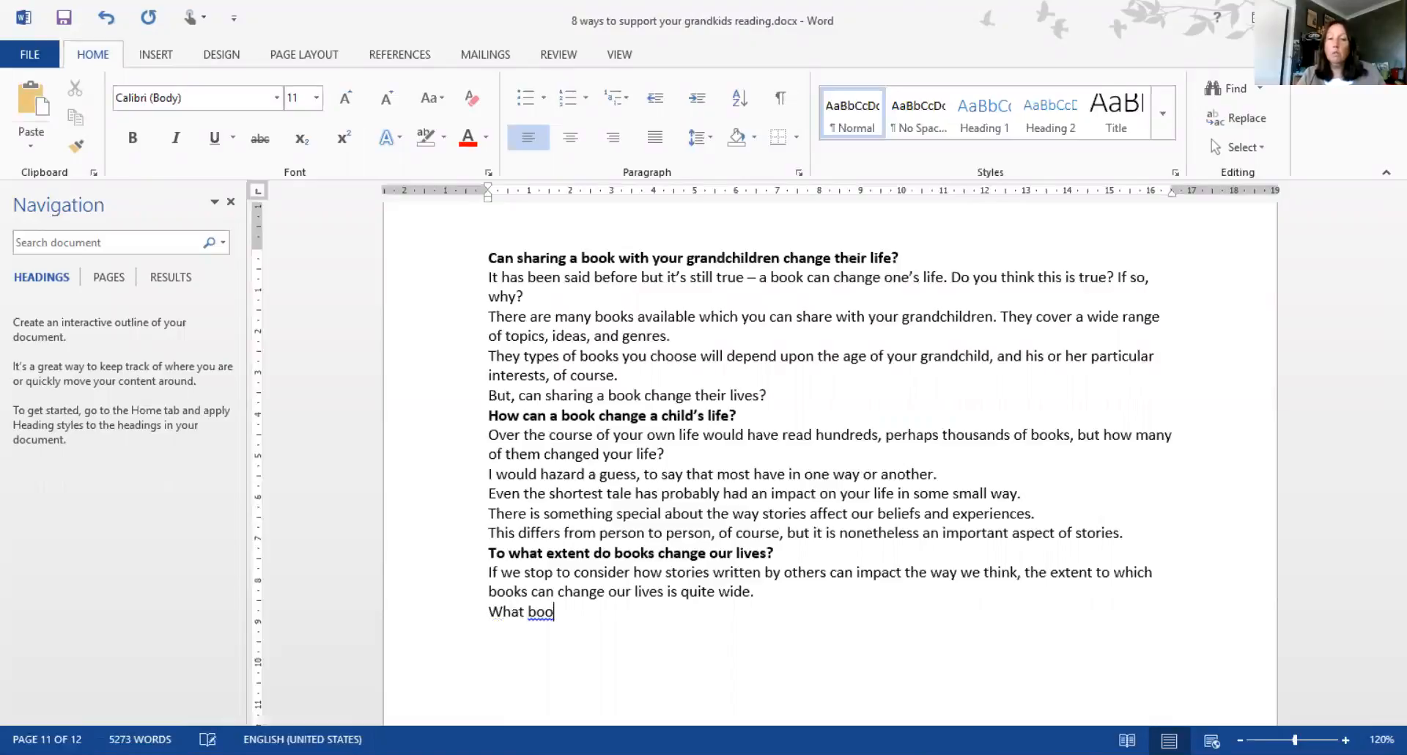
type("ks did you read as")
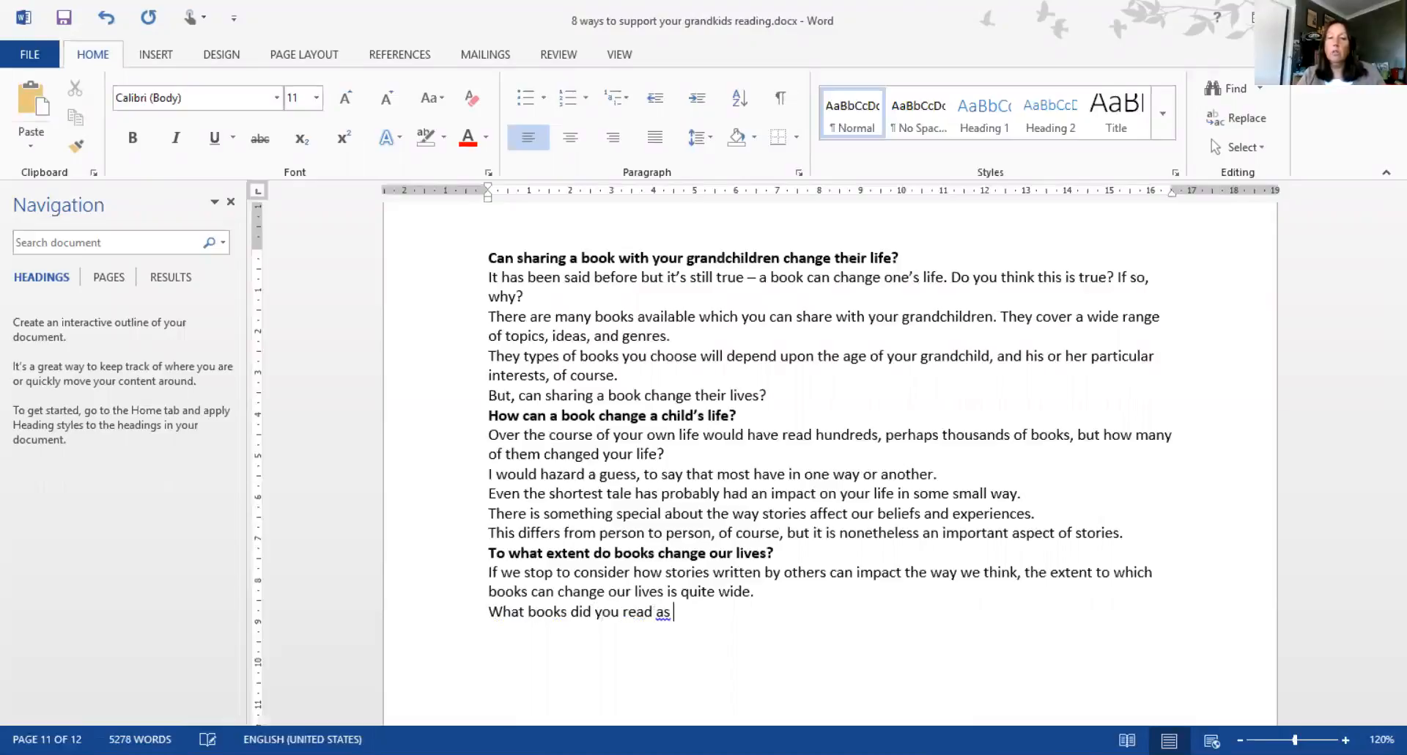
type("a child that made you")
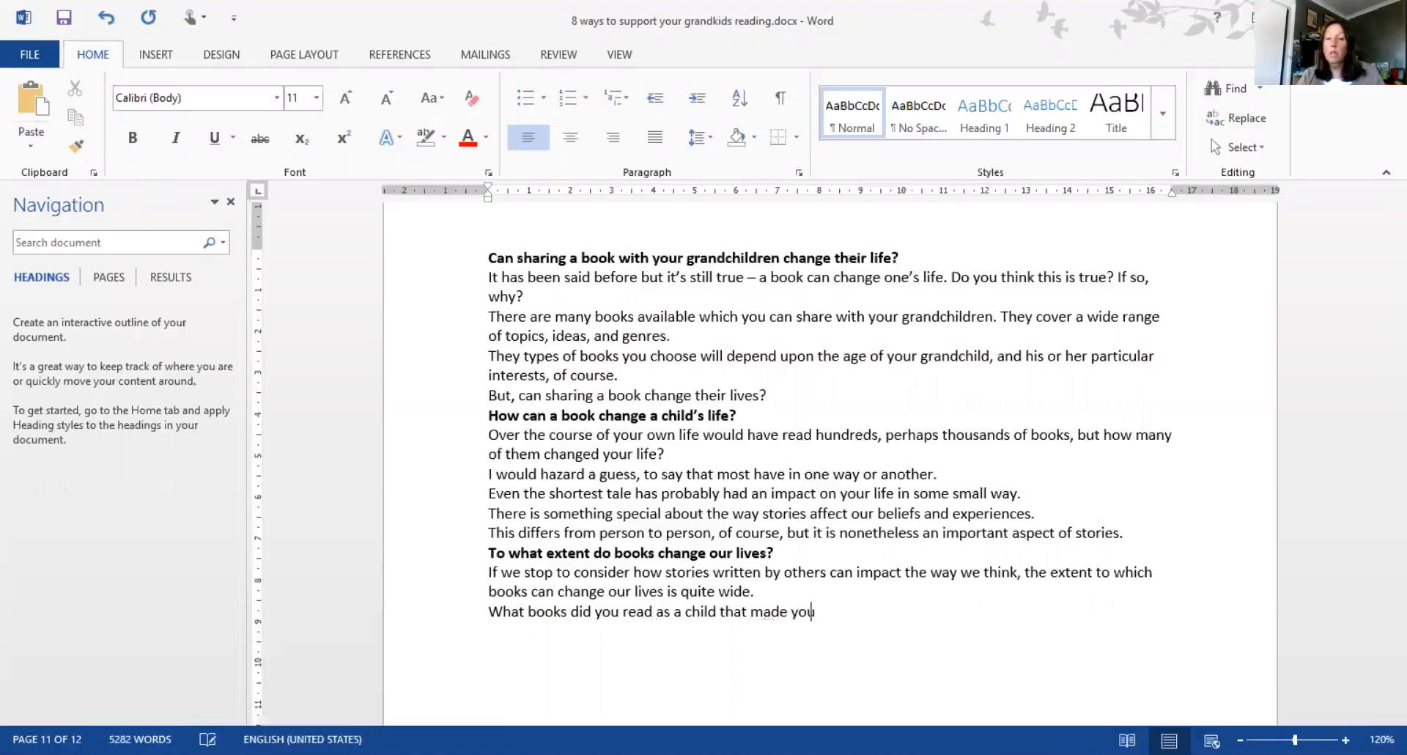
type("think or")
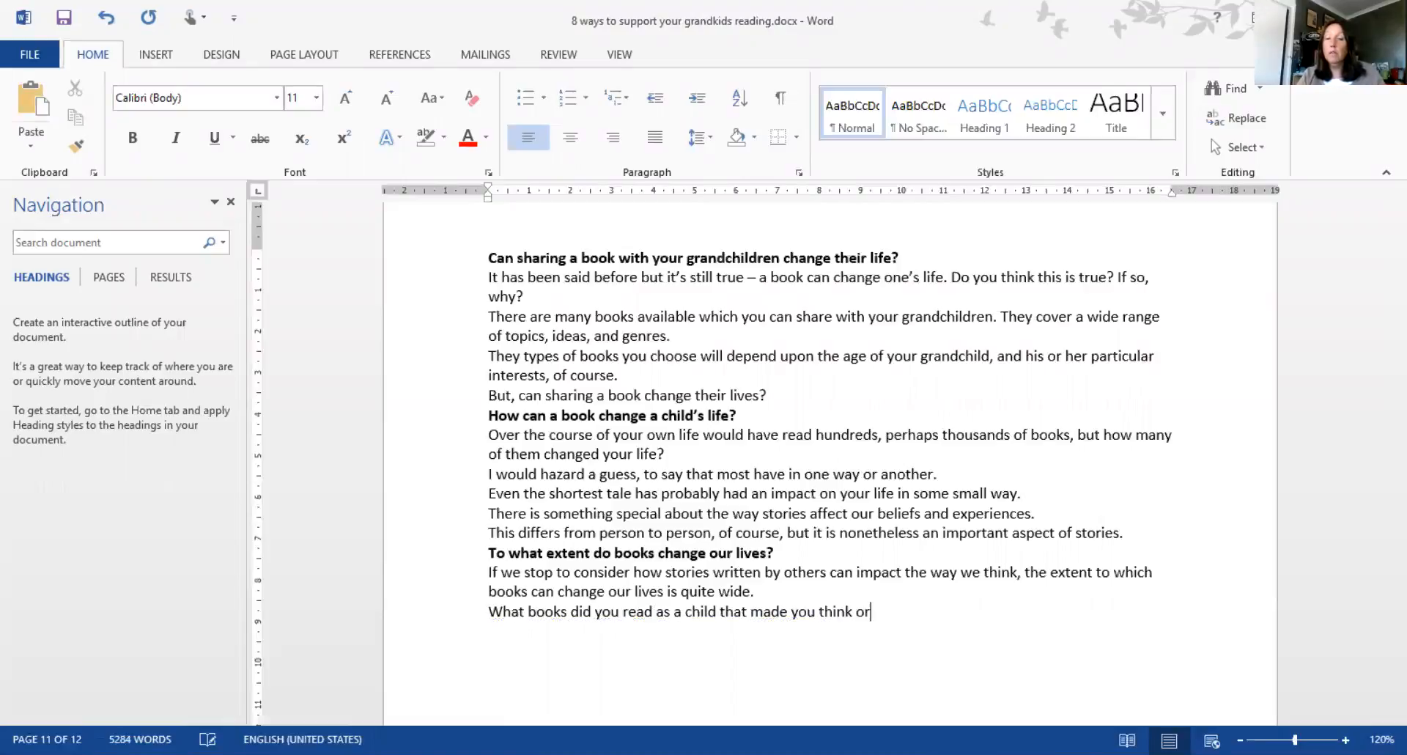
type("behave different")
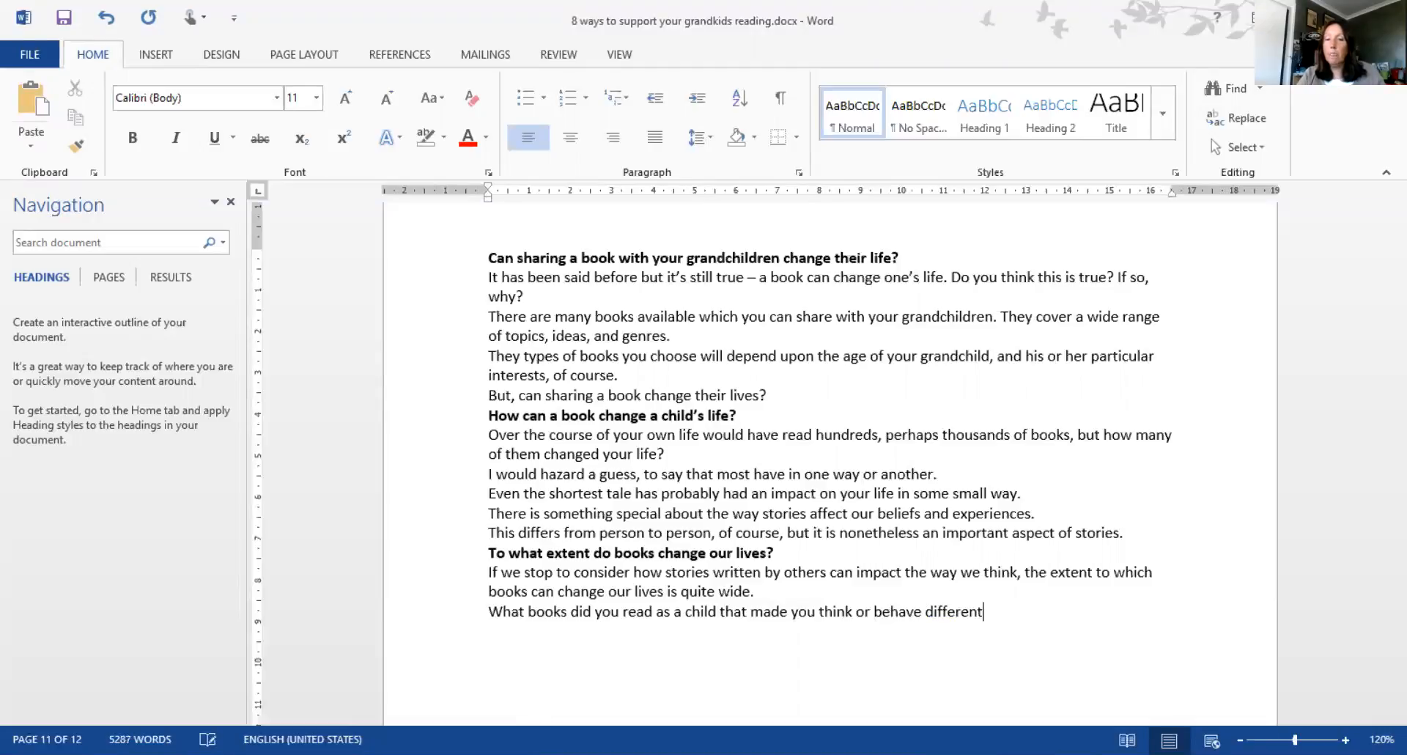
type("ly?")
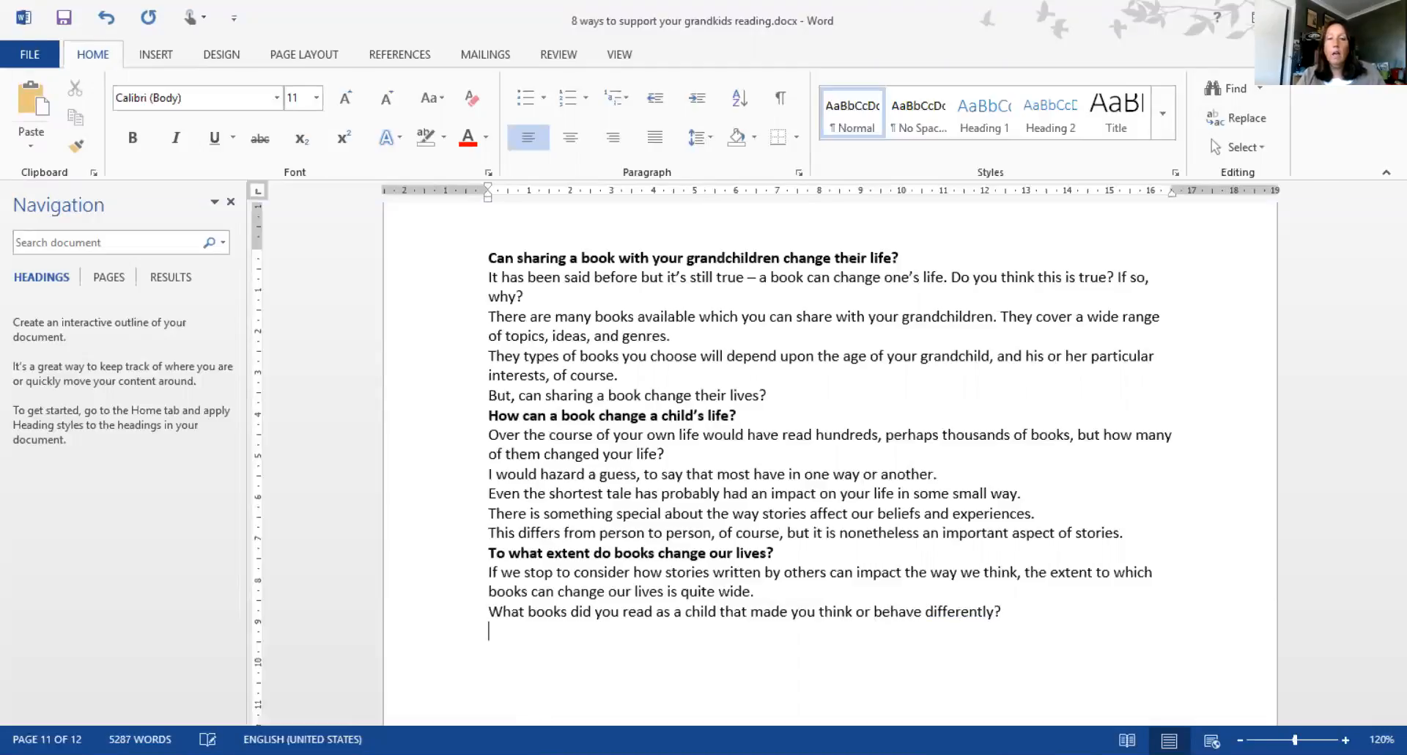
Begin the next question: "Were they books about far away places; strange"
type("Were they")
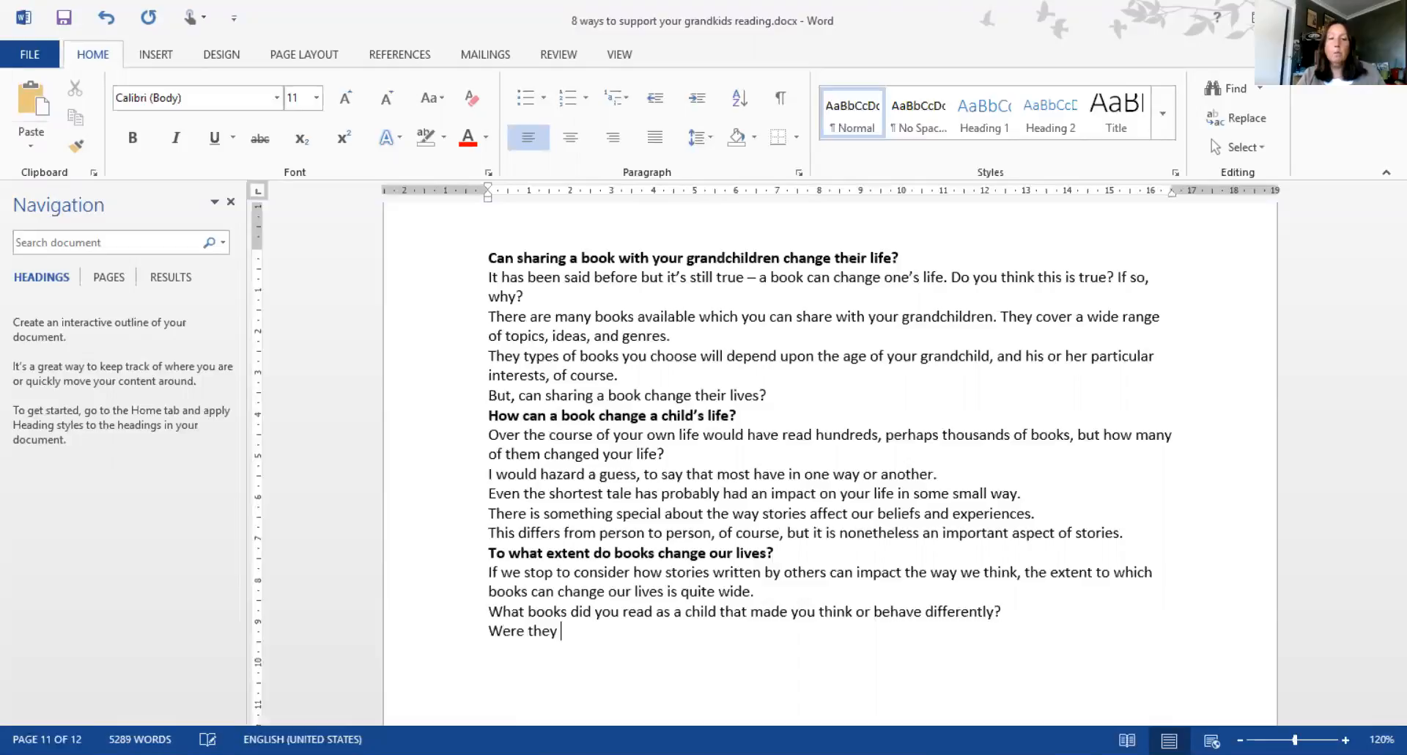
type("books about")
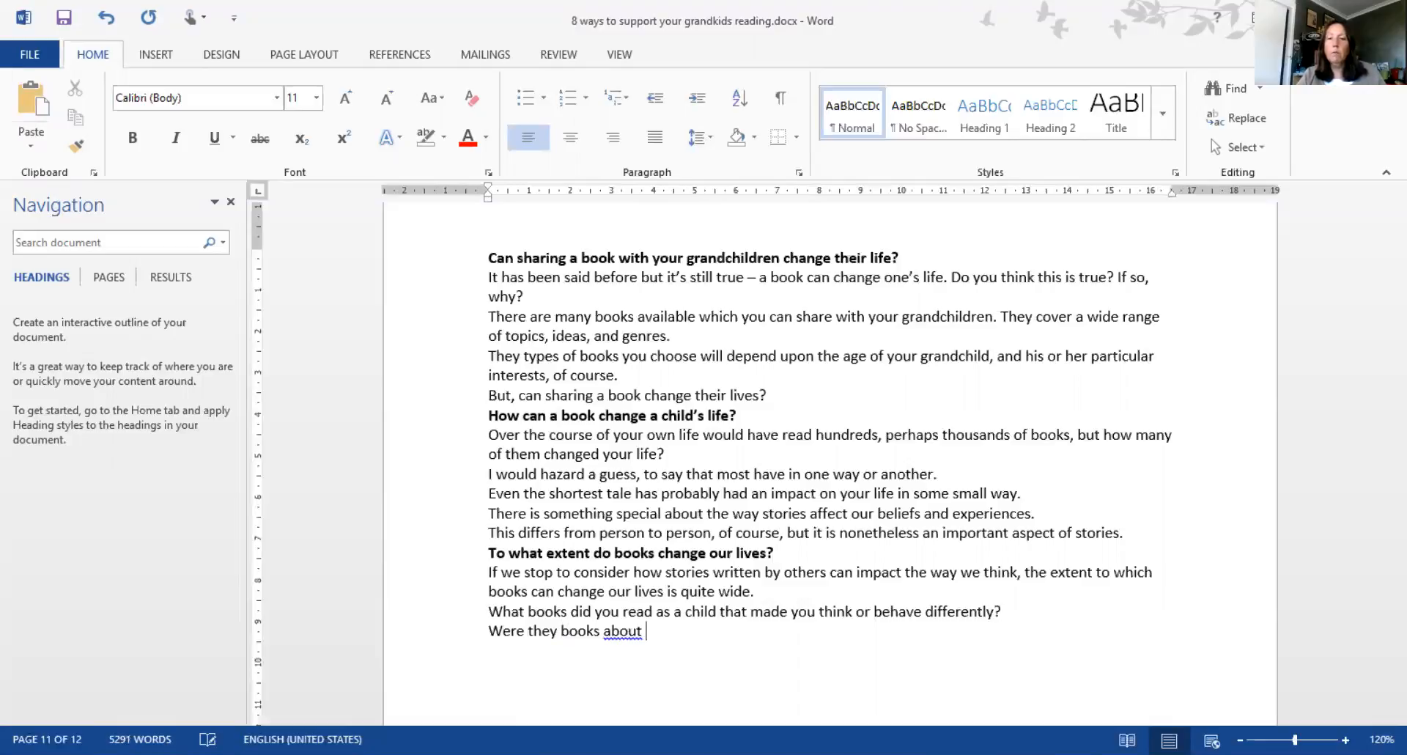
type("far away p")
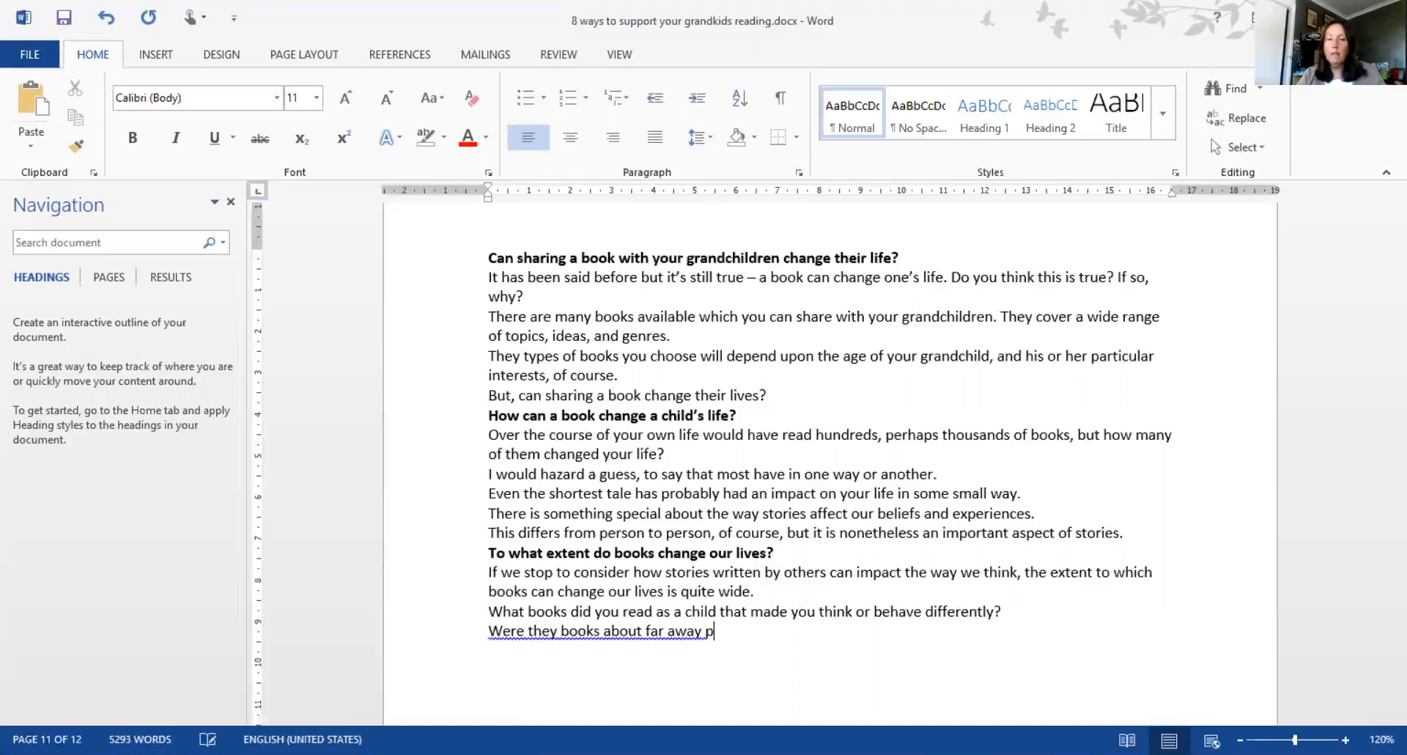
type("laces; s")
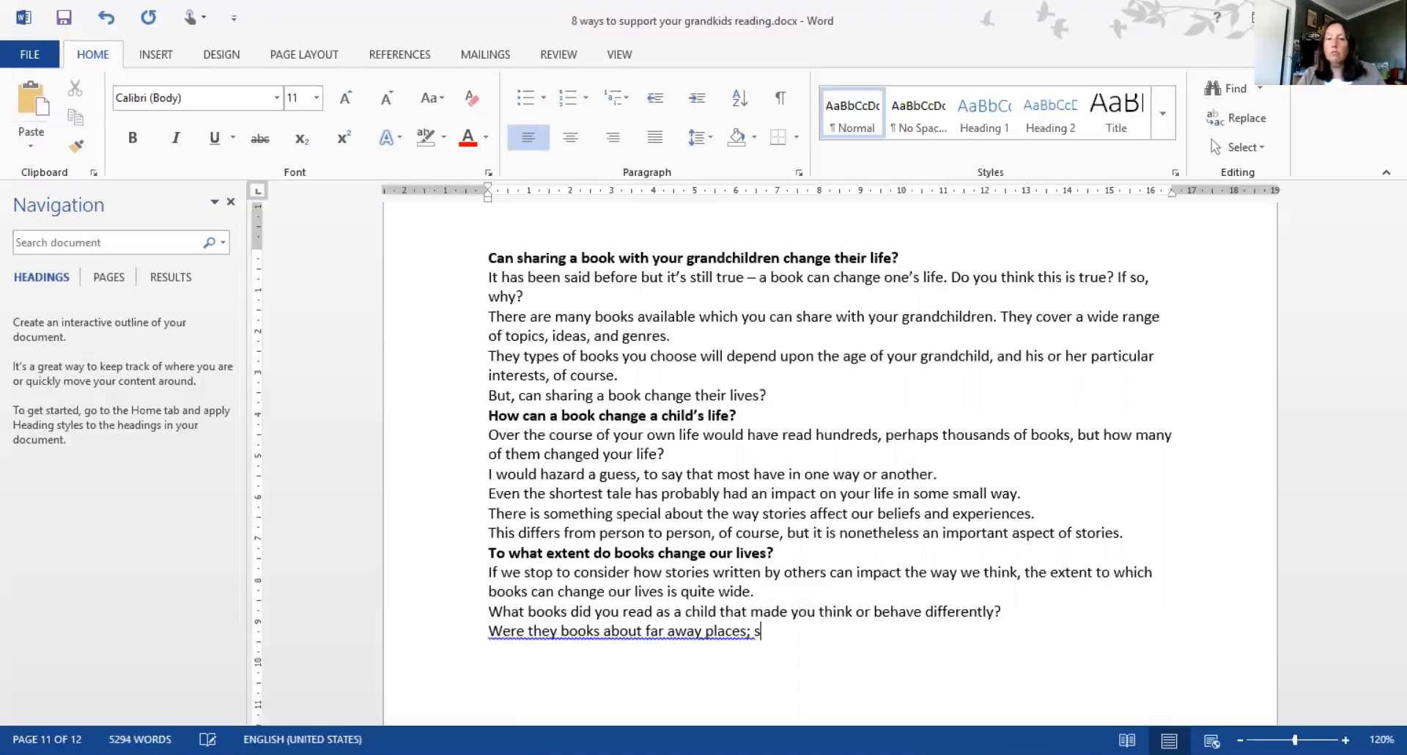
type("trnge")
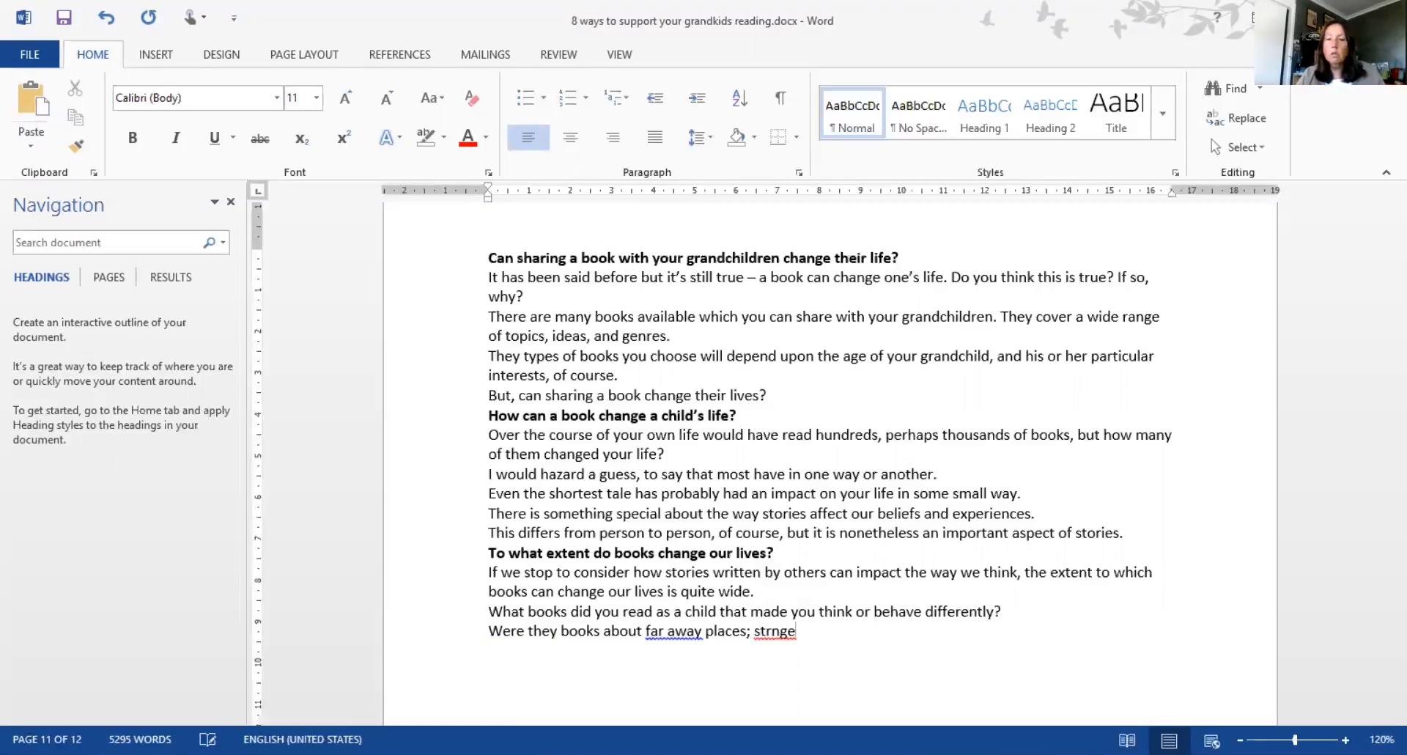
type("strange")
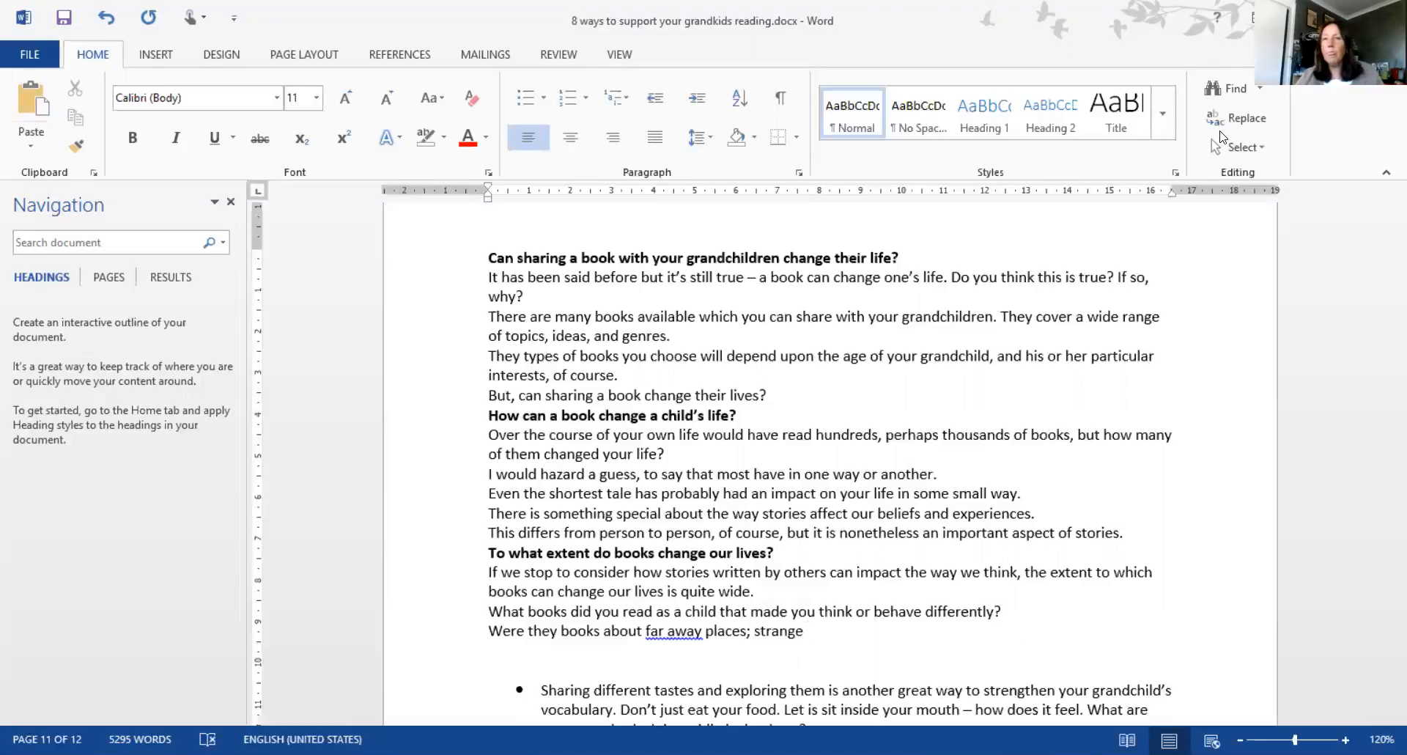
Finish the question with "strange people or magical lands?"
left_click(155, 54)
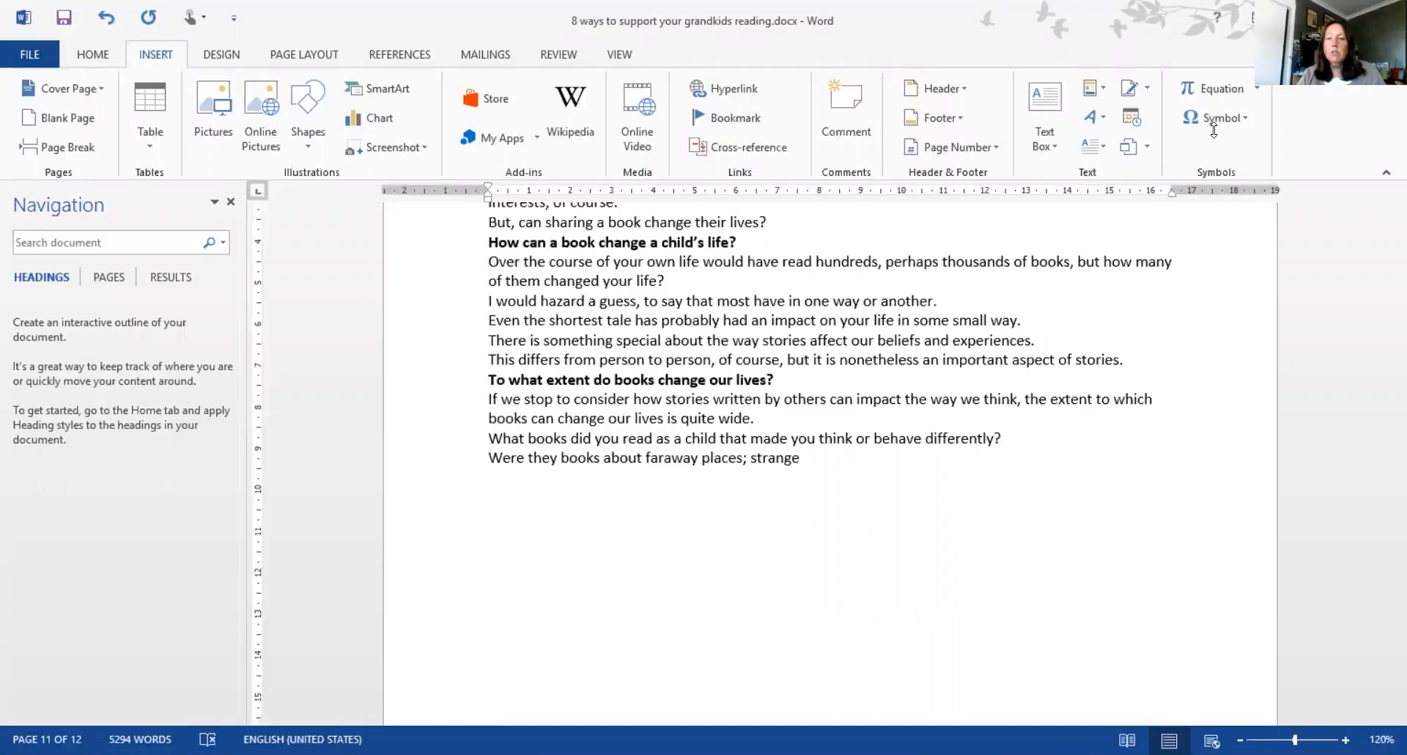
type("people or magica")
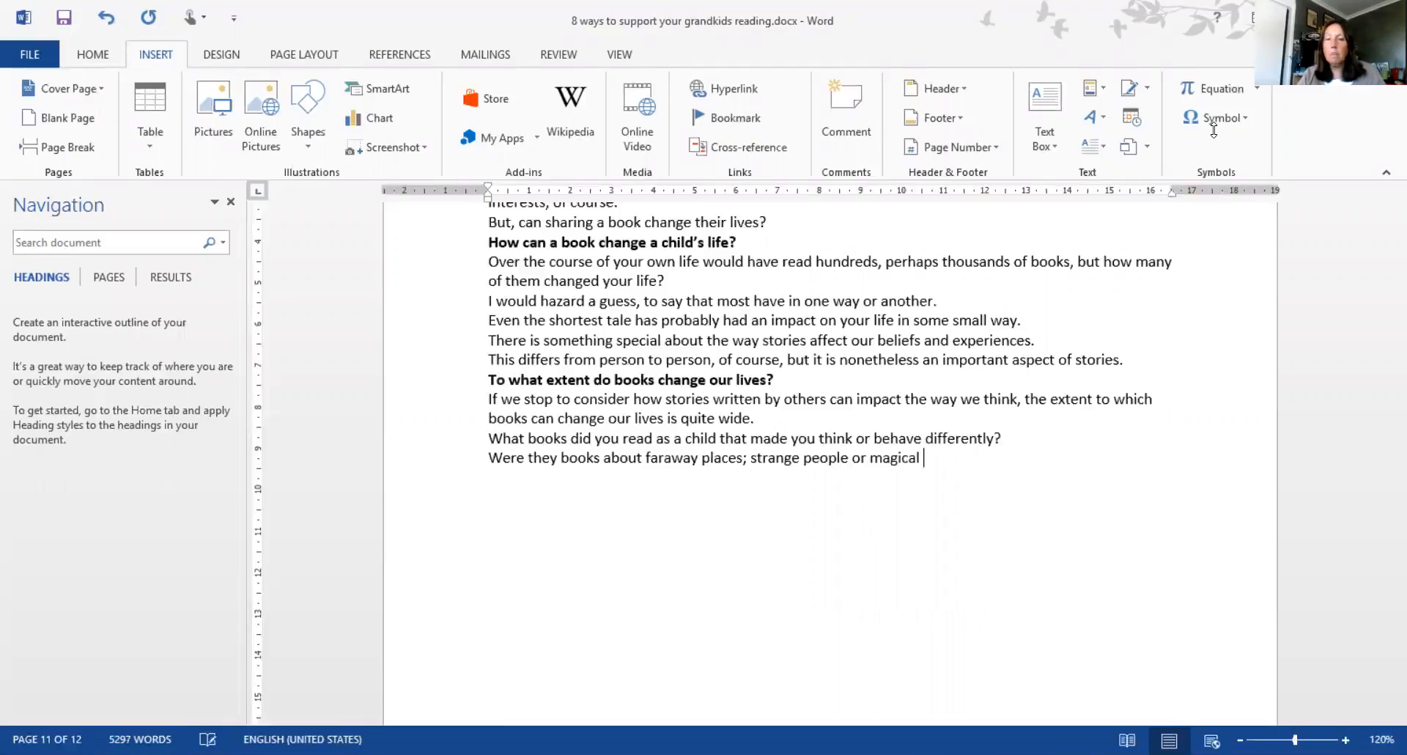
type("lands?")
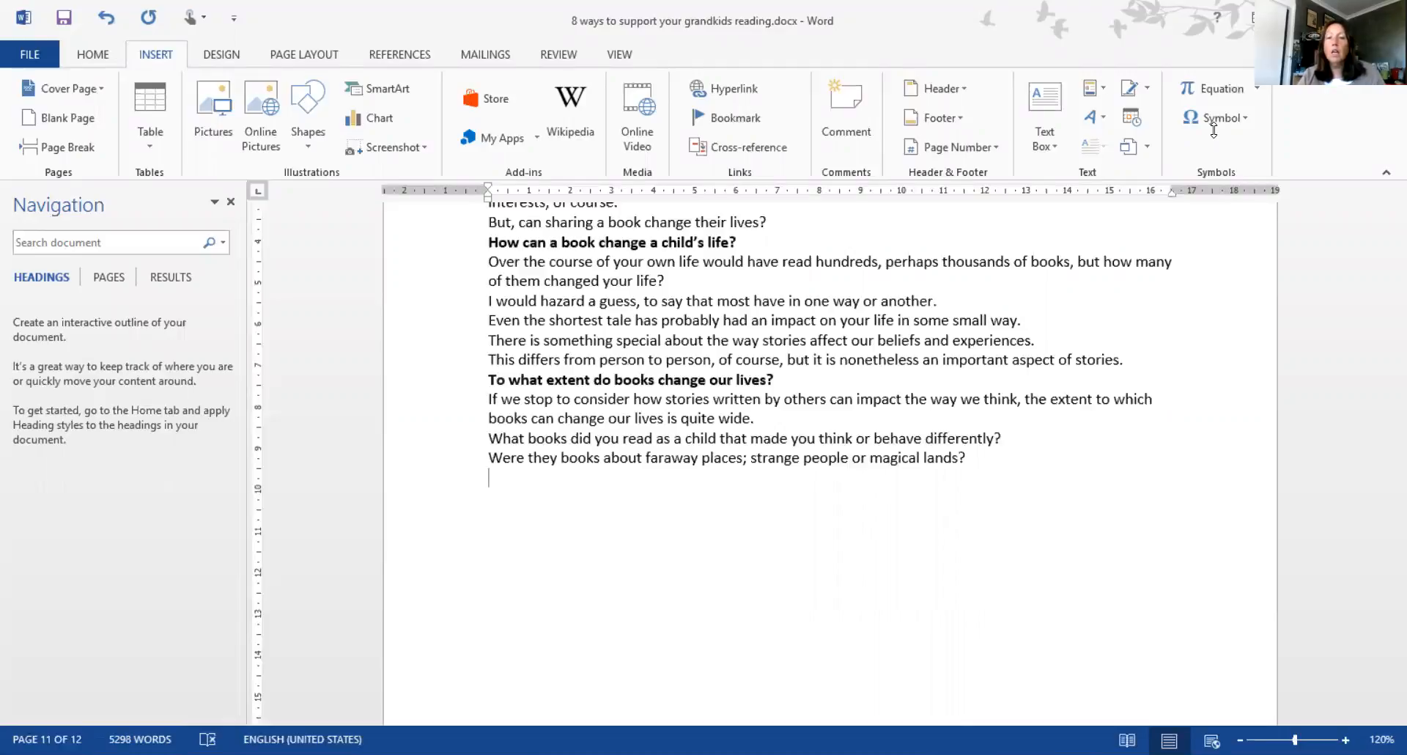
Ask whether readers remember how books altered their ideas, opinions and place in their world
type("C")
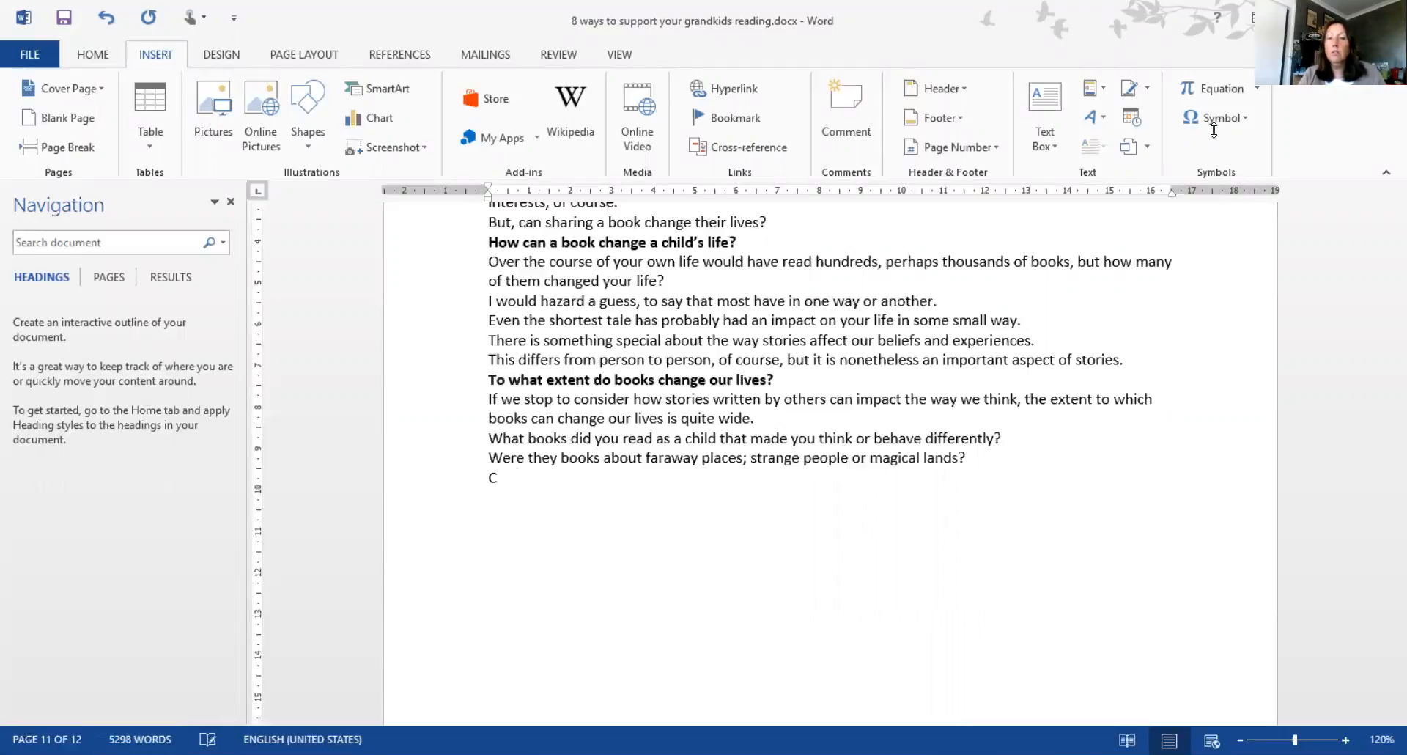
type("an you remember")
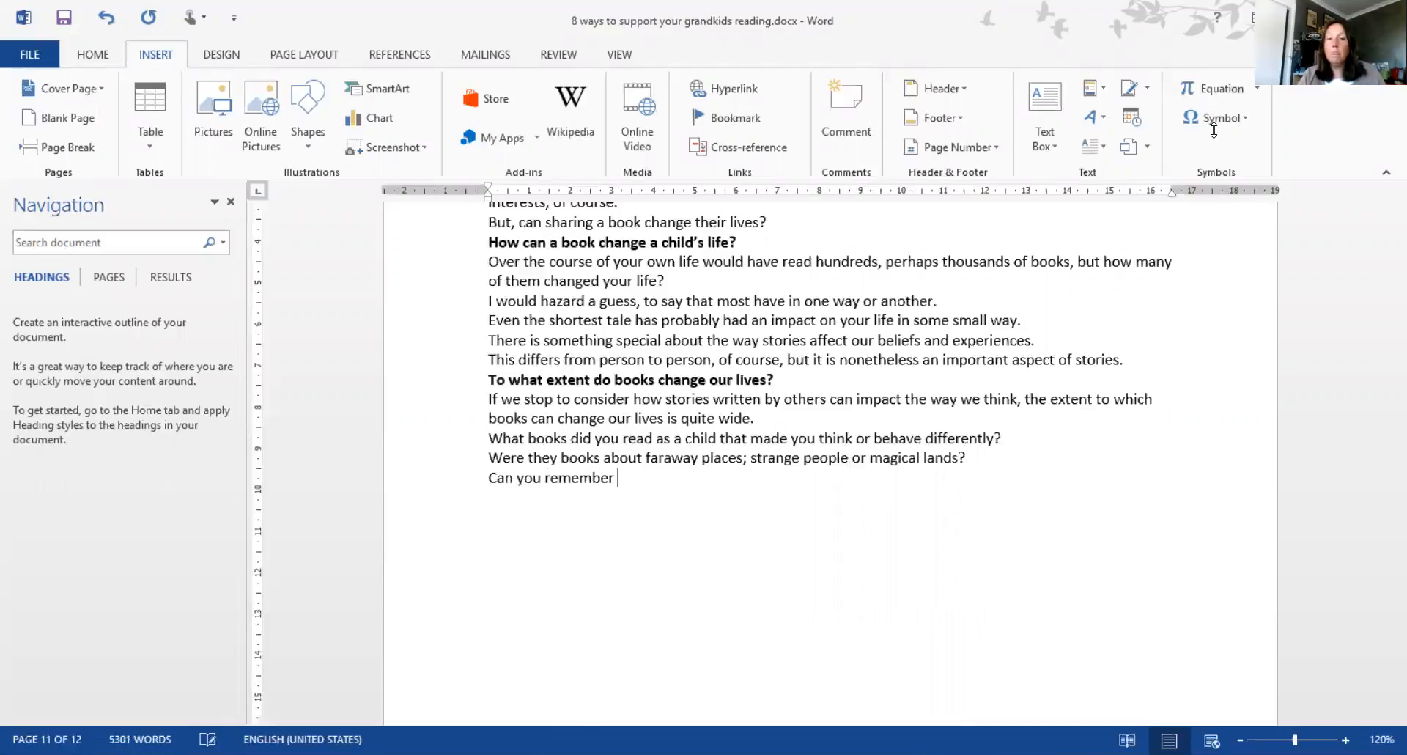
type("how they c")
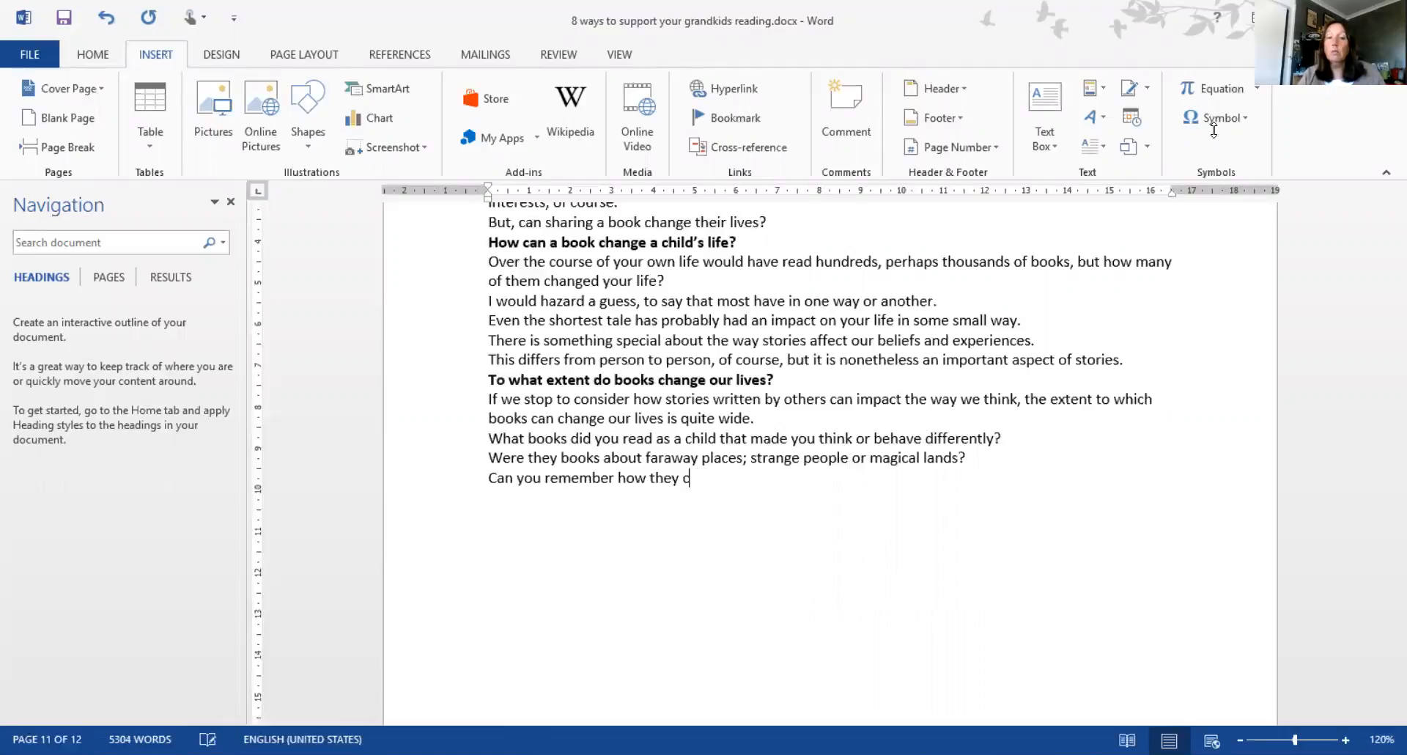
type("ltered")
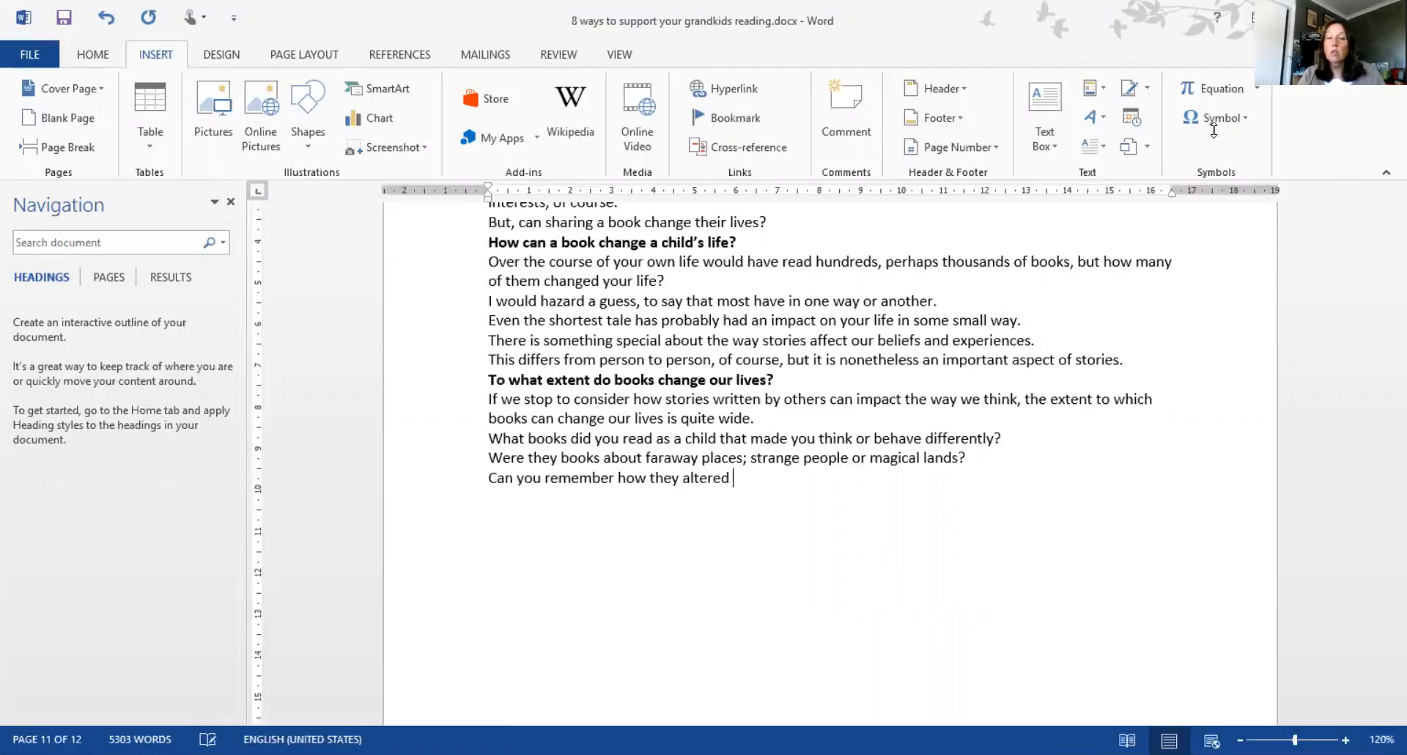
type("your idea")
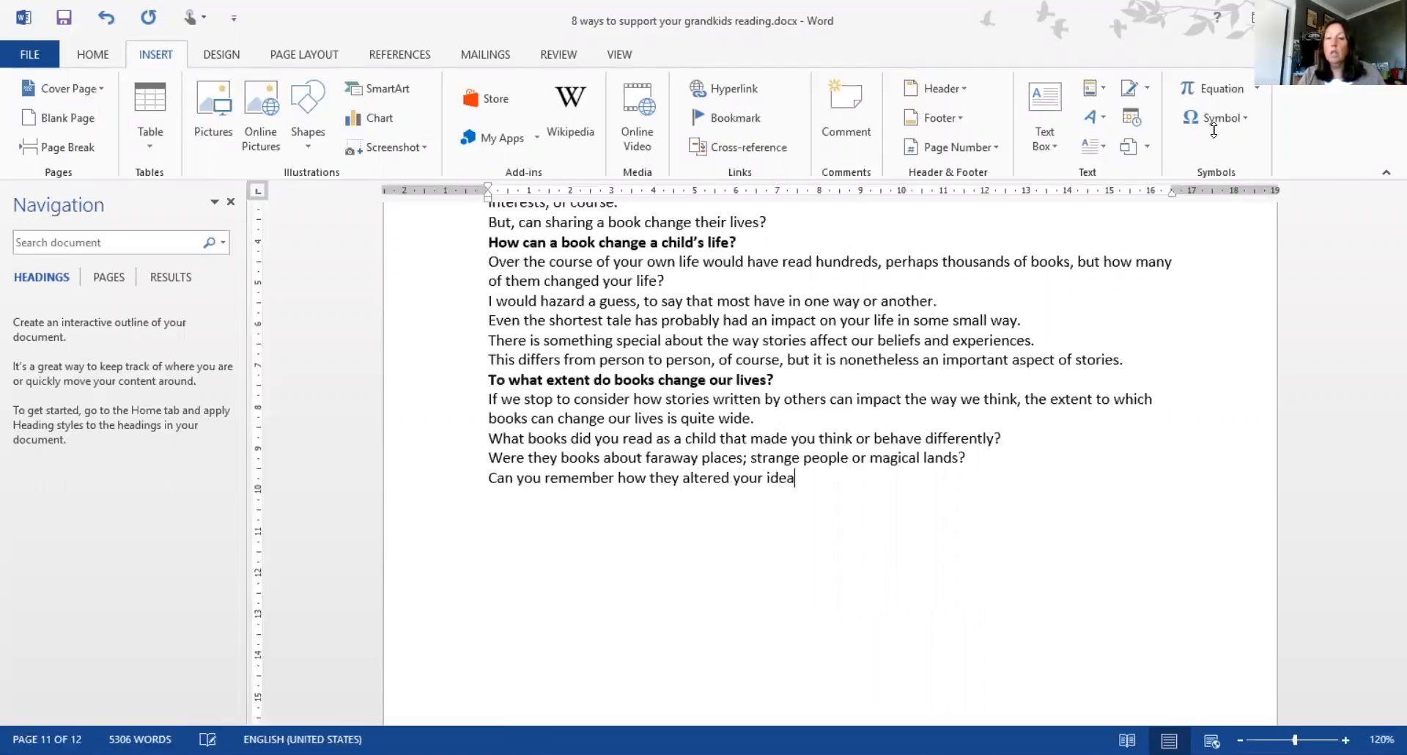
type("s or even your op")
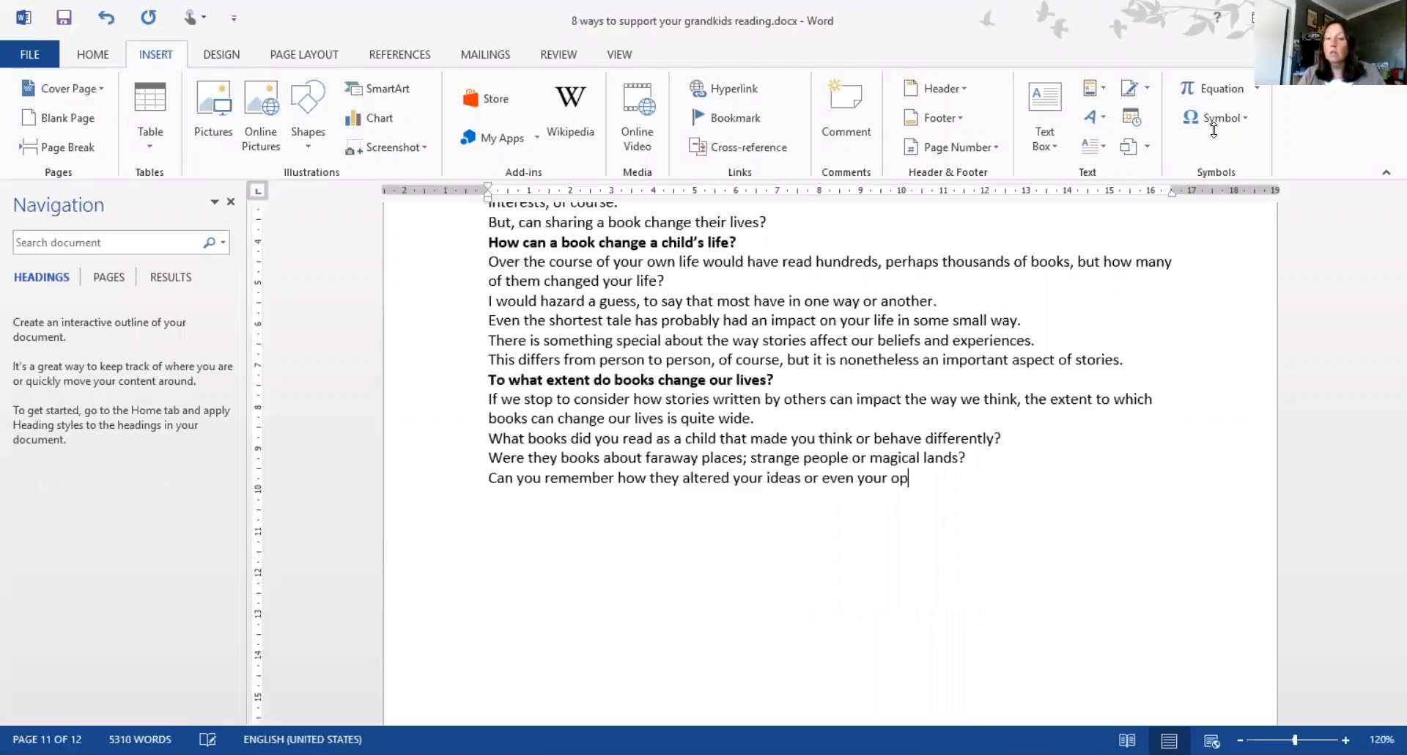
type("inions about your world, and your pla")
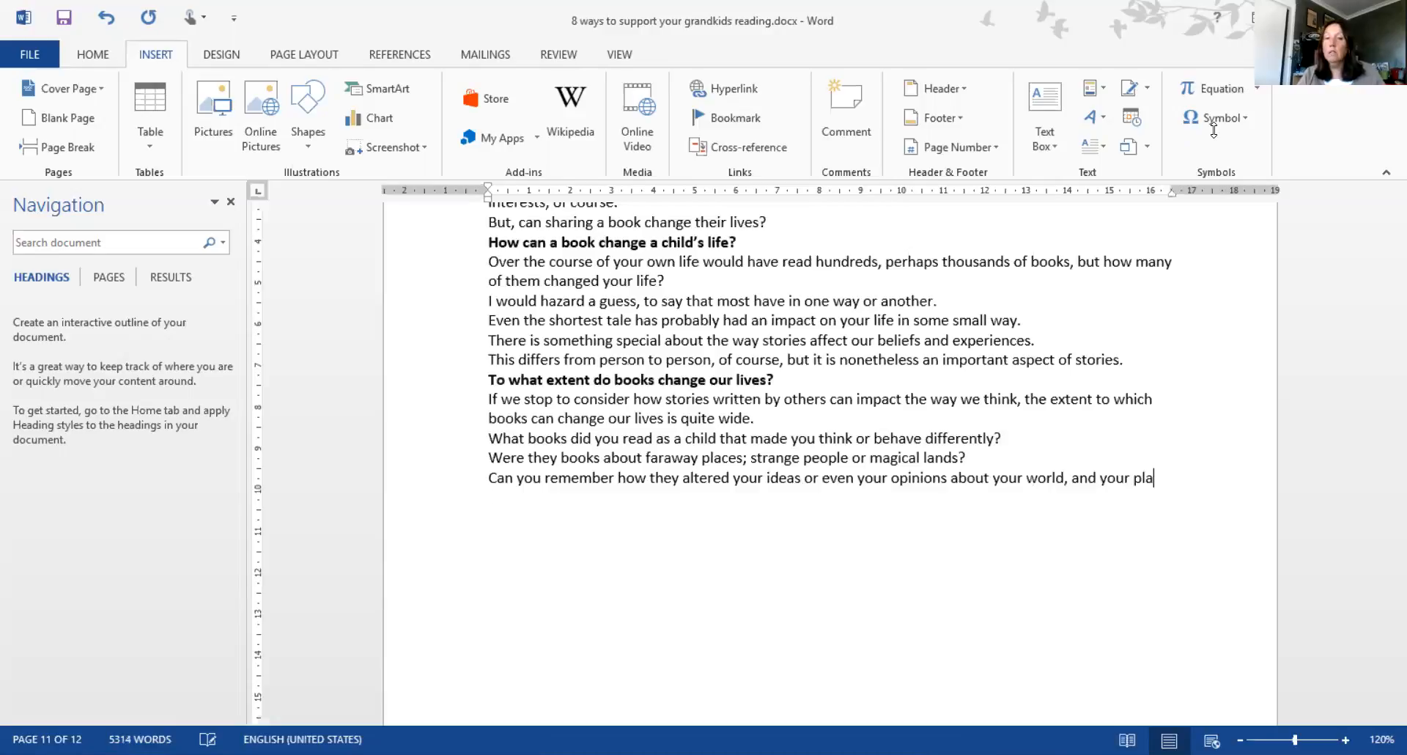
type("ce in the")
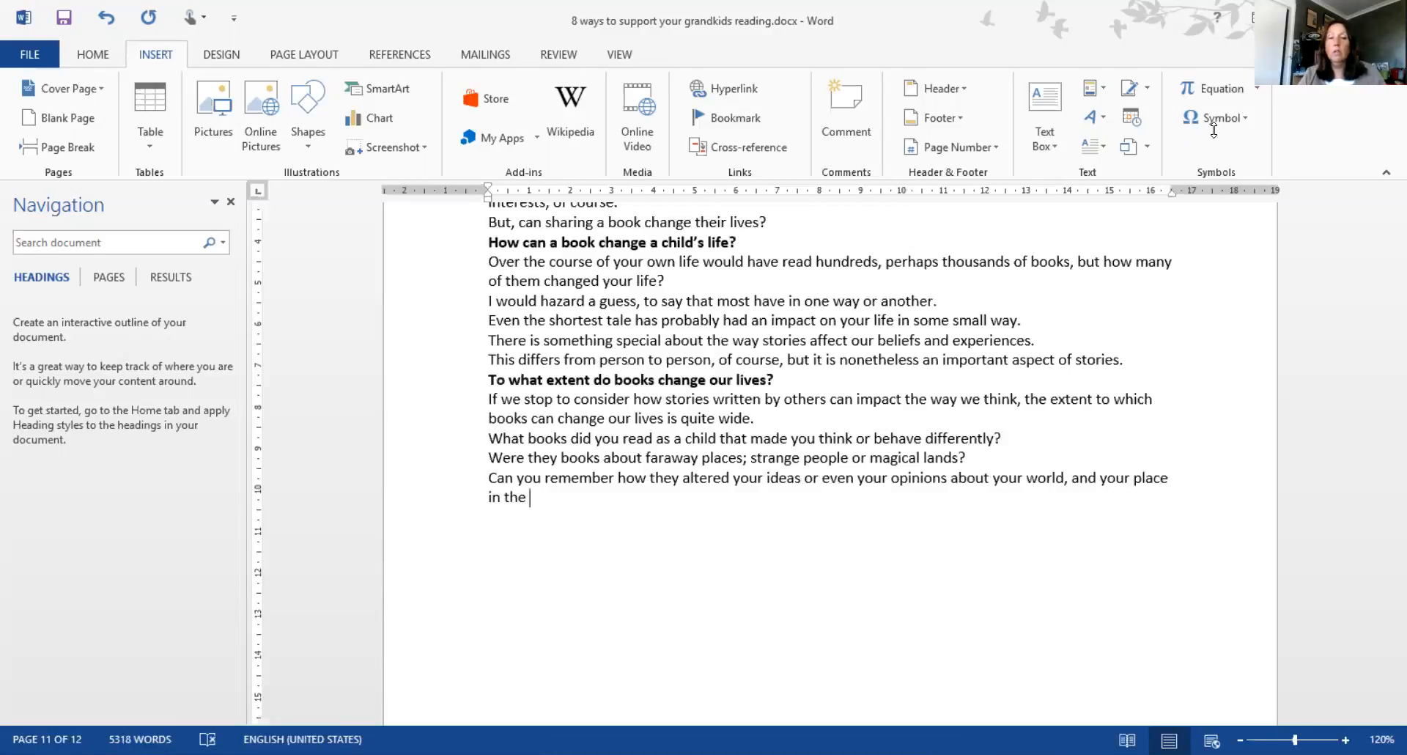
type("your world.")
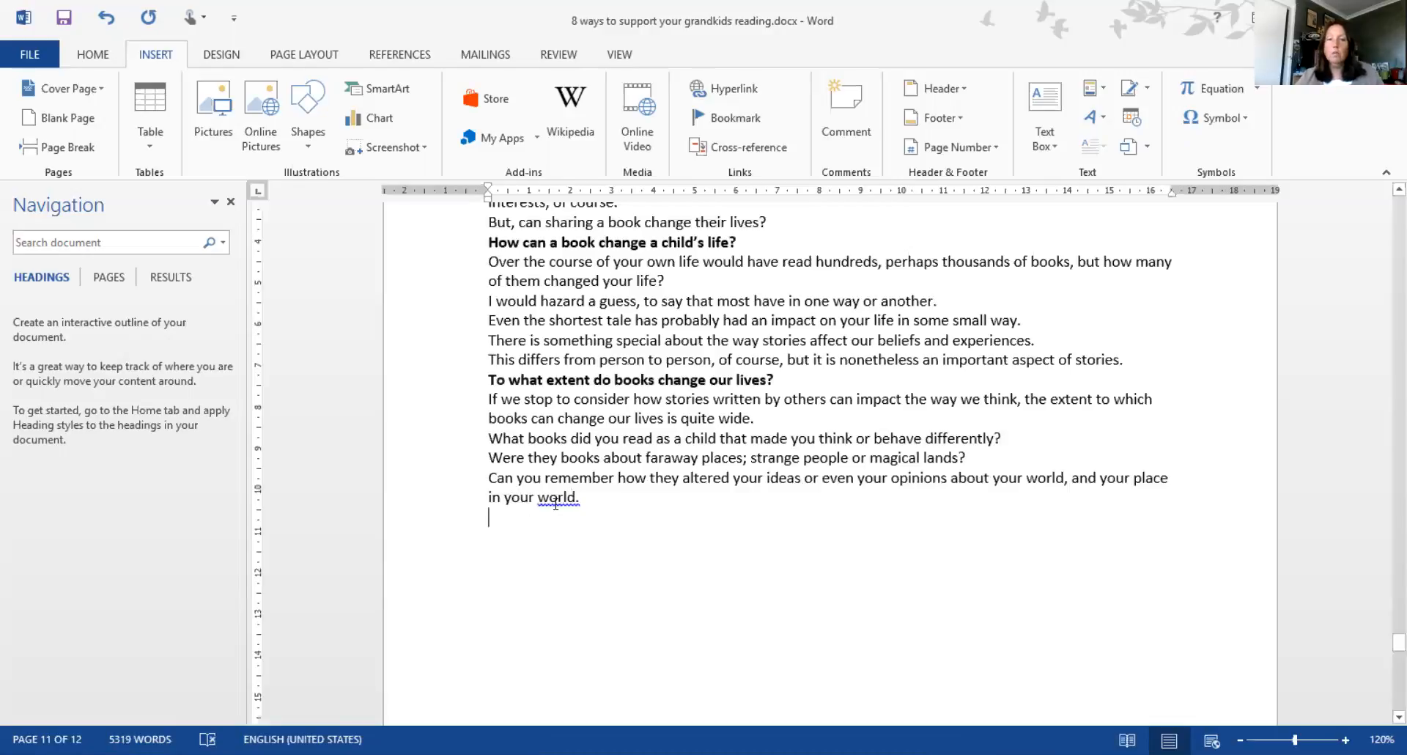
Review the suggestion for the flagged word "world" and end the sentence with a question mark
right_click(554, 498)
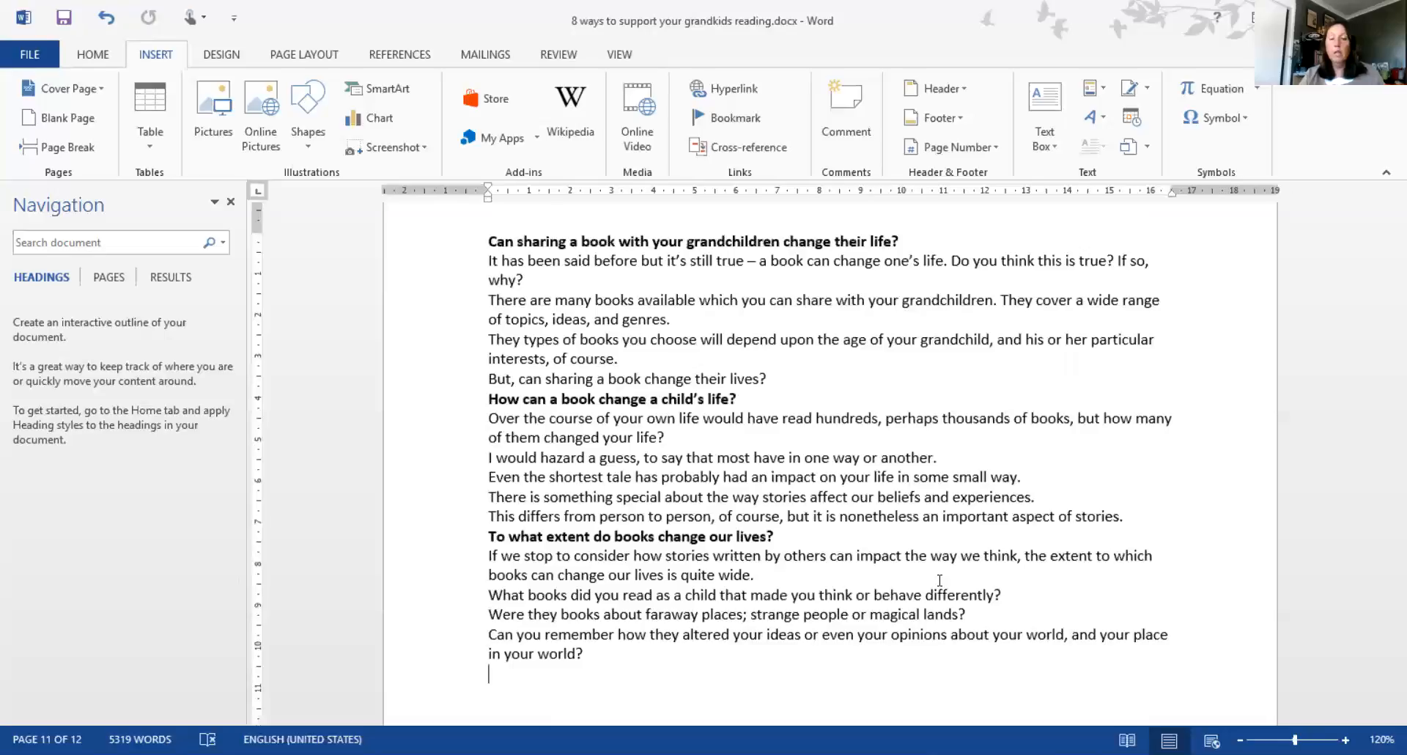
Ask "Is something you want your grandchildren to experience?"
type("Is thi")
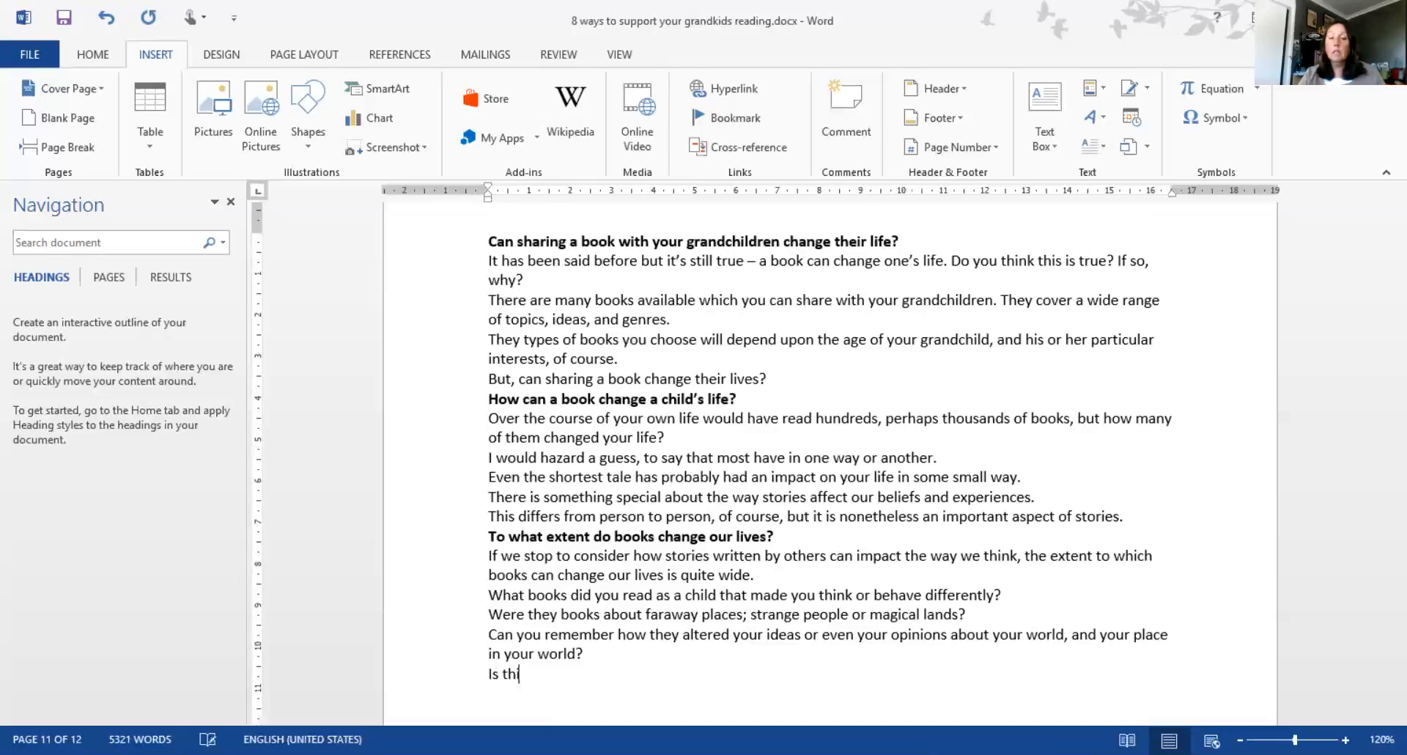
type("s something you want your g")
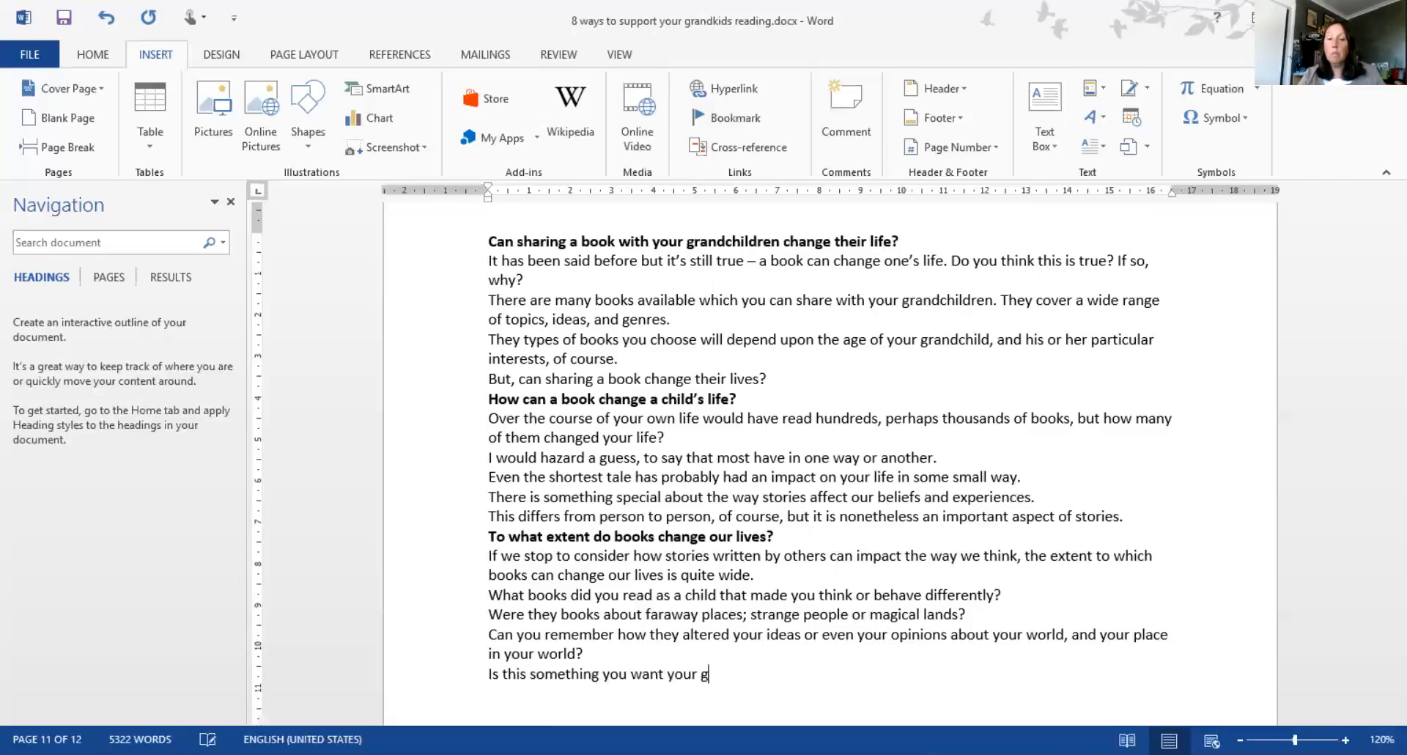
type("randchildren to es")
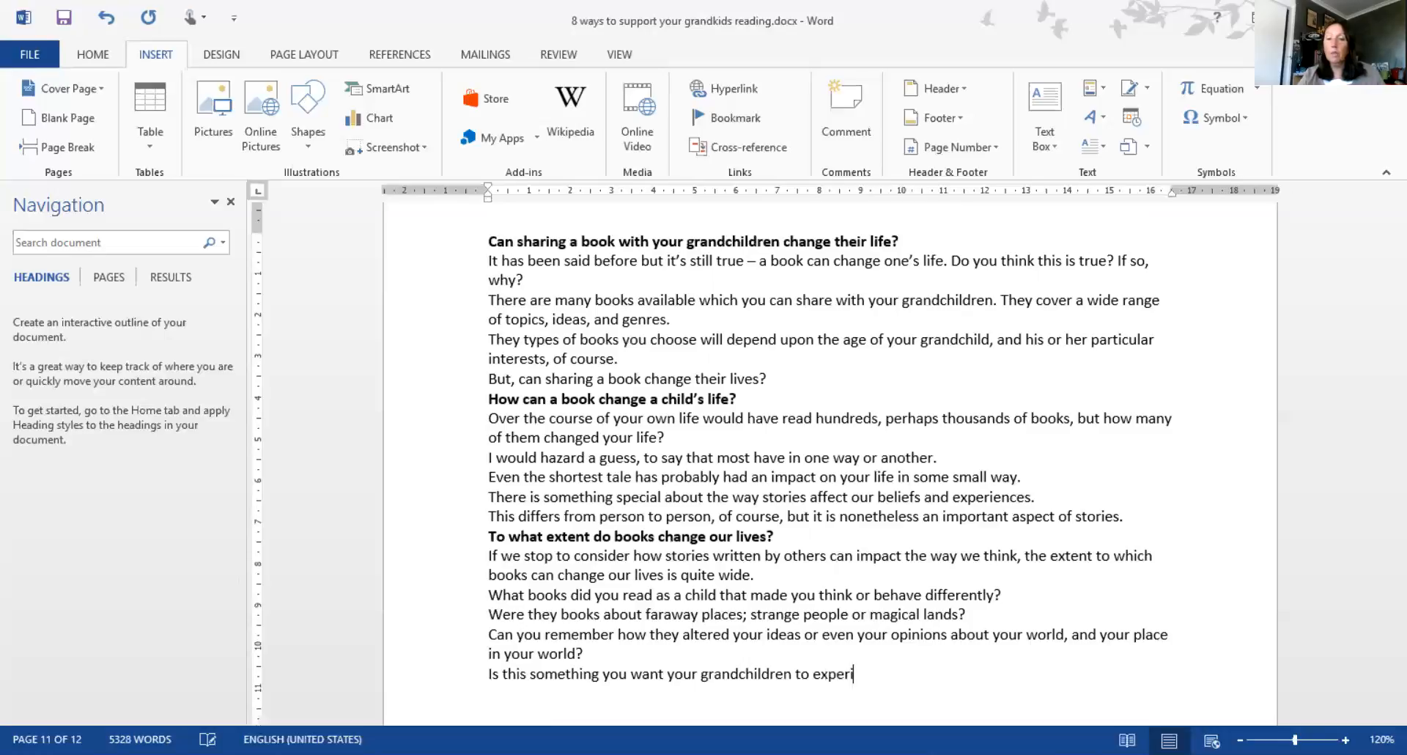
type("ence?")
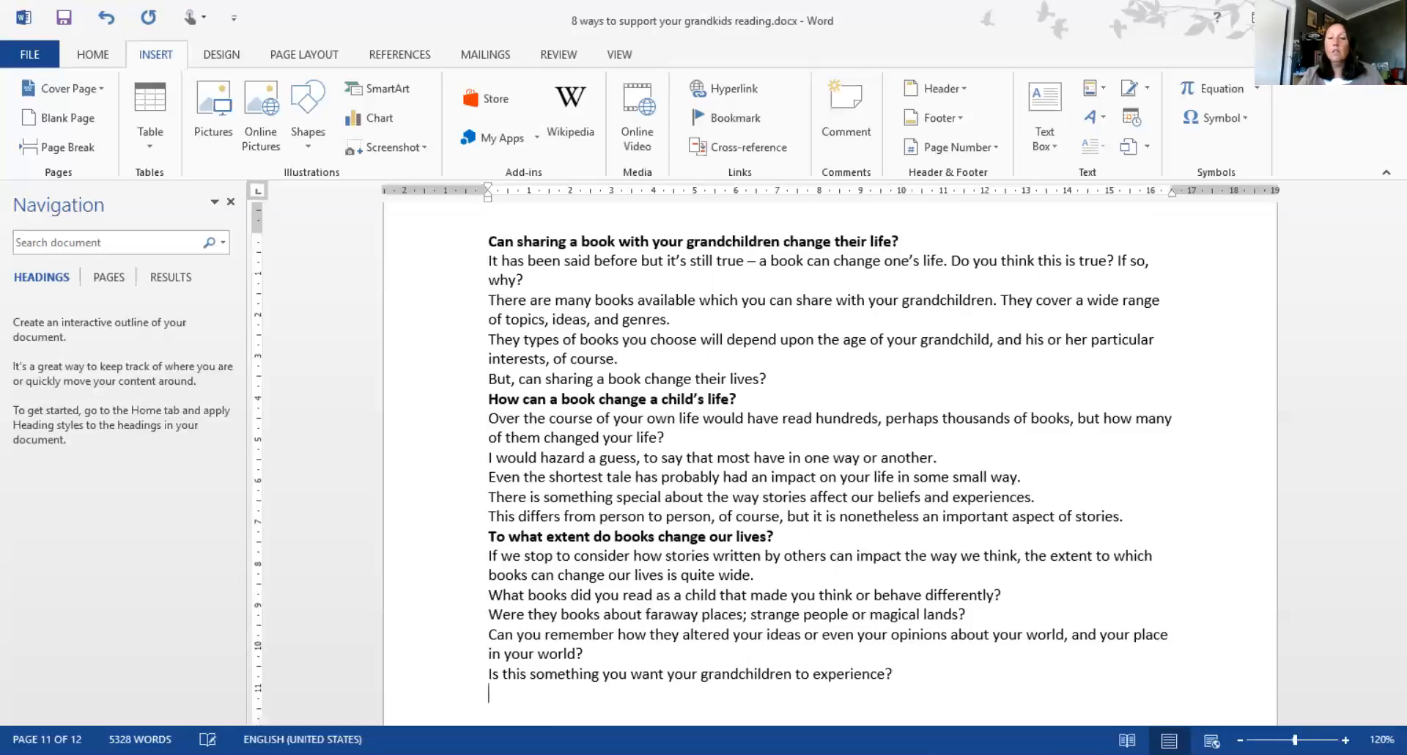
Add the bold subheading "How can you encourage your grandchildren to read more books?"
type("How can you encourage your gr")
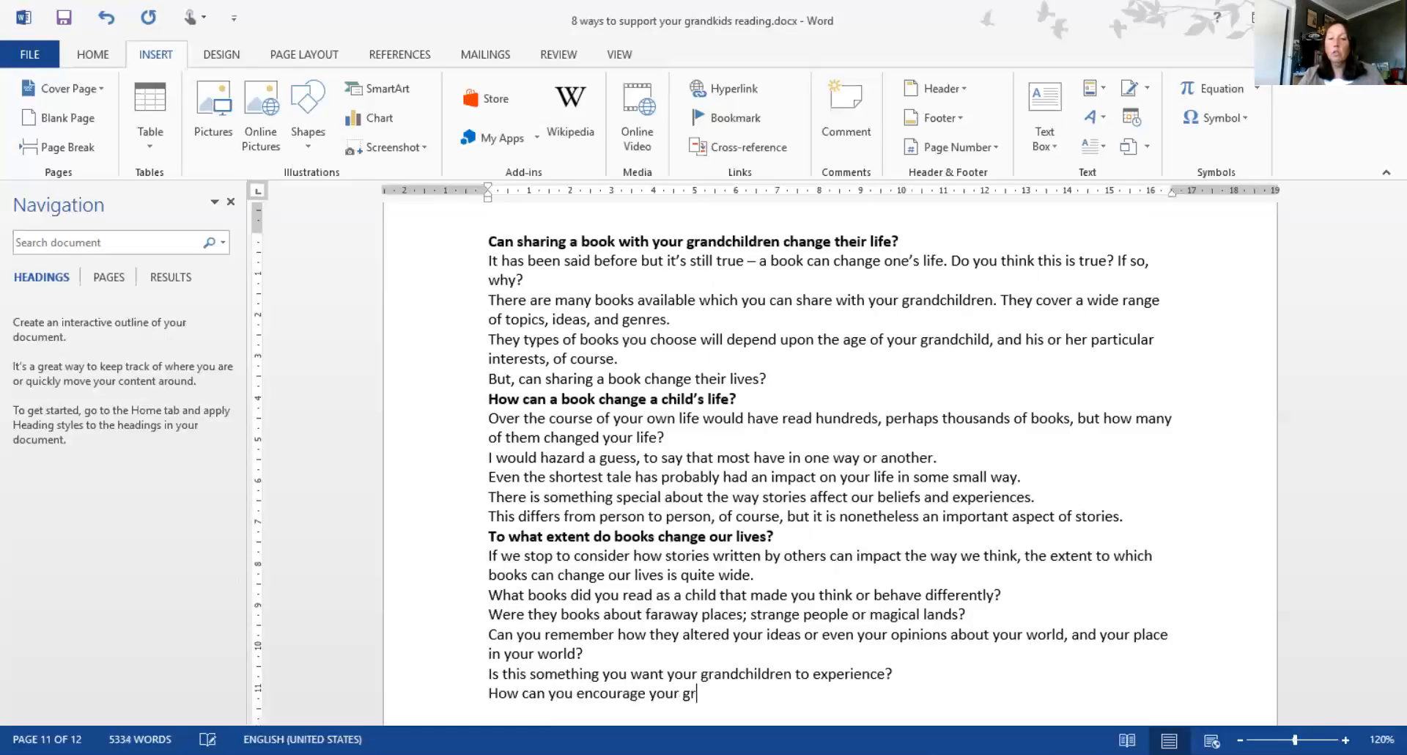
type("andchildren to read mo")
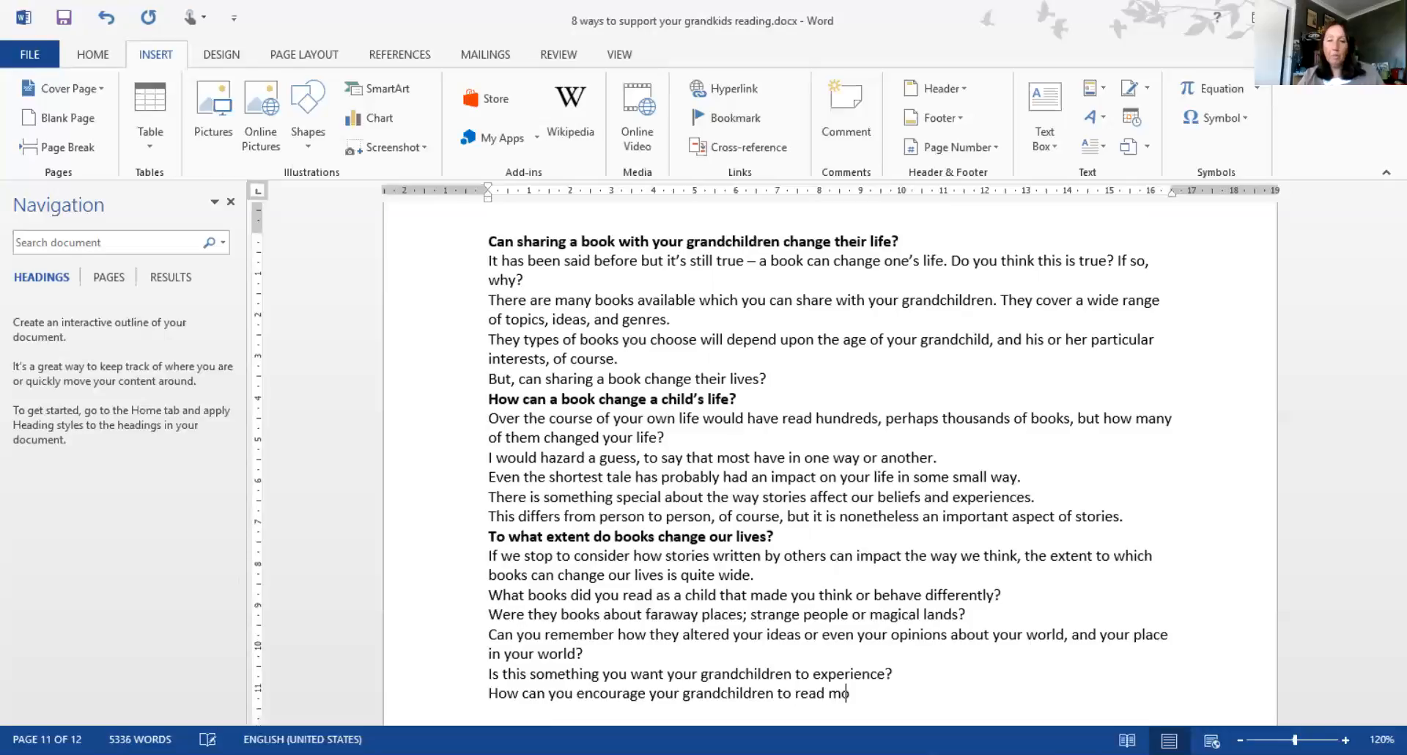
type("re books?")
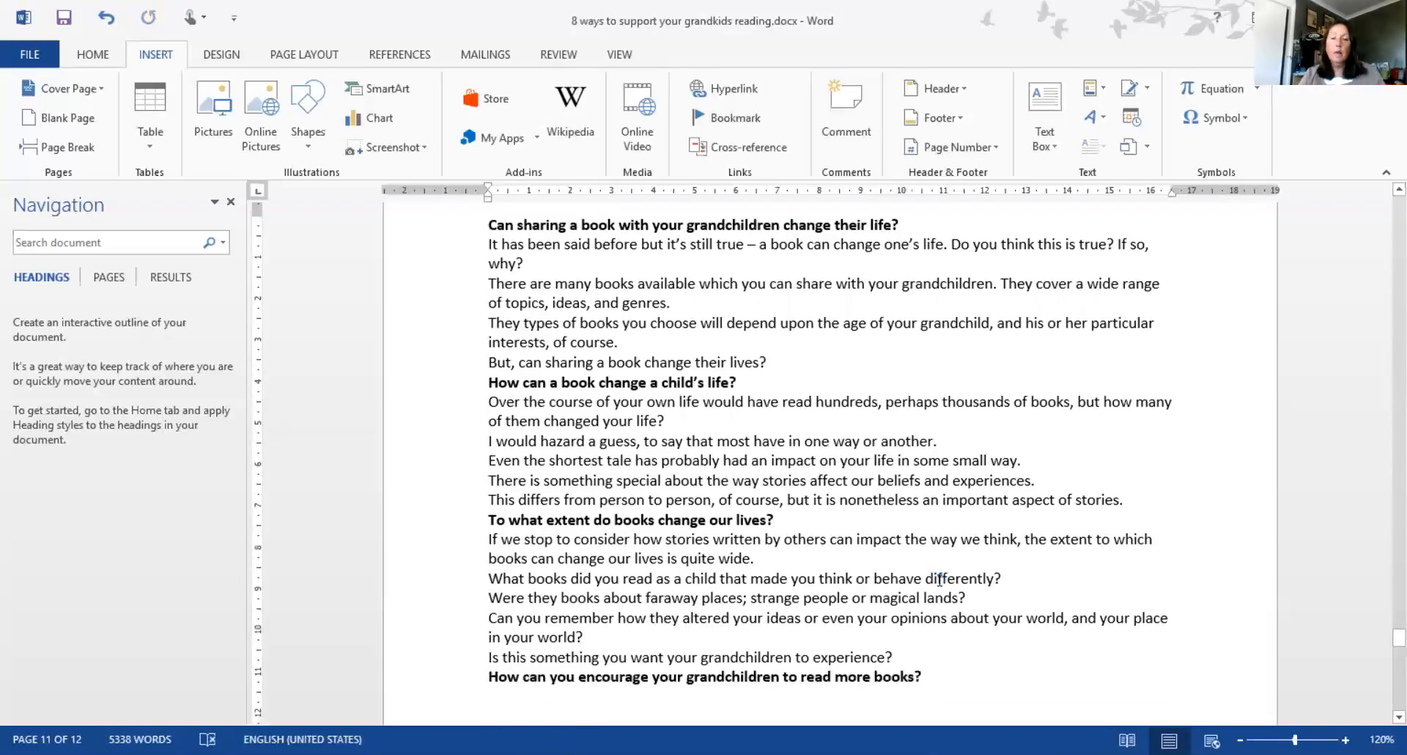
Write that previous posts covered ways to inspire grandchildren, and bold "previous posts"
type("In")
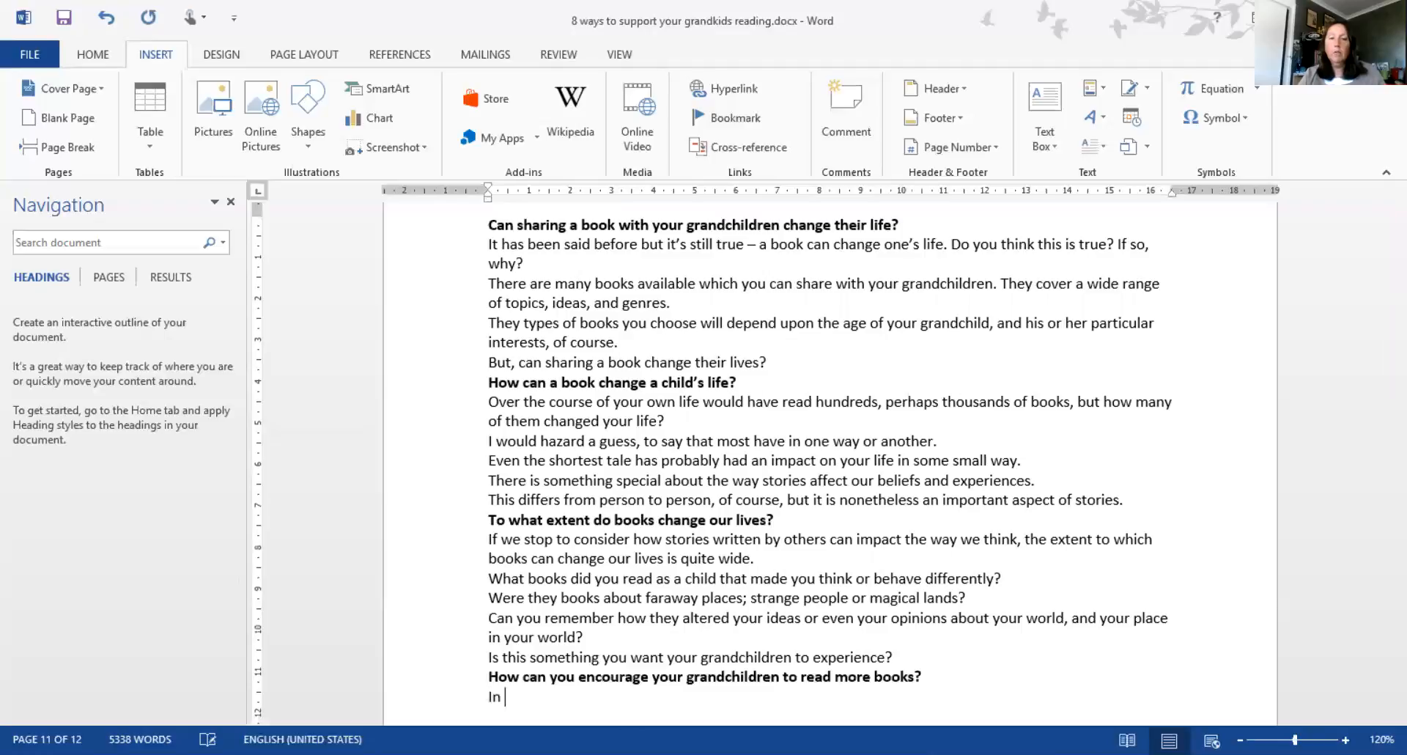
type("previous")
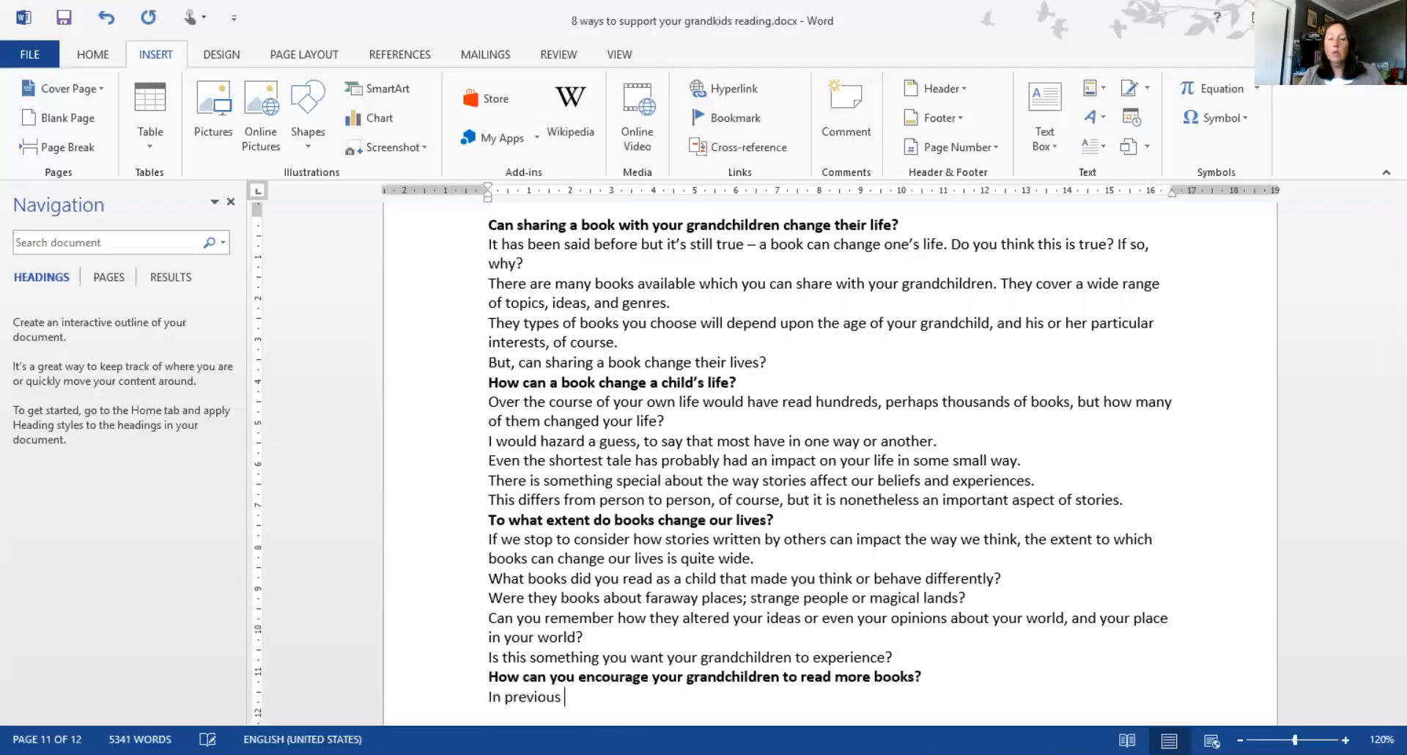
type("posts,")
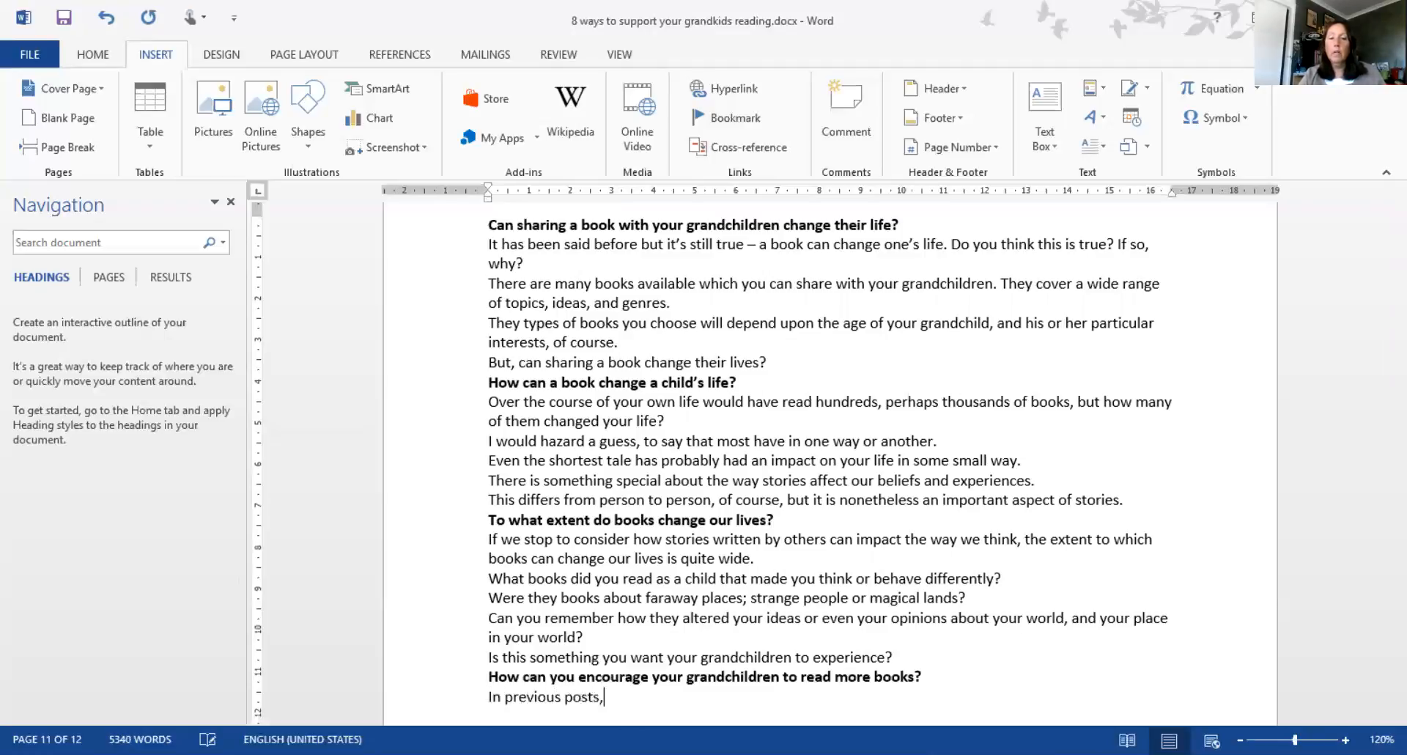
type("we have covered")
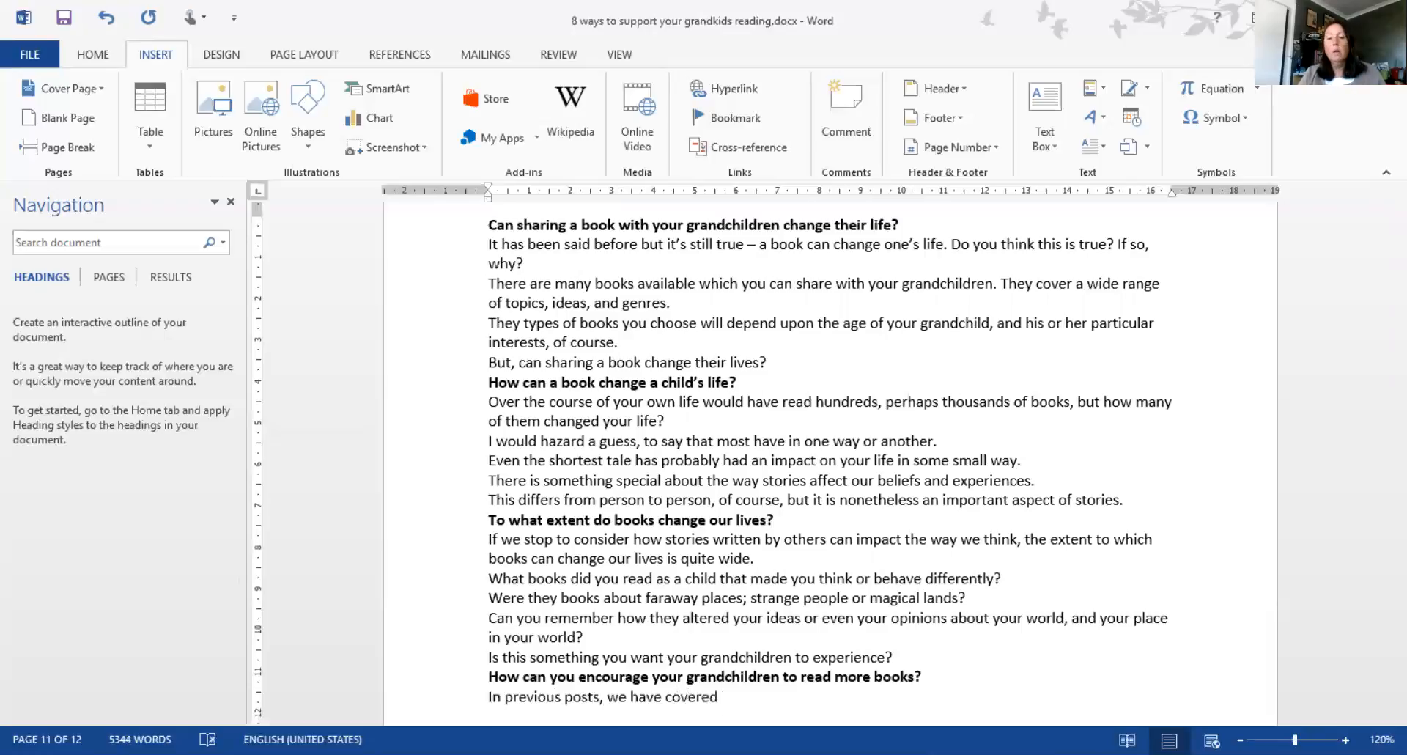
type("many ways")
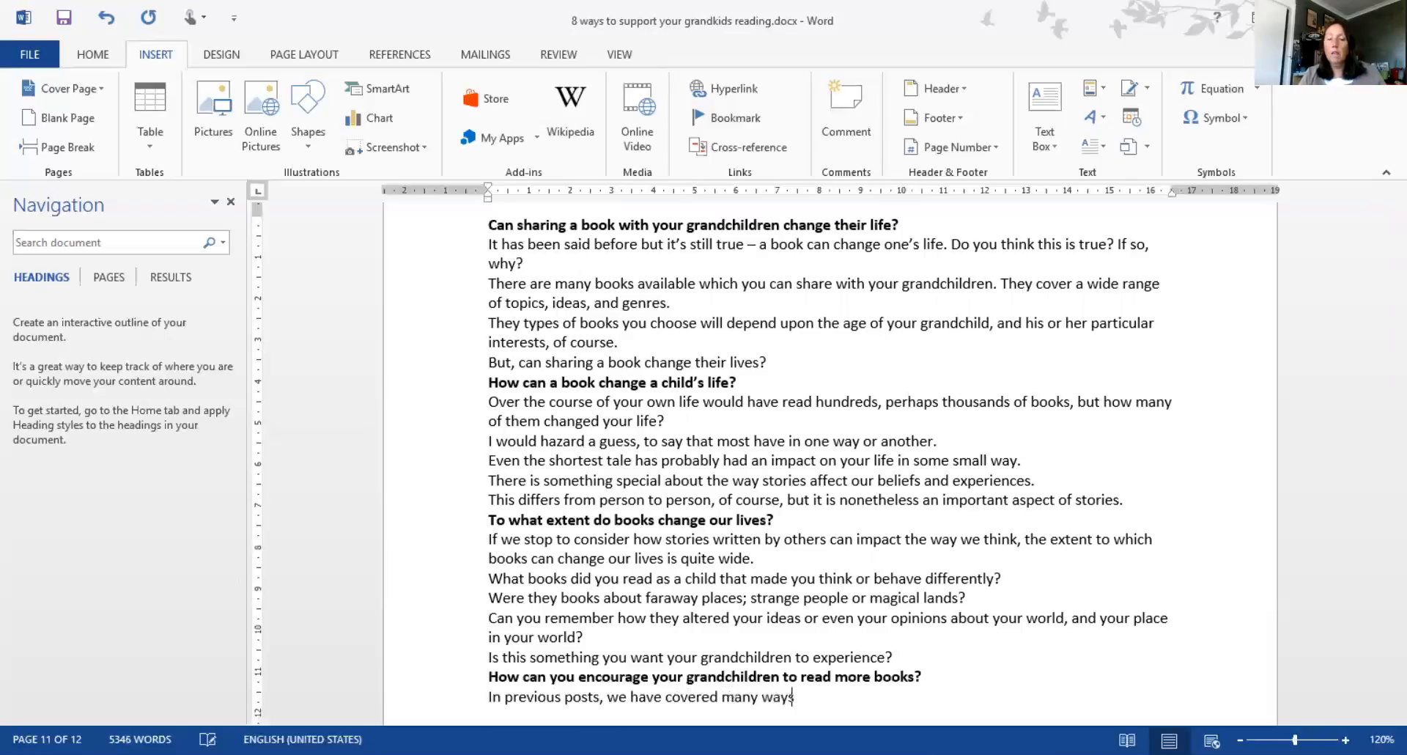
type("you can")
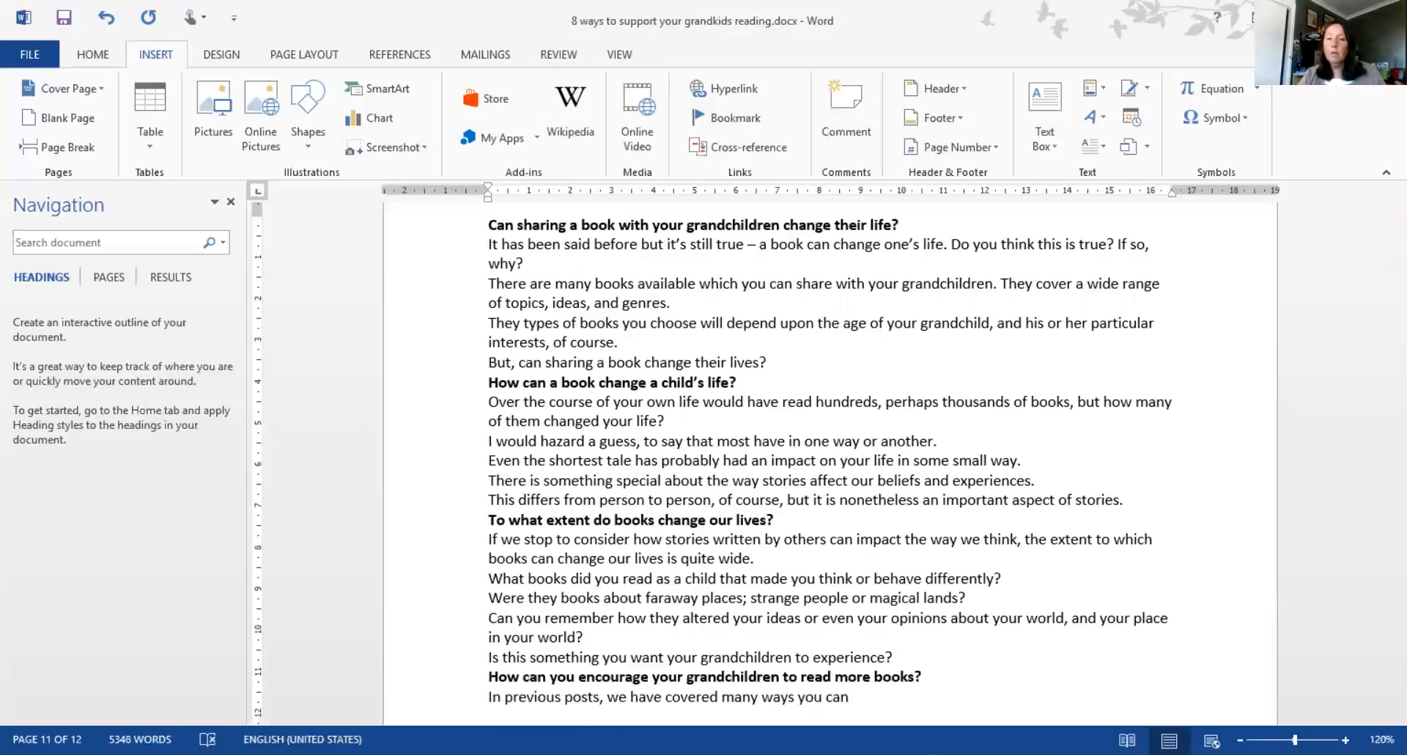
type("use")
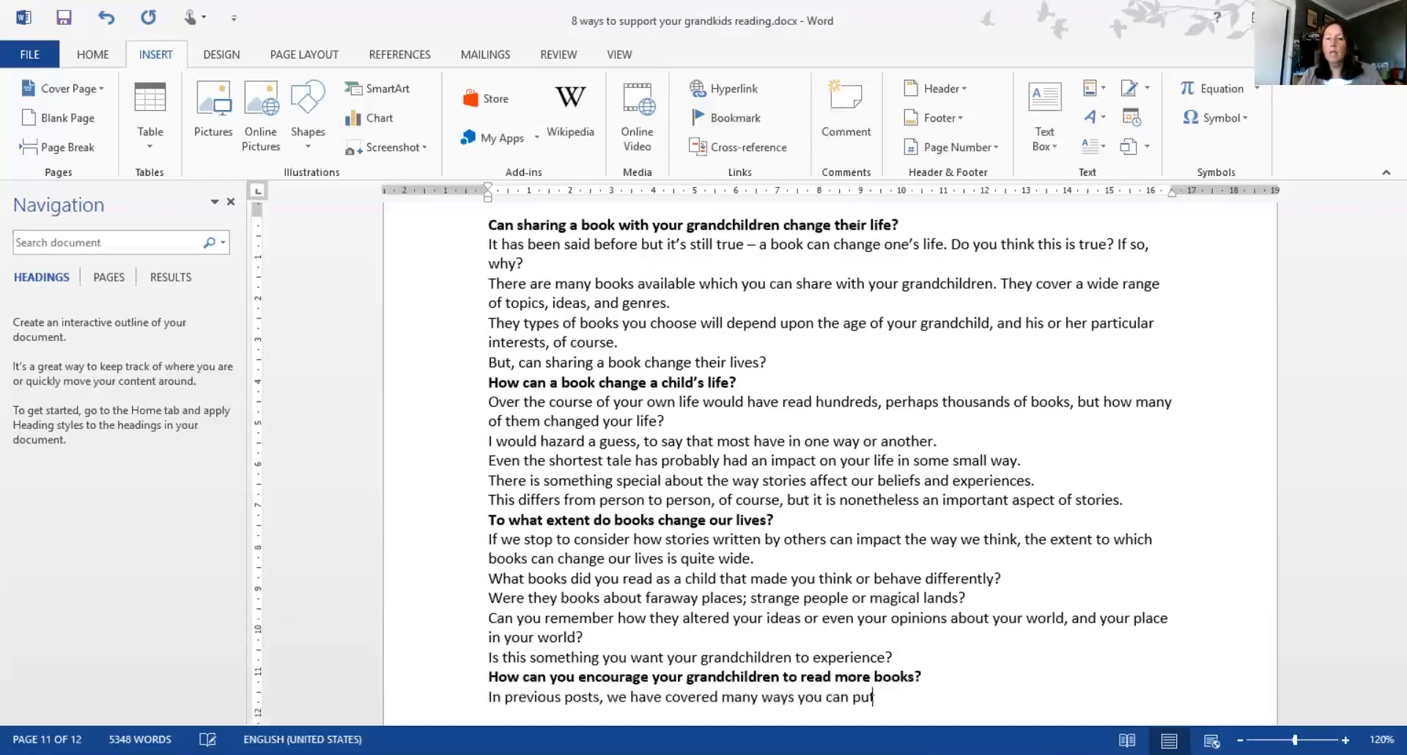
type("into place that will")
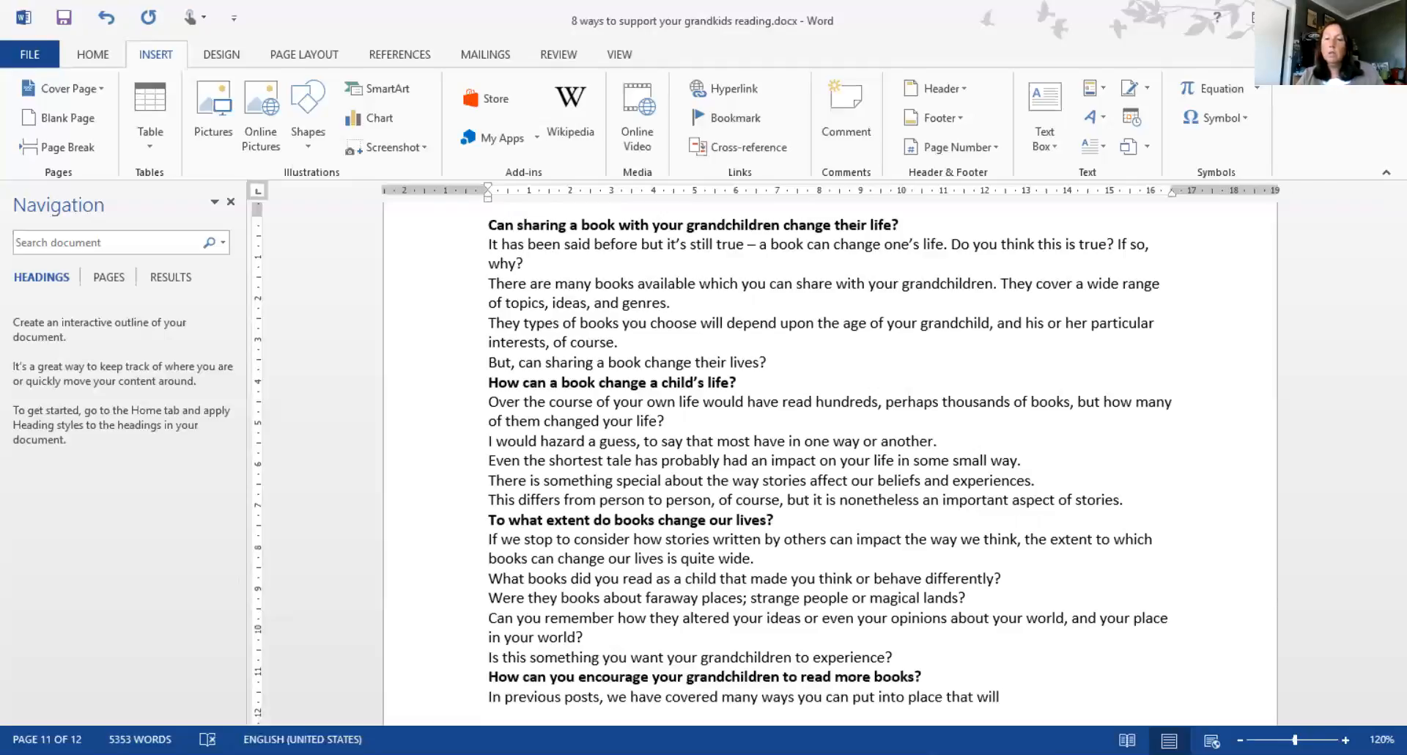
type("inspire your")
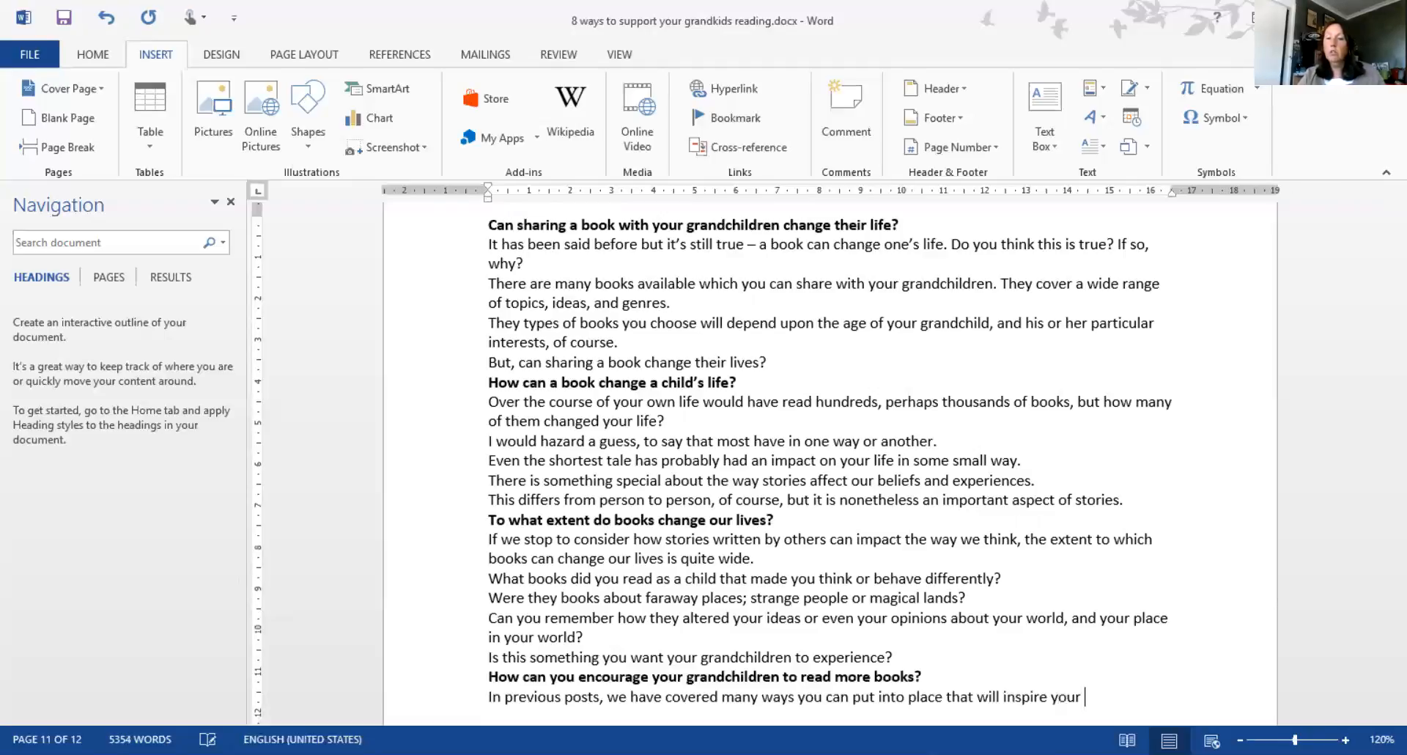
type("grandchildren to read more")
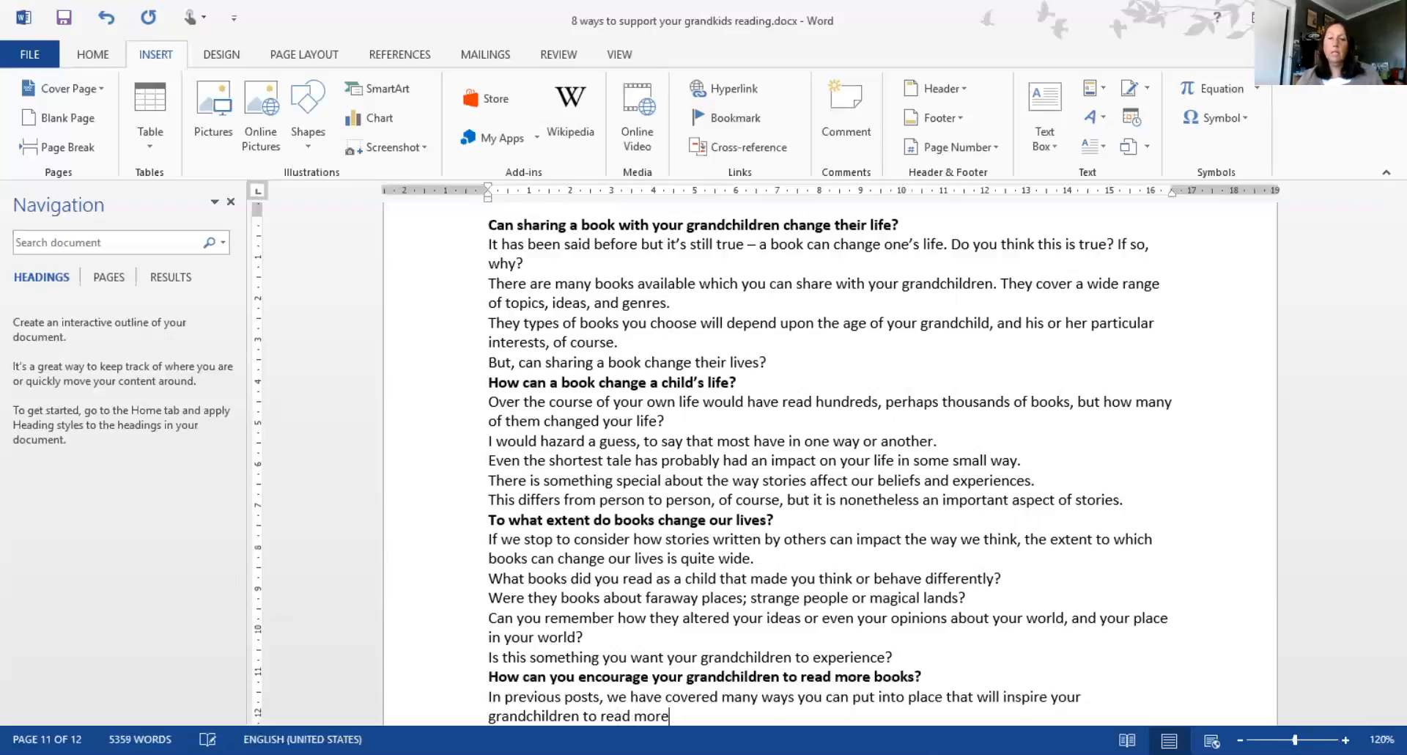
scroll("down", 3)
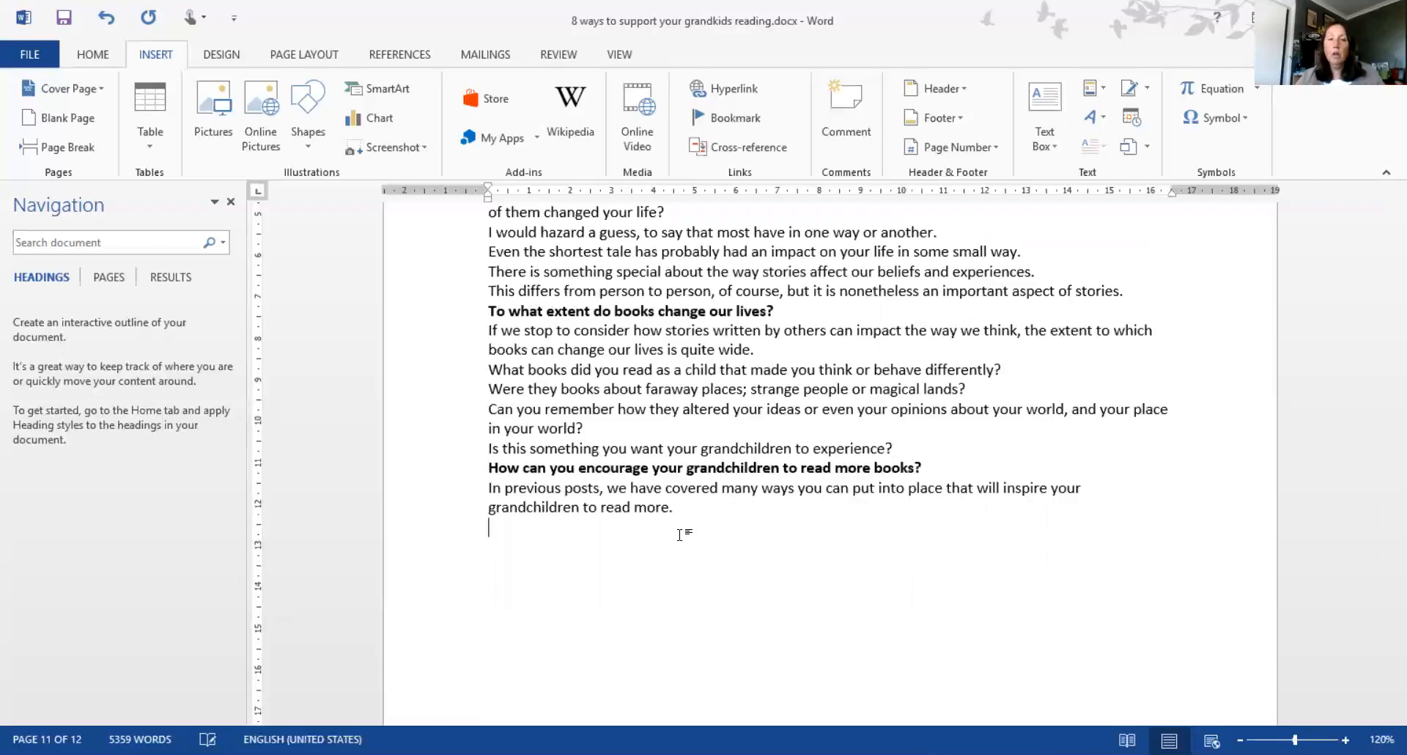
double_click(545, 488)
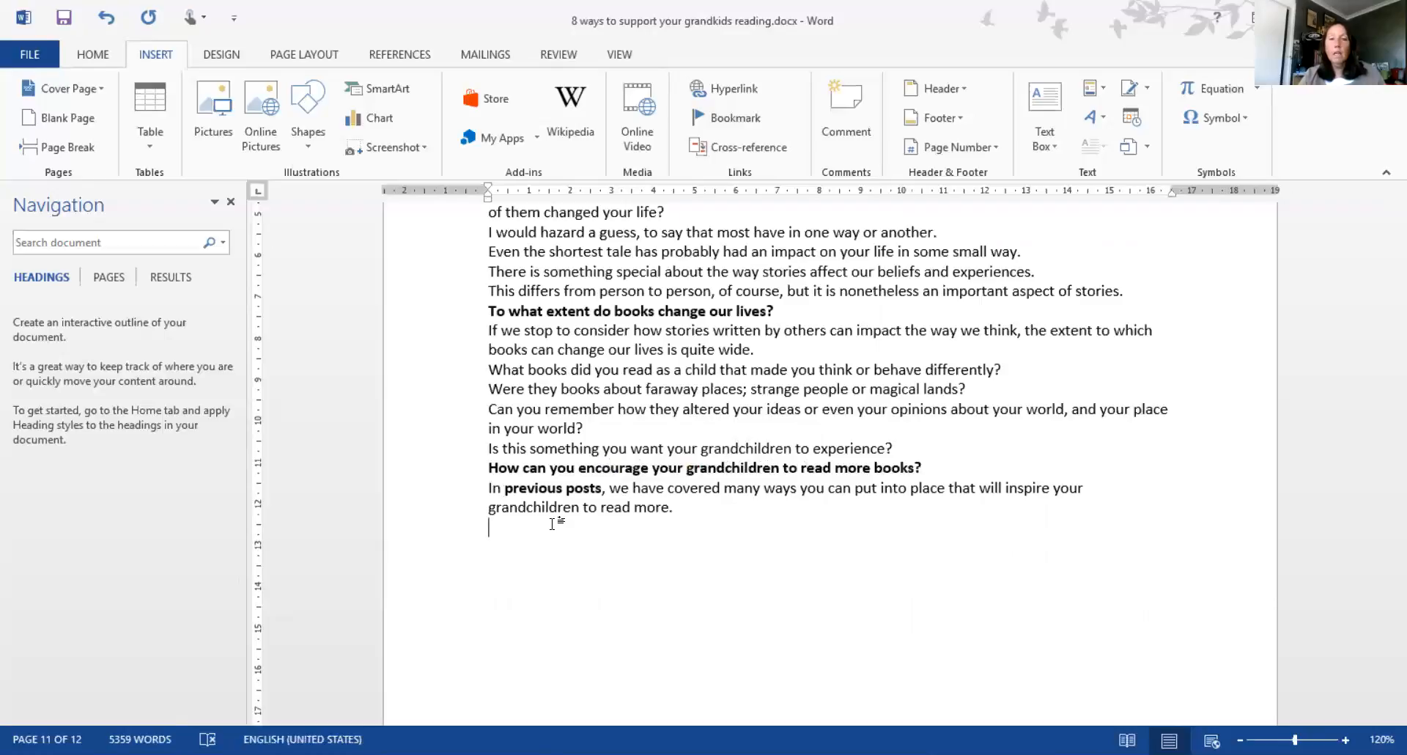
Add that if grandchildren should feel the wonder of reading, it is up to you to provide books
type("If you want")
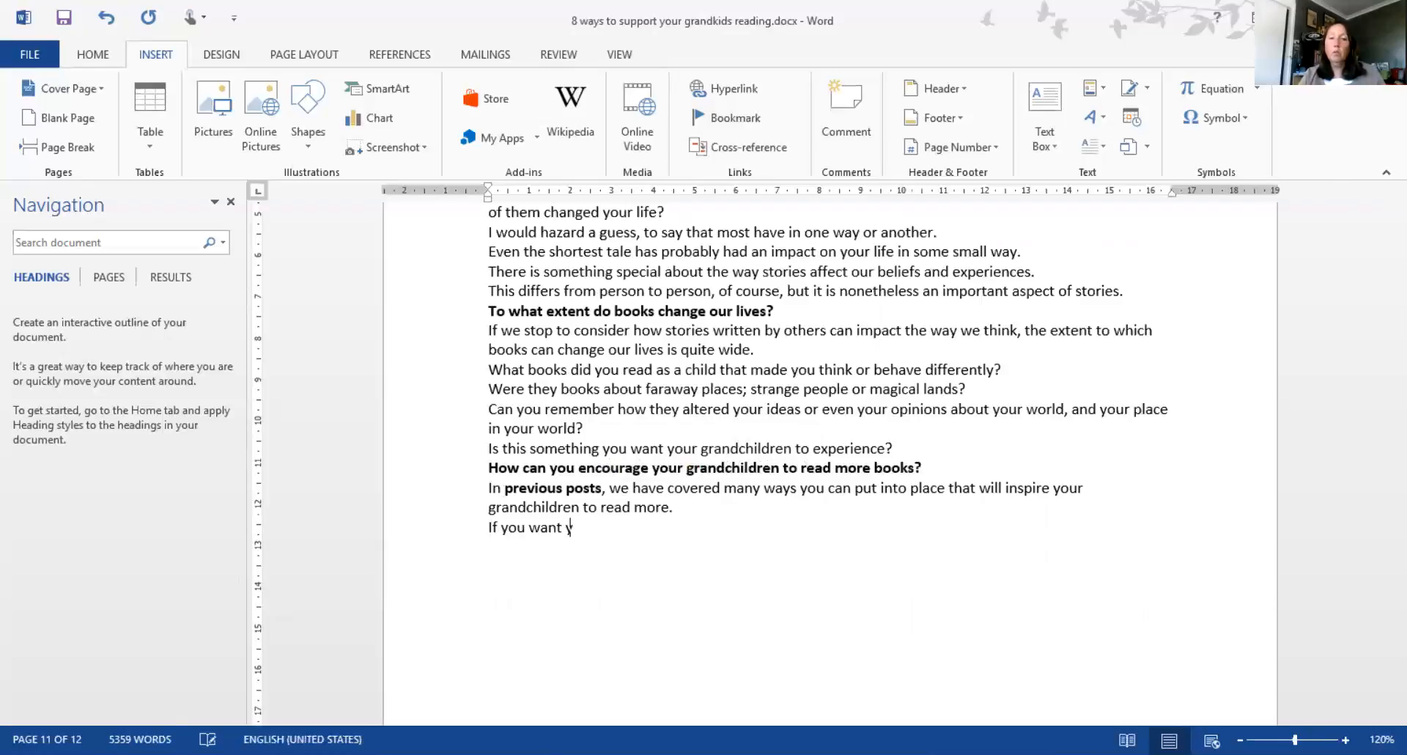
type("your grandchildren to live the")
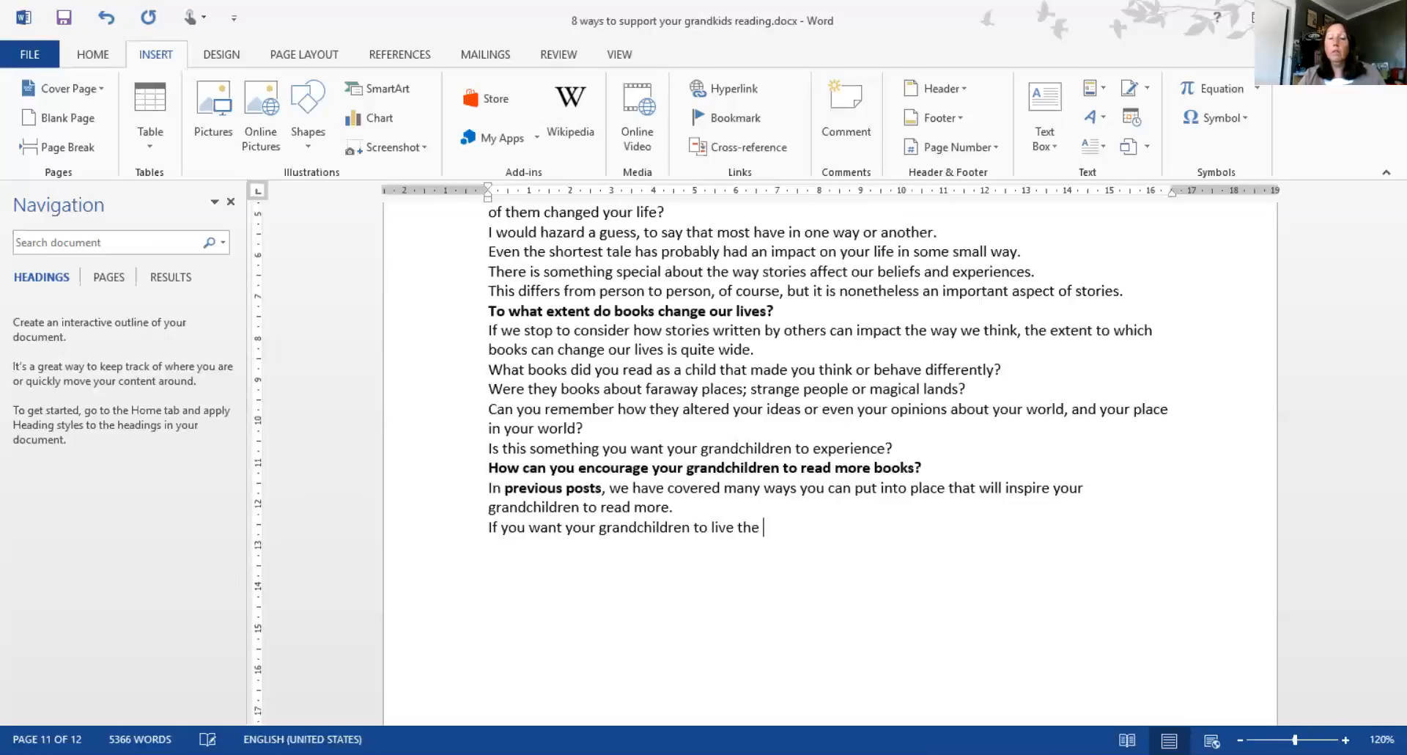
type("wonders")
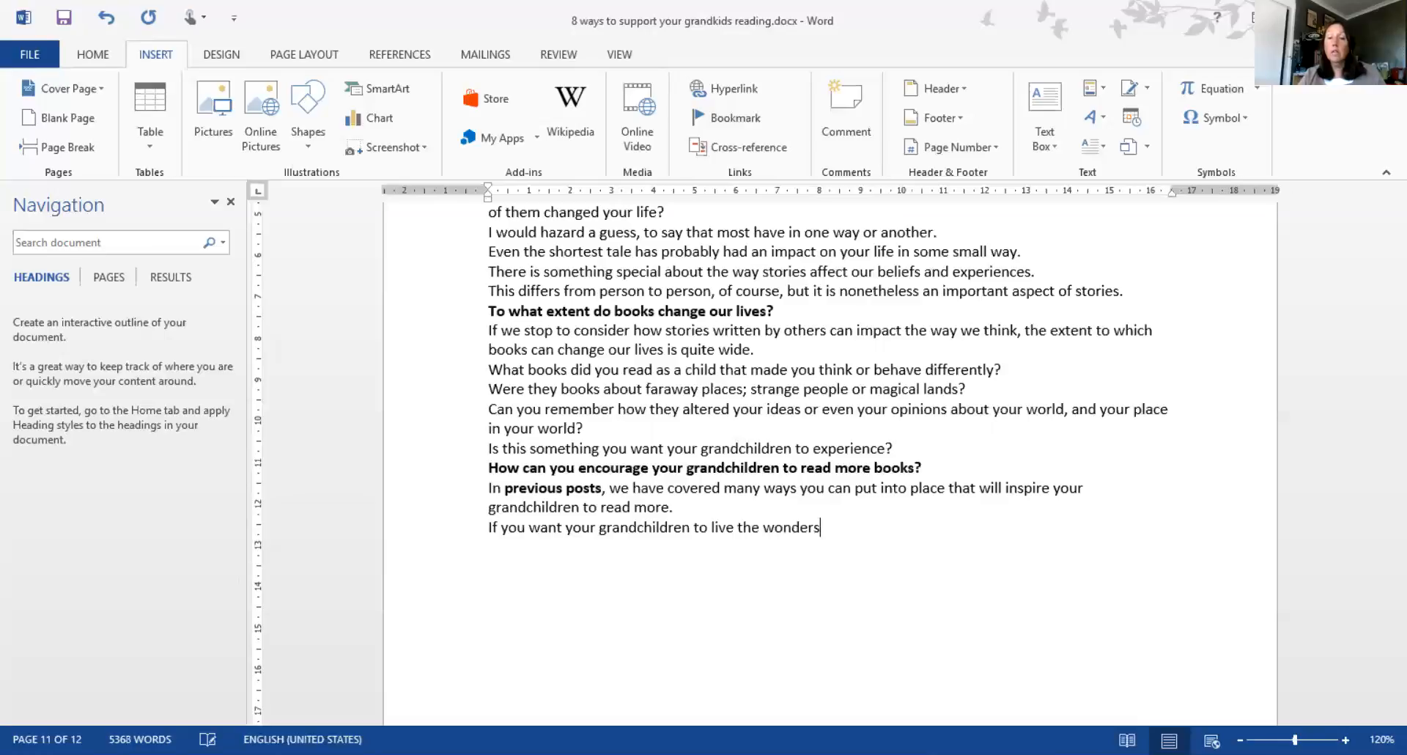
type("and excitement")
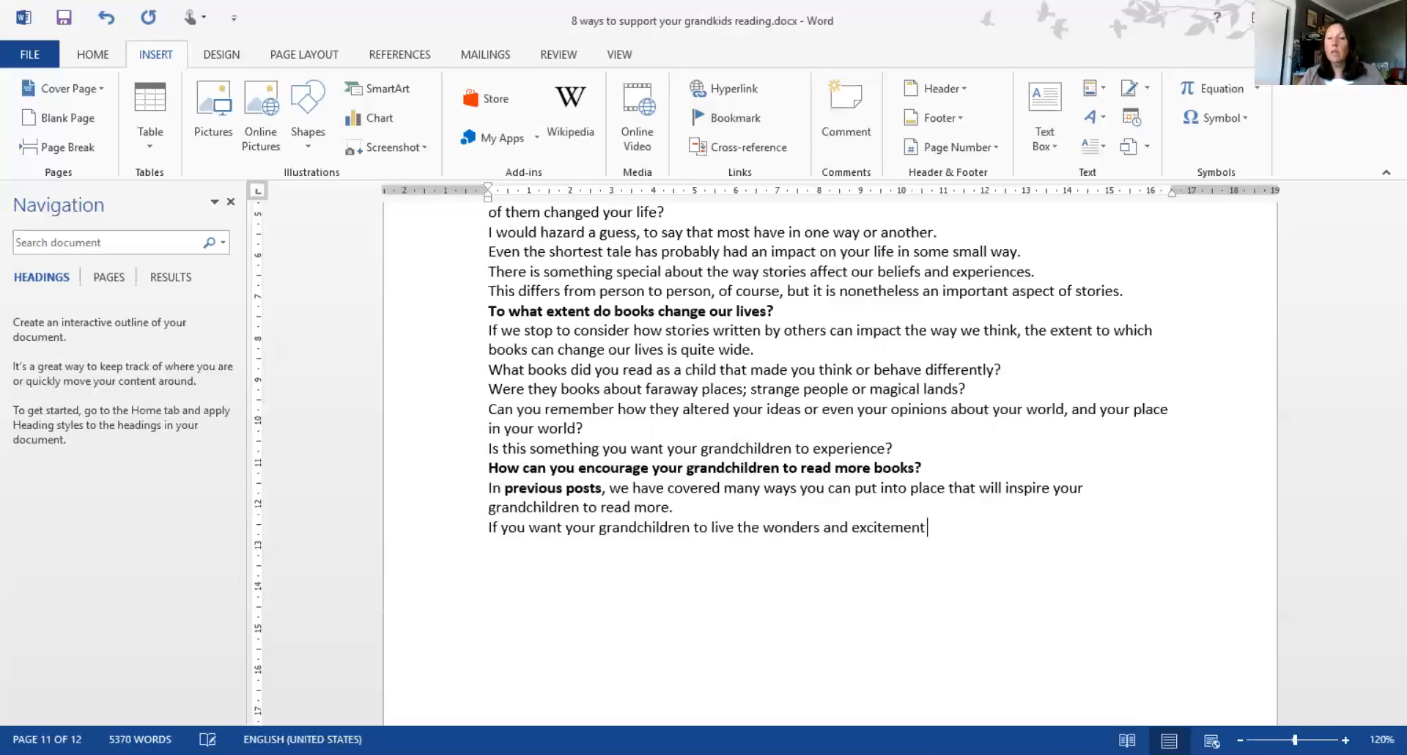
type("that you did")
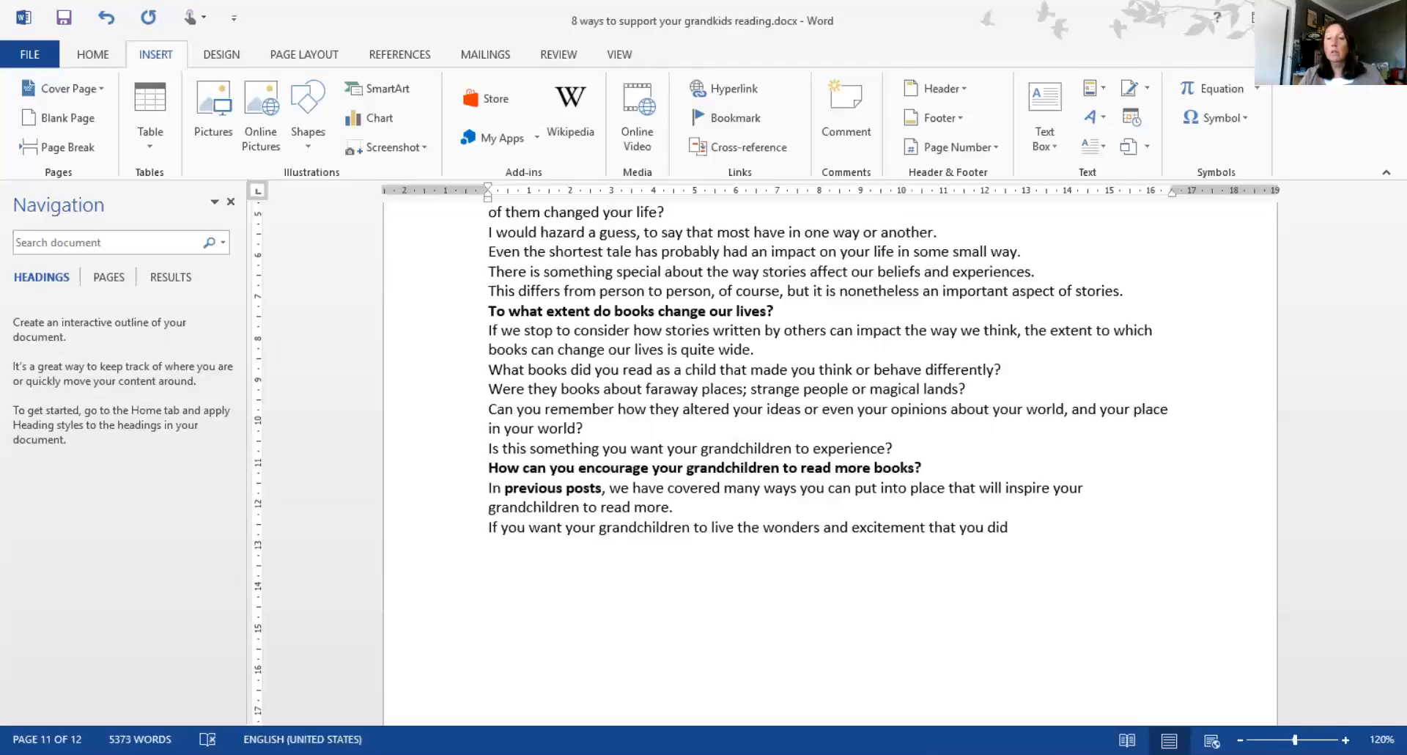
type("aft")
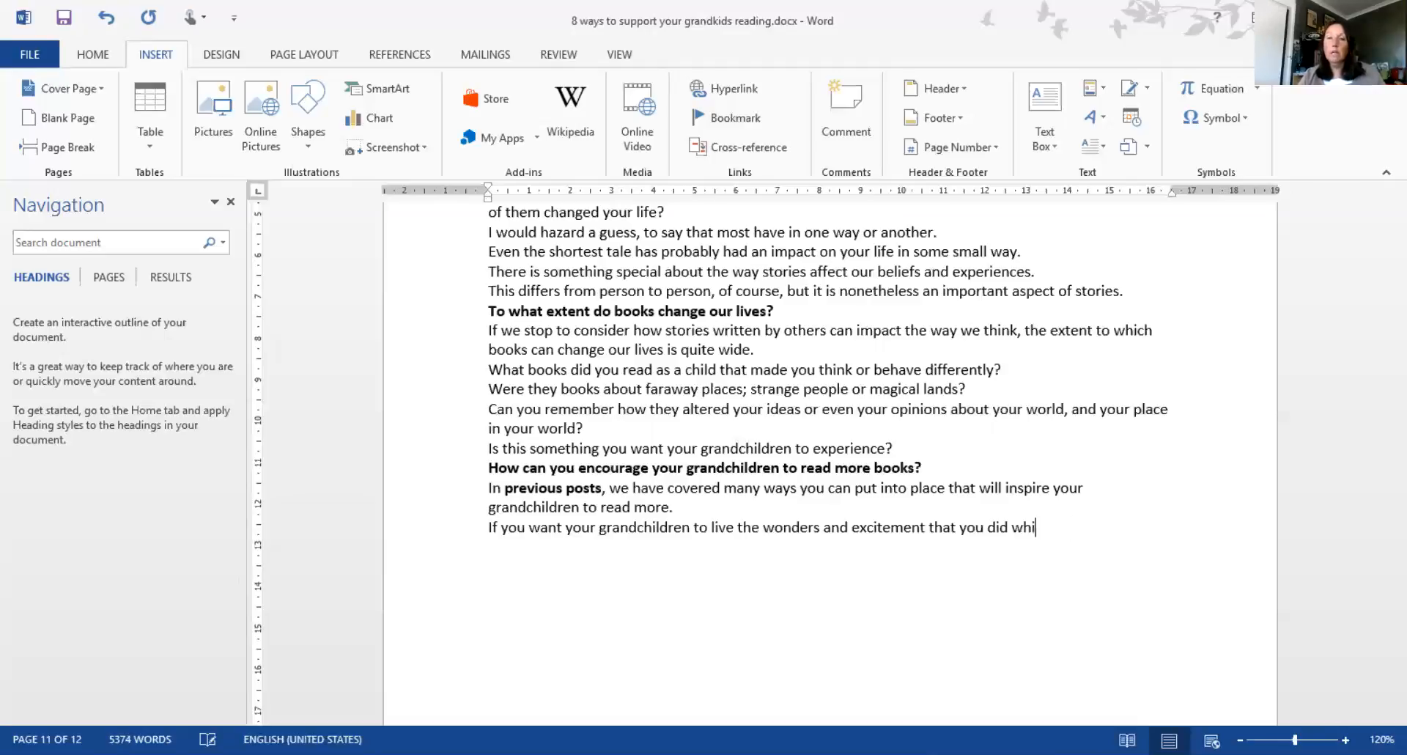
type("le reading a book, then")
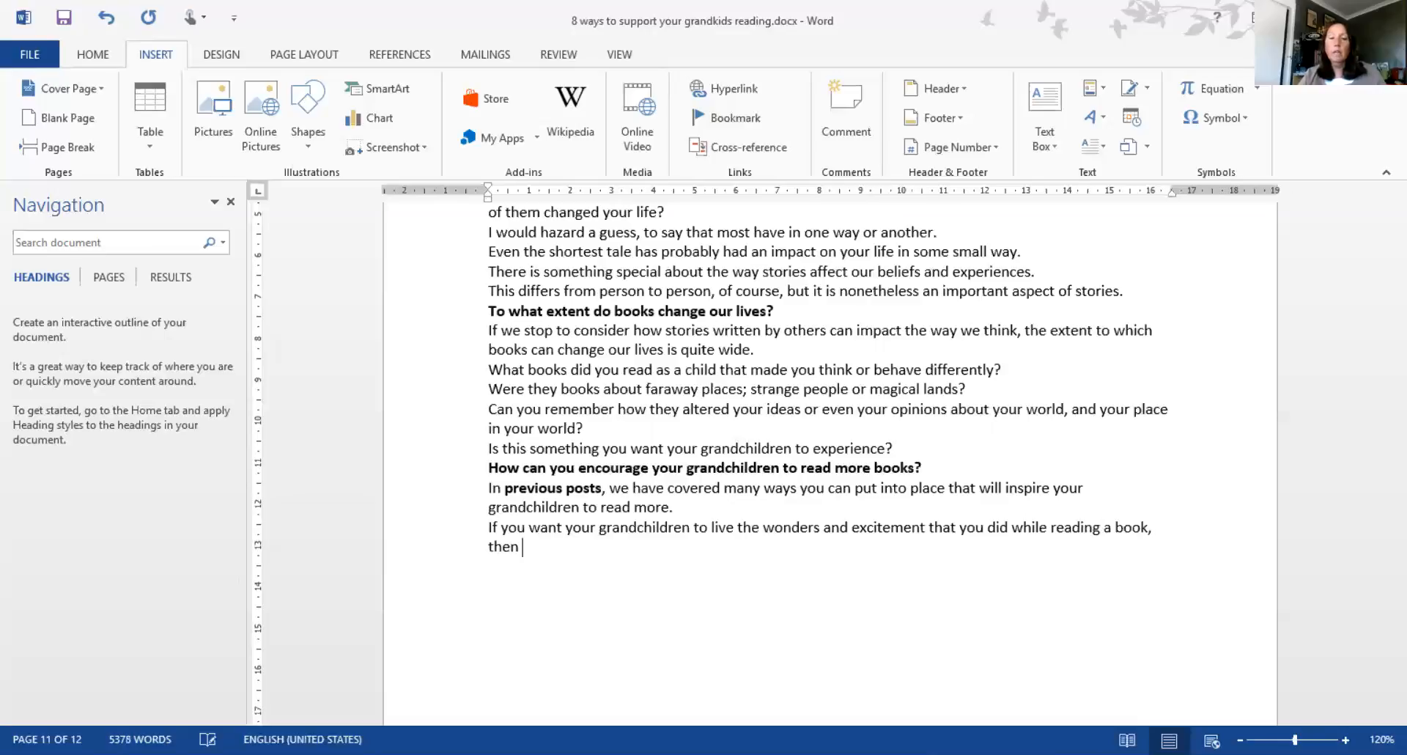
type("it is up ot yo")
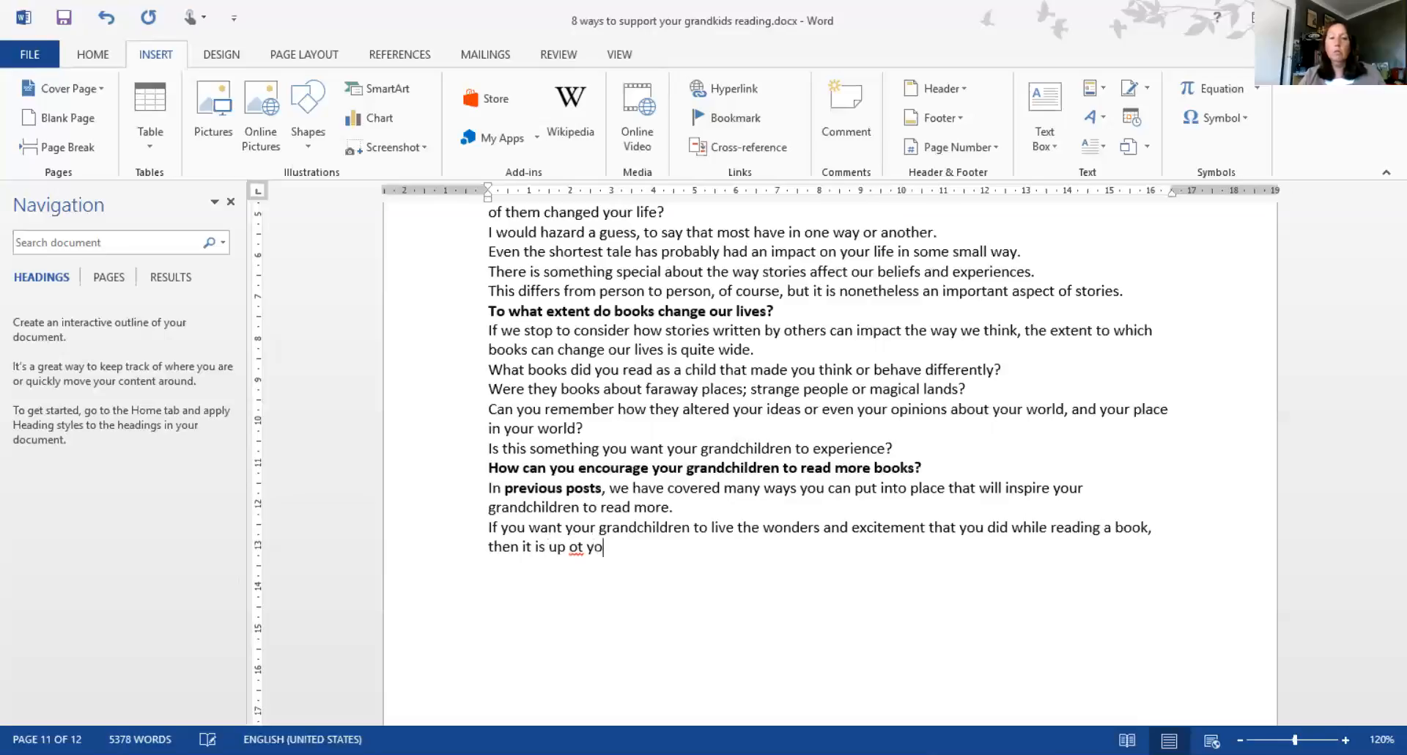
type("to you")
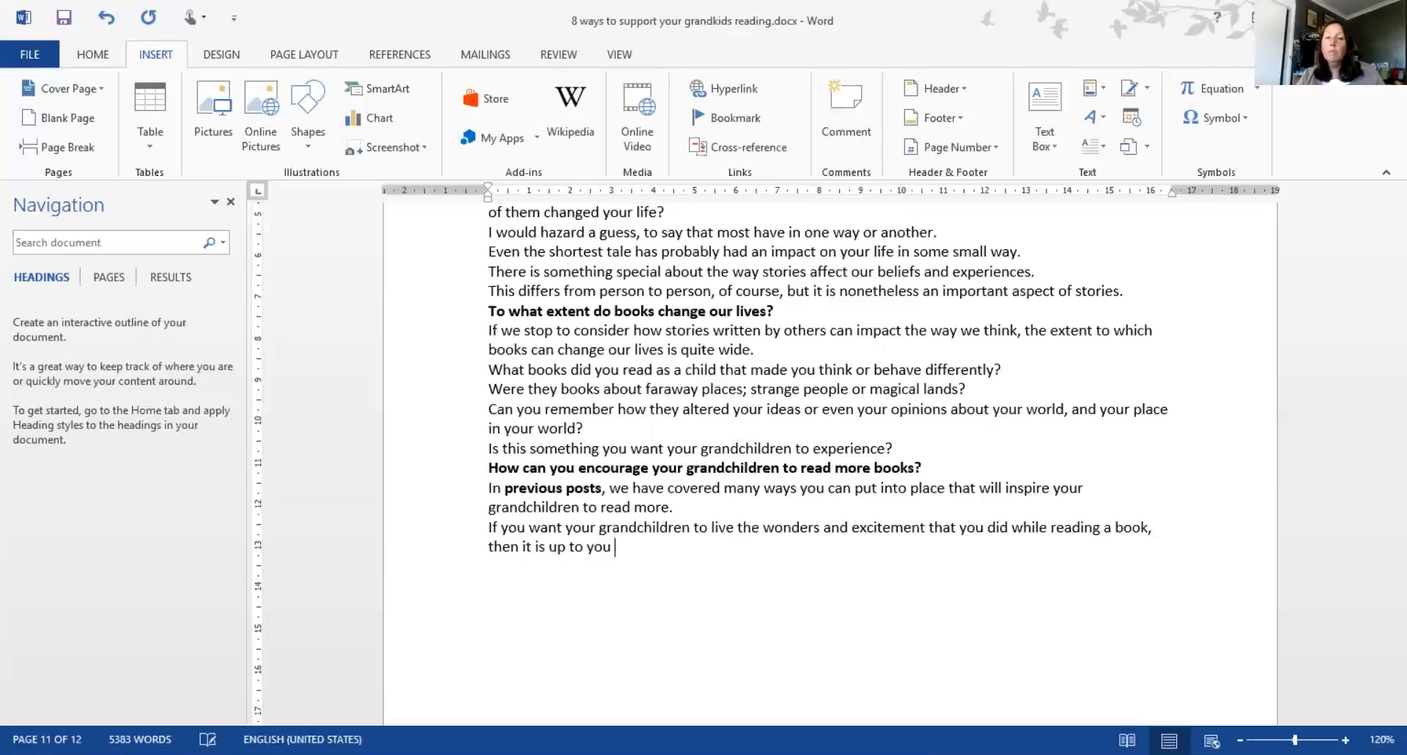
type("to")
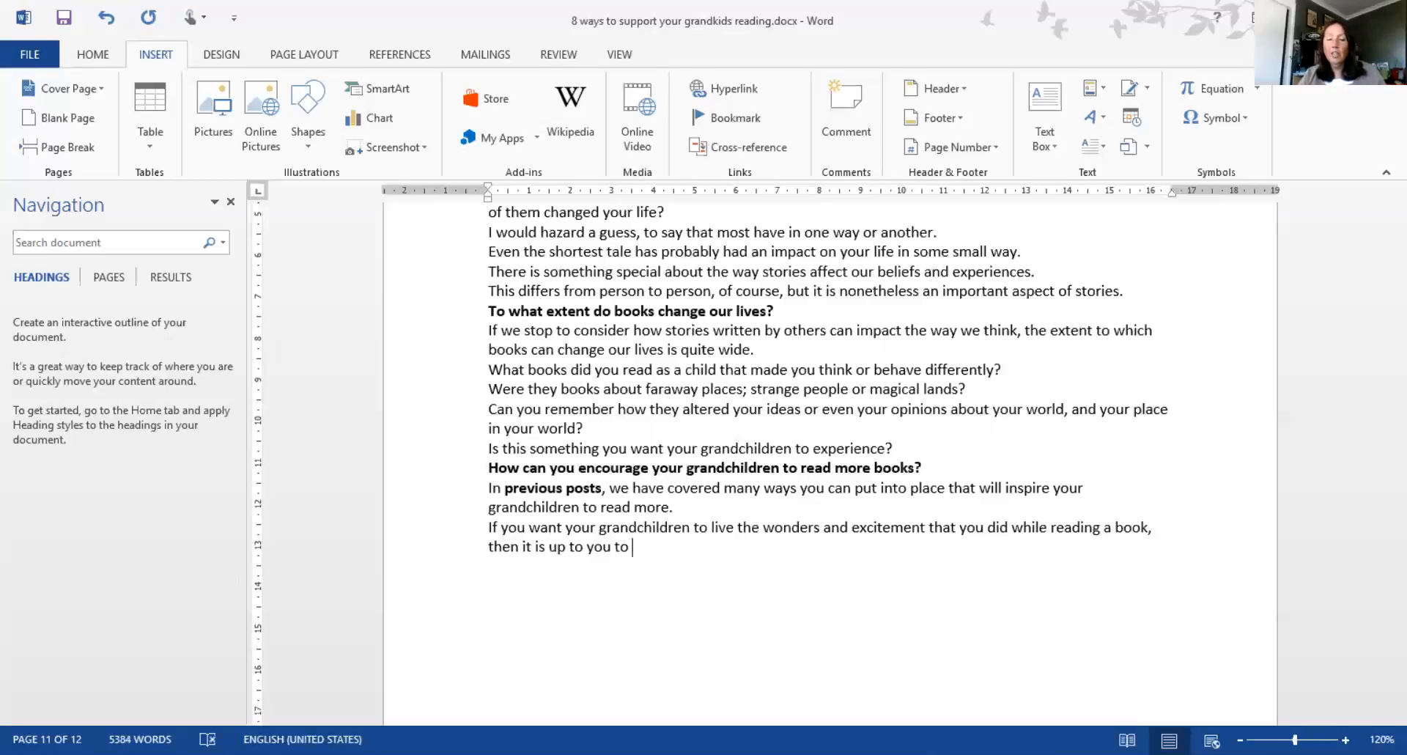
type("provide them with boo")
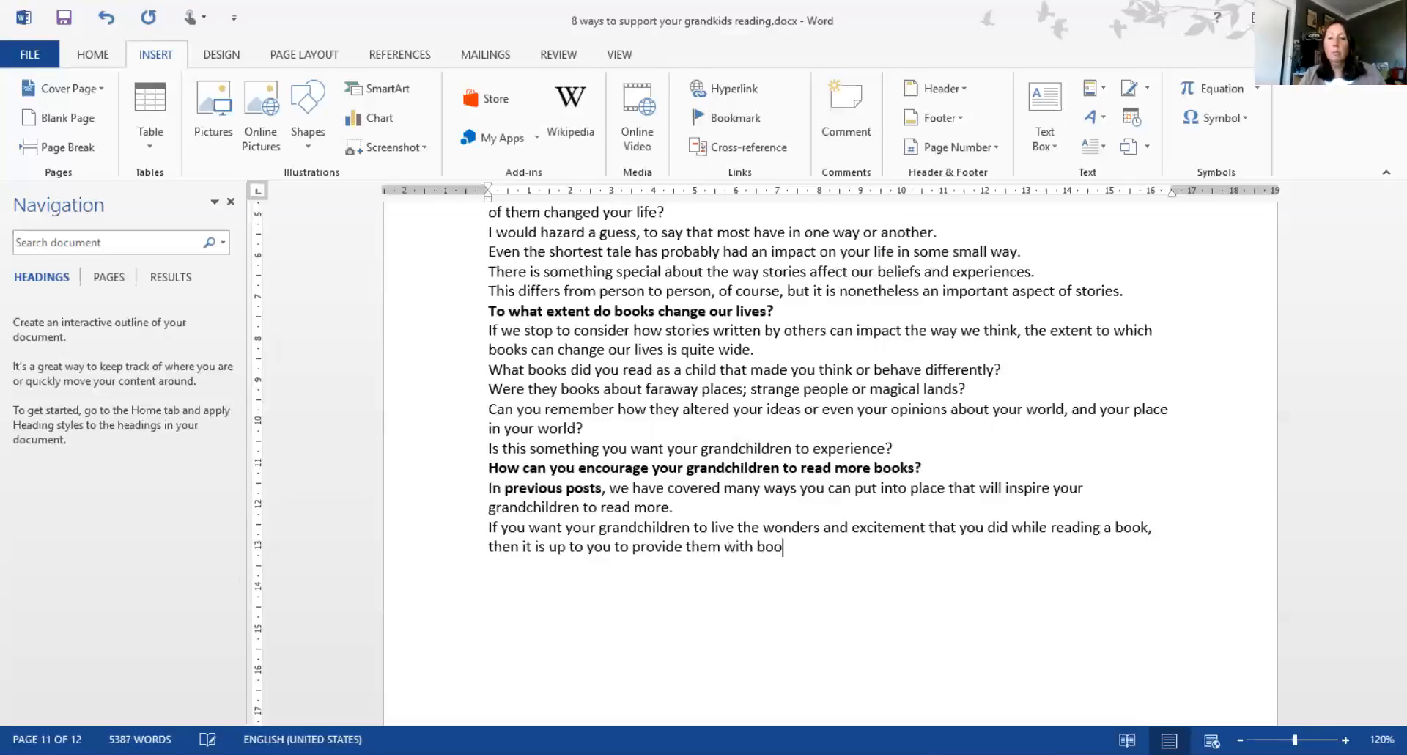
type("ks th")
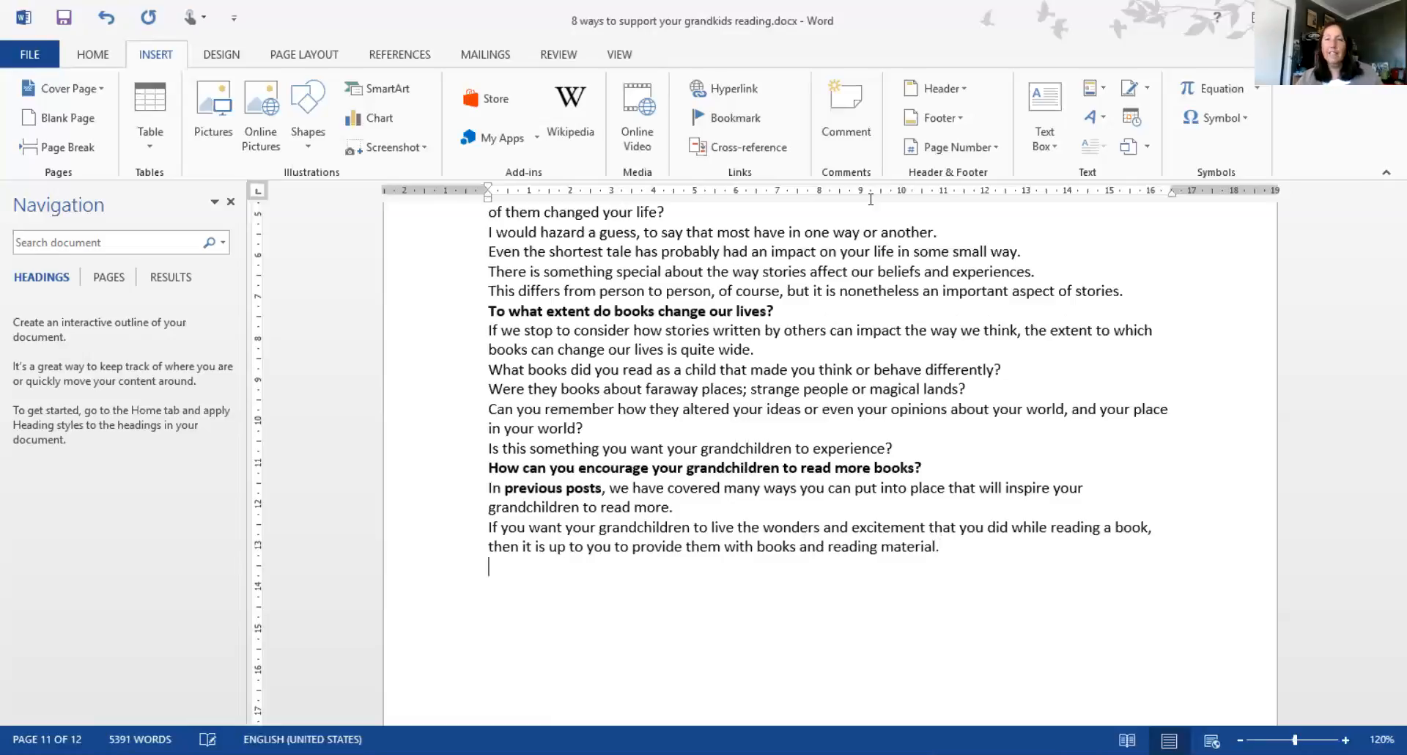
mouse_move(1210, 131)
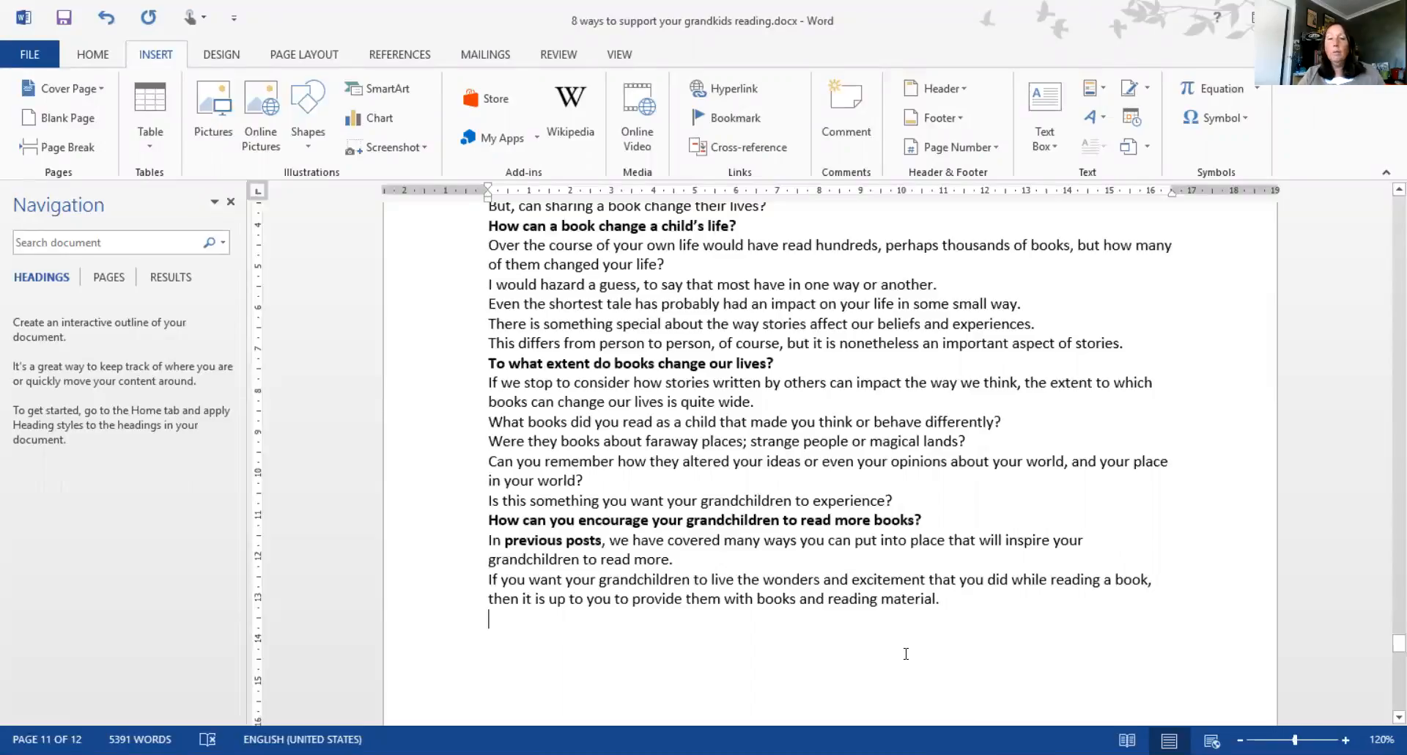
Suggest visiting the library, local bookstore or online book retailer to see what books are available
type("go")
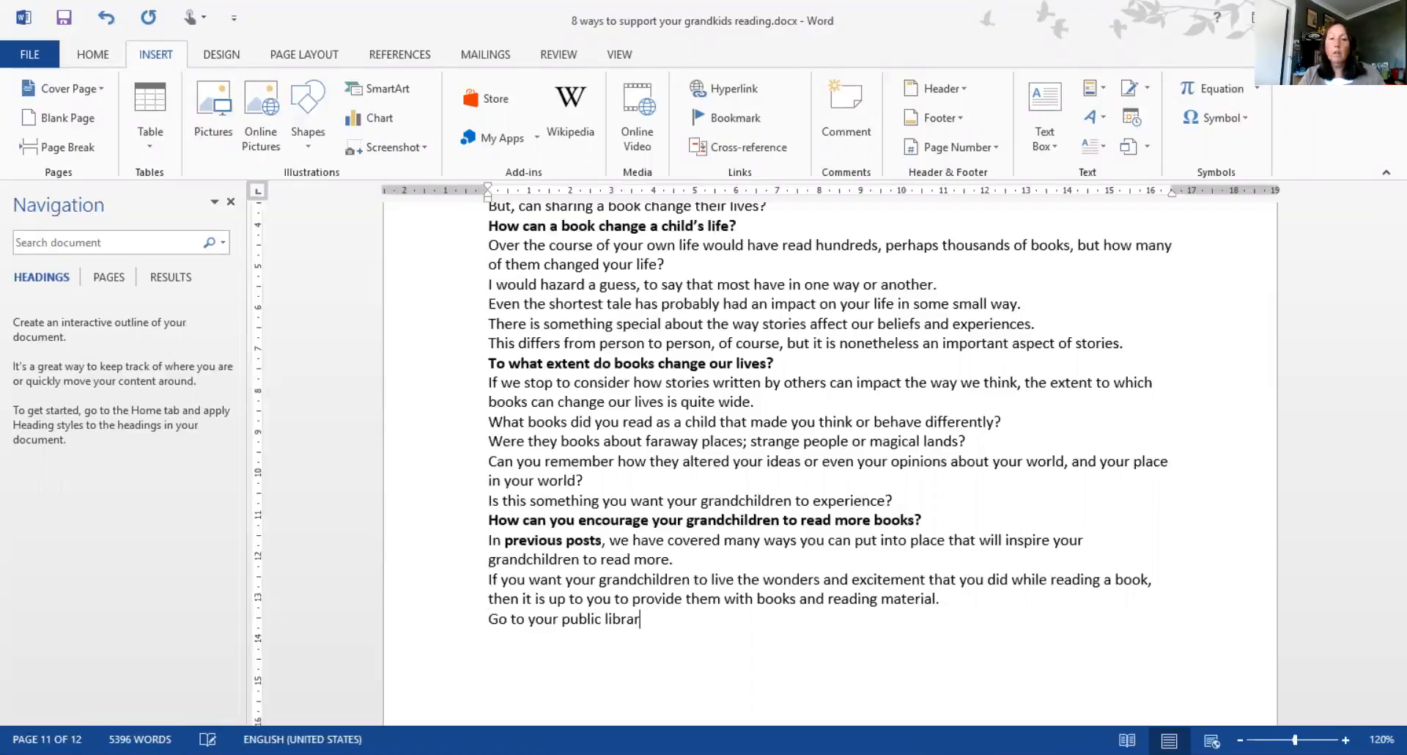
type("y, your local bookstore, and of co")
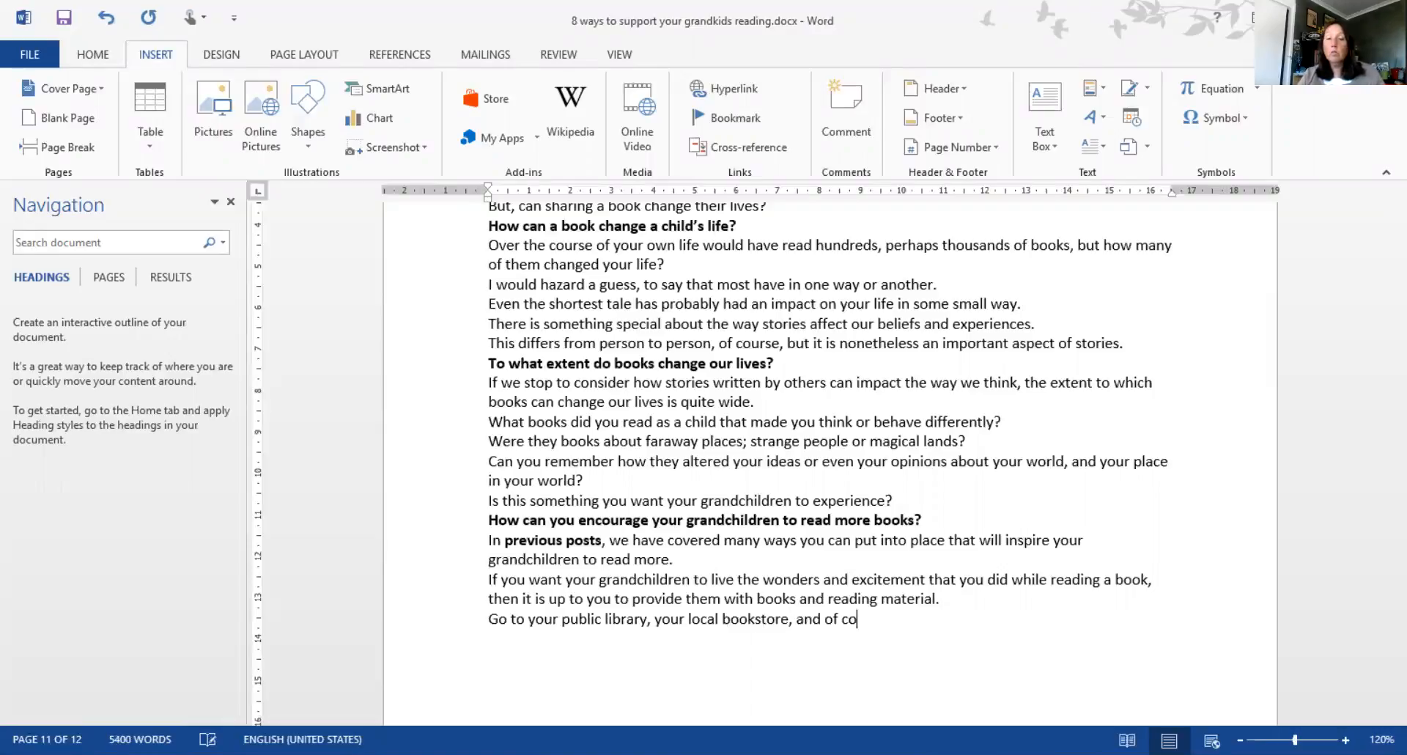
type("urse, your favo")
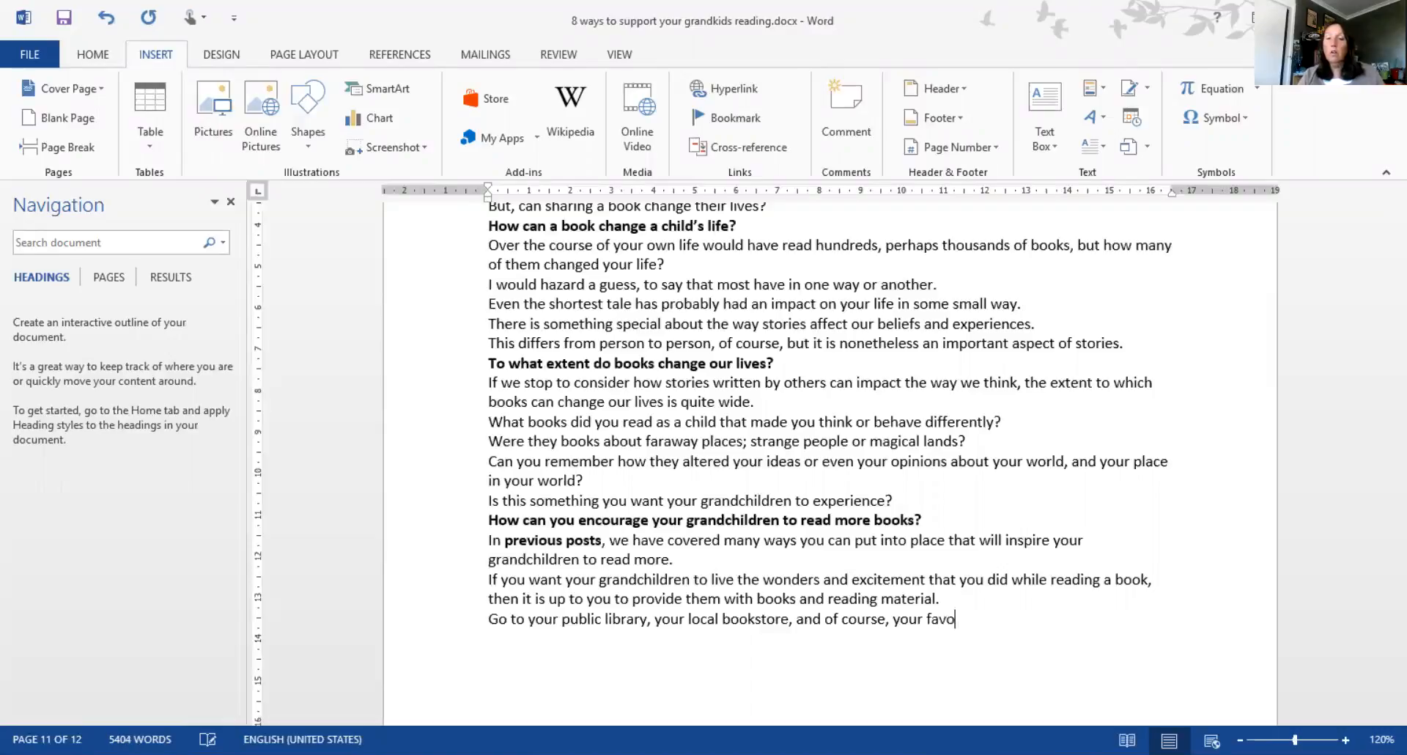
type("rite online book retailer")
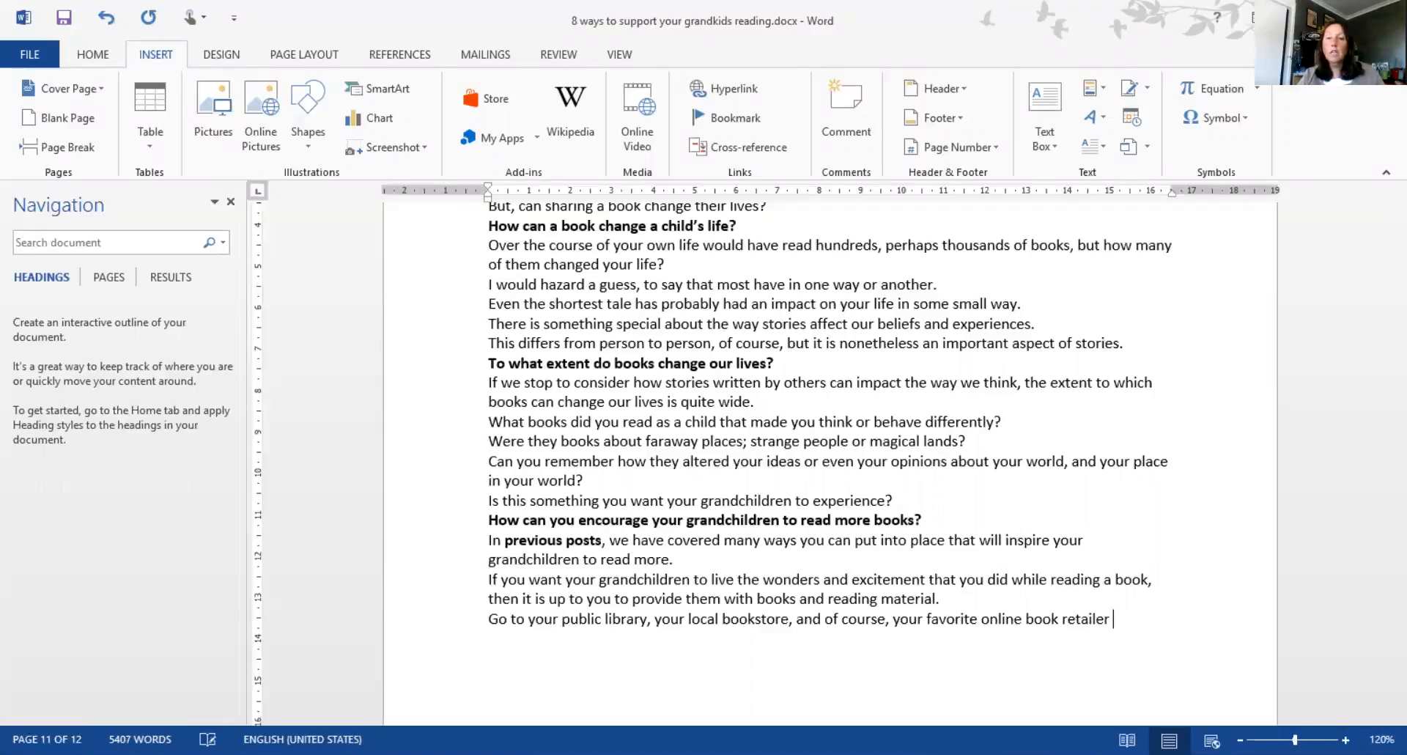
type("and see what books are a")
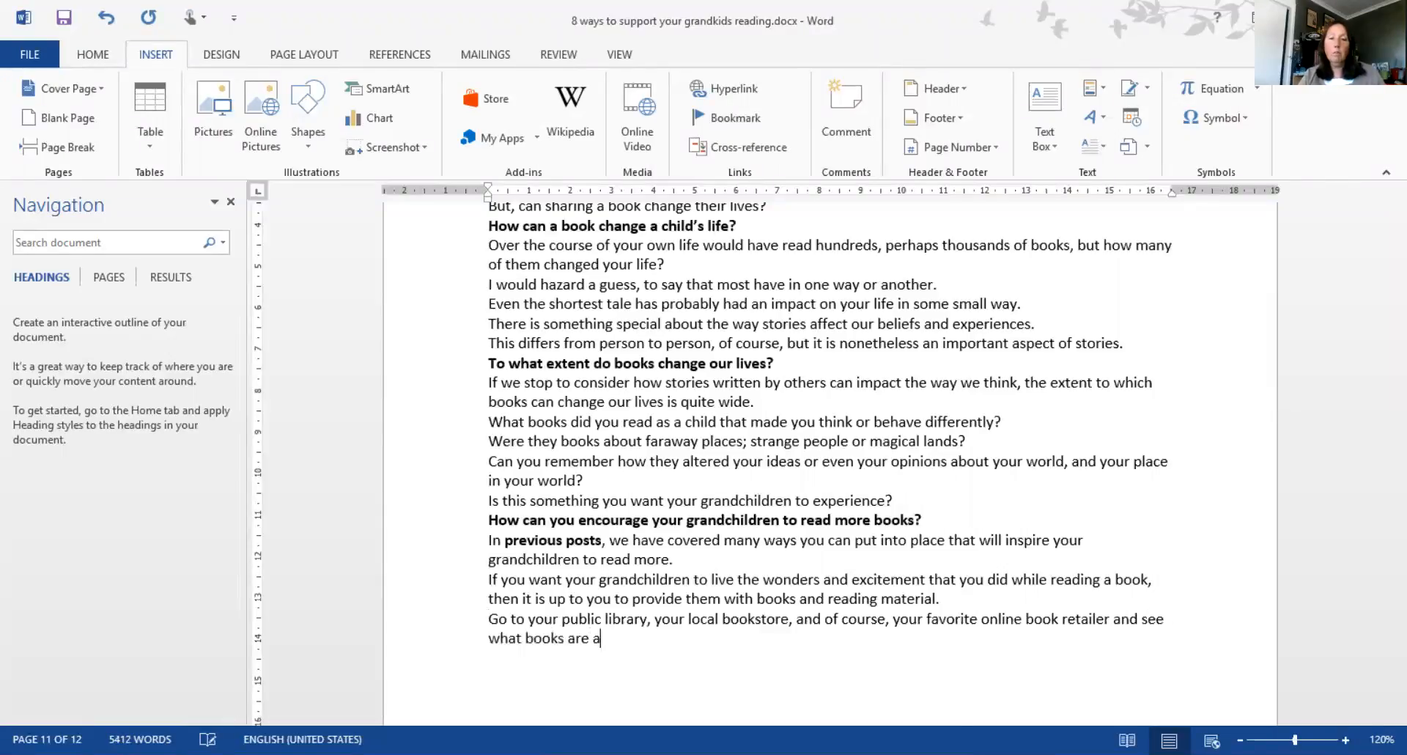
type("vailable.")
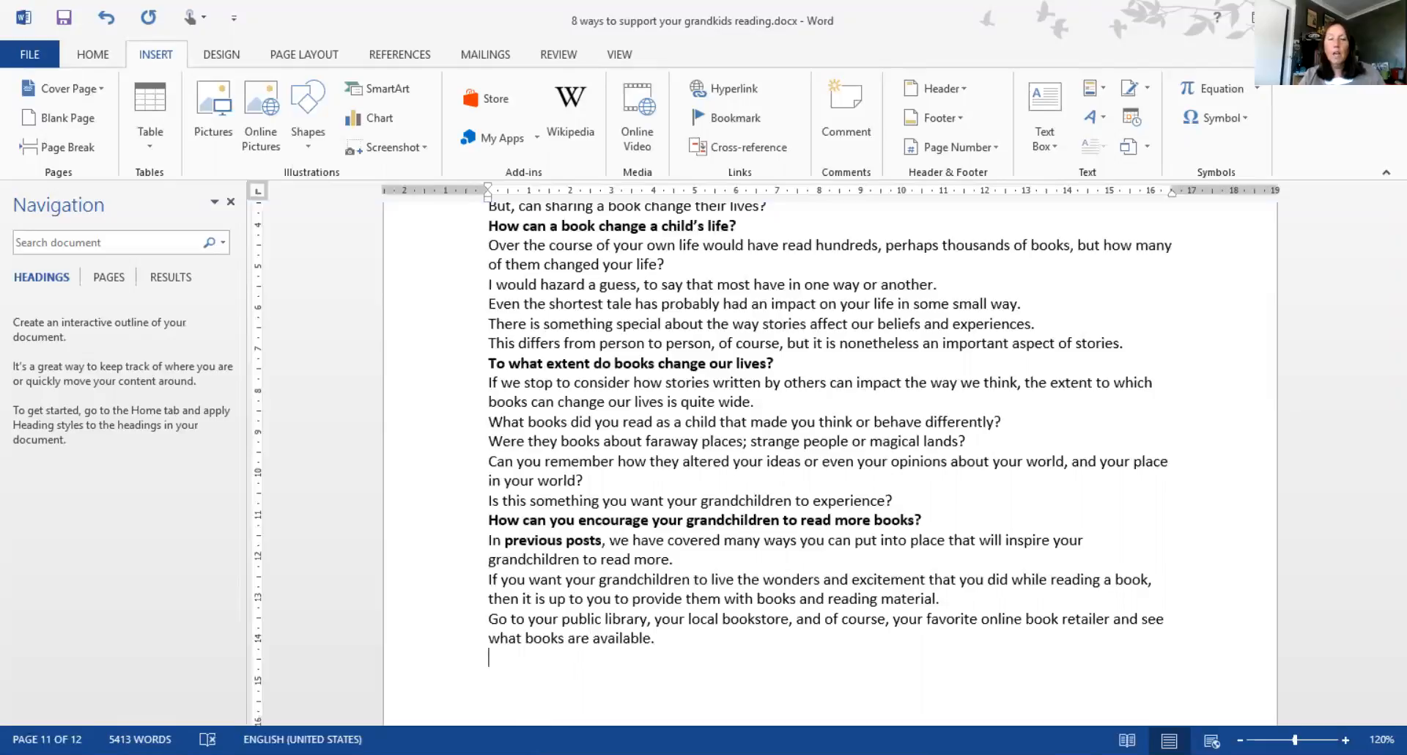
Note that sharing books has a significant impact on the lives of your grandchildren
type("You")
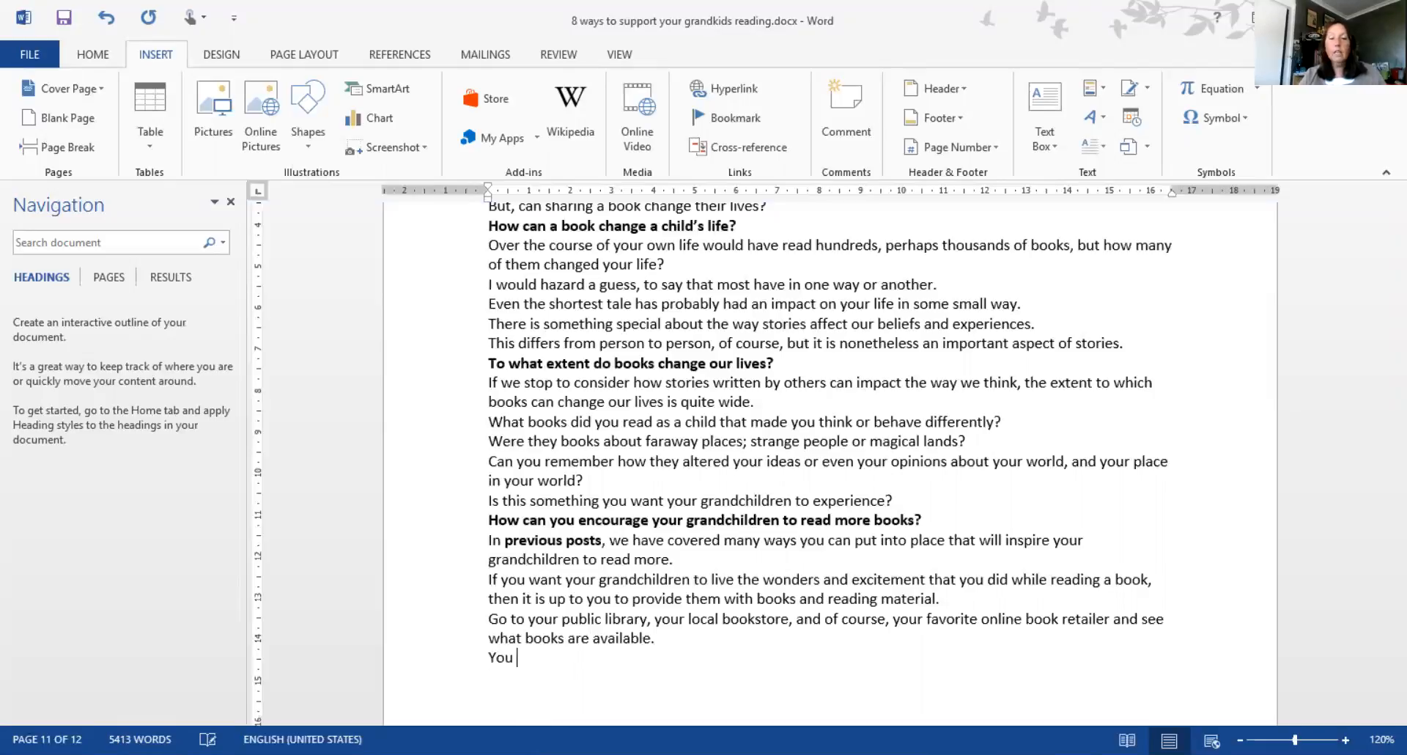
type("can even")
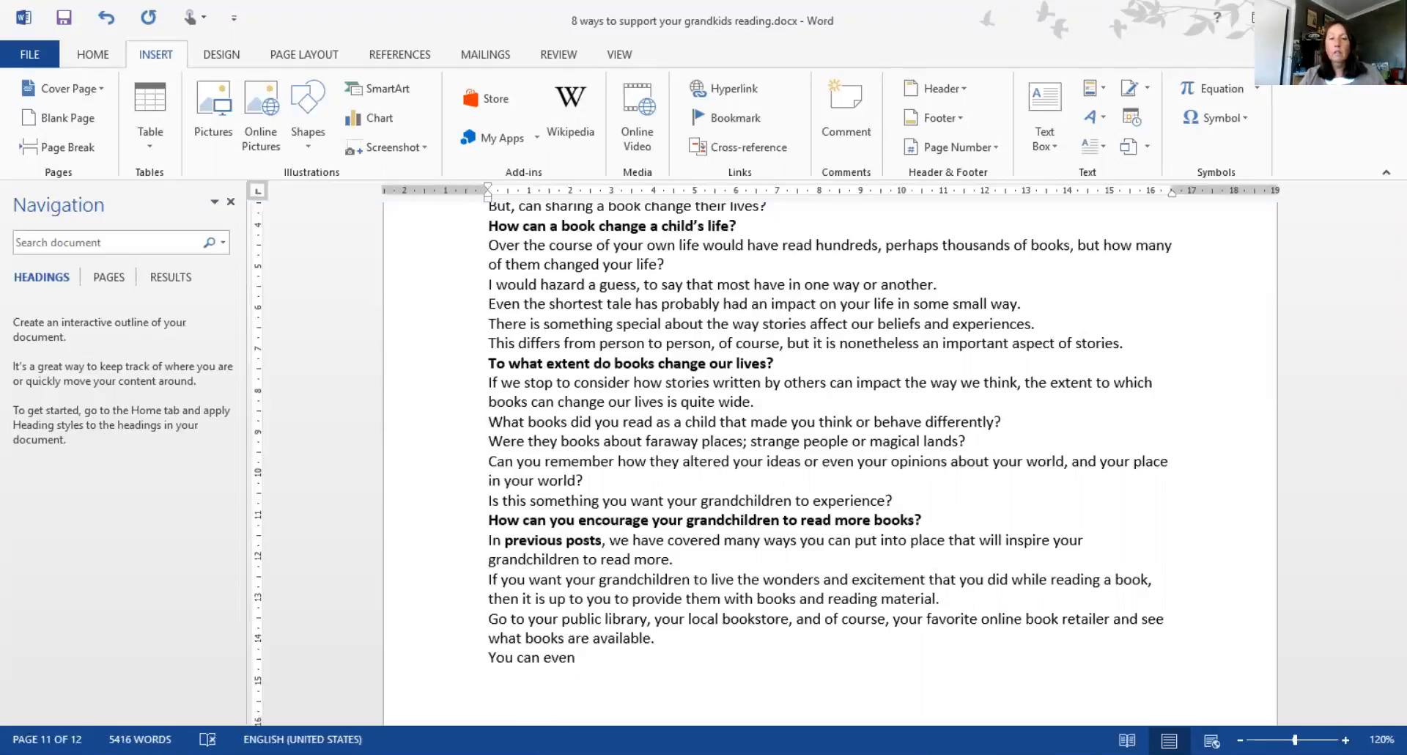
type("s")
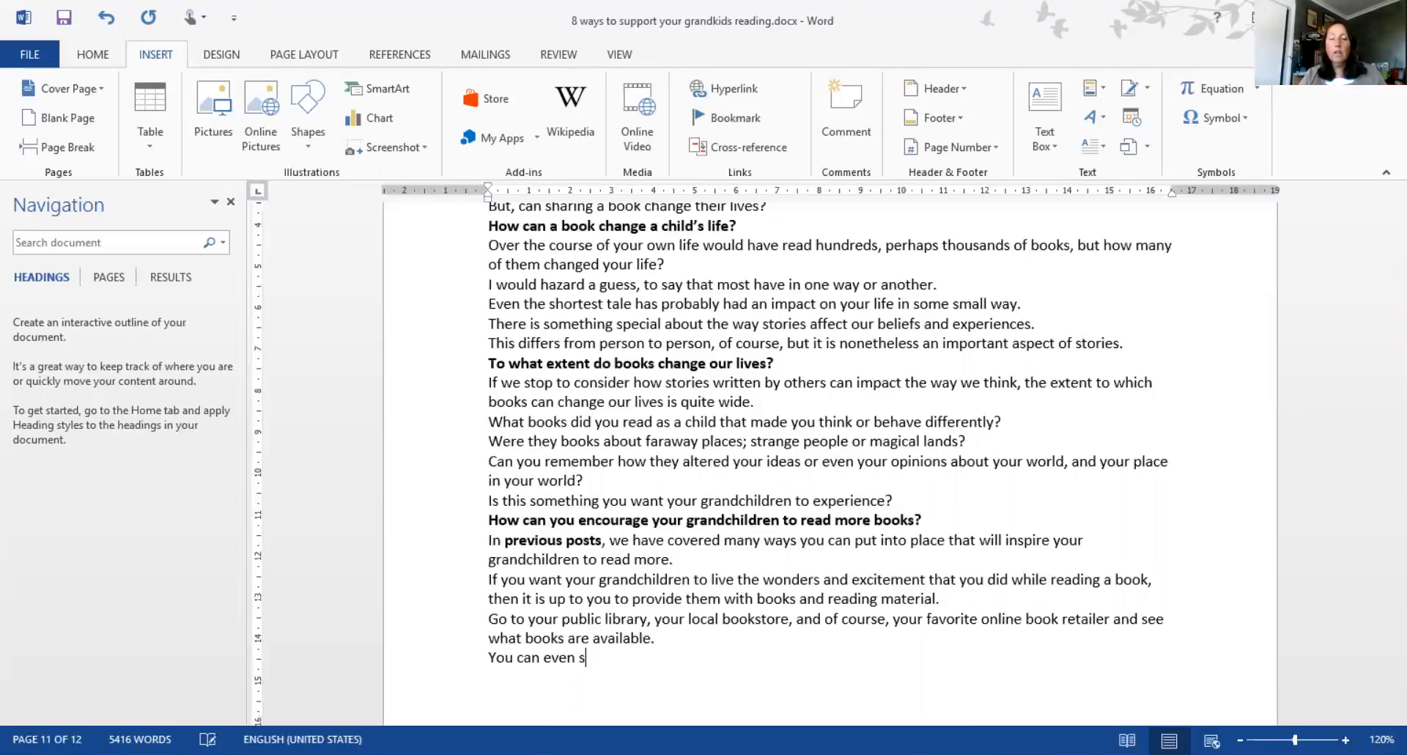
type("hare these")
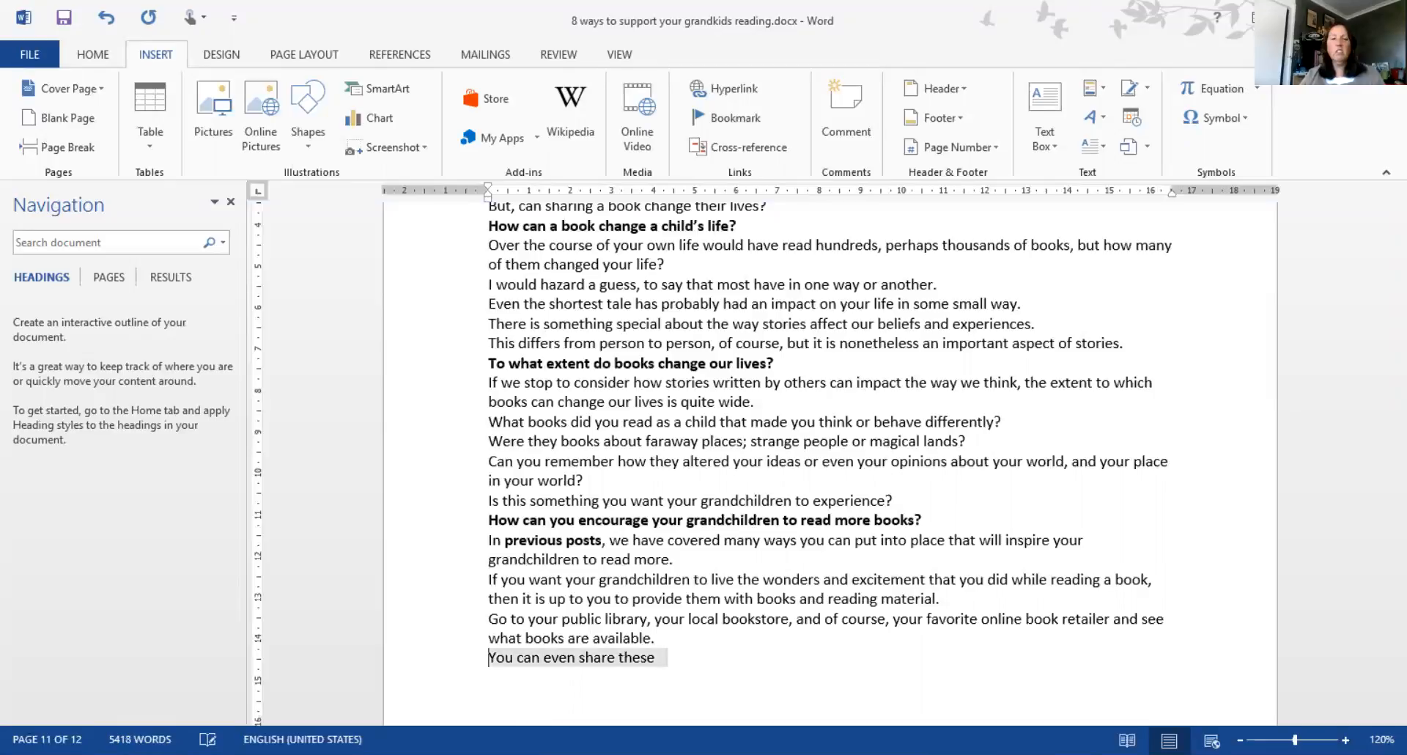
type("sh")
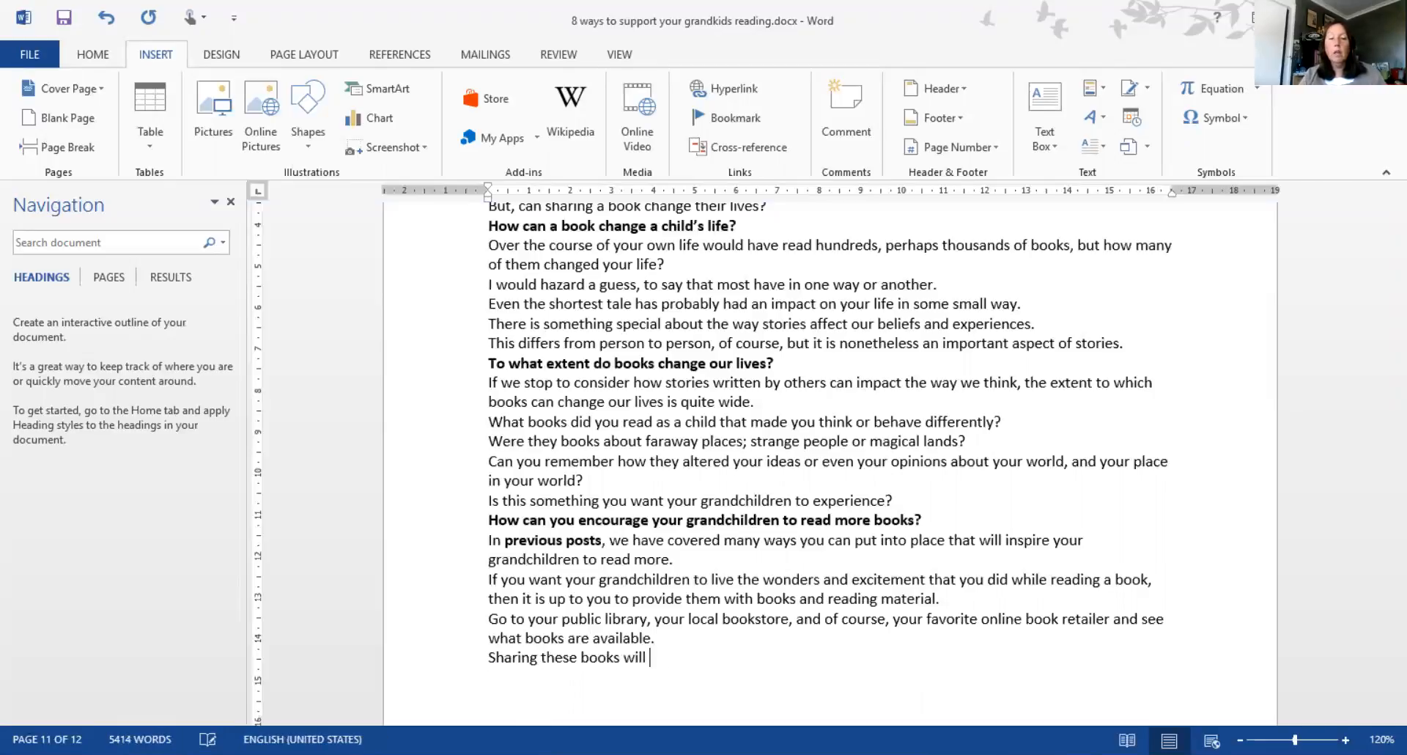
type("have a sig")
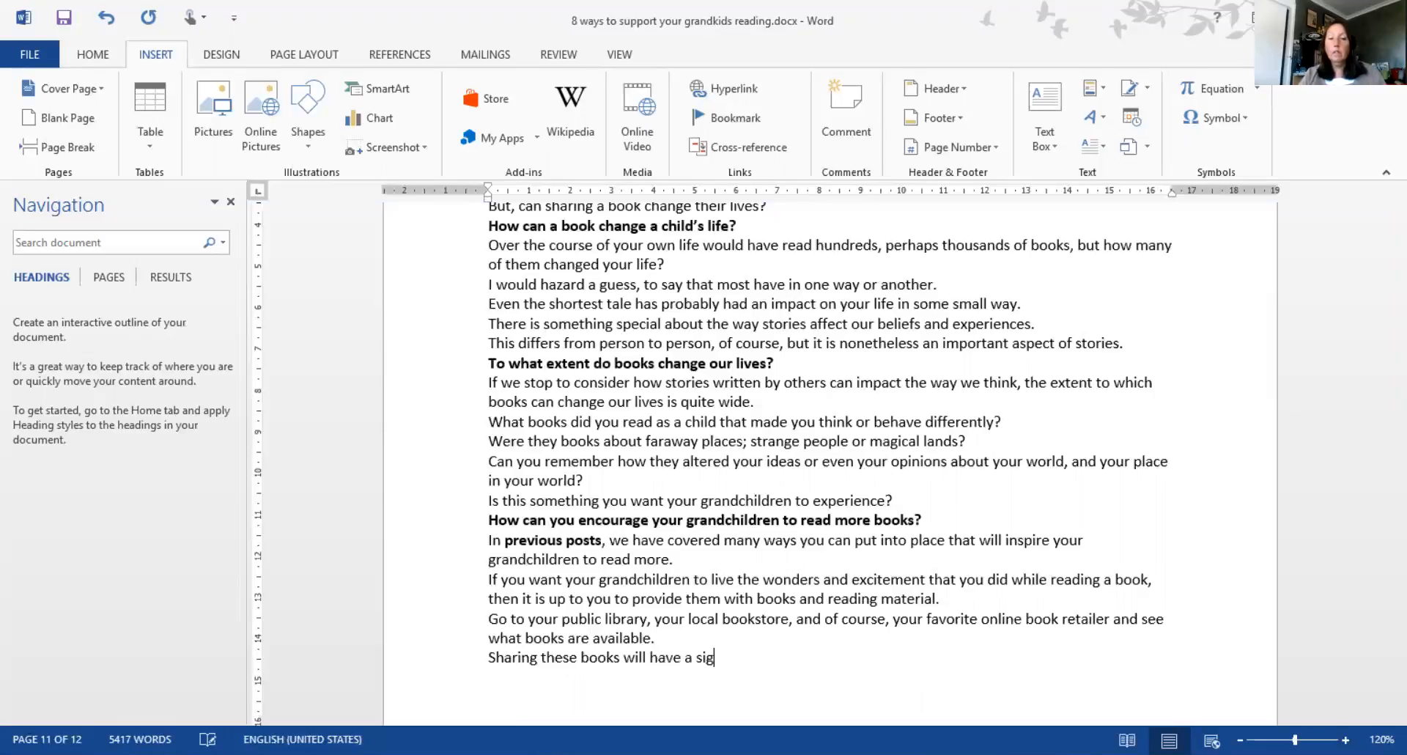
type("nificant, and importa")
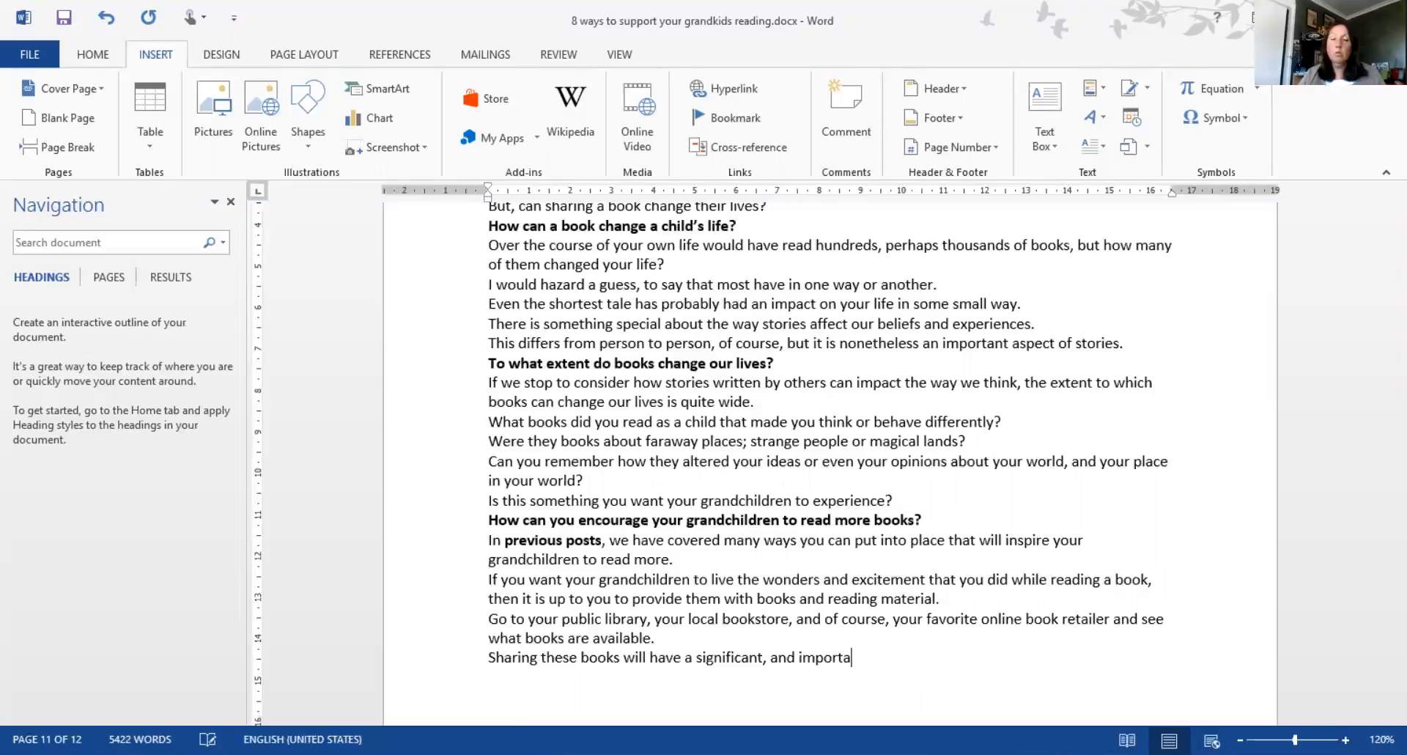
type("nt")
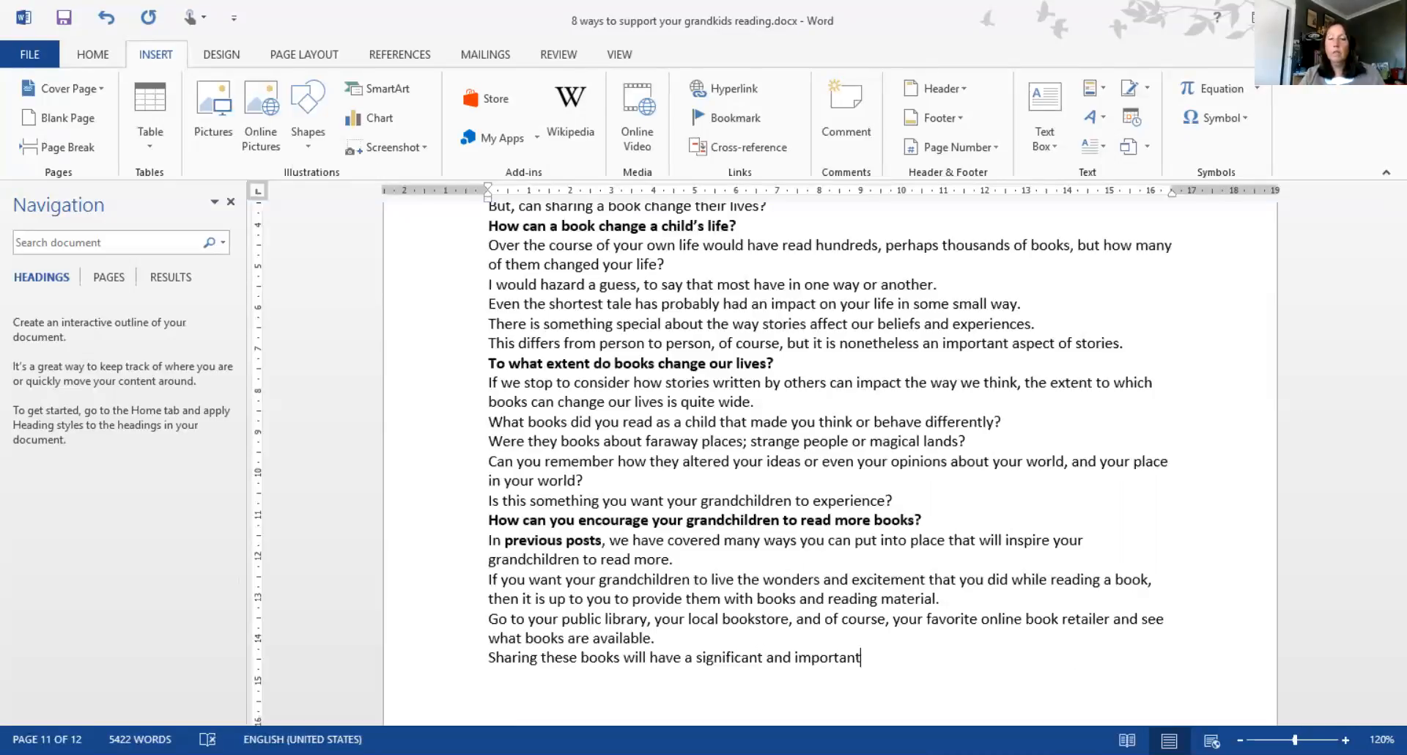
type("impact on")
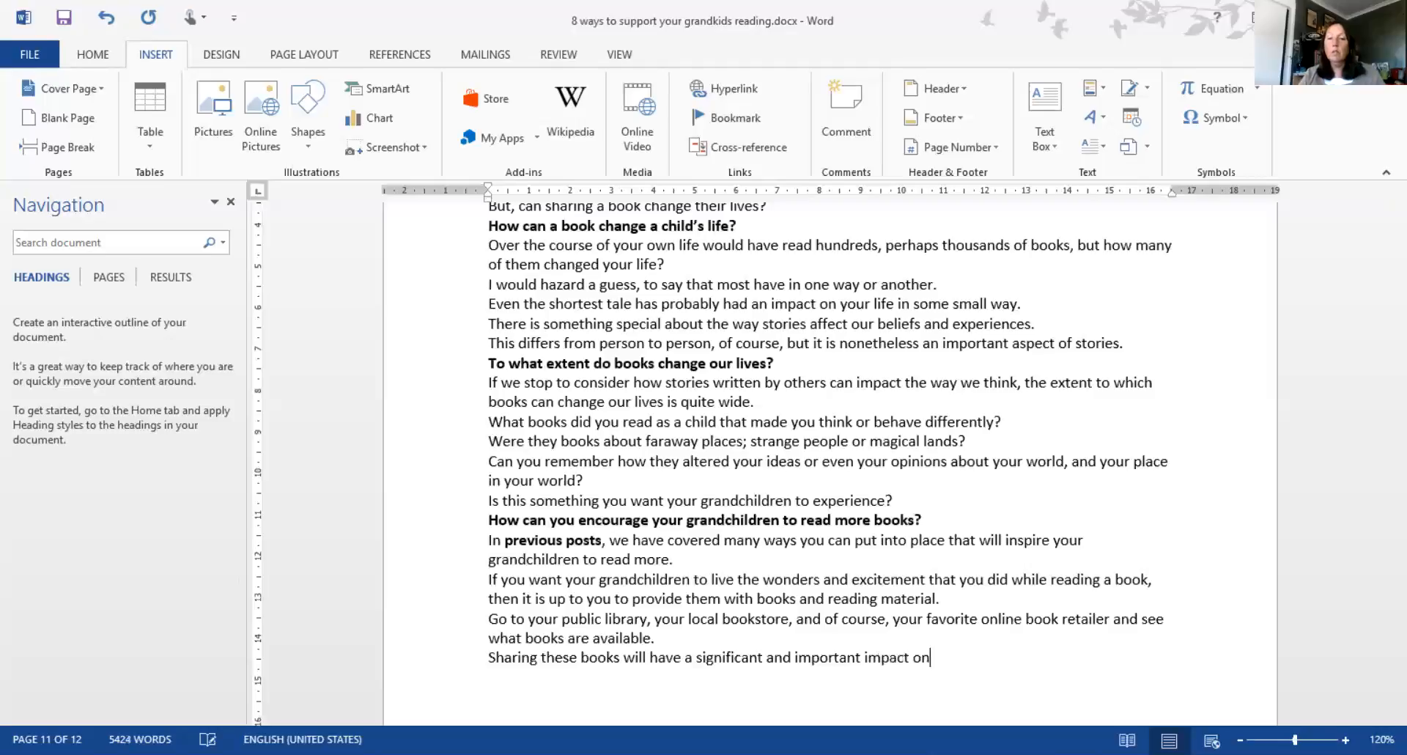
type("the lives f")
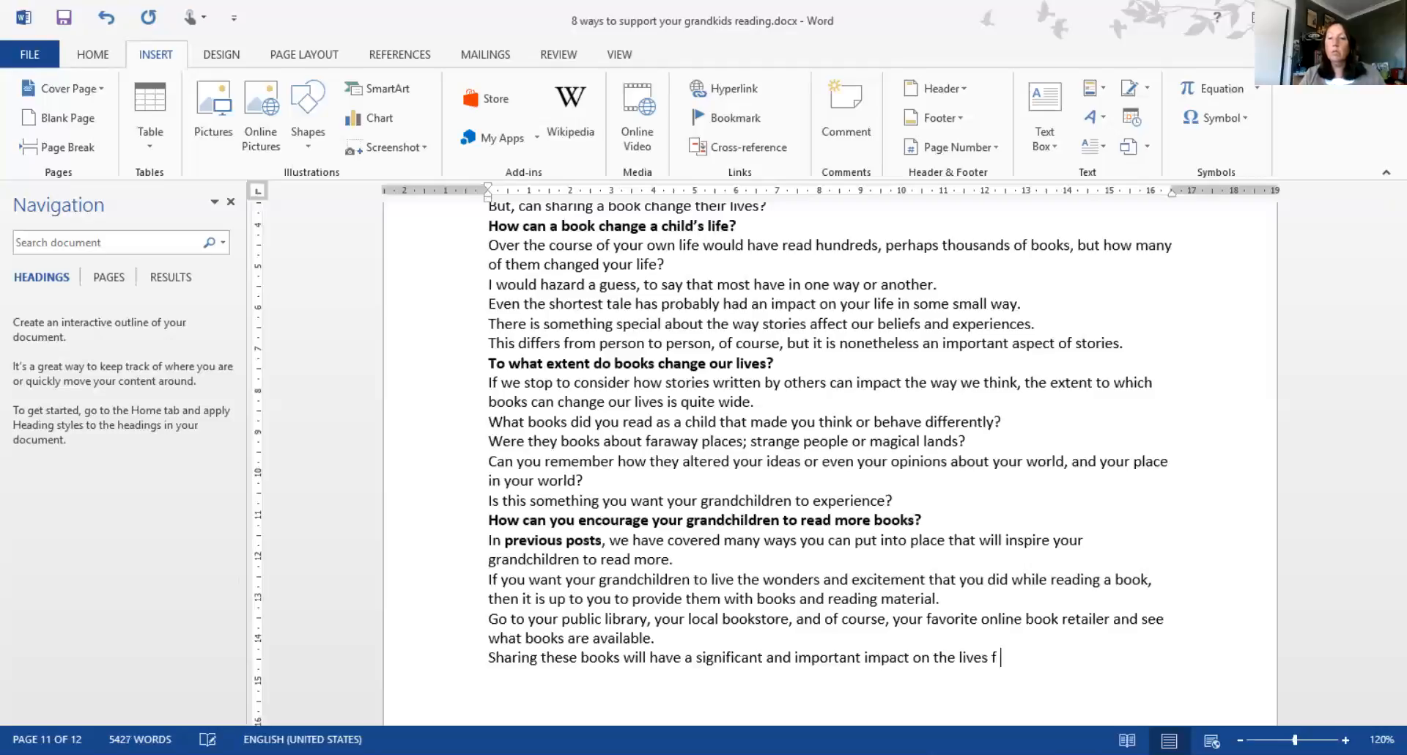
type("of your gran")
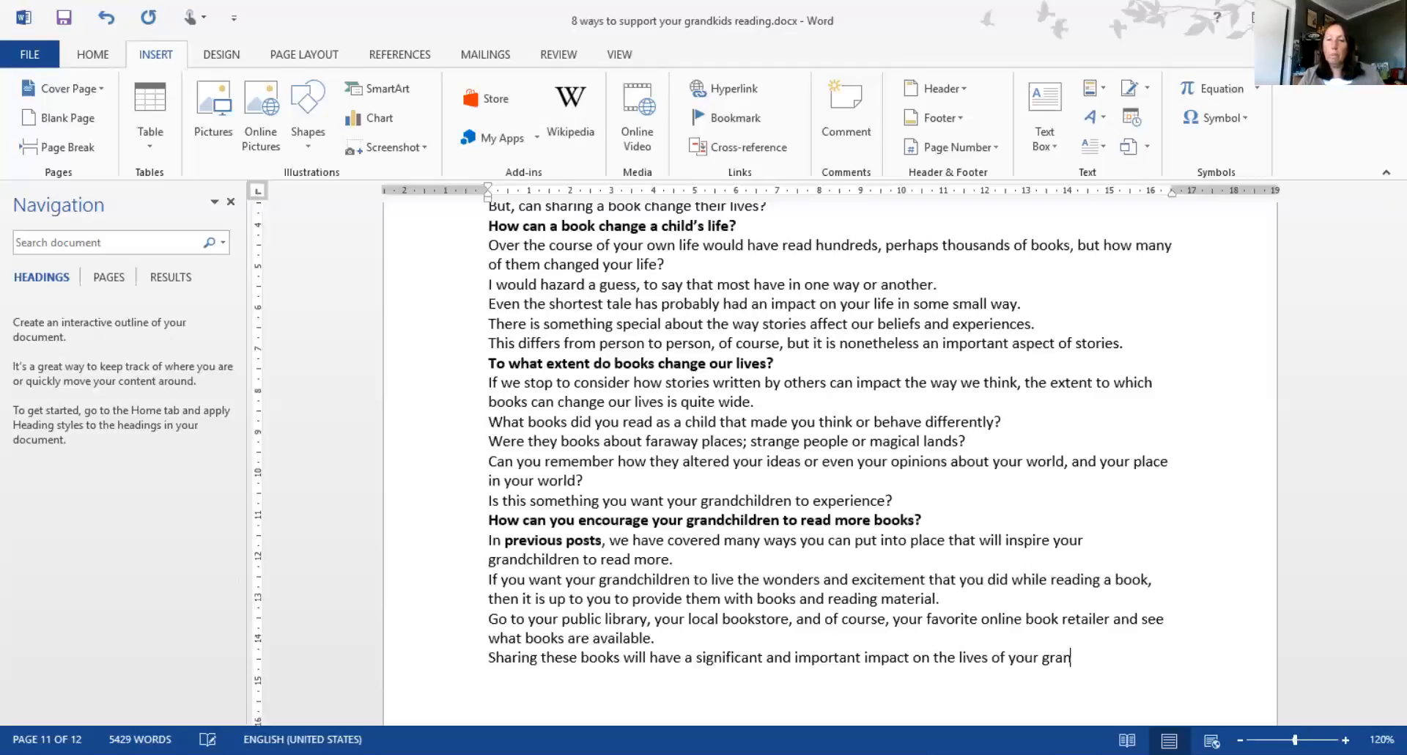
type("dchildren.")
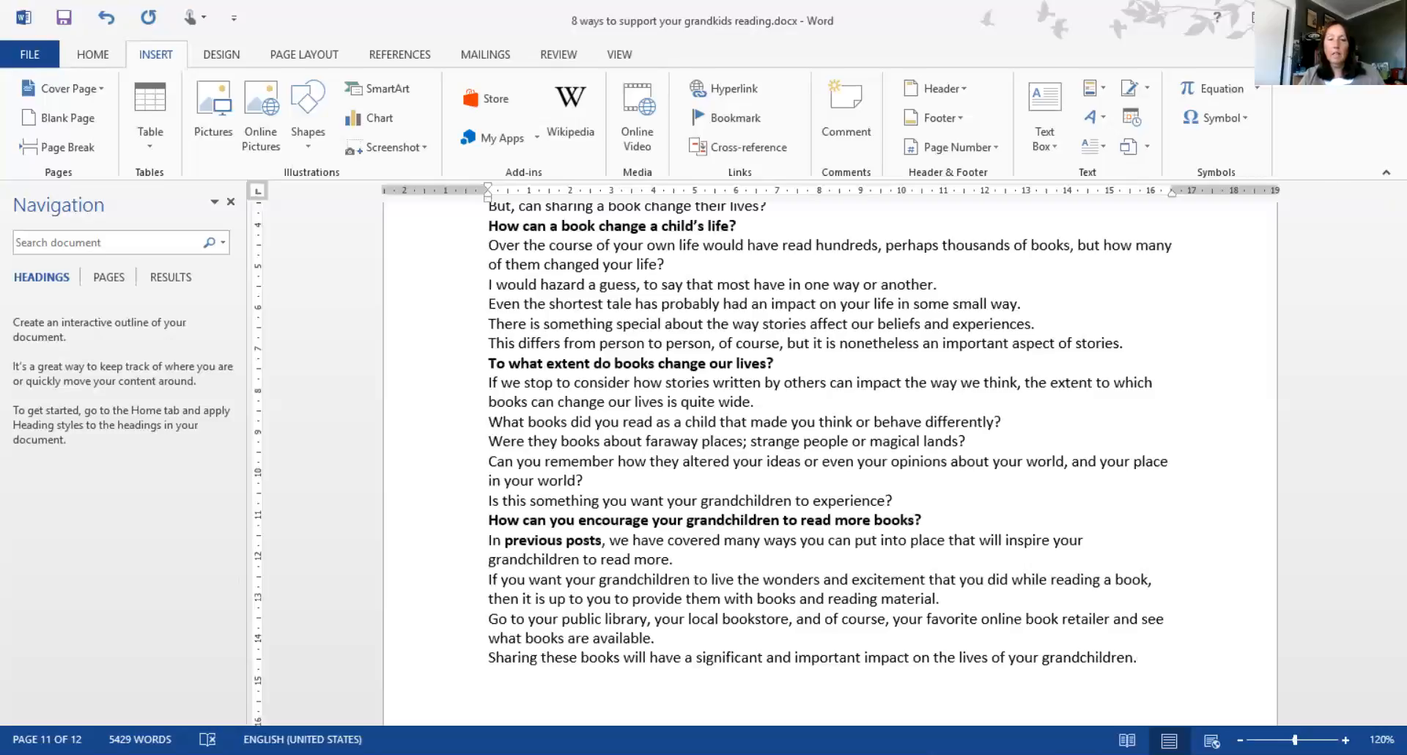
type("It is up to you to")
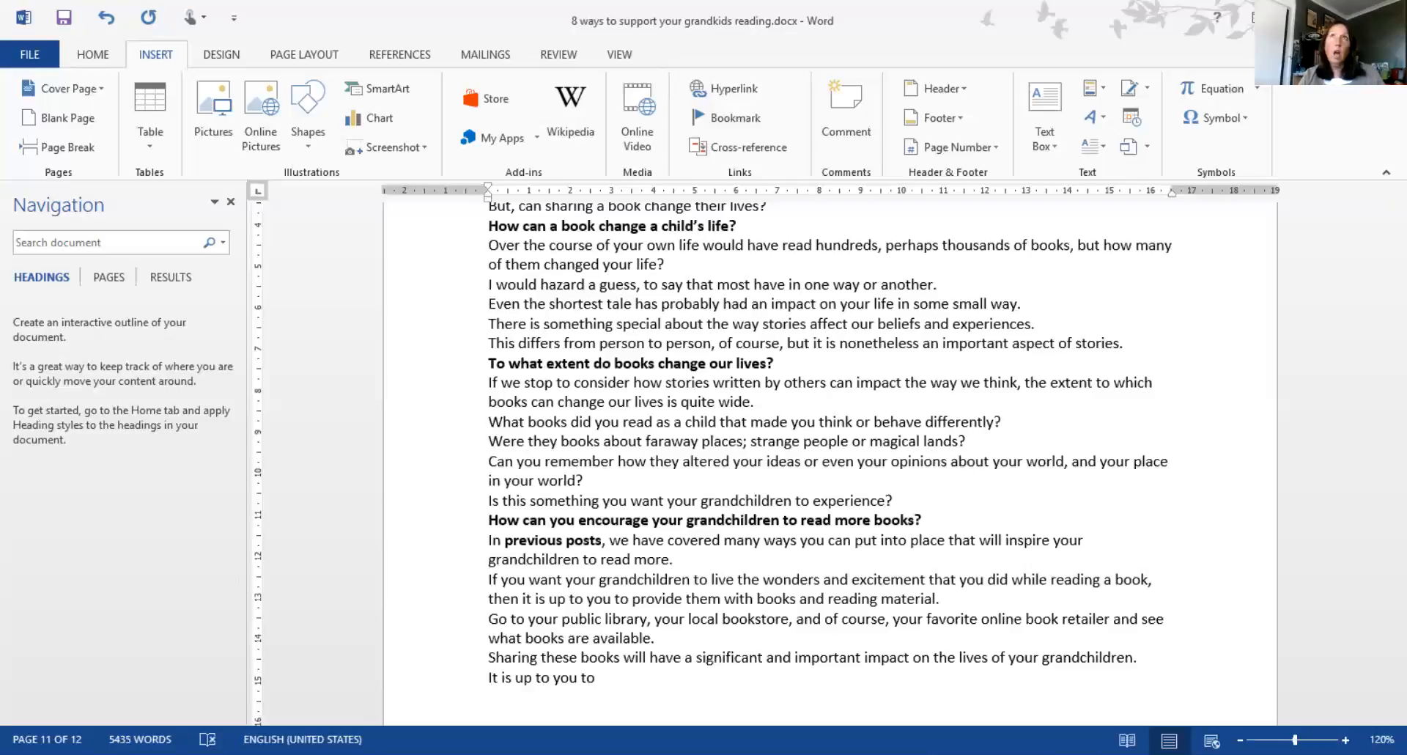
Close urging readers to take the initiative and get started: "there is no time like the present!"
type("tak")
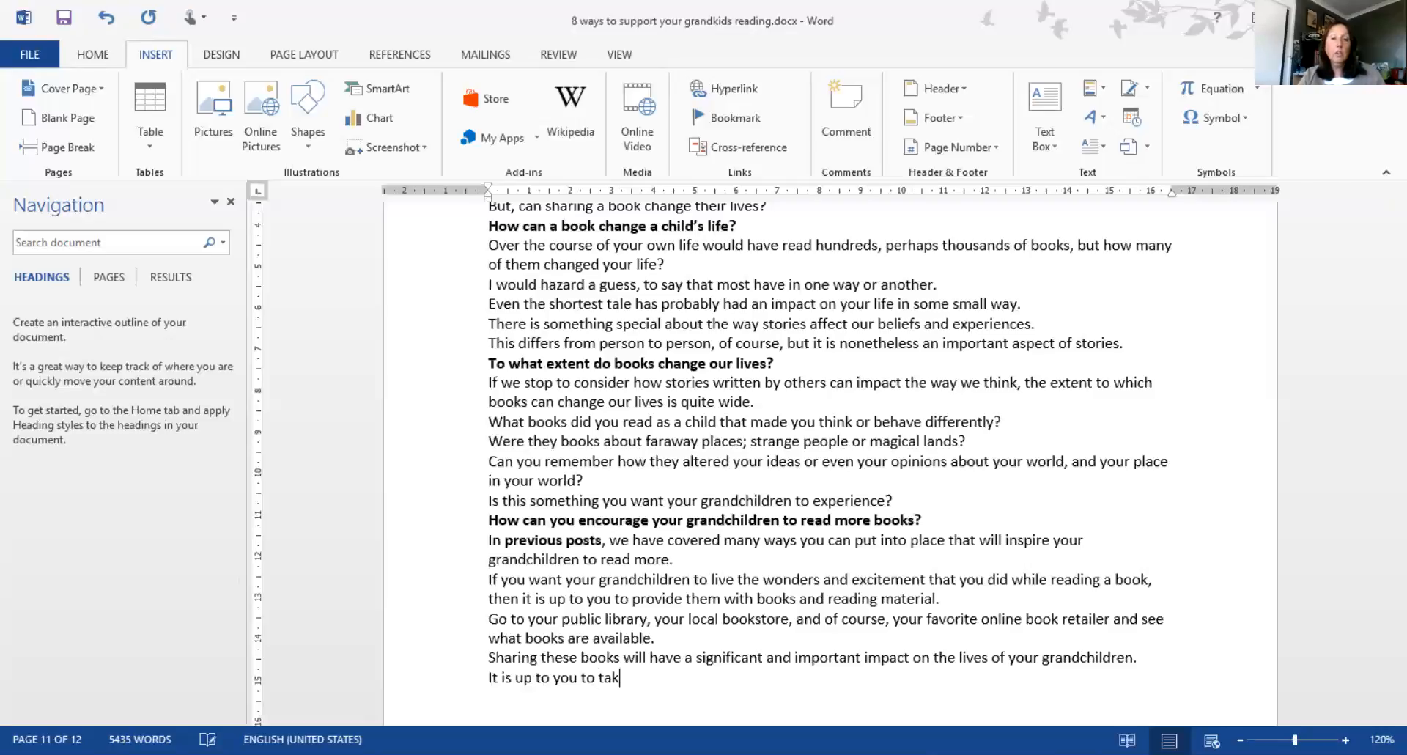
type("e the init")
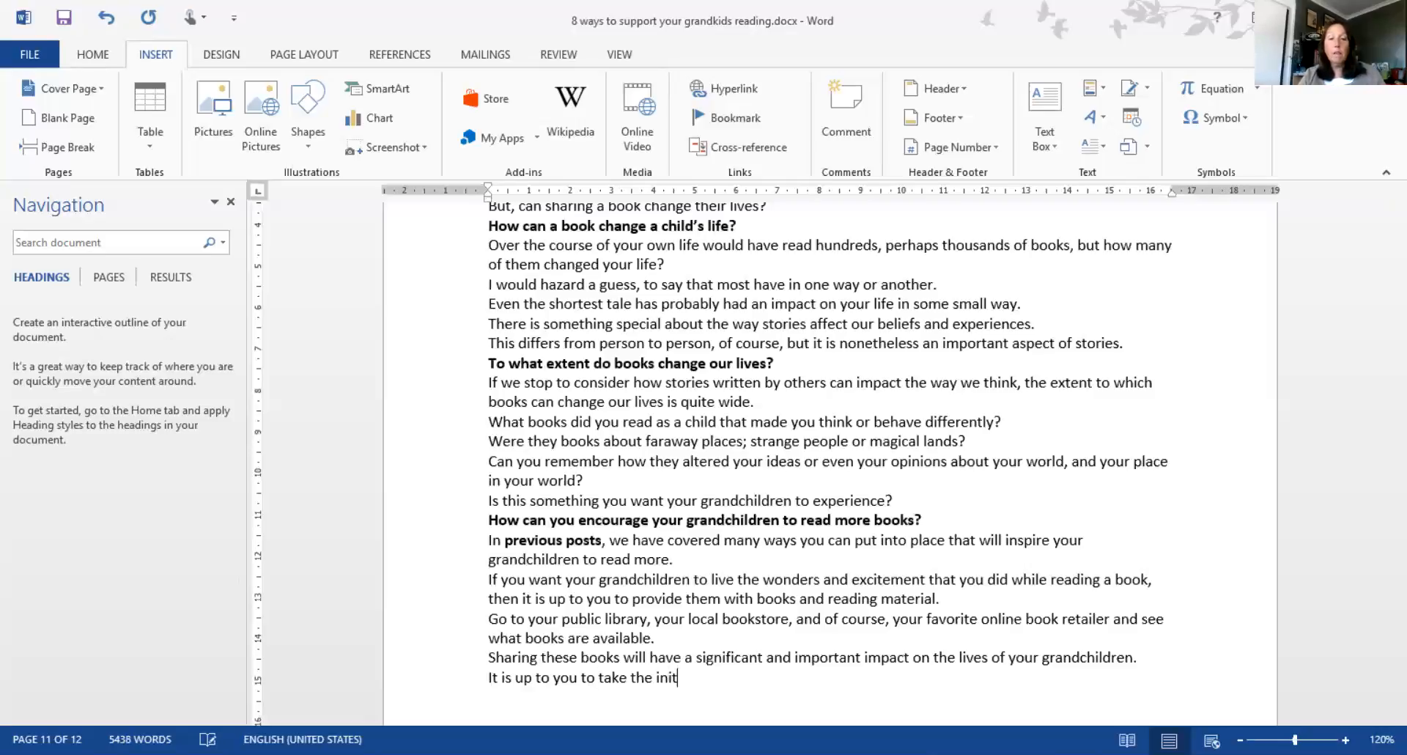
type("iative")
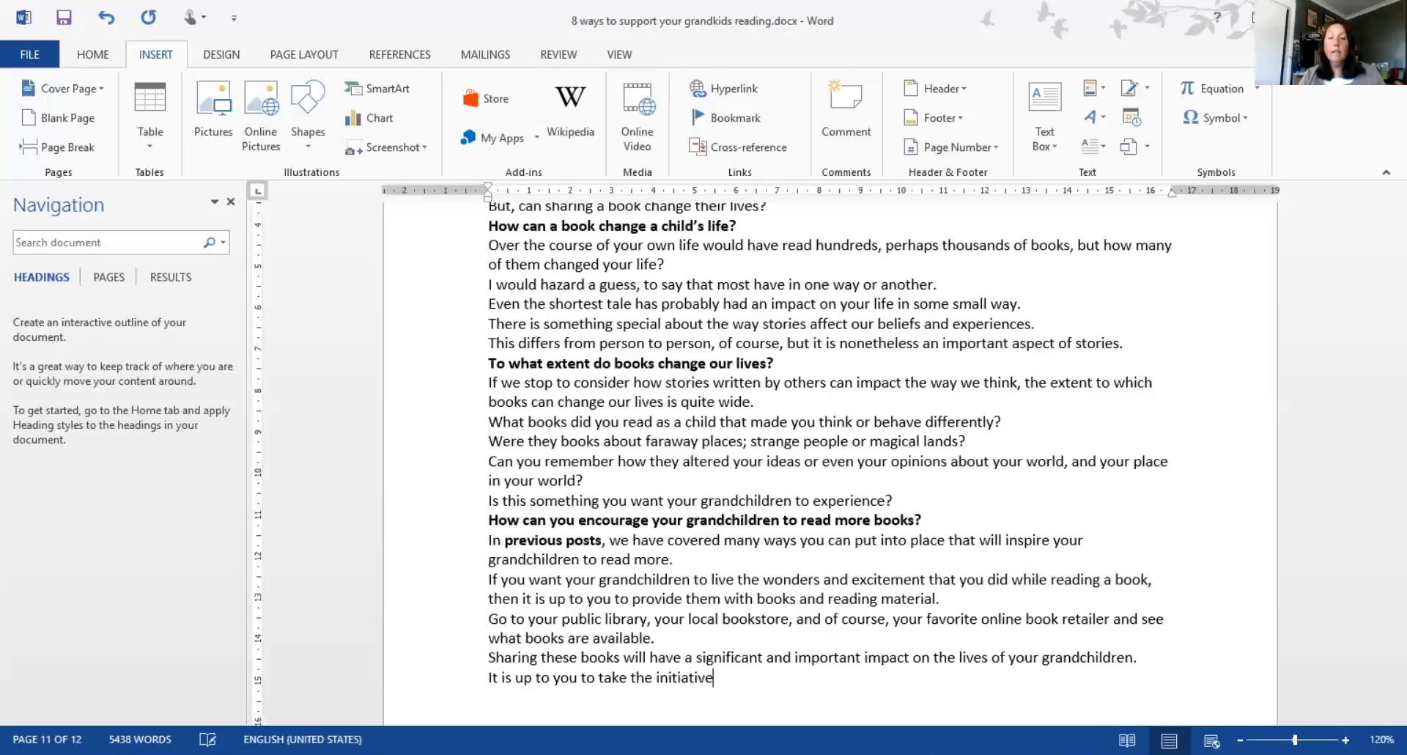
type(", and get started.")
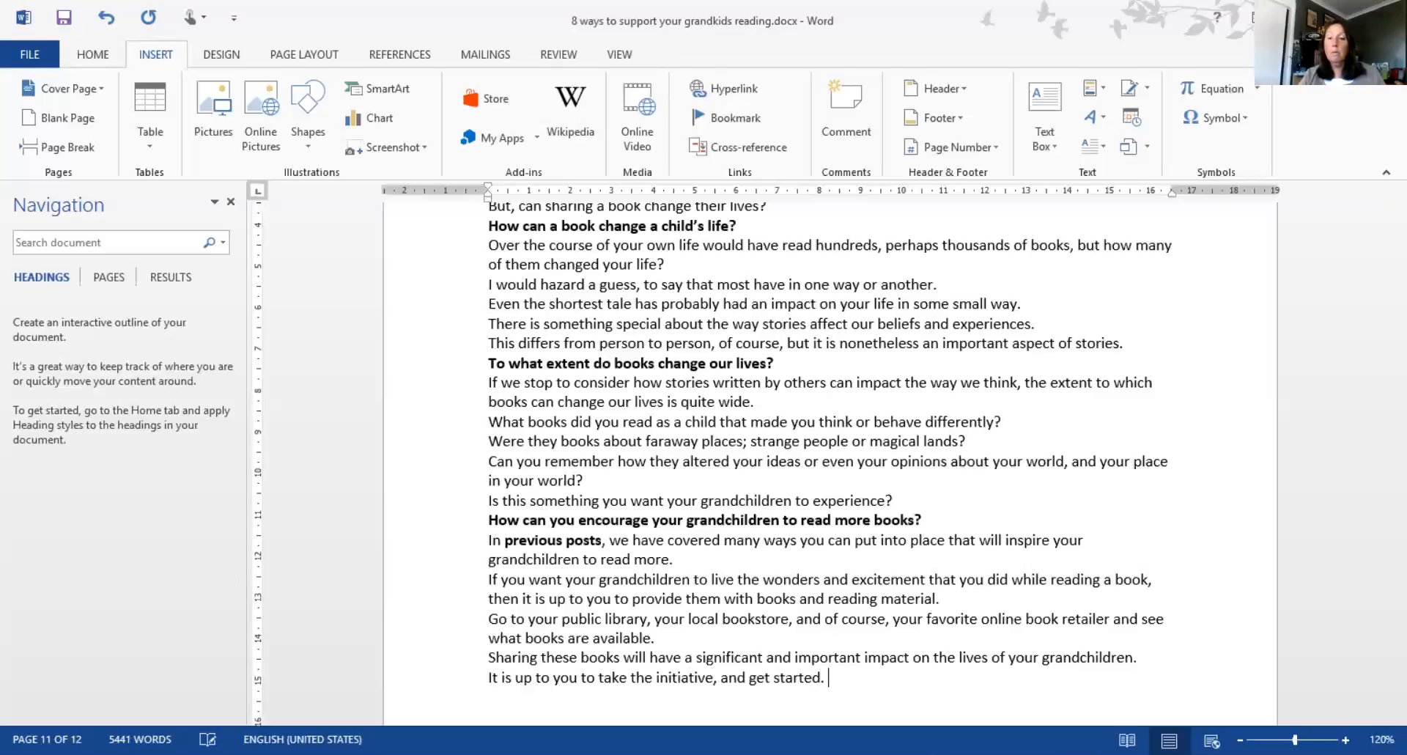
type("Remember, there is no")
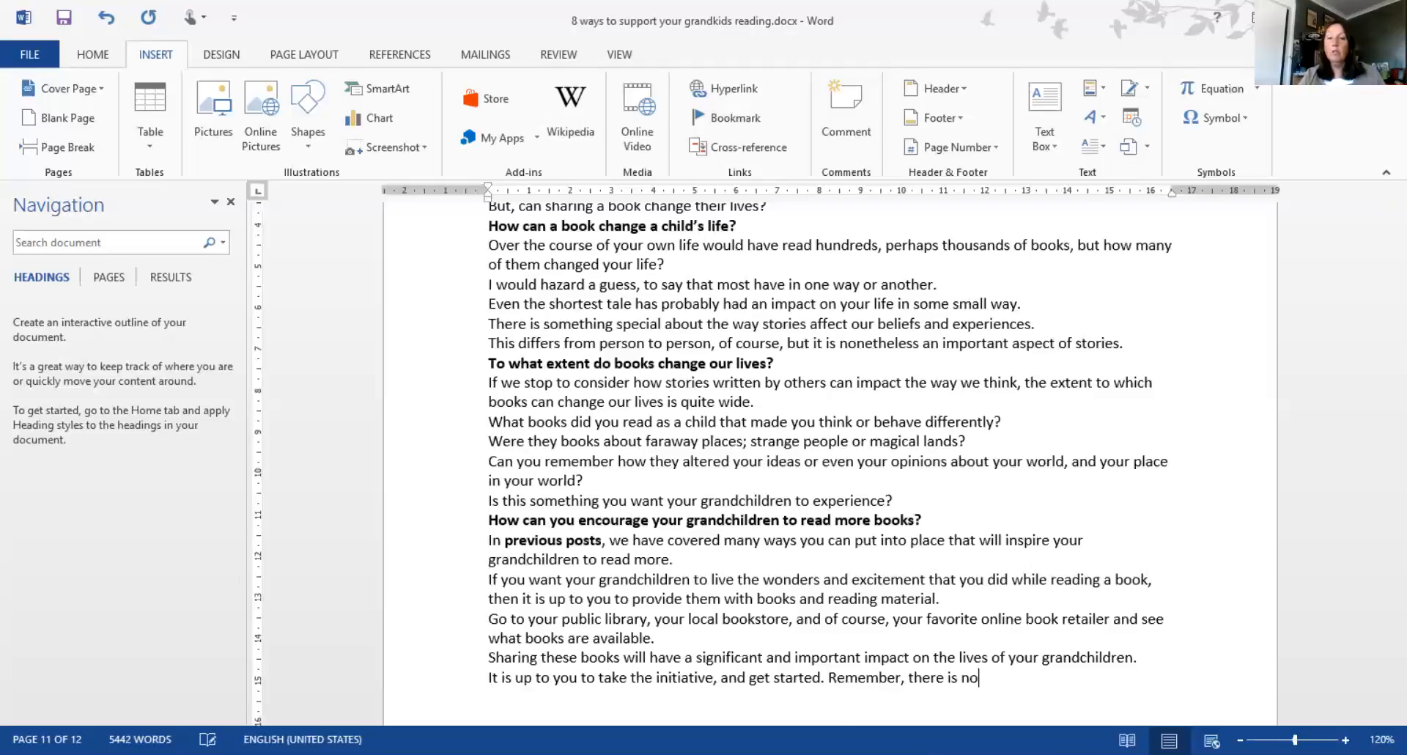
type("ime")
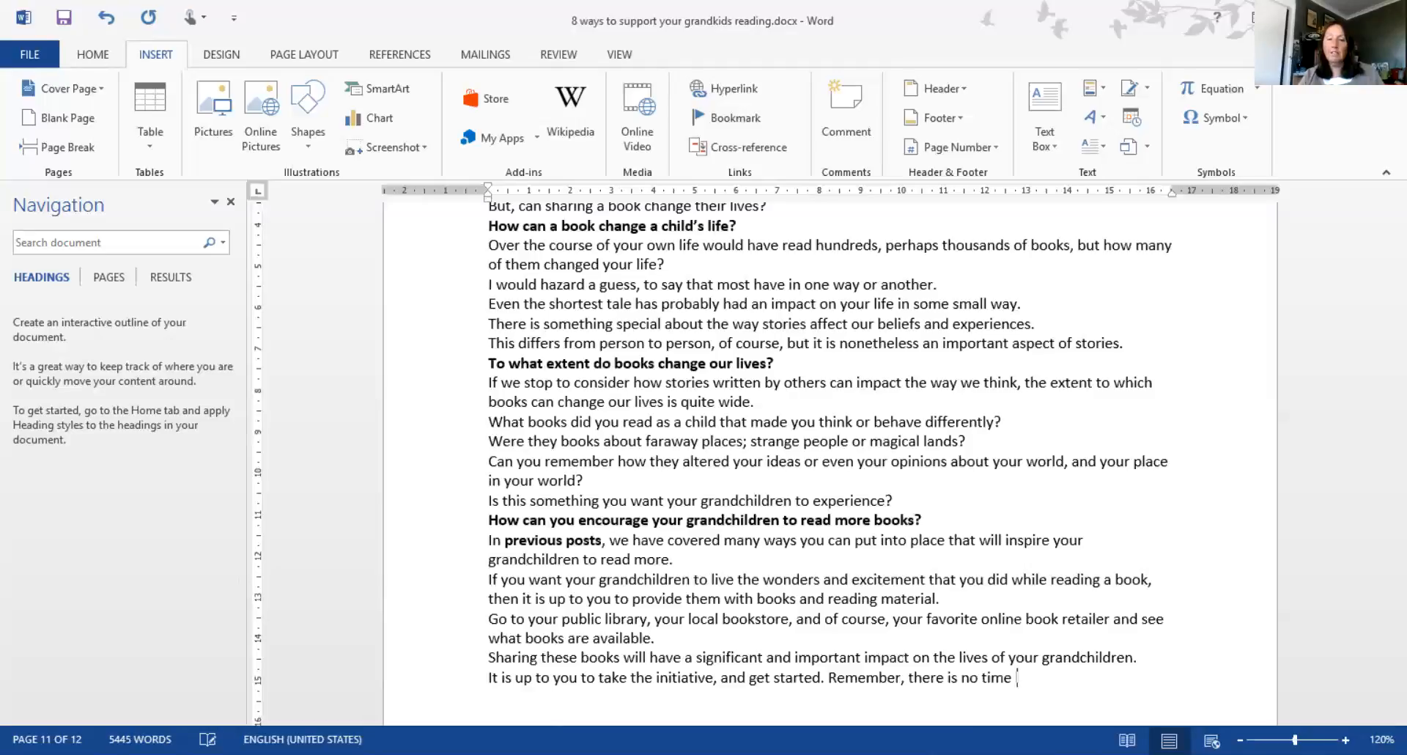
type("like the preent!")
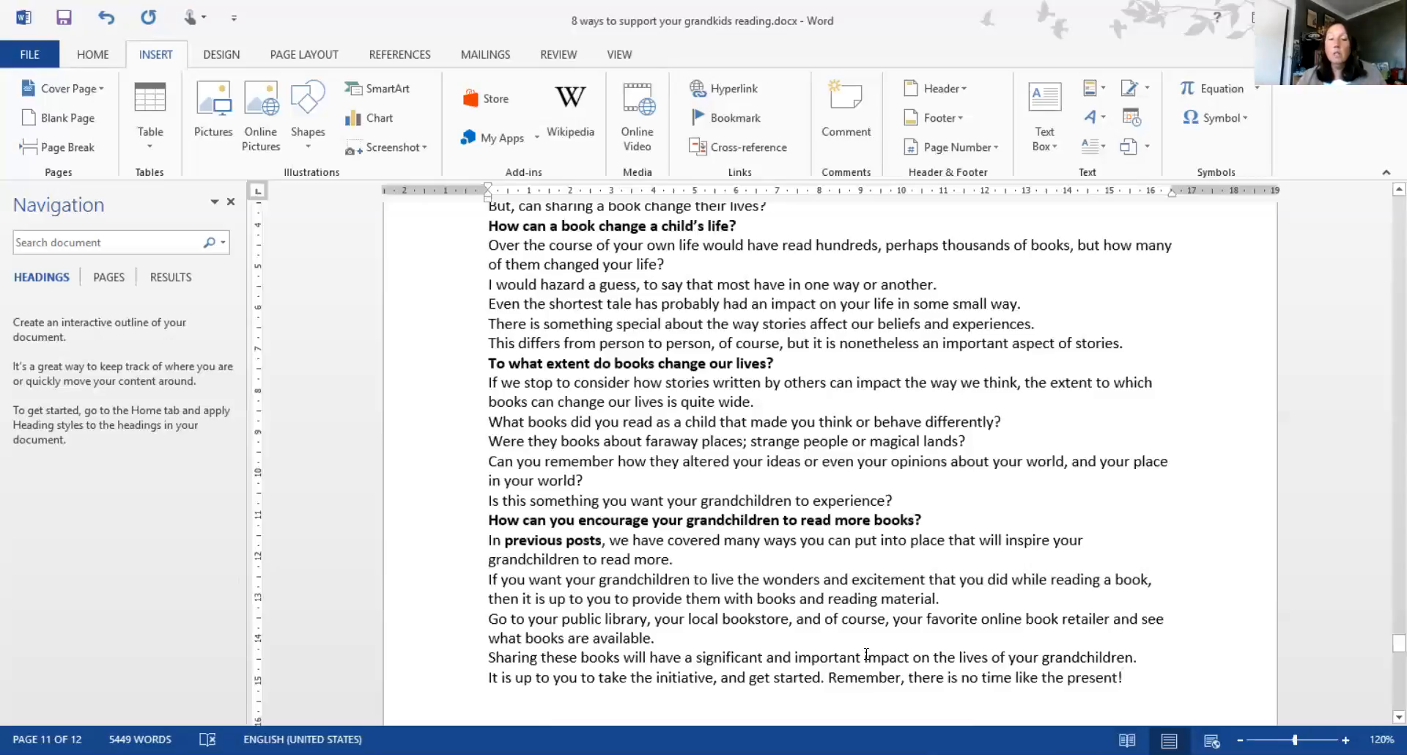
mouse_move(611, 632)
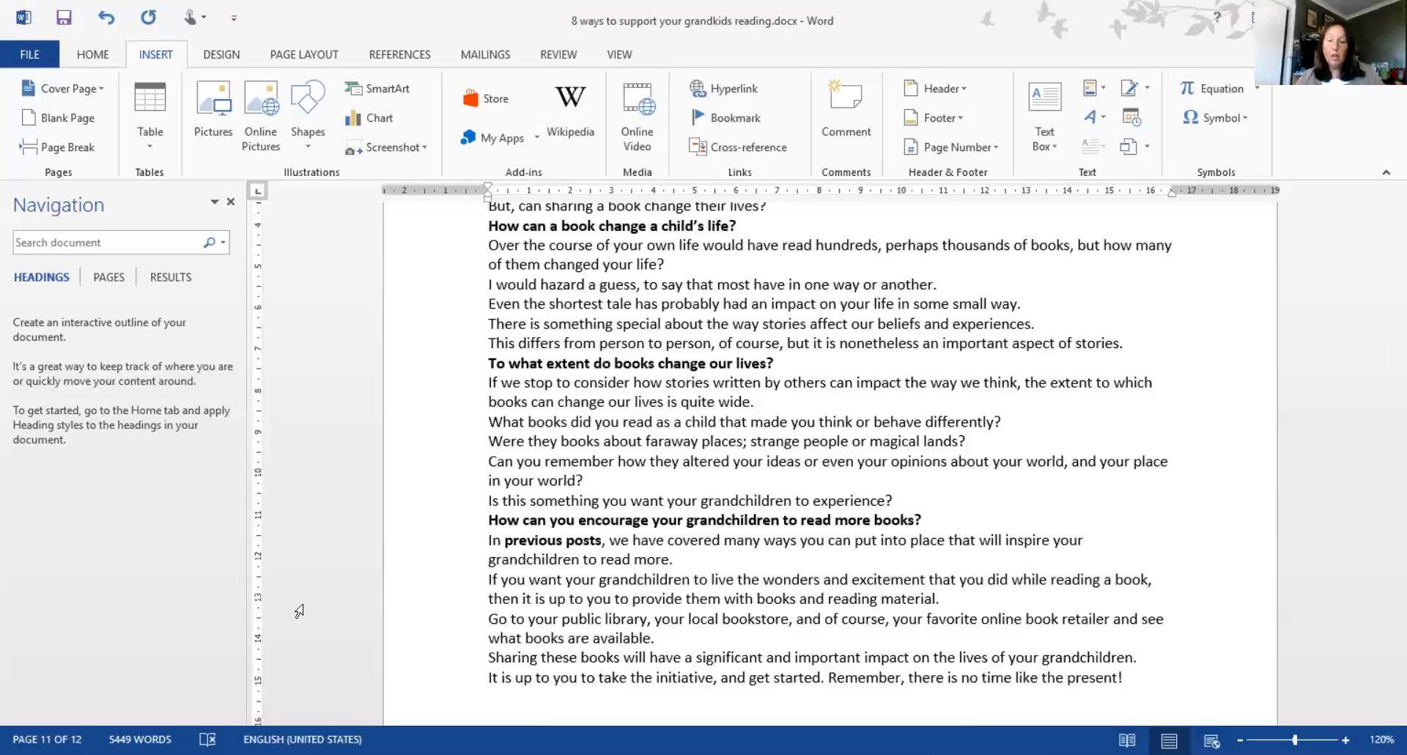
mouse_move(947, 673)
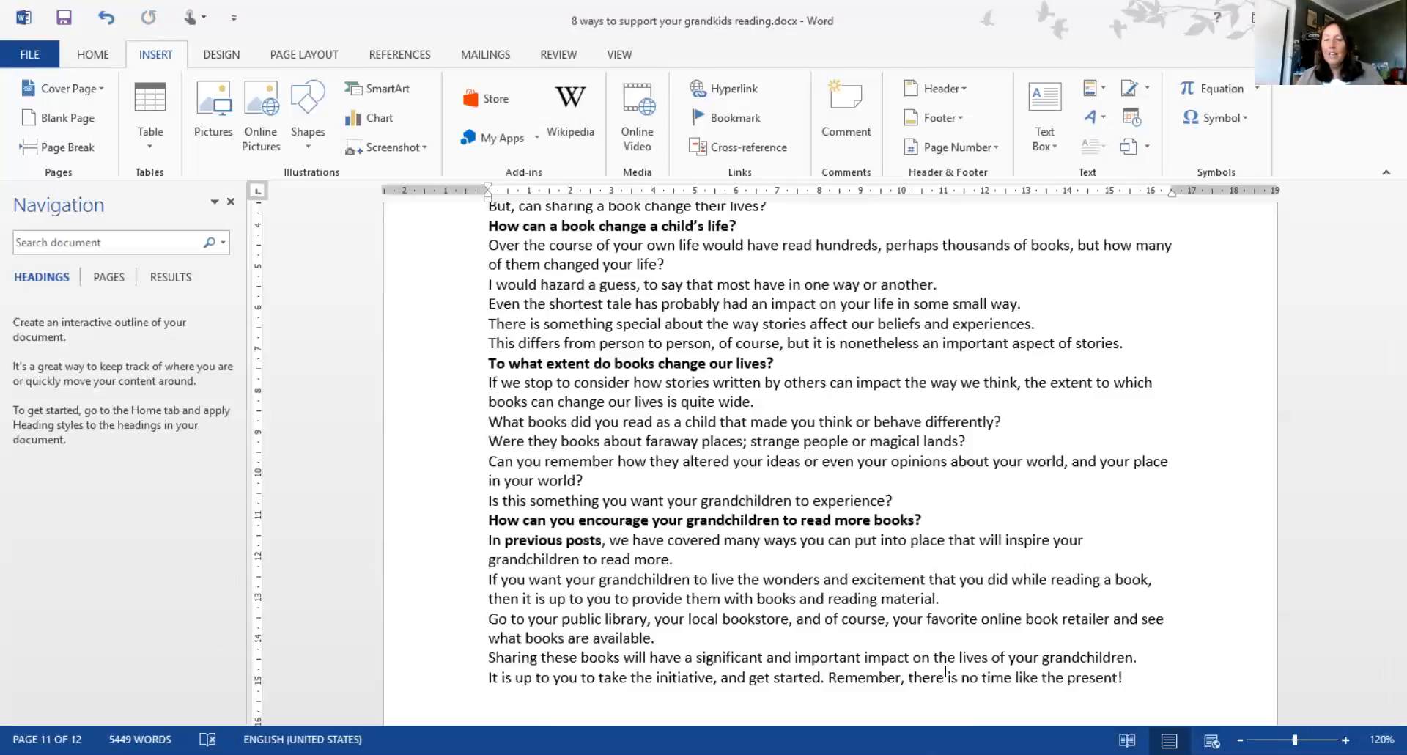